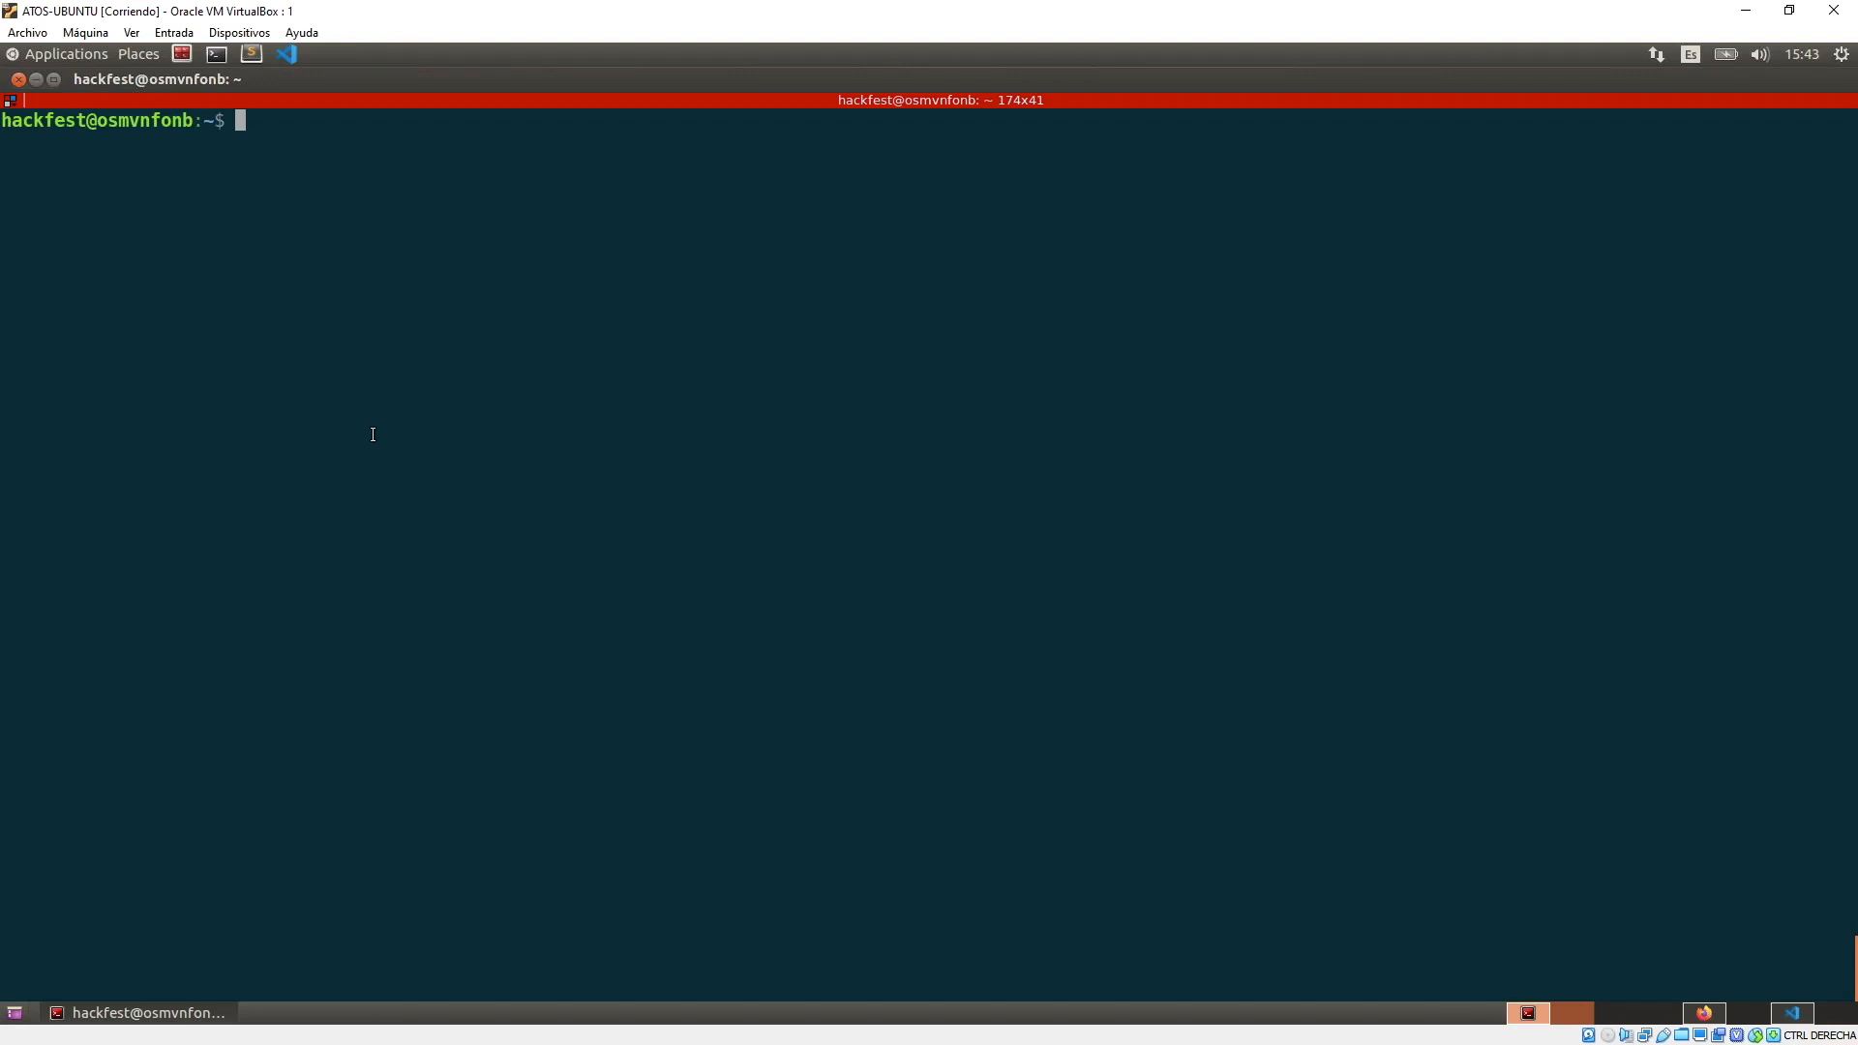
# List the repositories, delete vnfrepo, and confirm only magma remains.
pyautogui.write('osm')
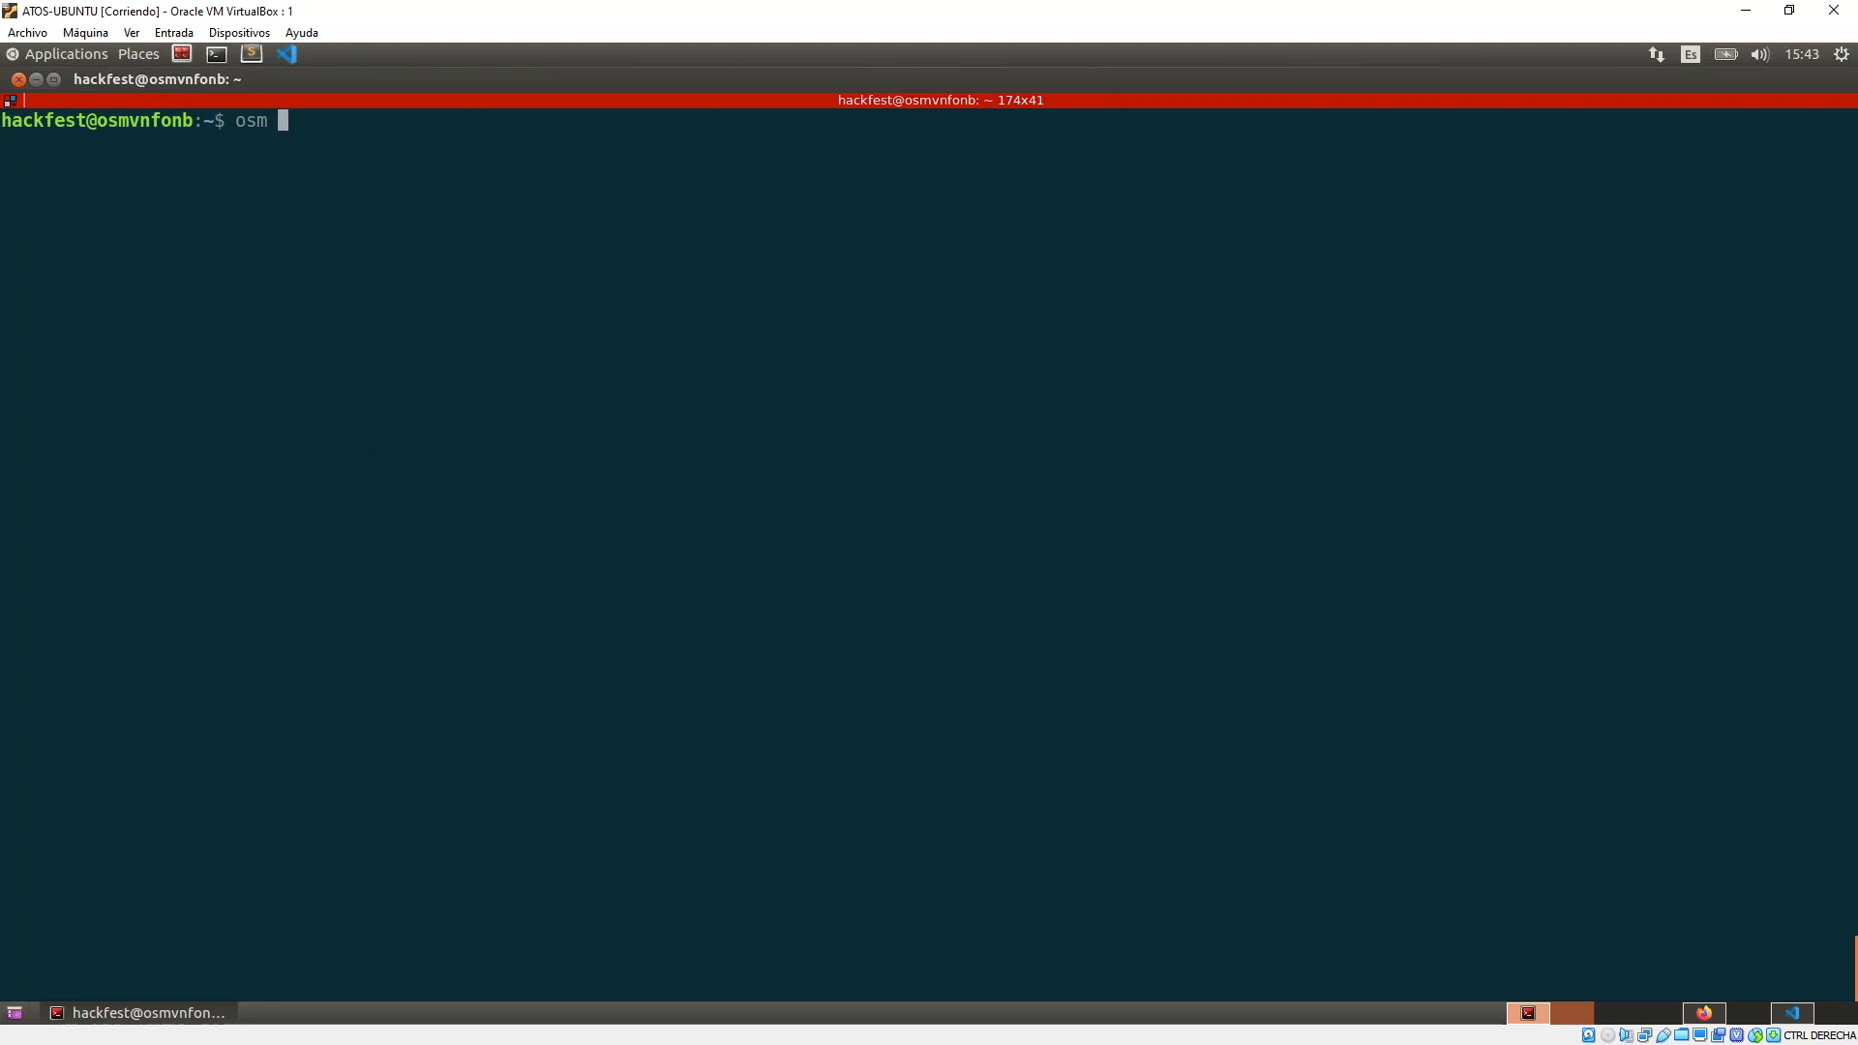
pyautogui.write('repo-list')
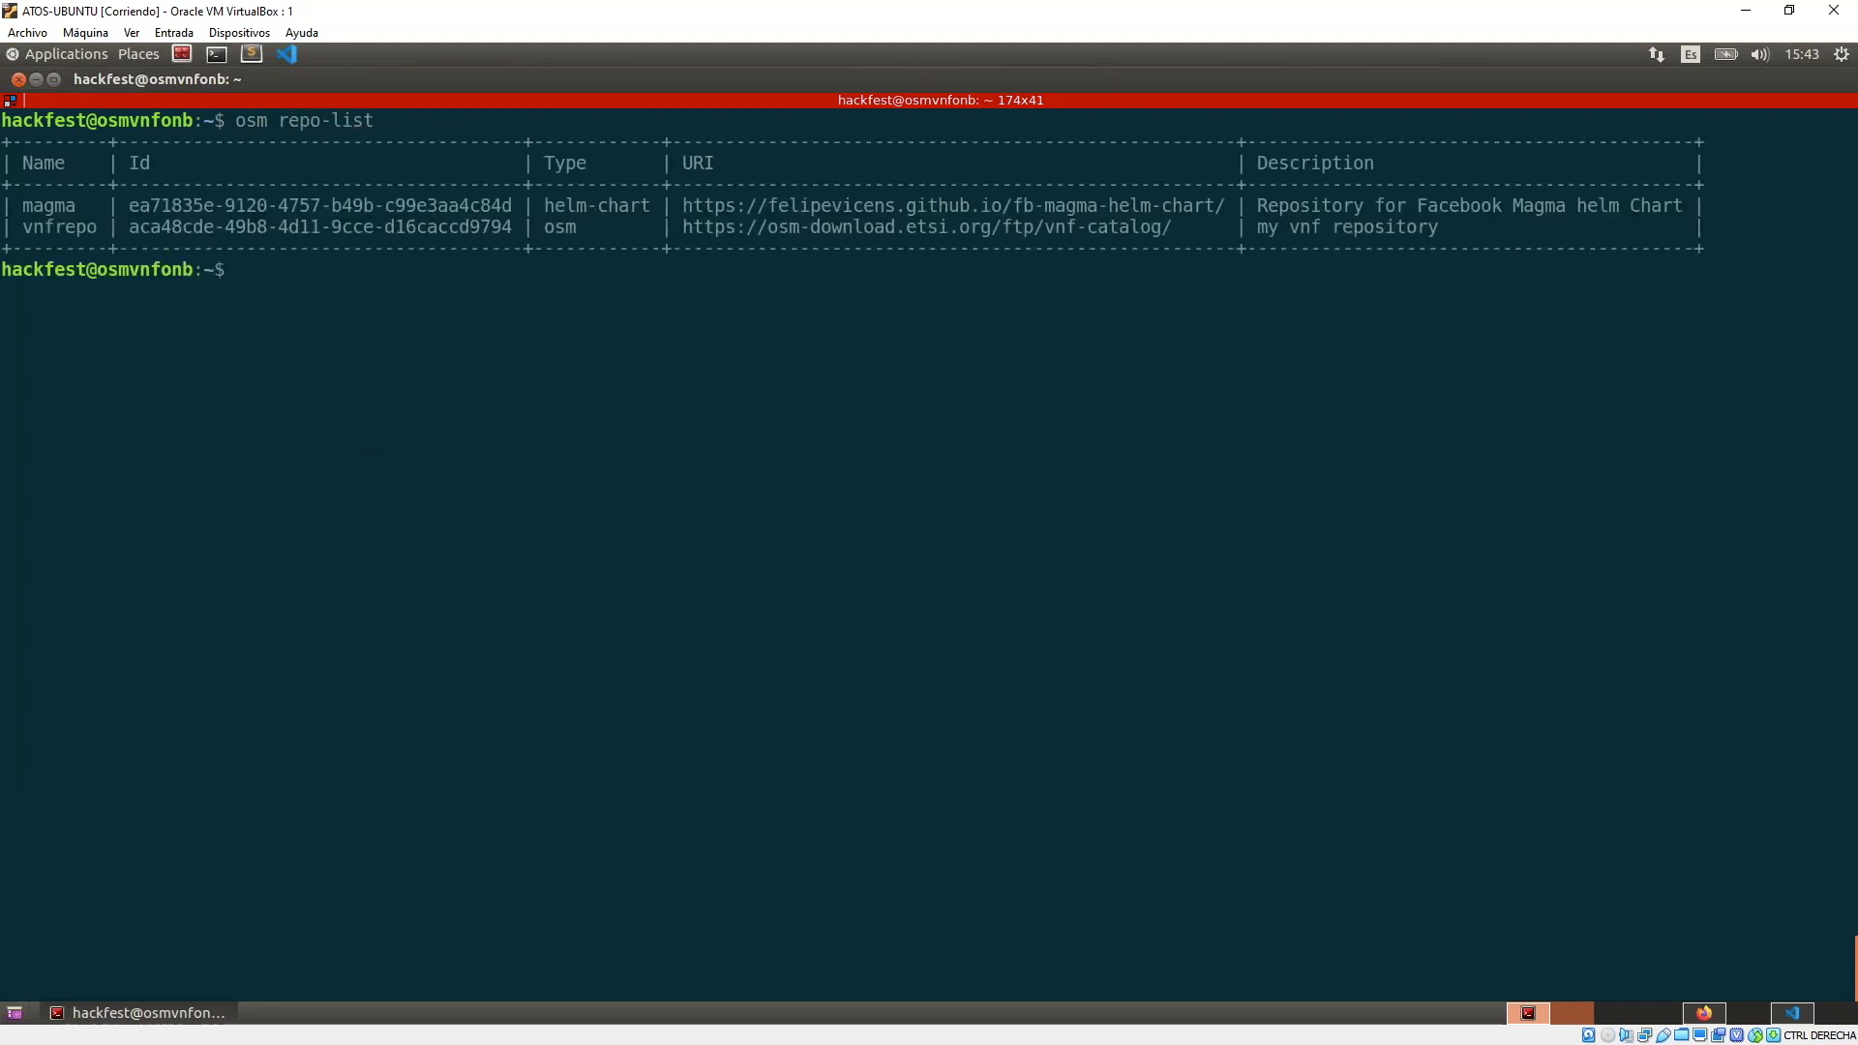
pyautogui.write('osm repo-list')
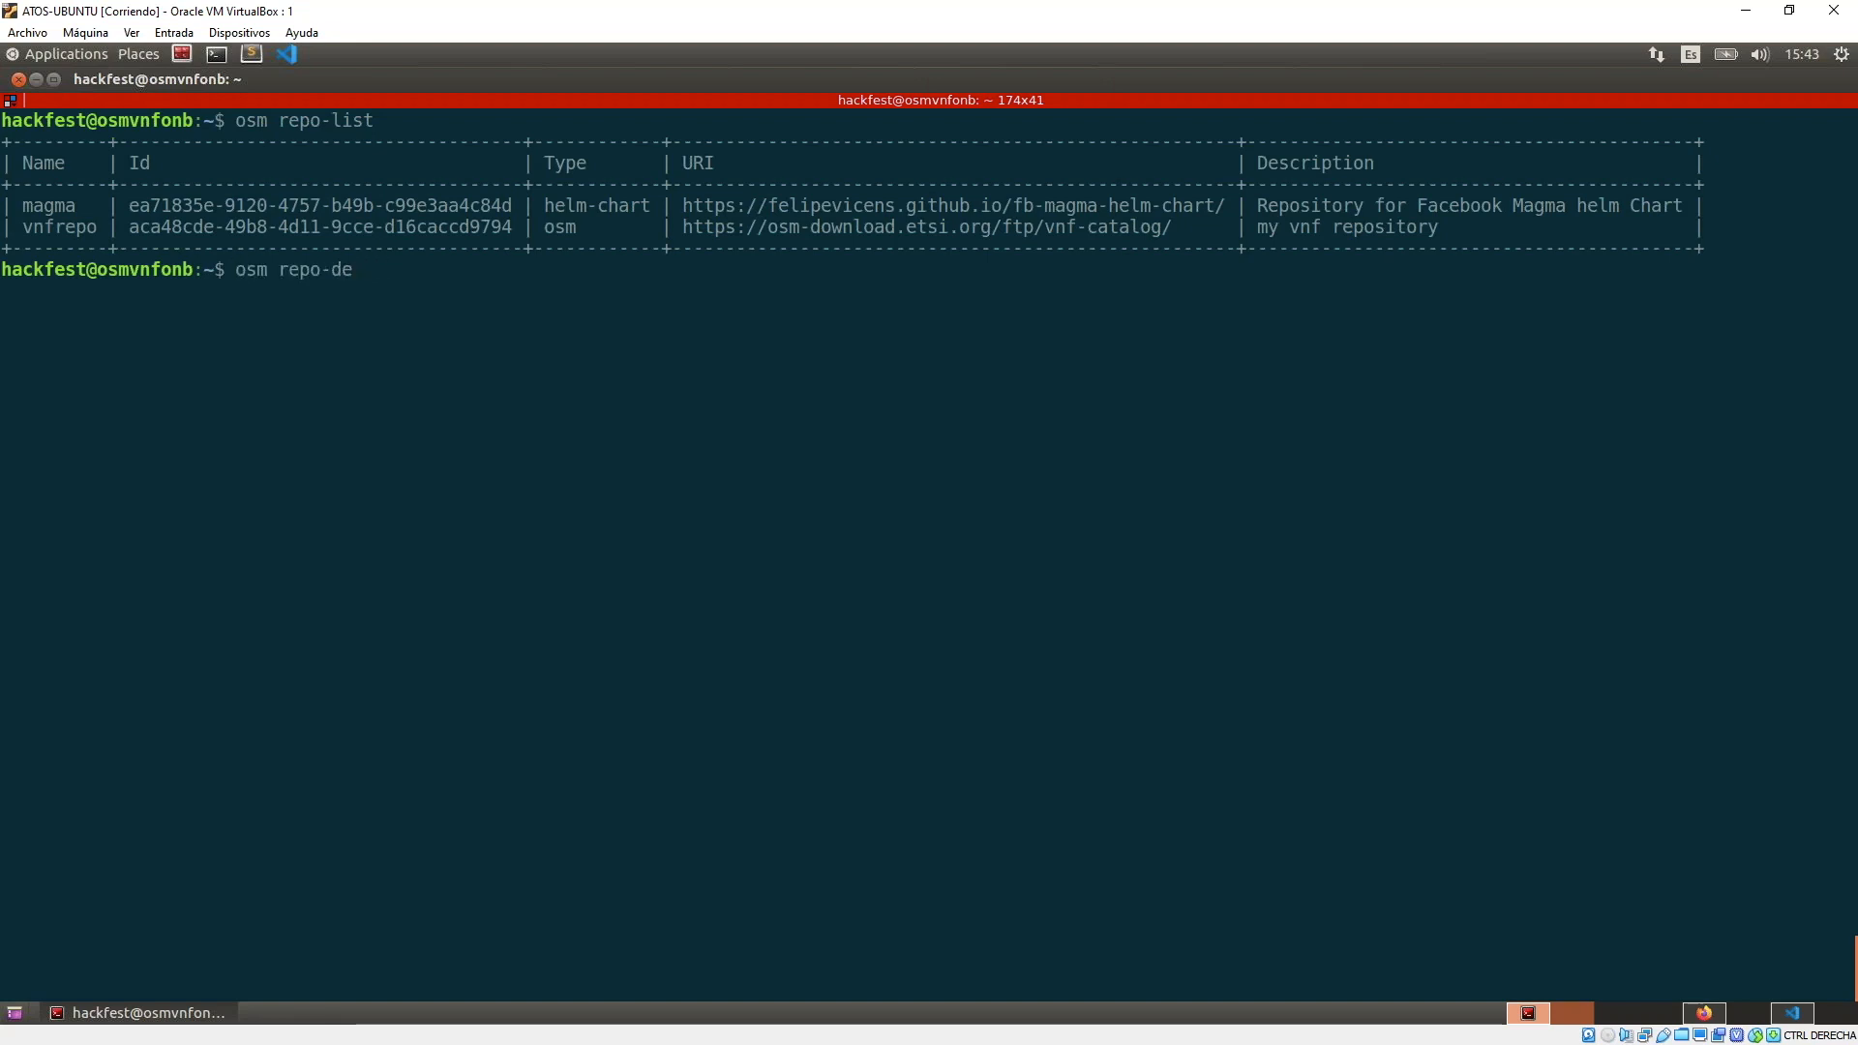
pyautogui.write('l')
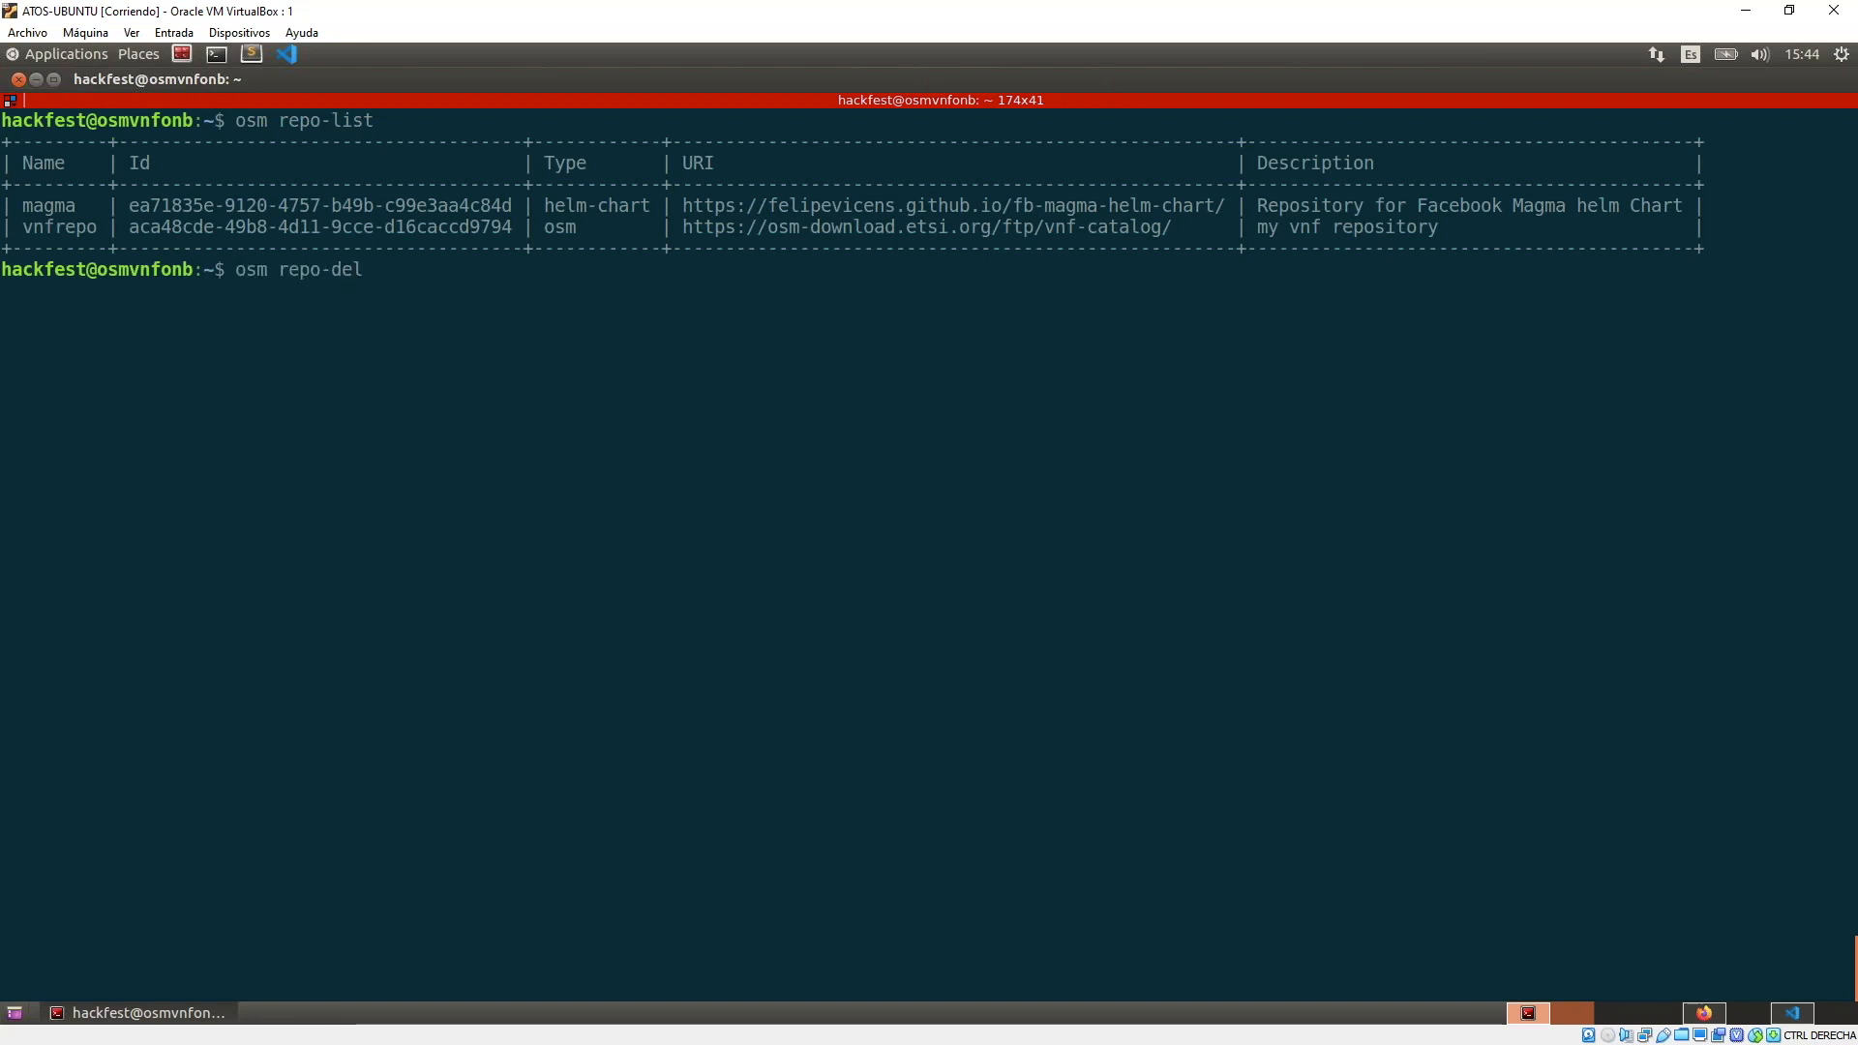
pyautogui.write('te')
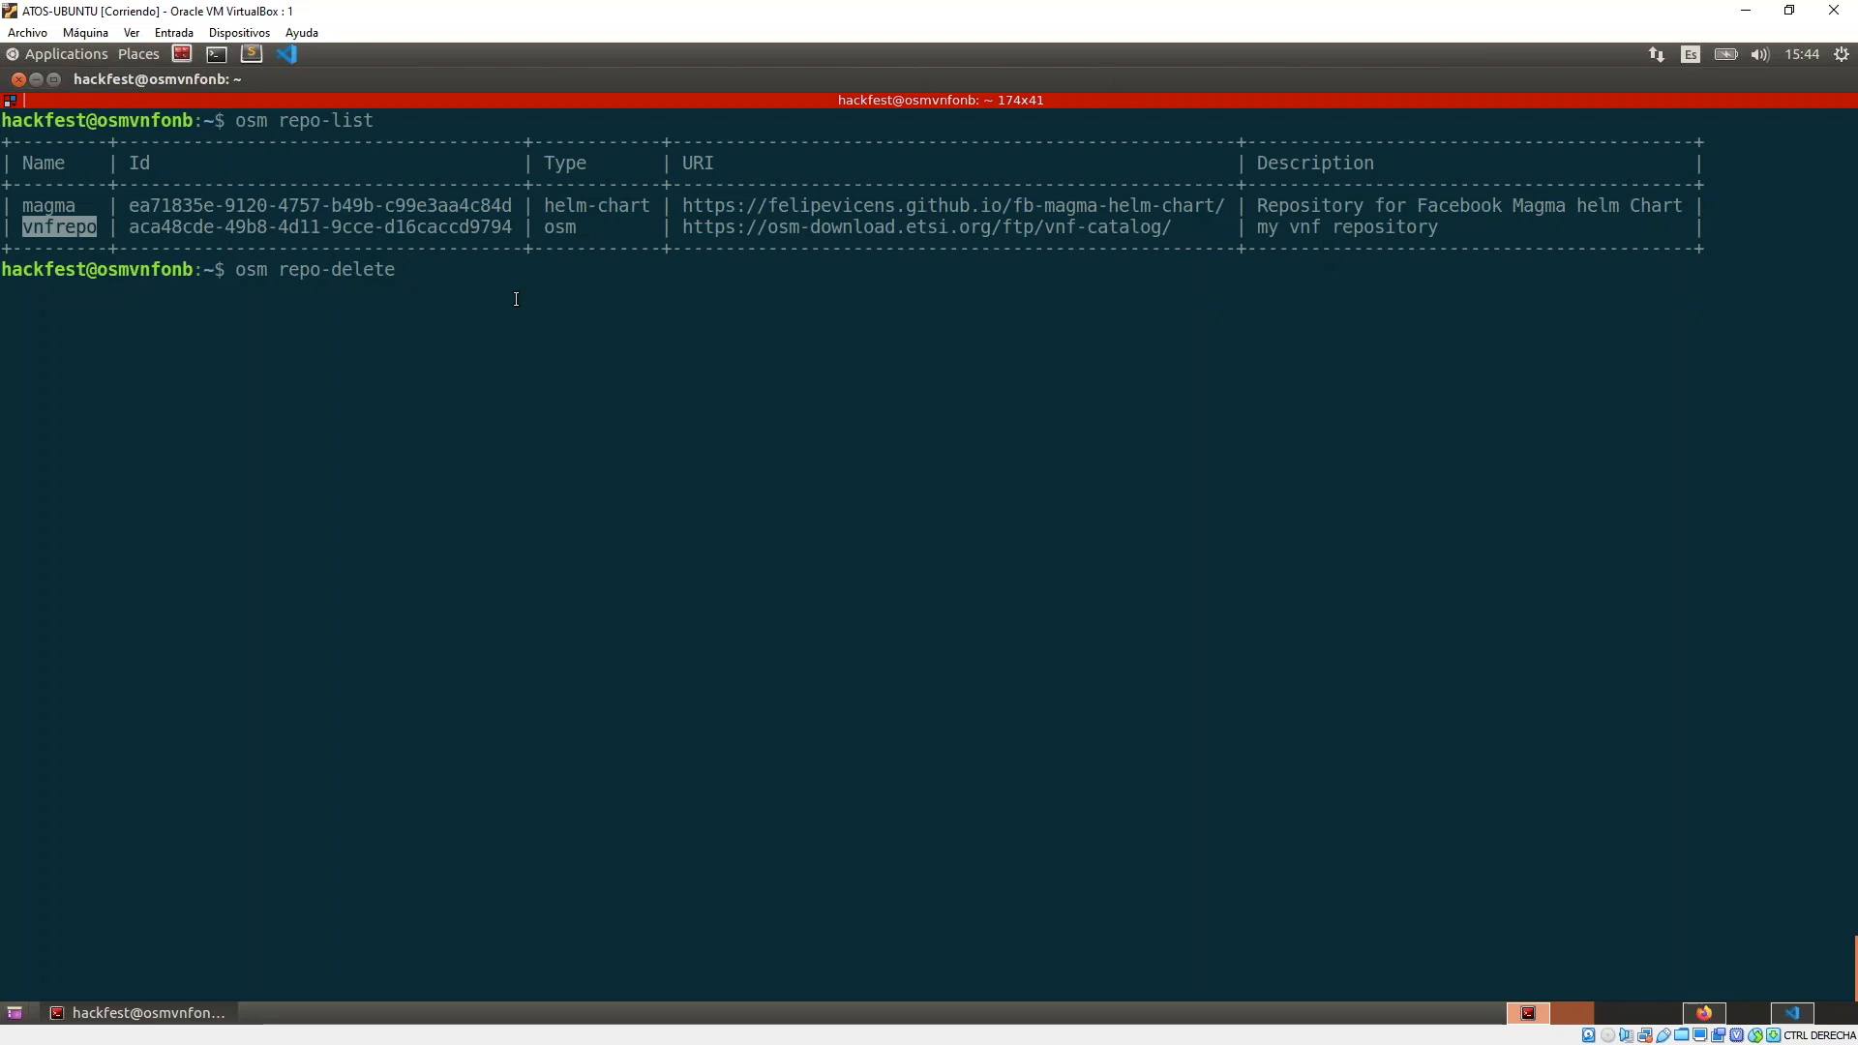
pyautogui.write('vnfrepo')
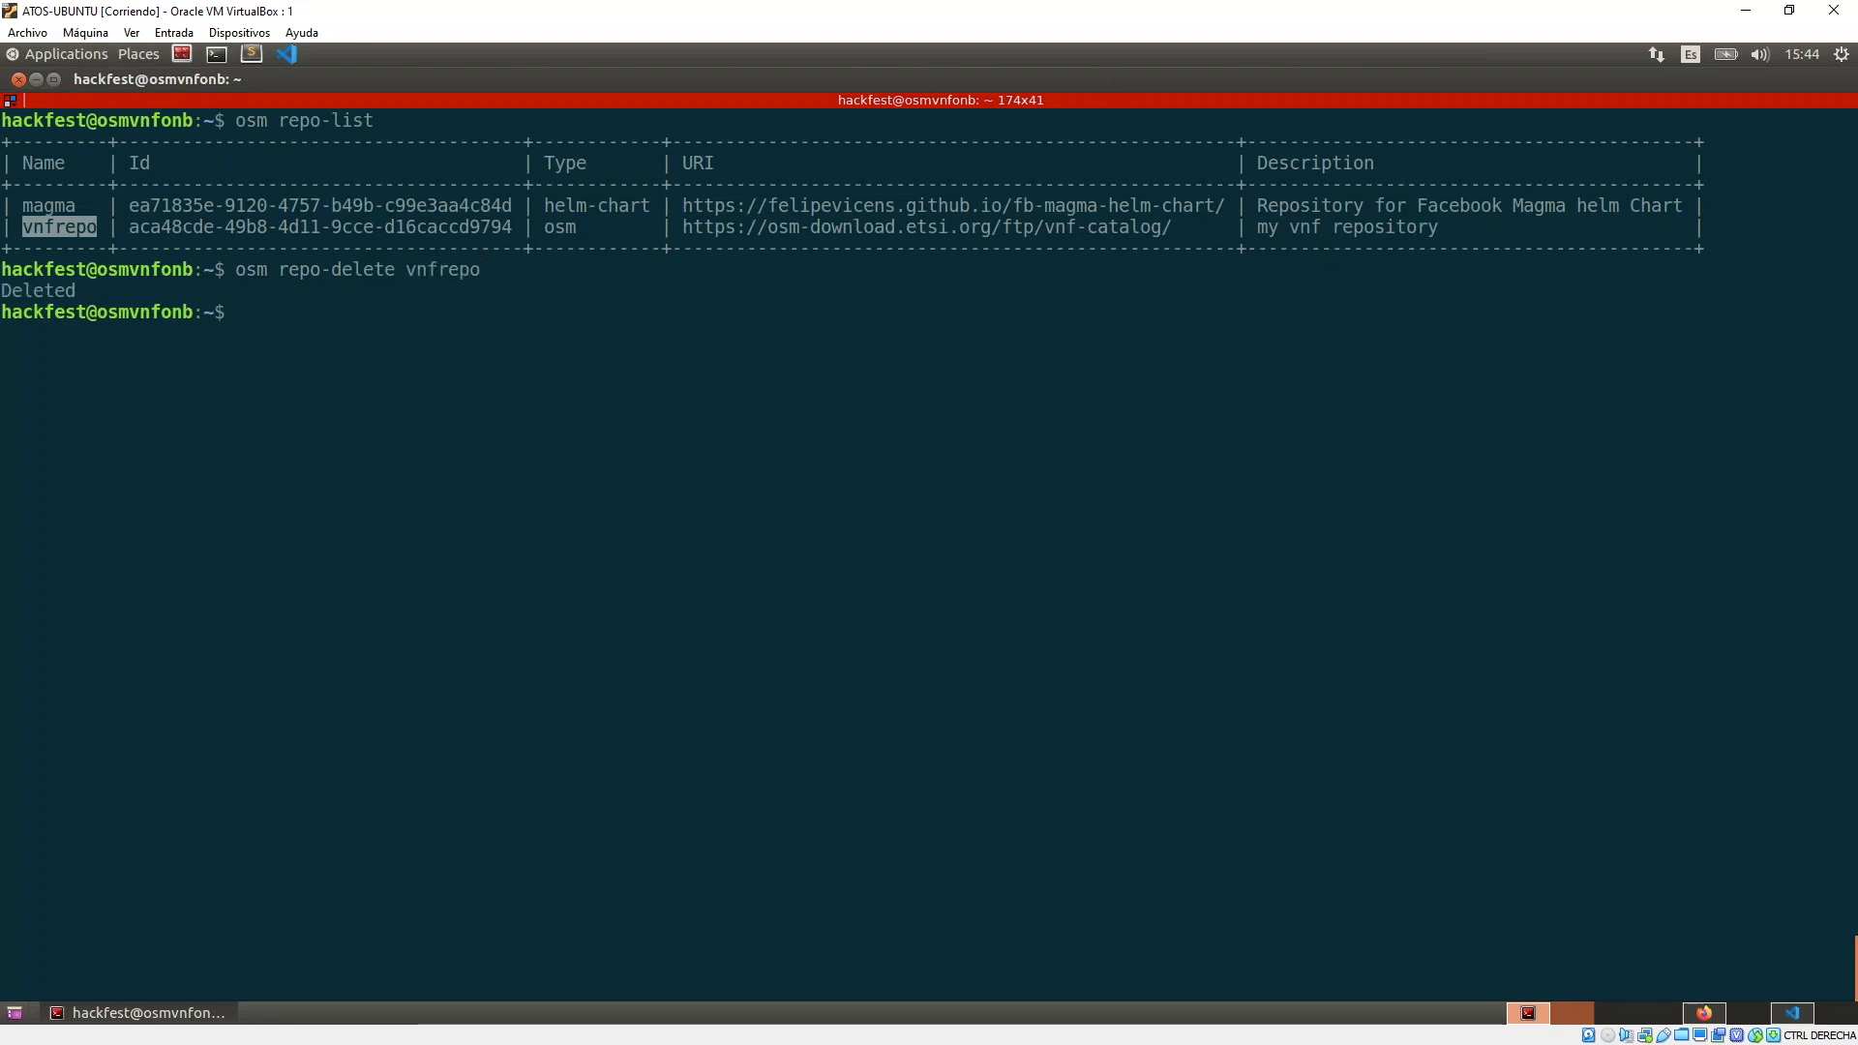
pyautogui.write('osm repo-list')
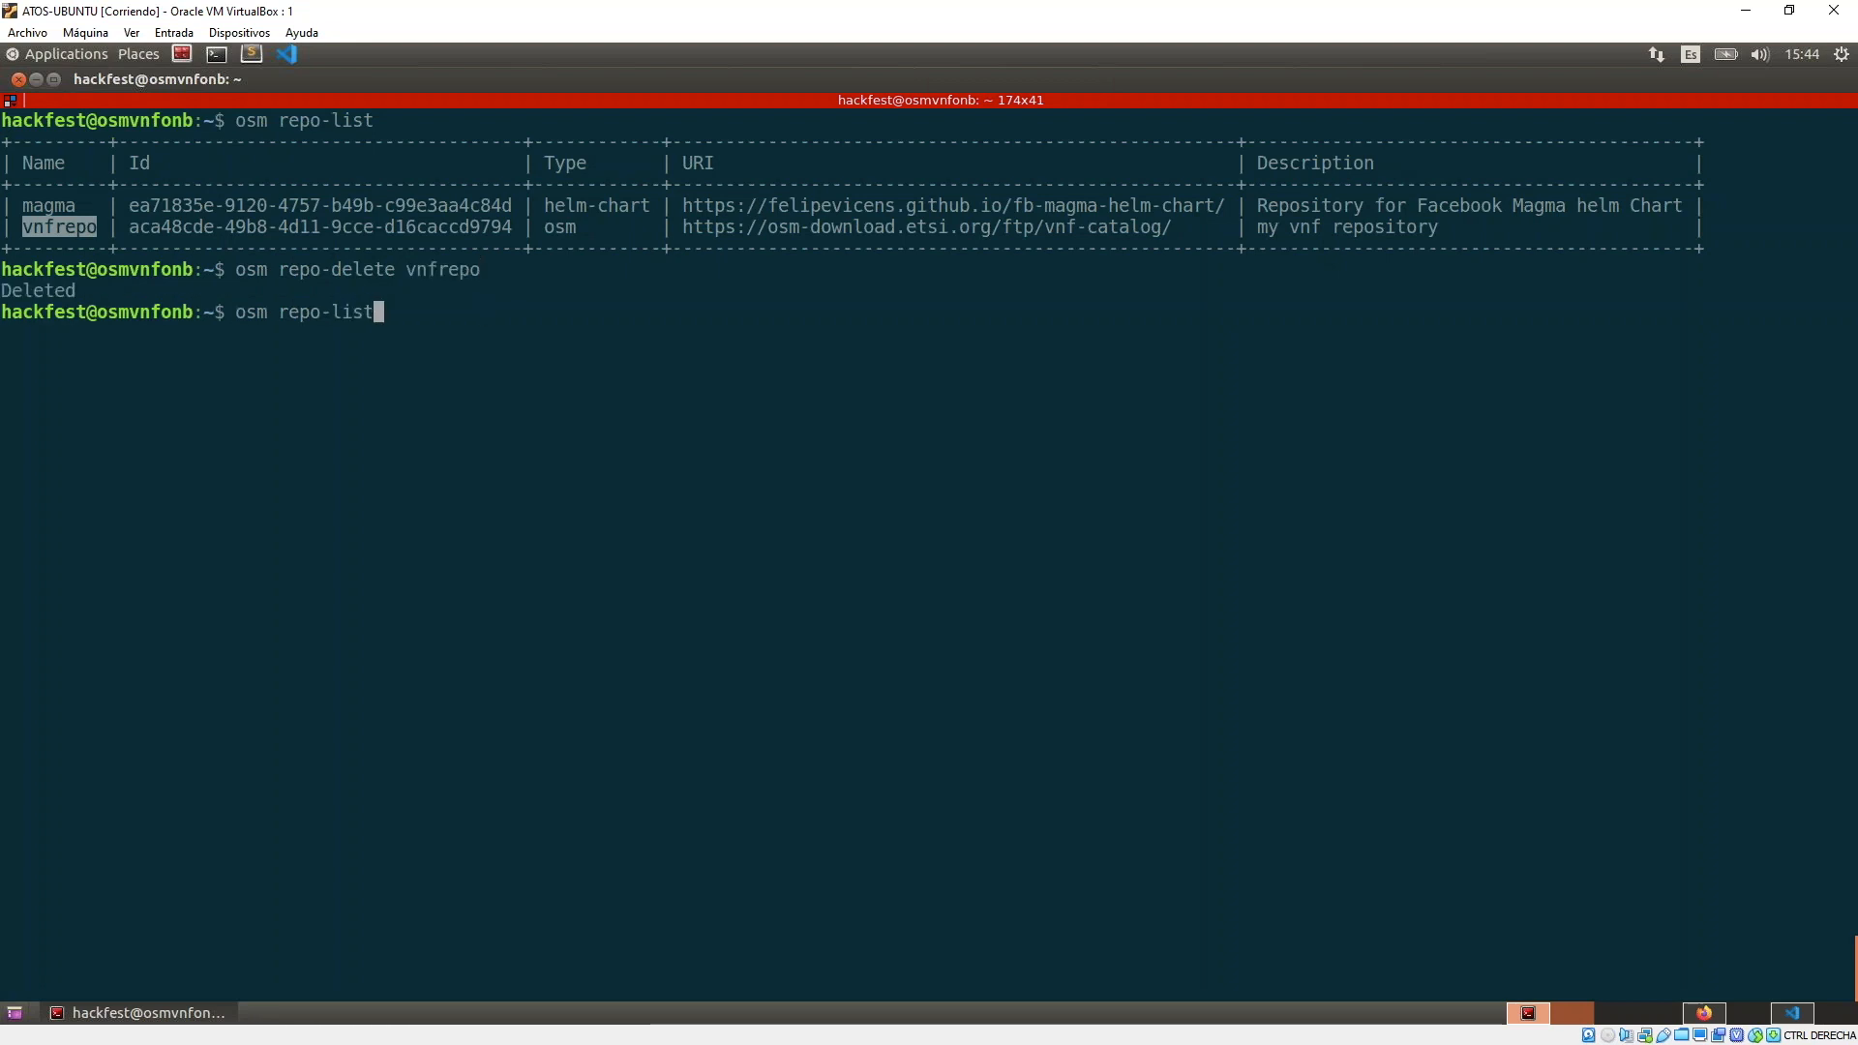
pyautogui.press('Return')
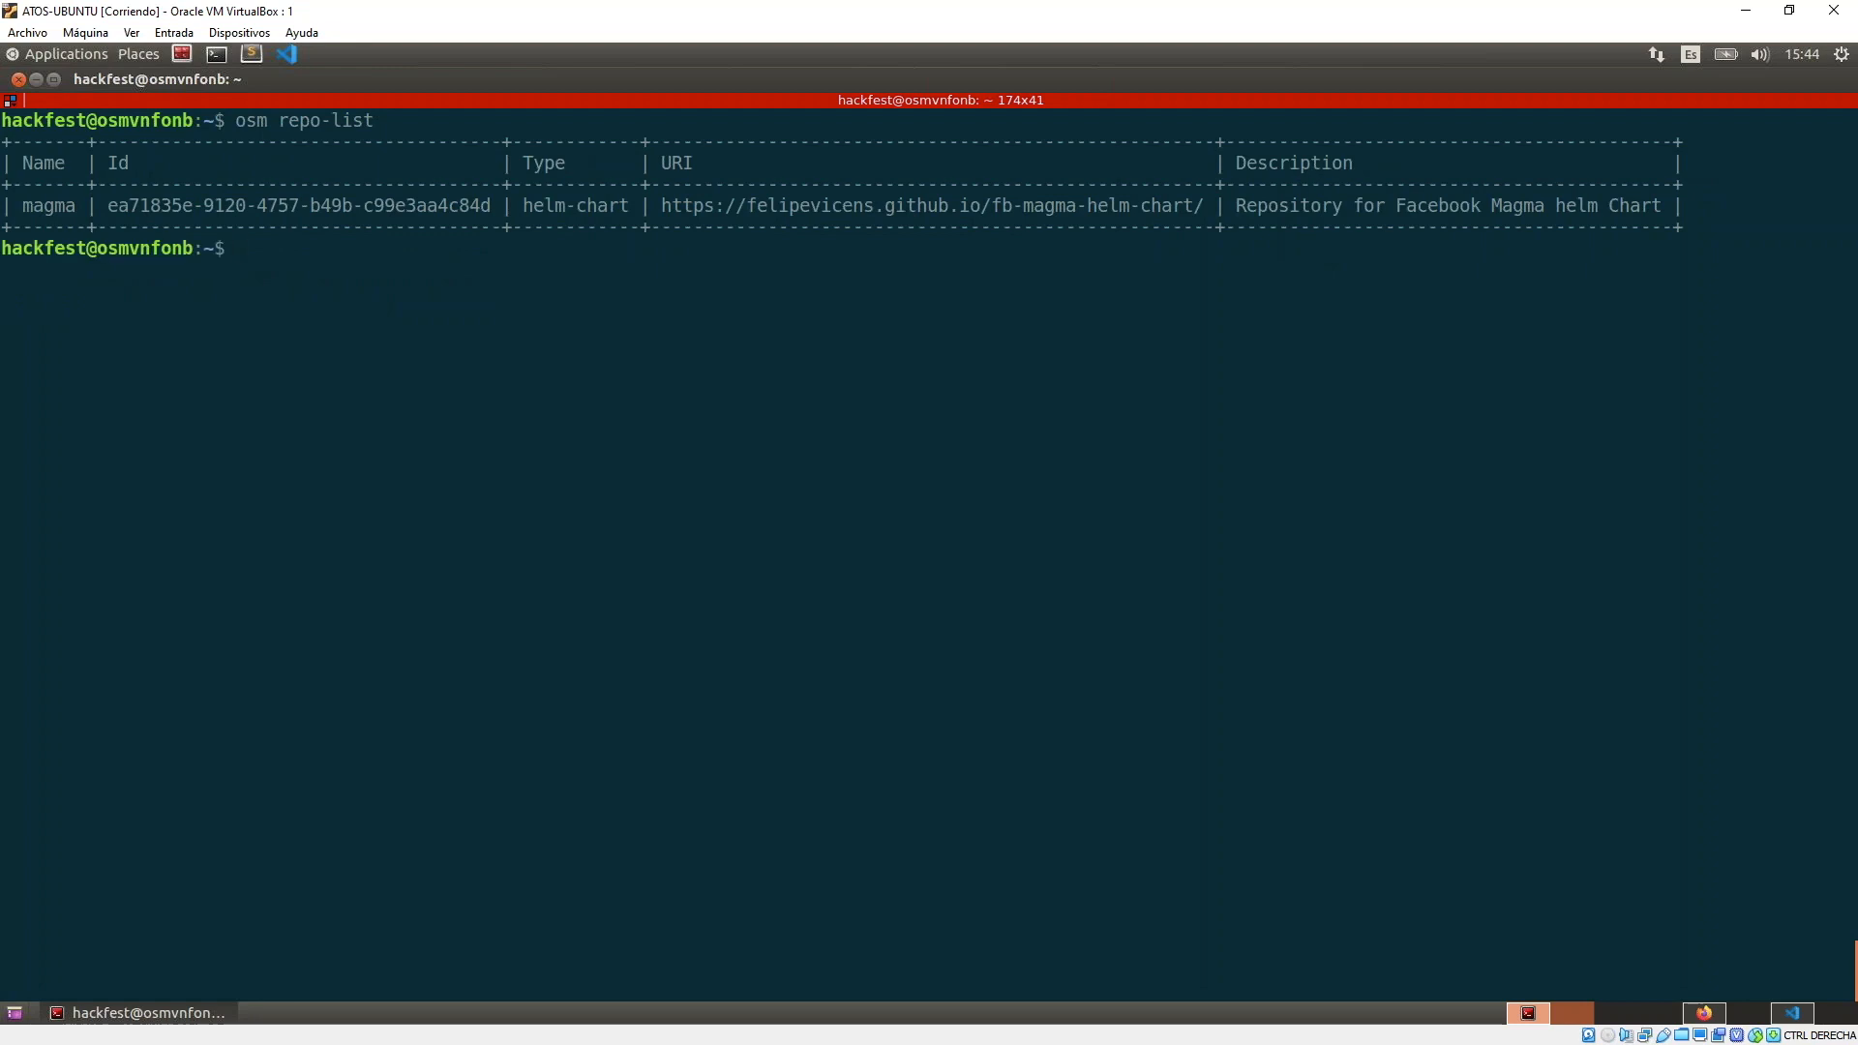
pyautogui.press('ctrl+r')
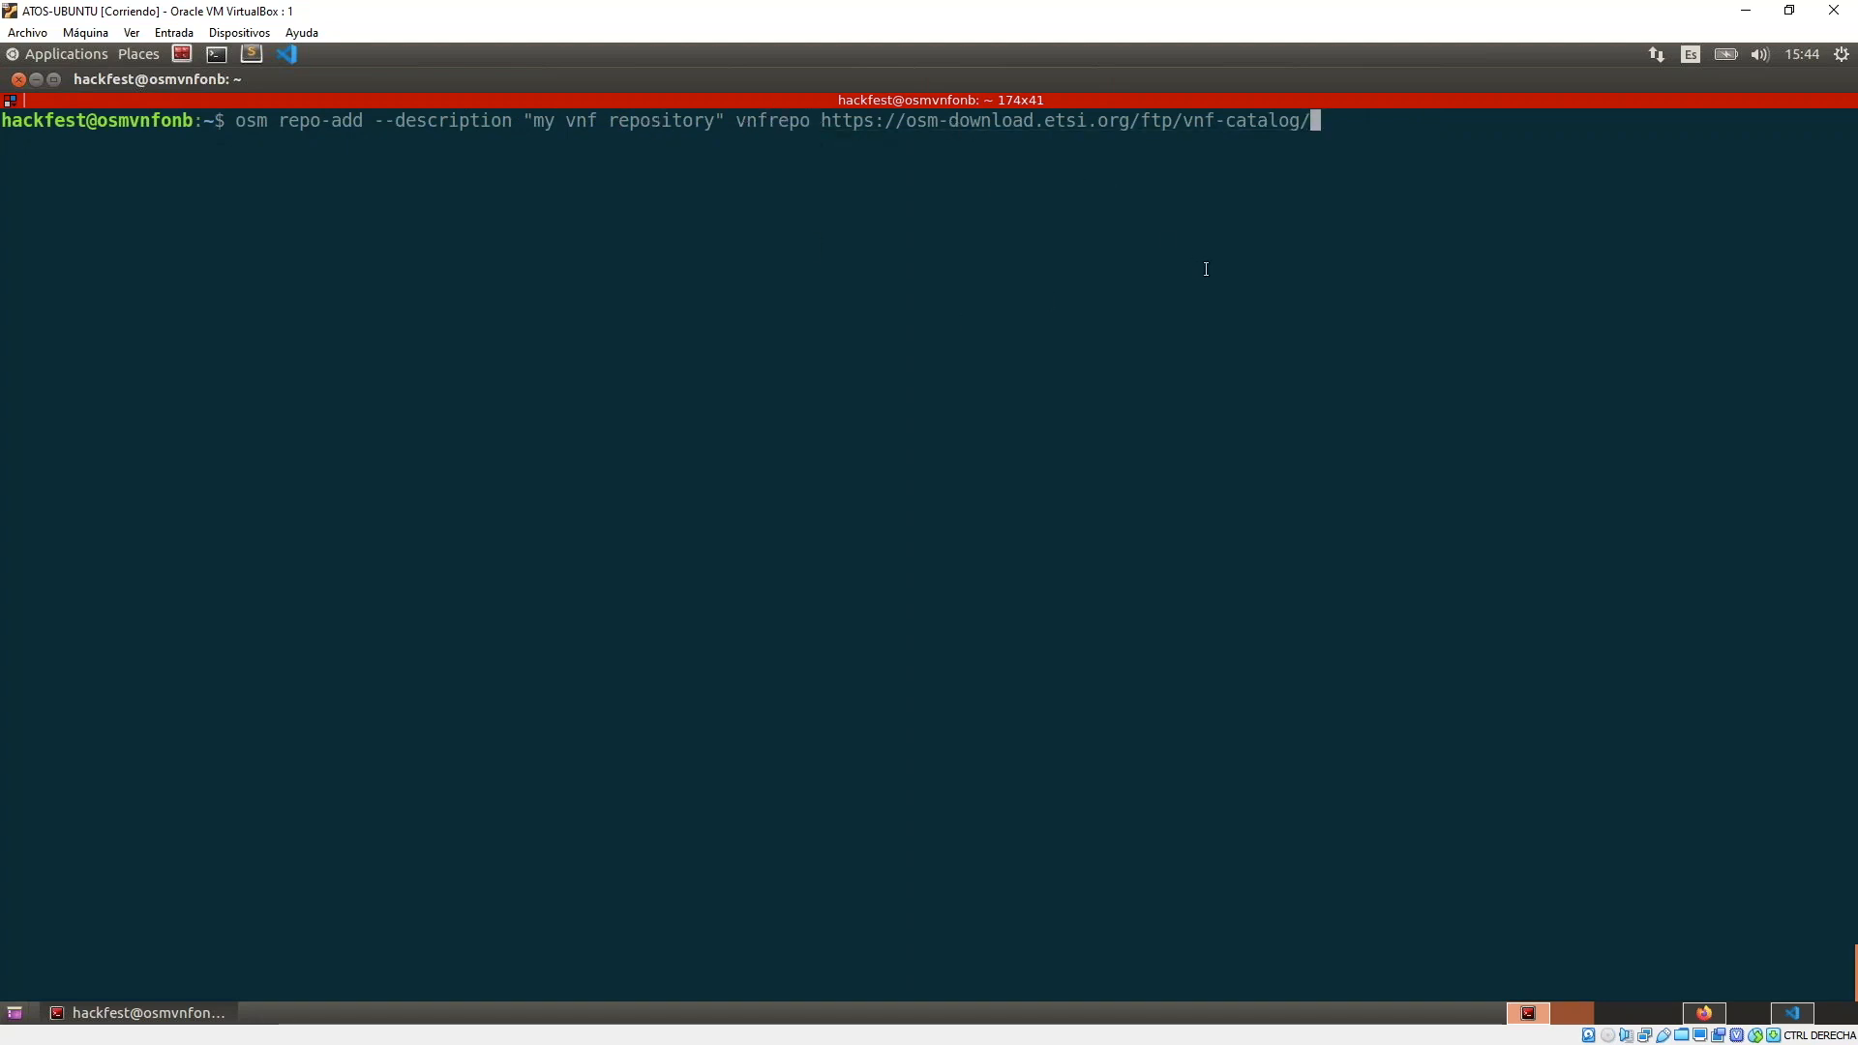
# Re-register vnfrepo with description "my vnf repository" pointing at the ETSI vnf-catalog URL.
pyautogui.press('Return')
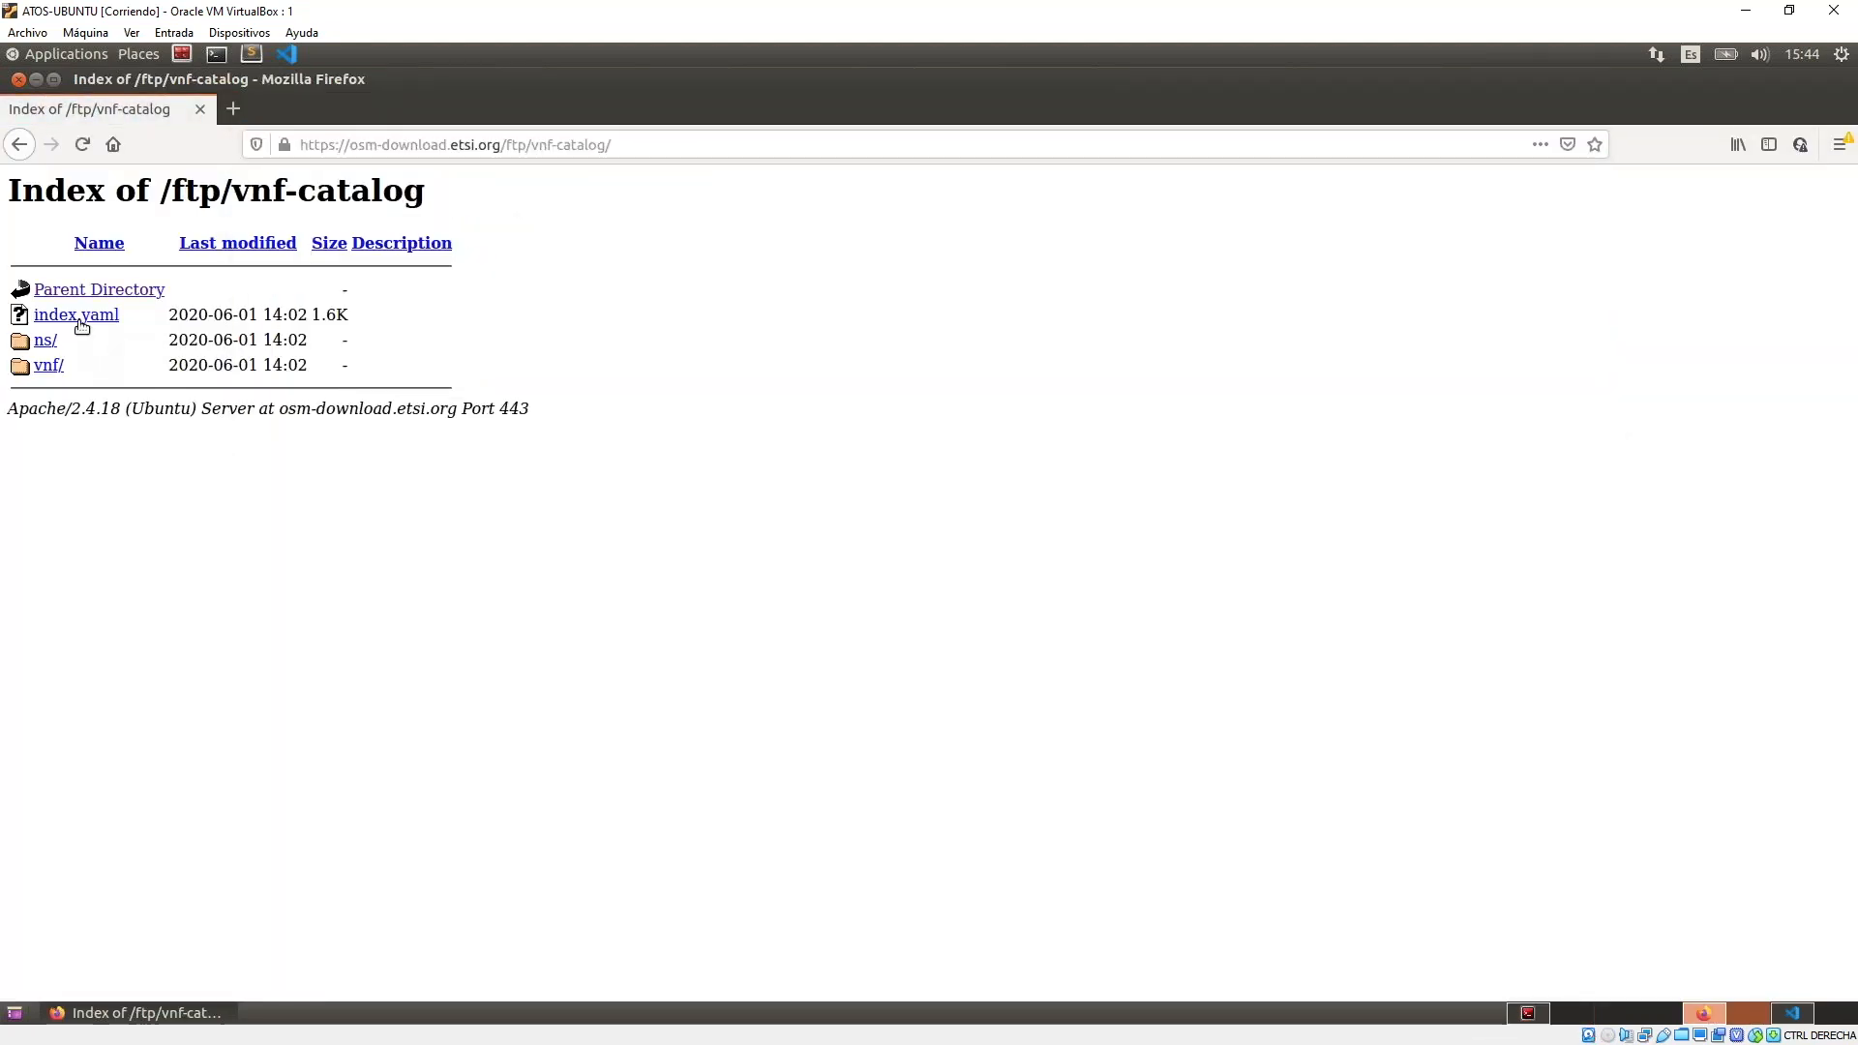
pyautogui.moveTo(521, 281)
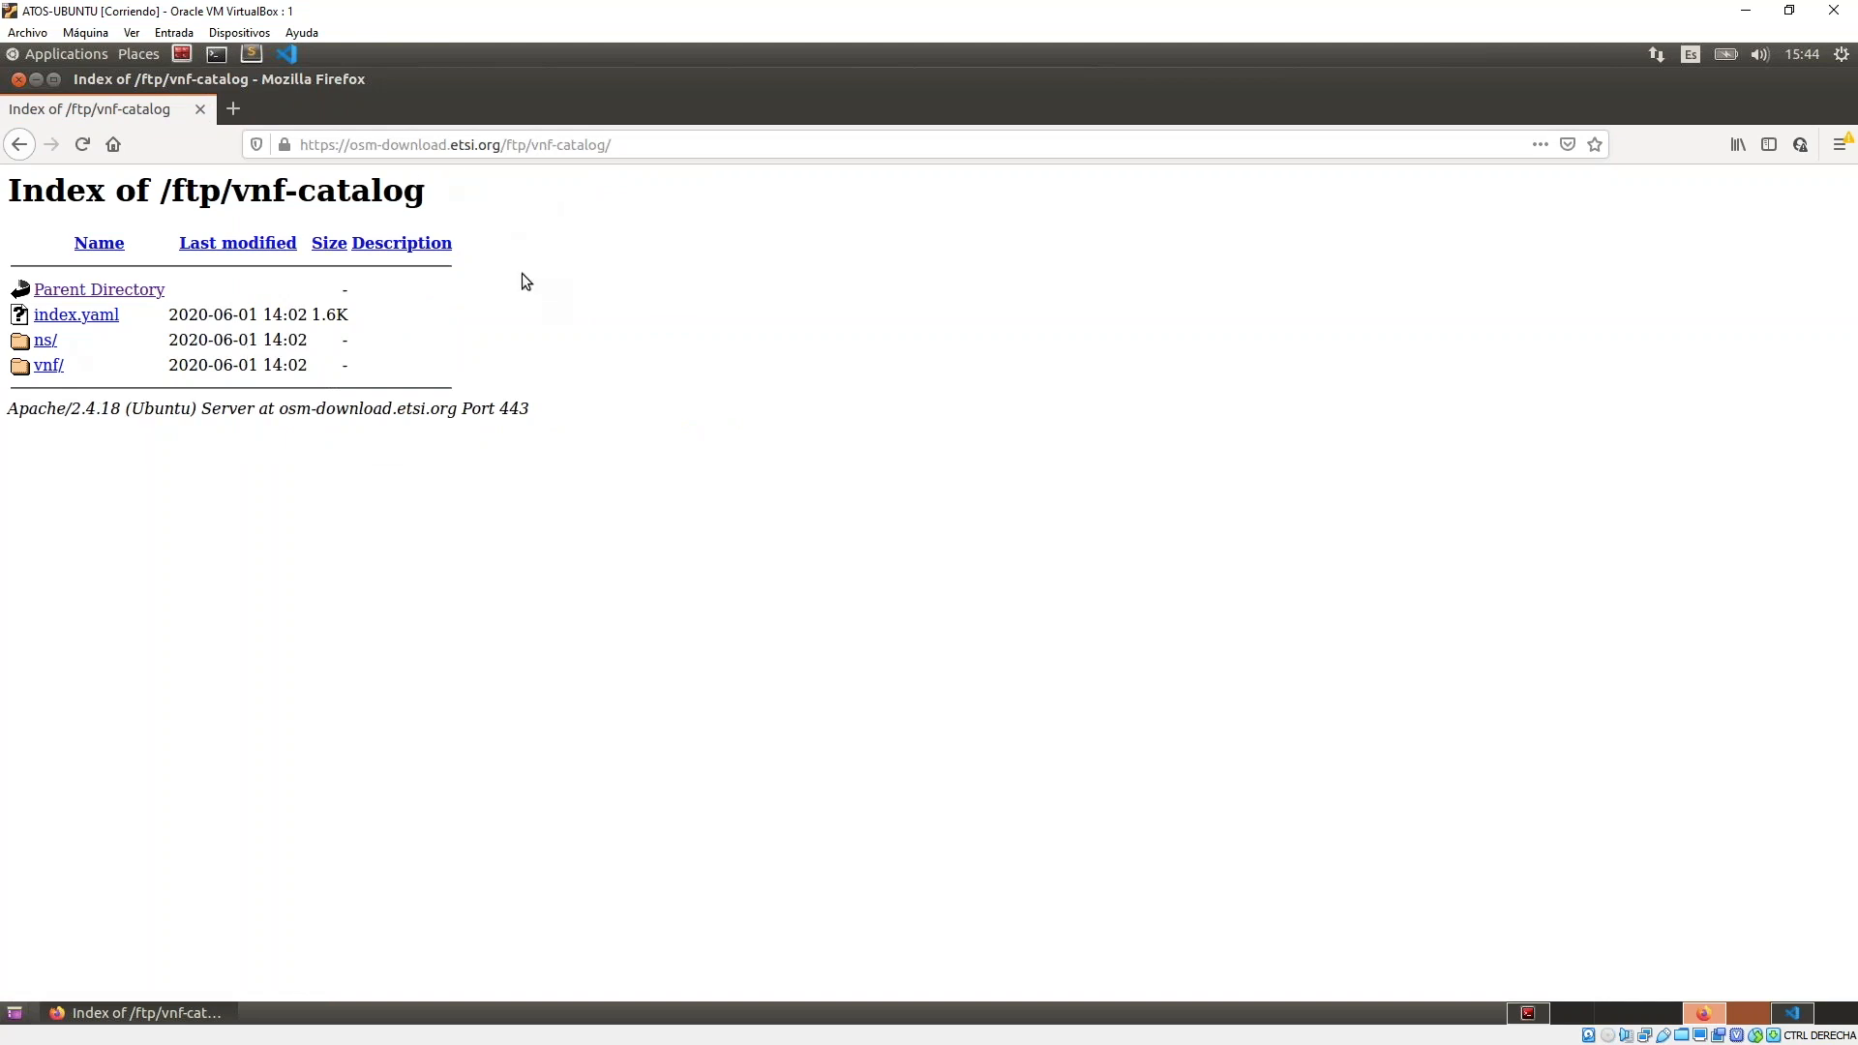
pyautogui.moveTo(98, 288)
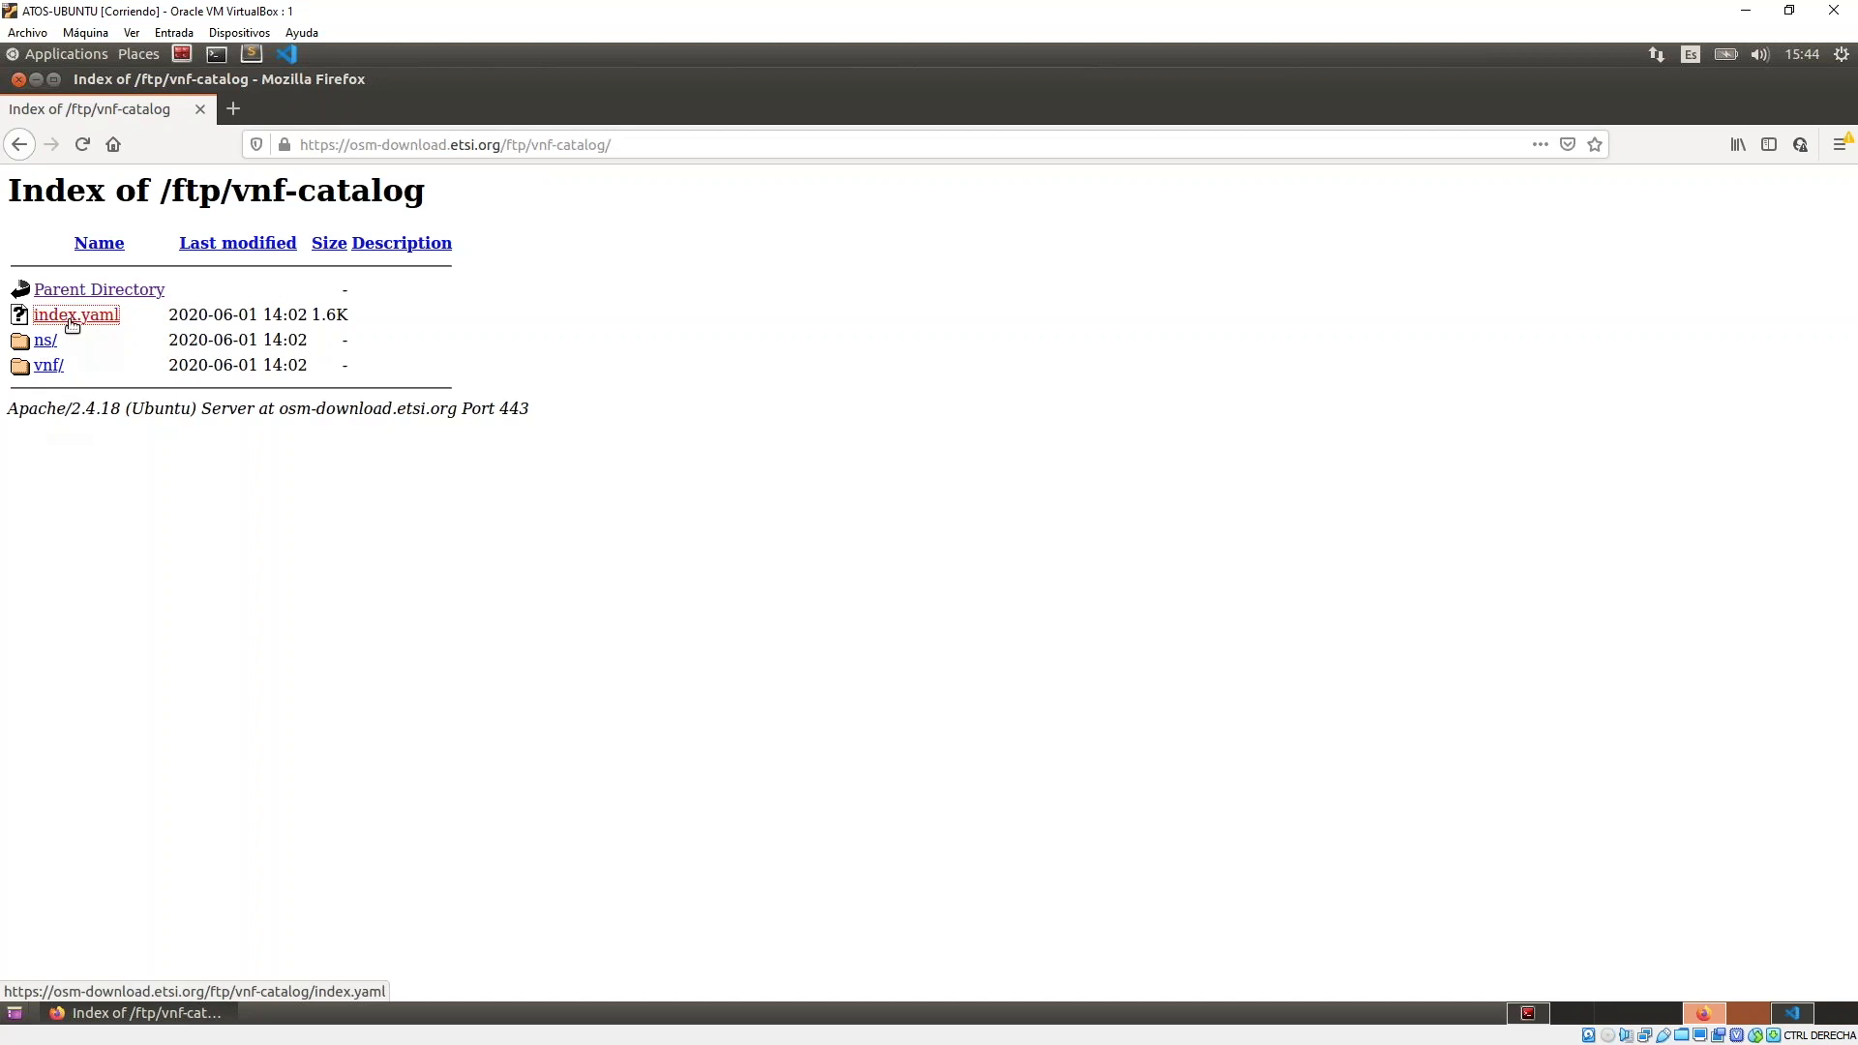
# Browse the catalog's index.yaml and ns folder listing the Magma and squid-cnf-ns services.
pyautogui.click(76, 314)
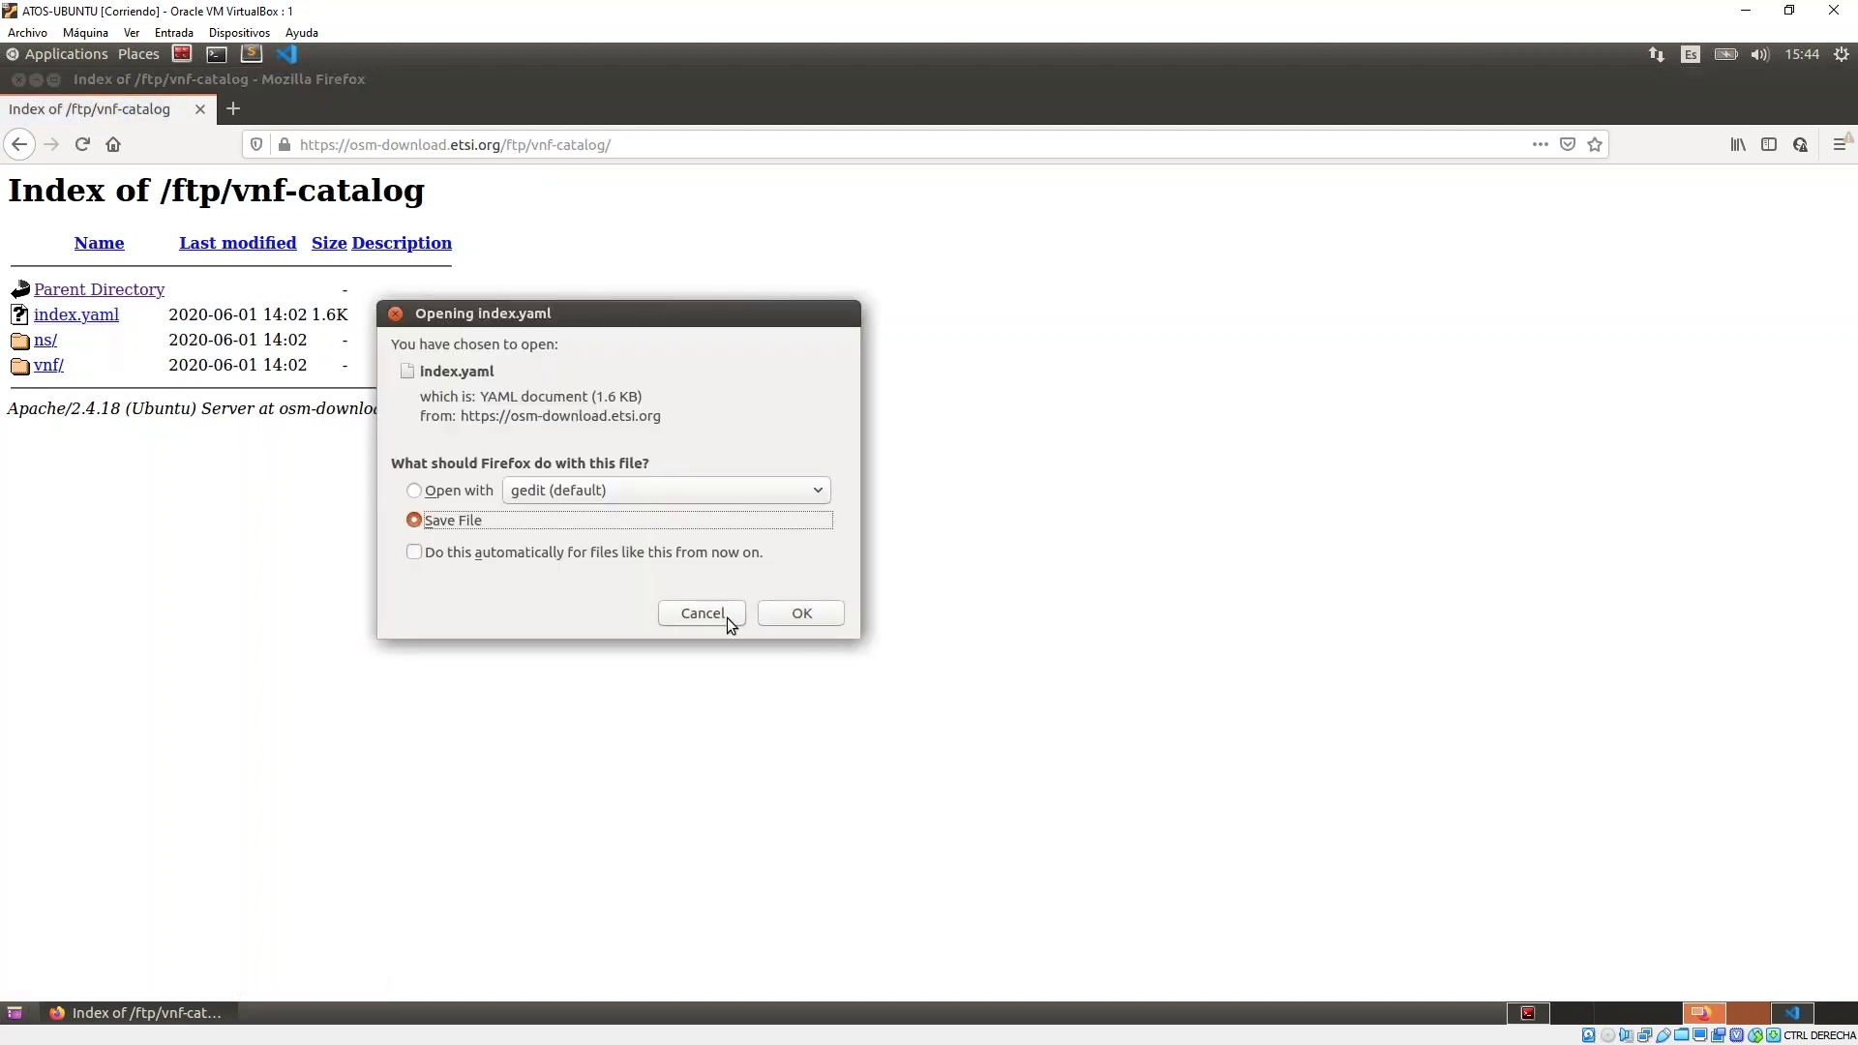
pyautogui.click(800, 614)
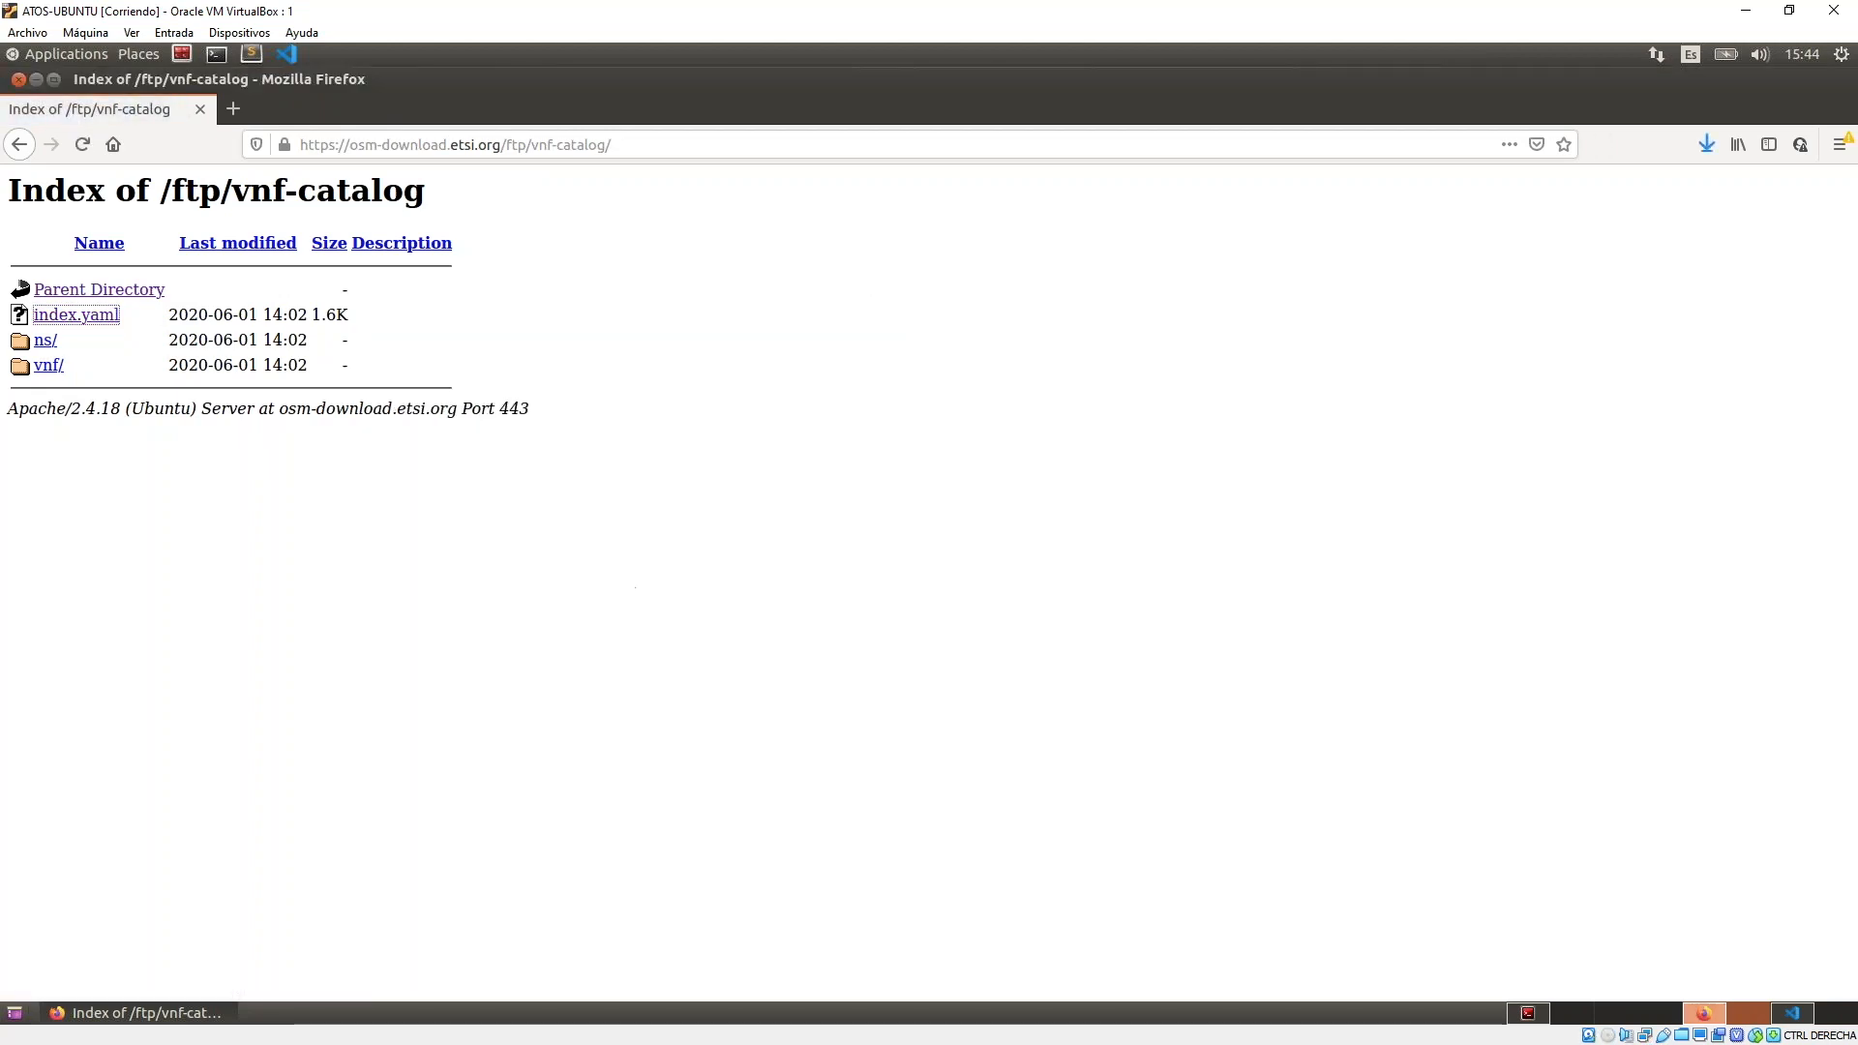
pyautogui.moveTo(515, 509)
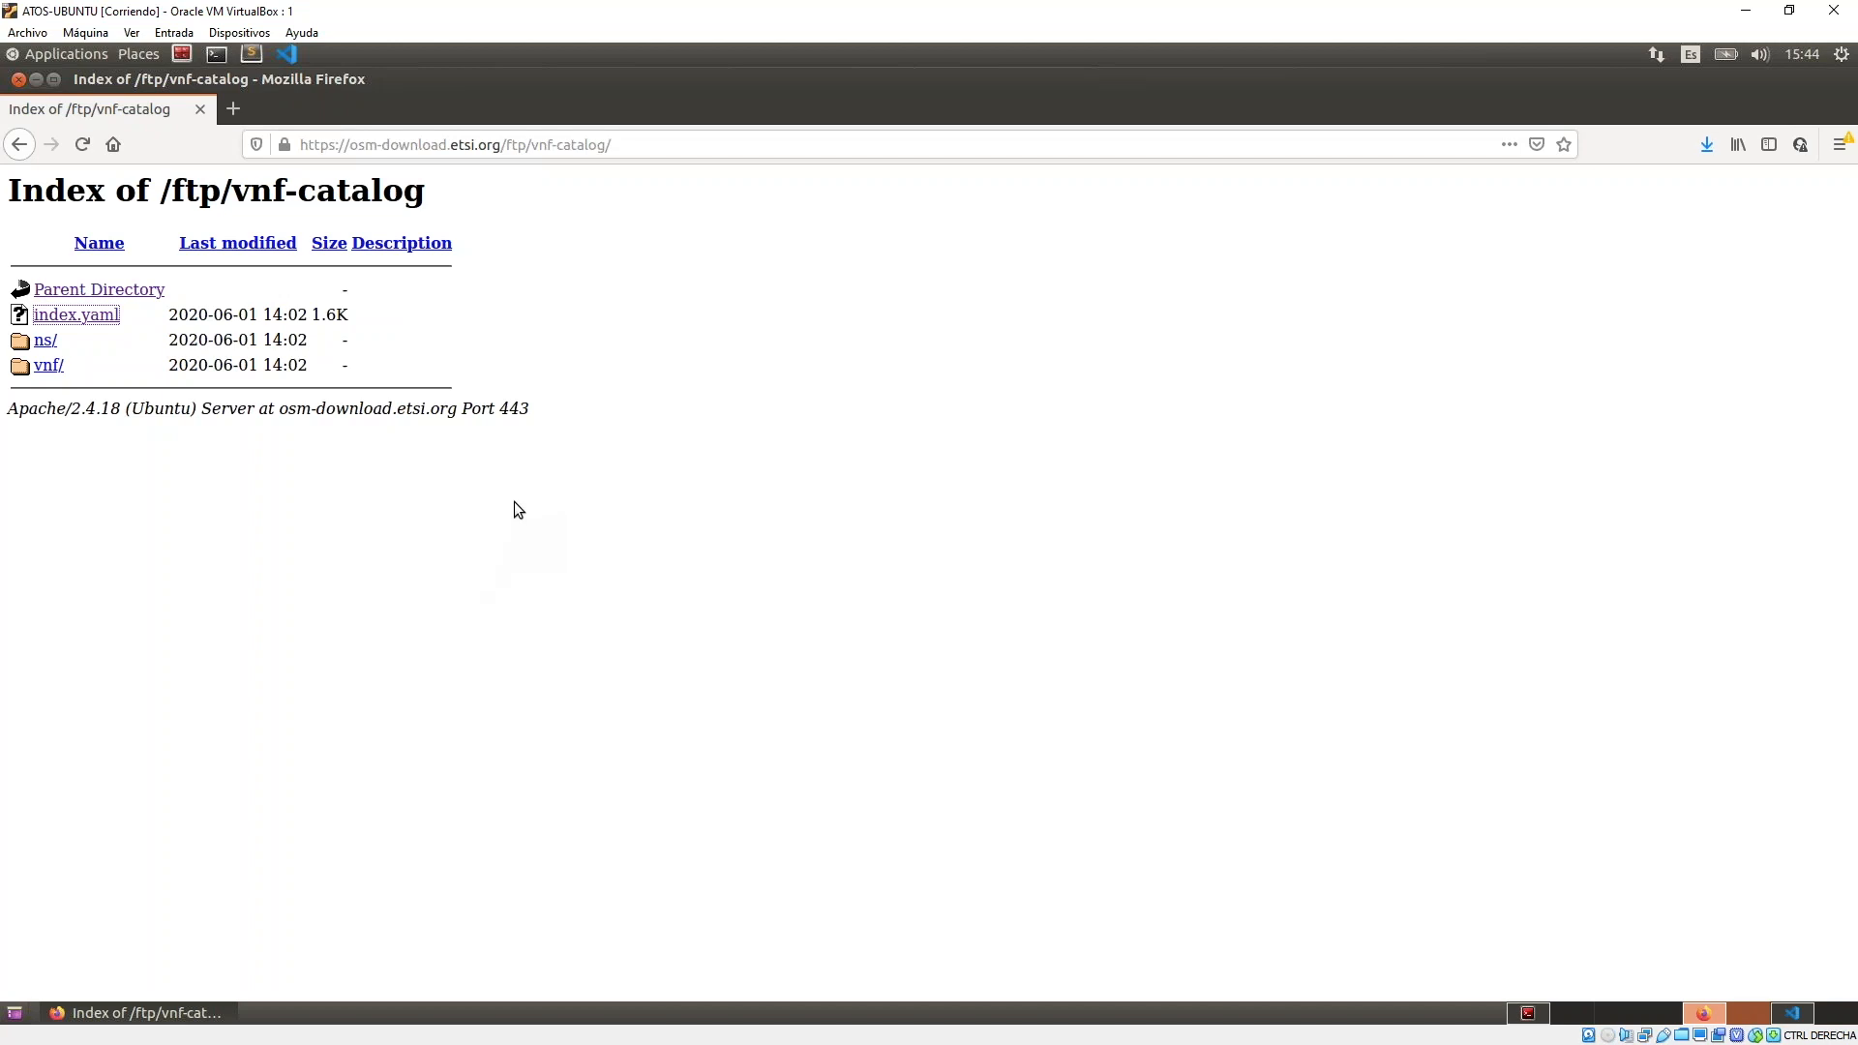
pyautogui.moveTo(45, 343)
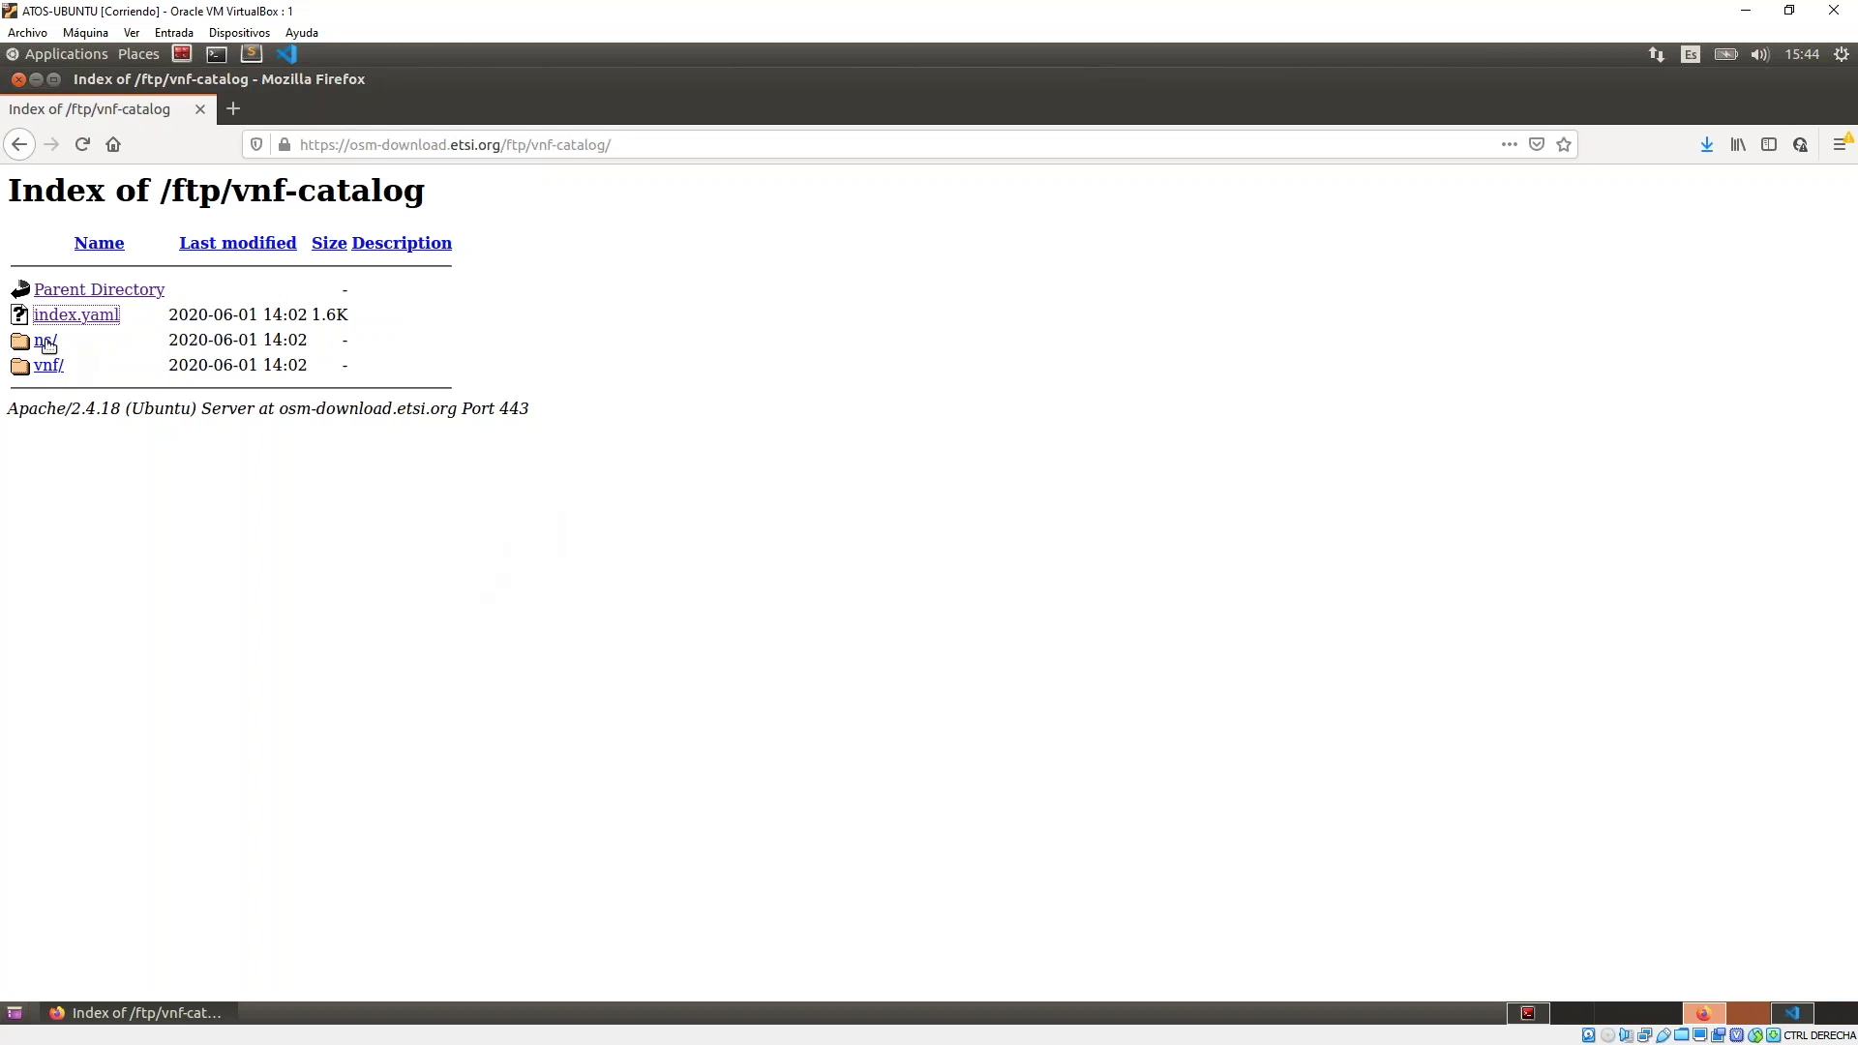
pyautogui.click(45, 340)
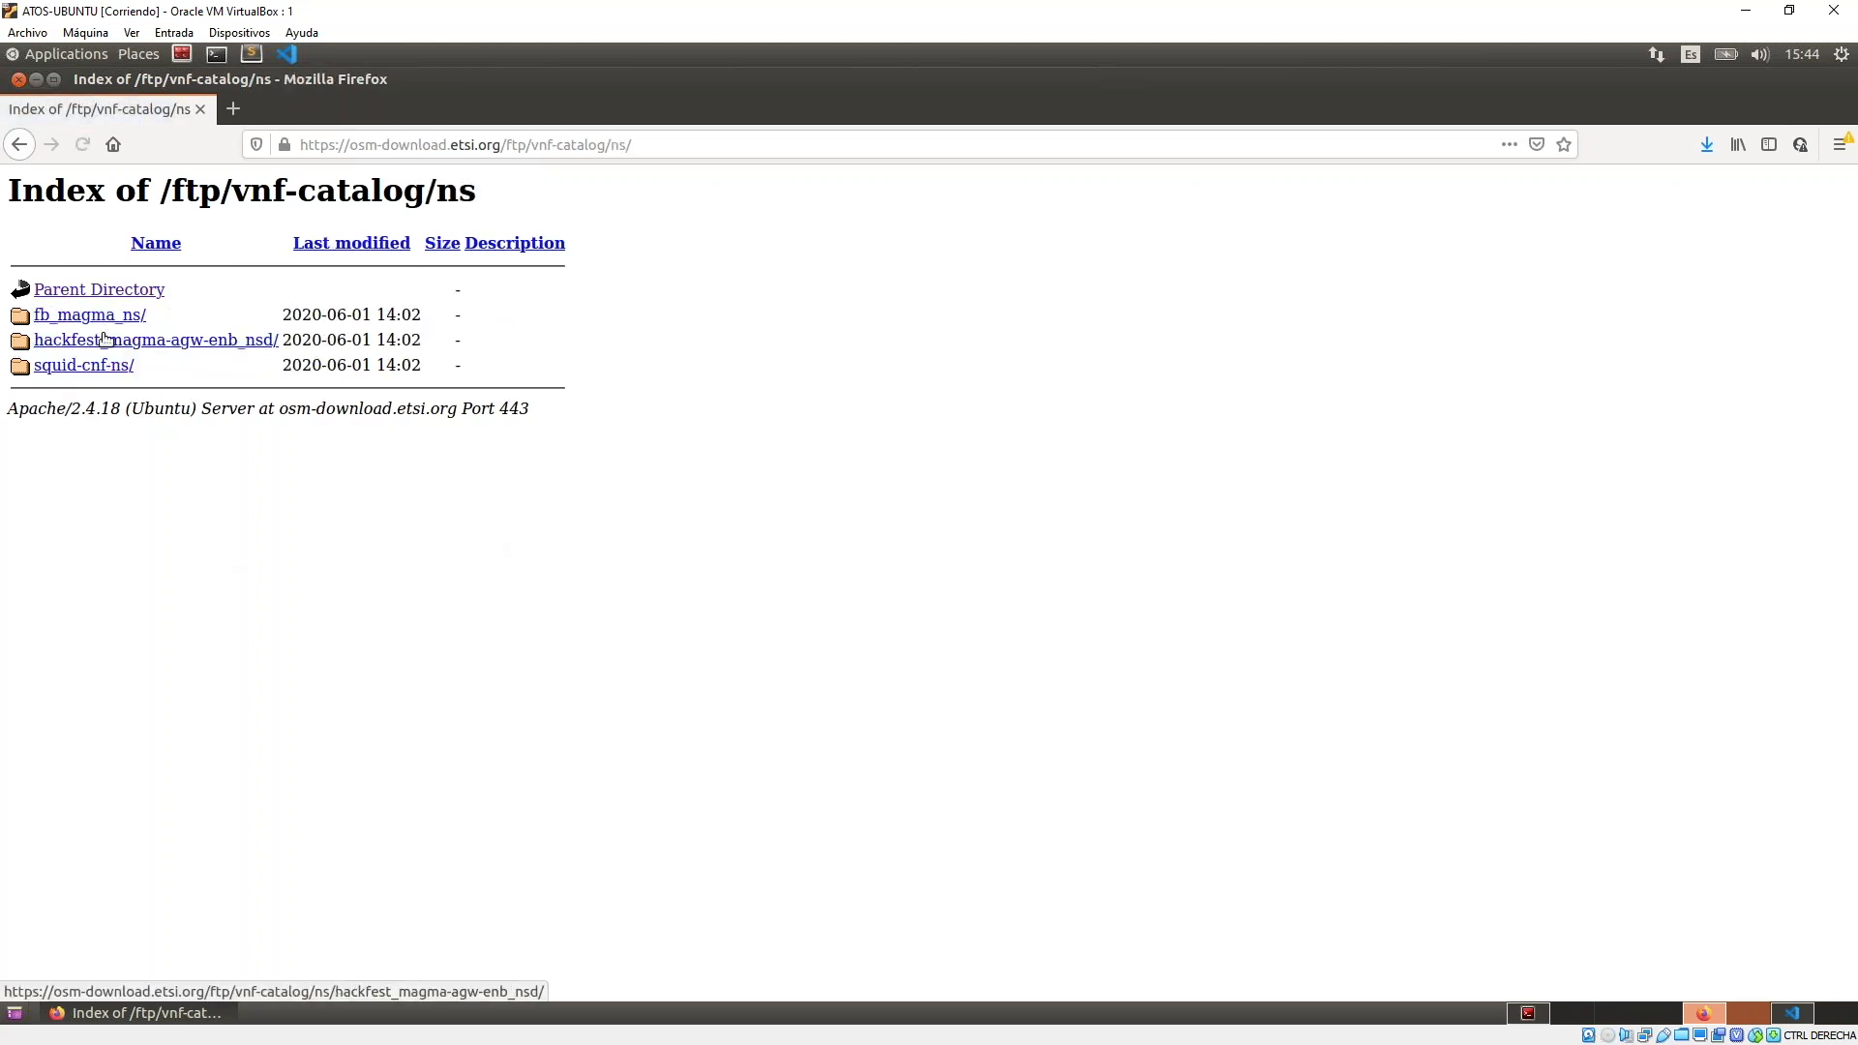
pyautogui.click(99, 289)
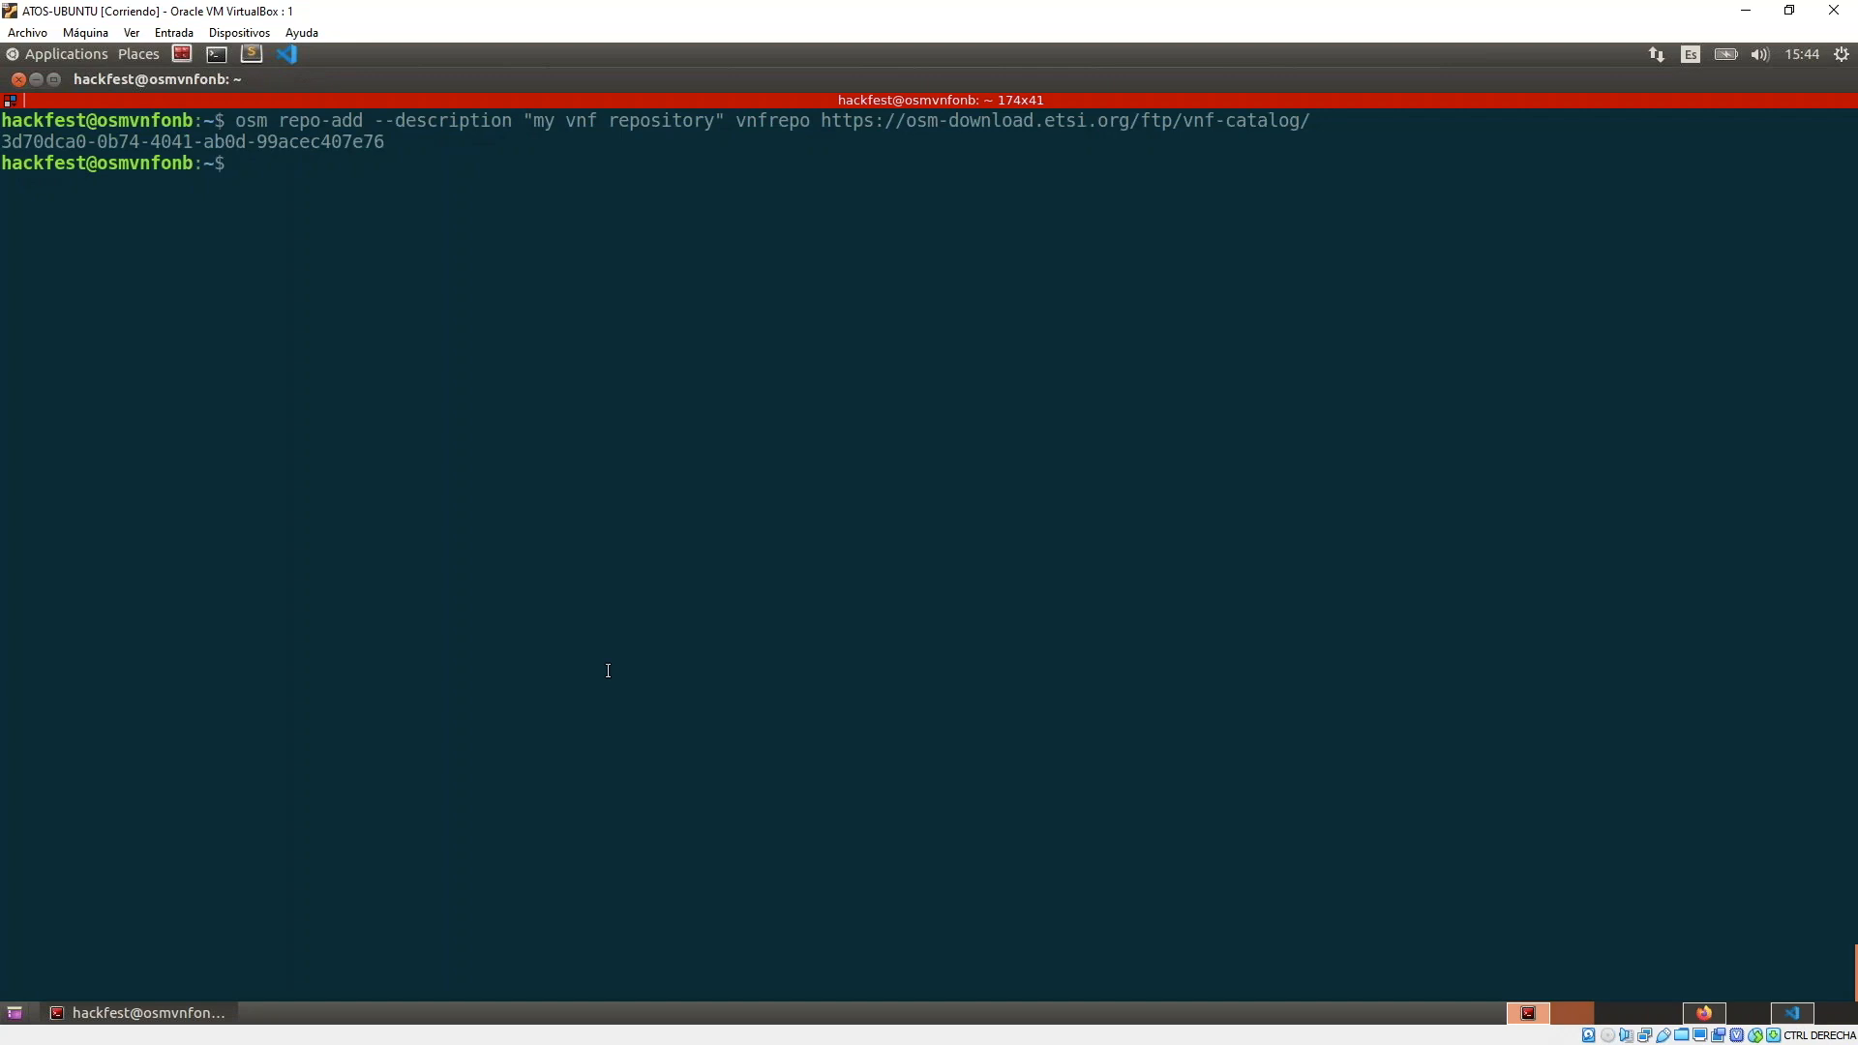
# List vnfrepo's NF packages with osm nfpkg-repo-list, then again with --long for vendor, version and description.
pyautogui.write('osm')
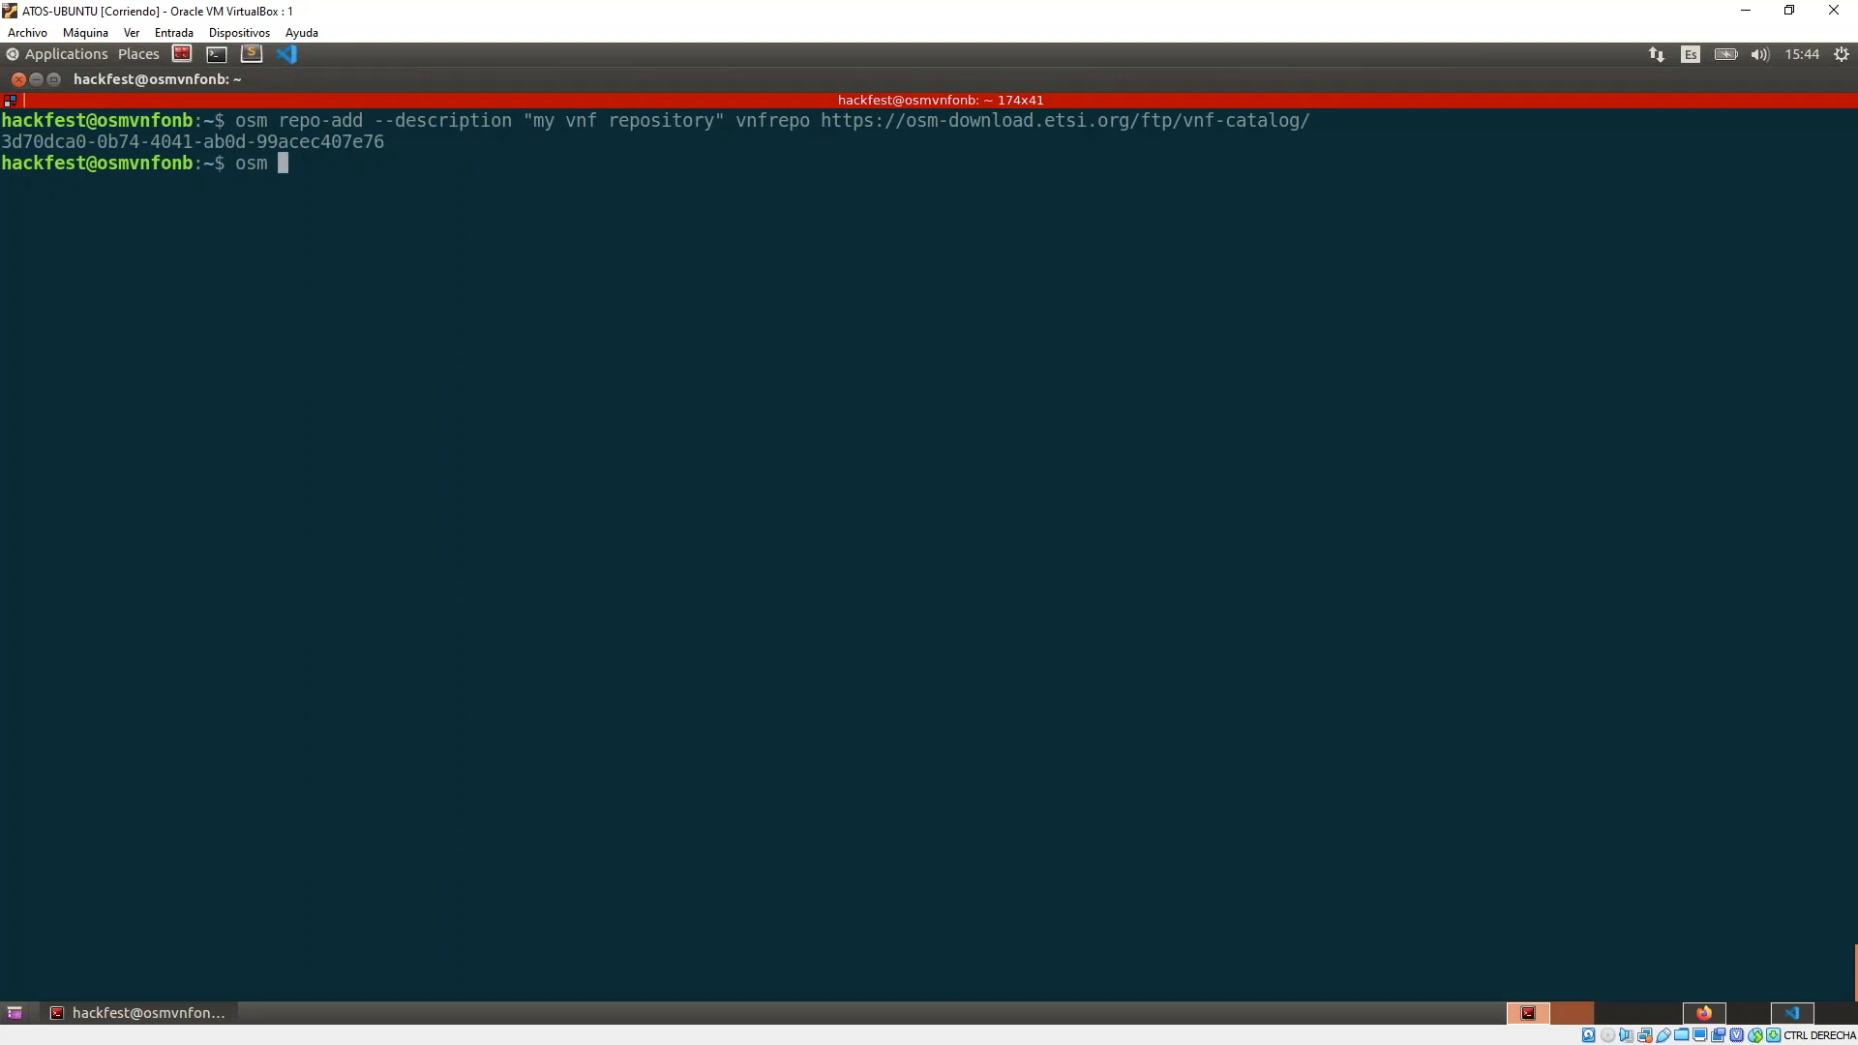
pyautogui.write('nf')
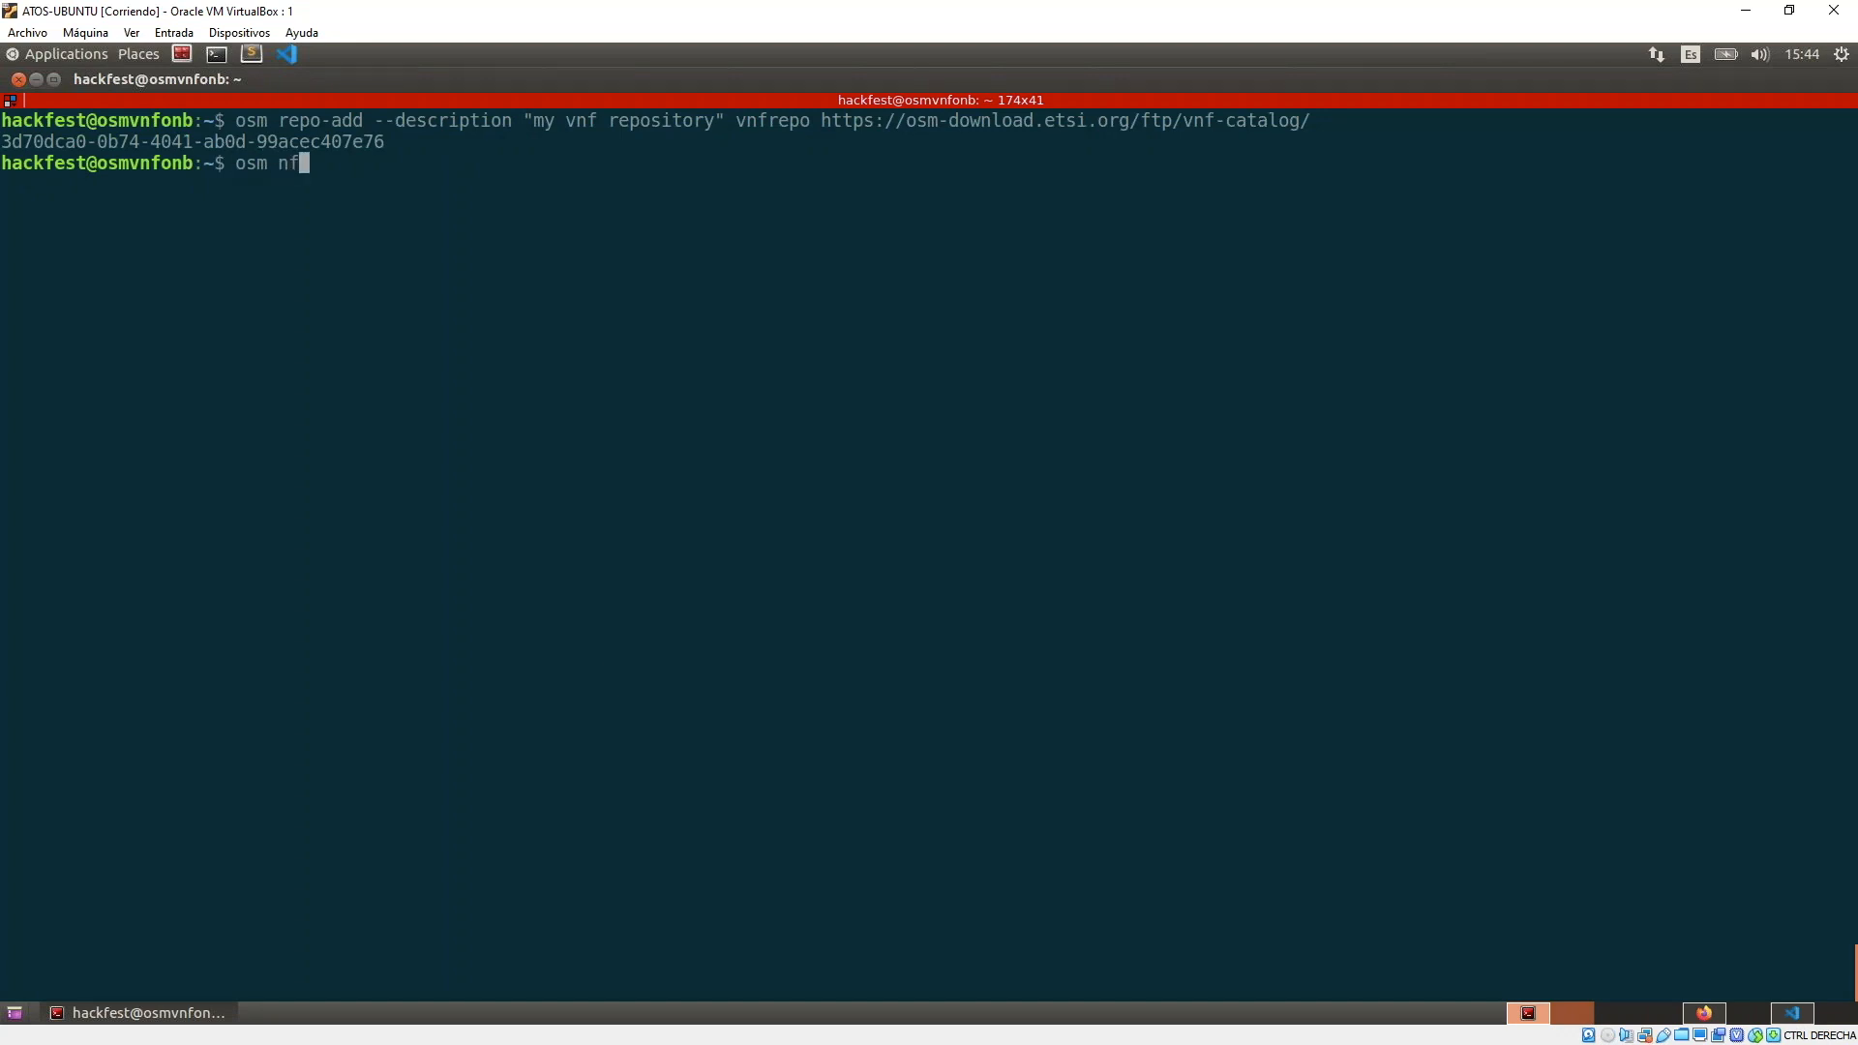
pyautogui.write('pkg')
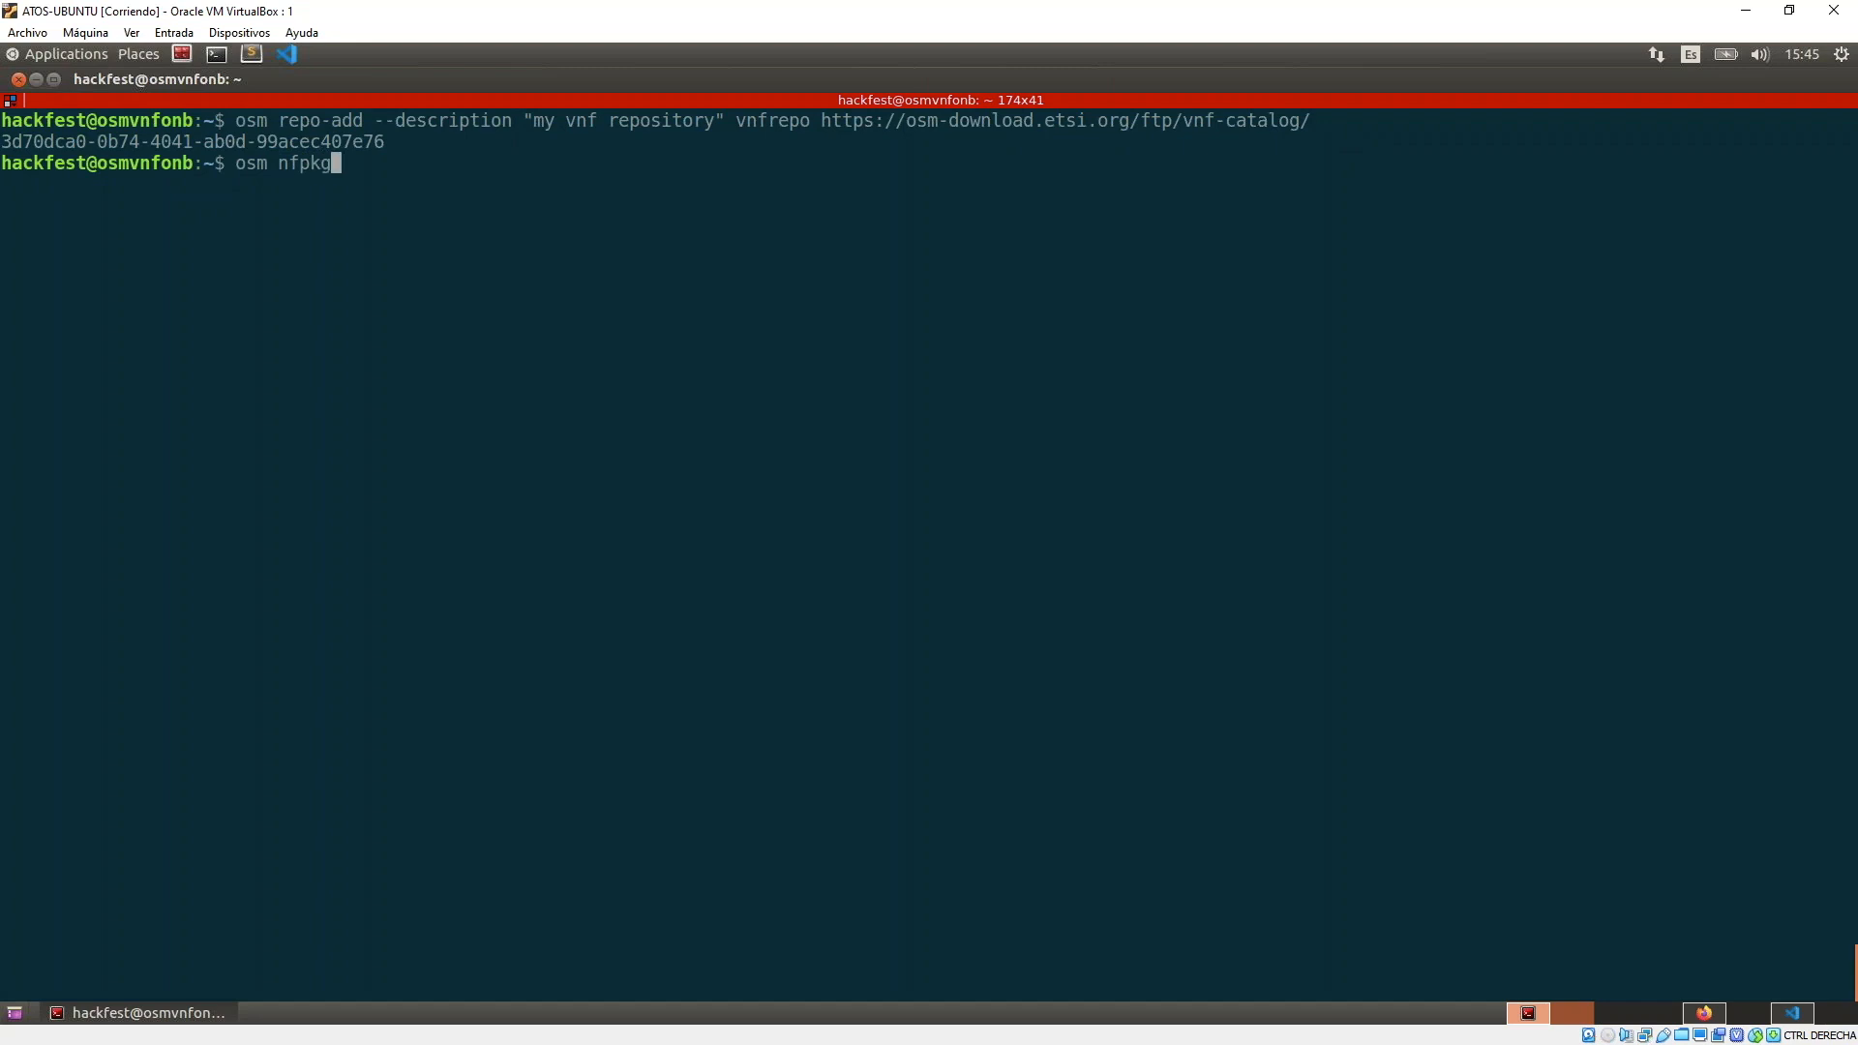
pyautogui.write('-repo-list')
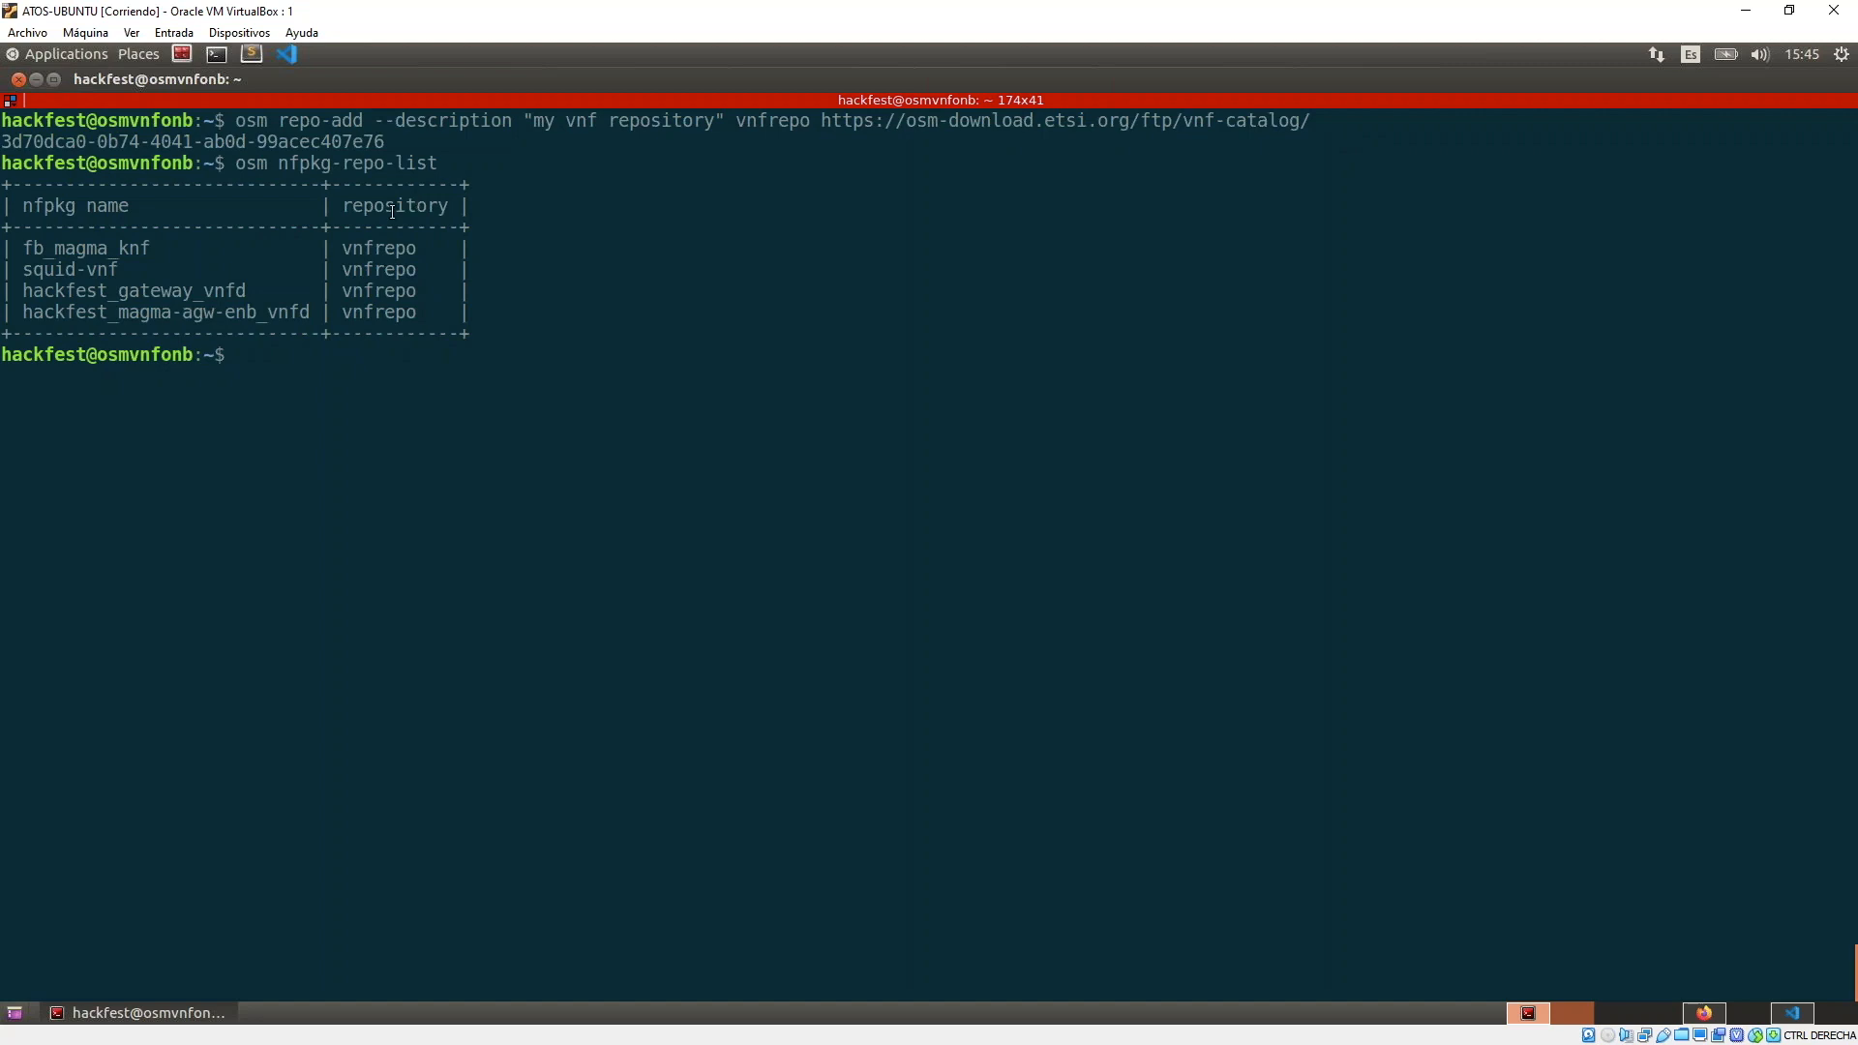
pyautogui.moveTo(476, 309)
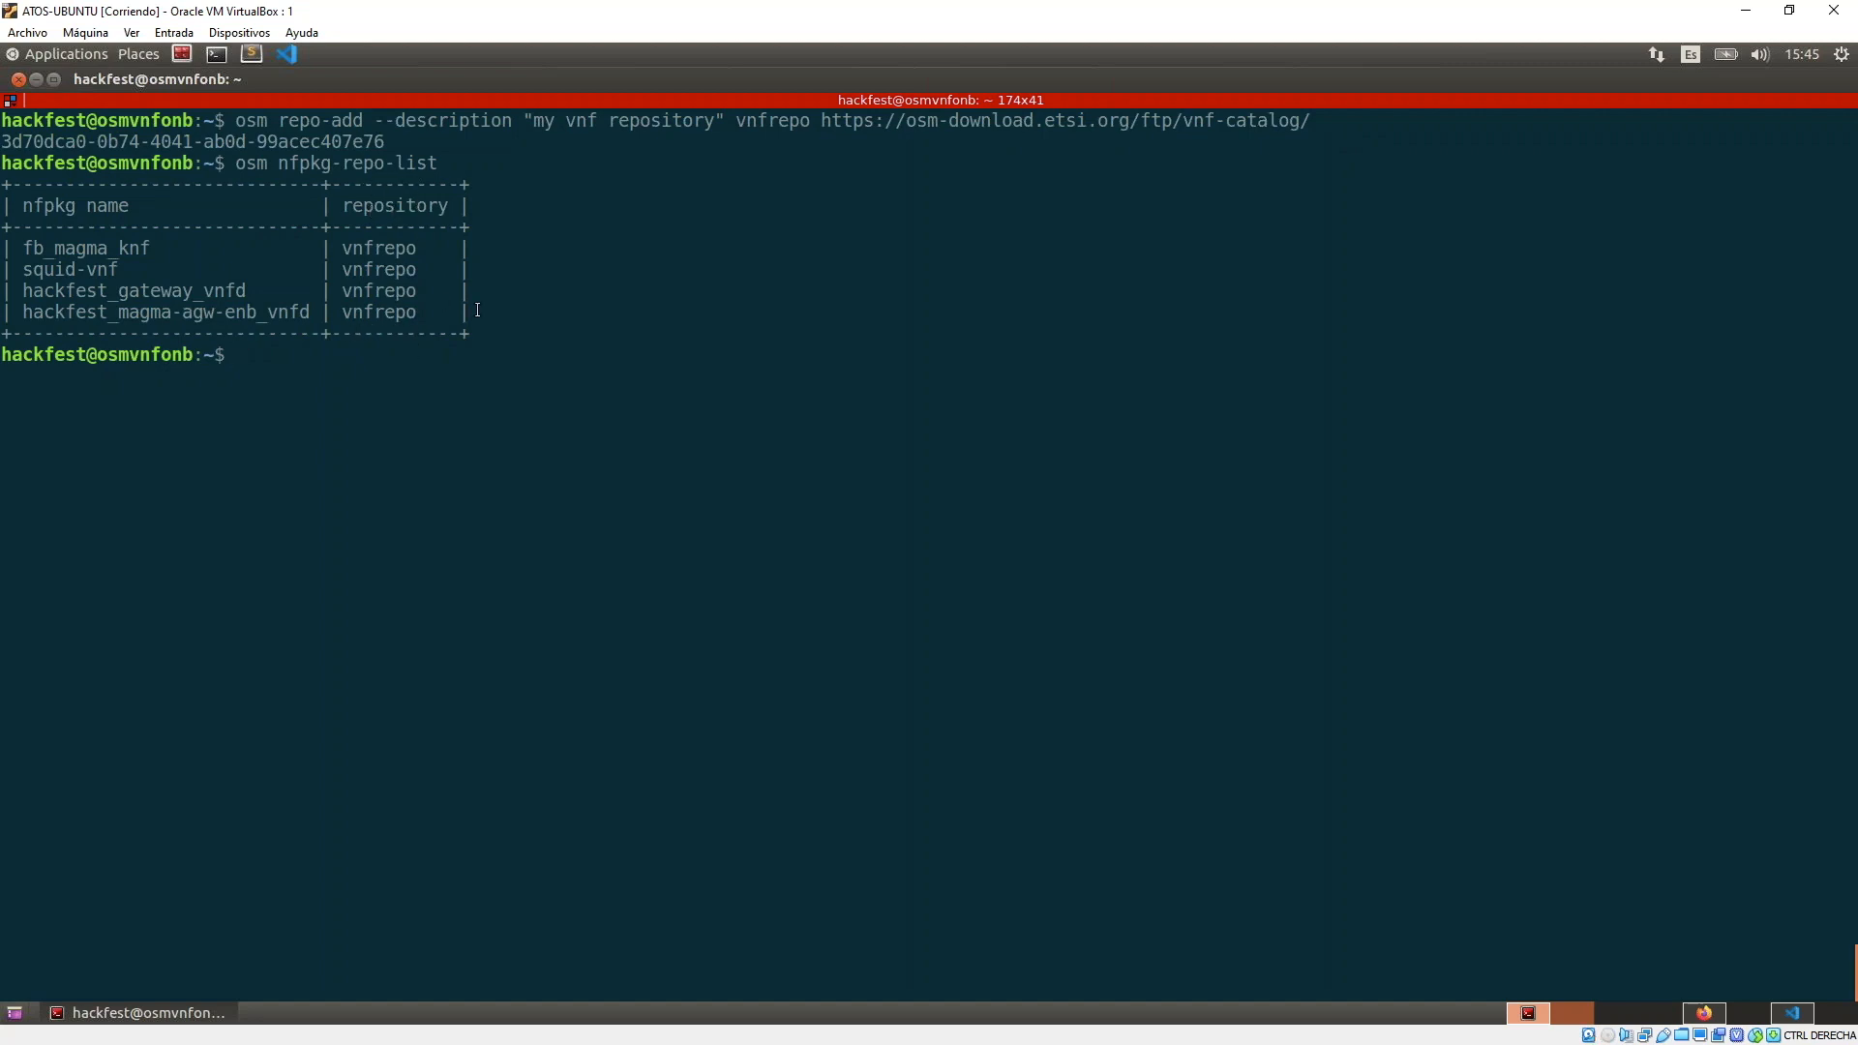
pyautogui.write('osm nfpkg-repo-list')
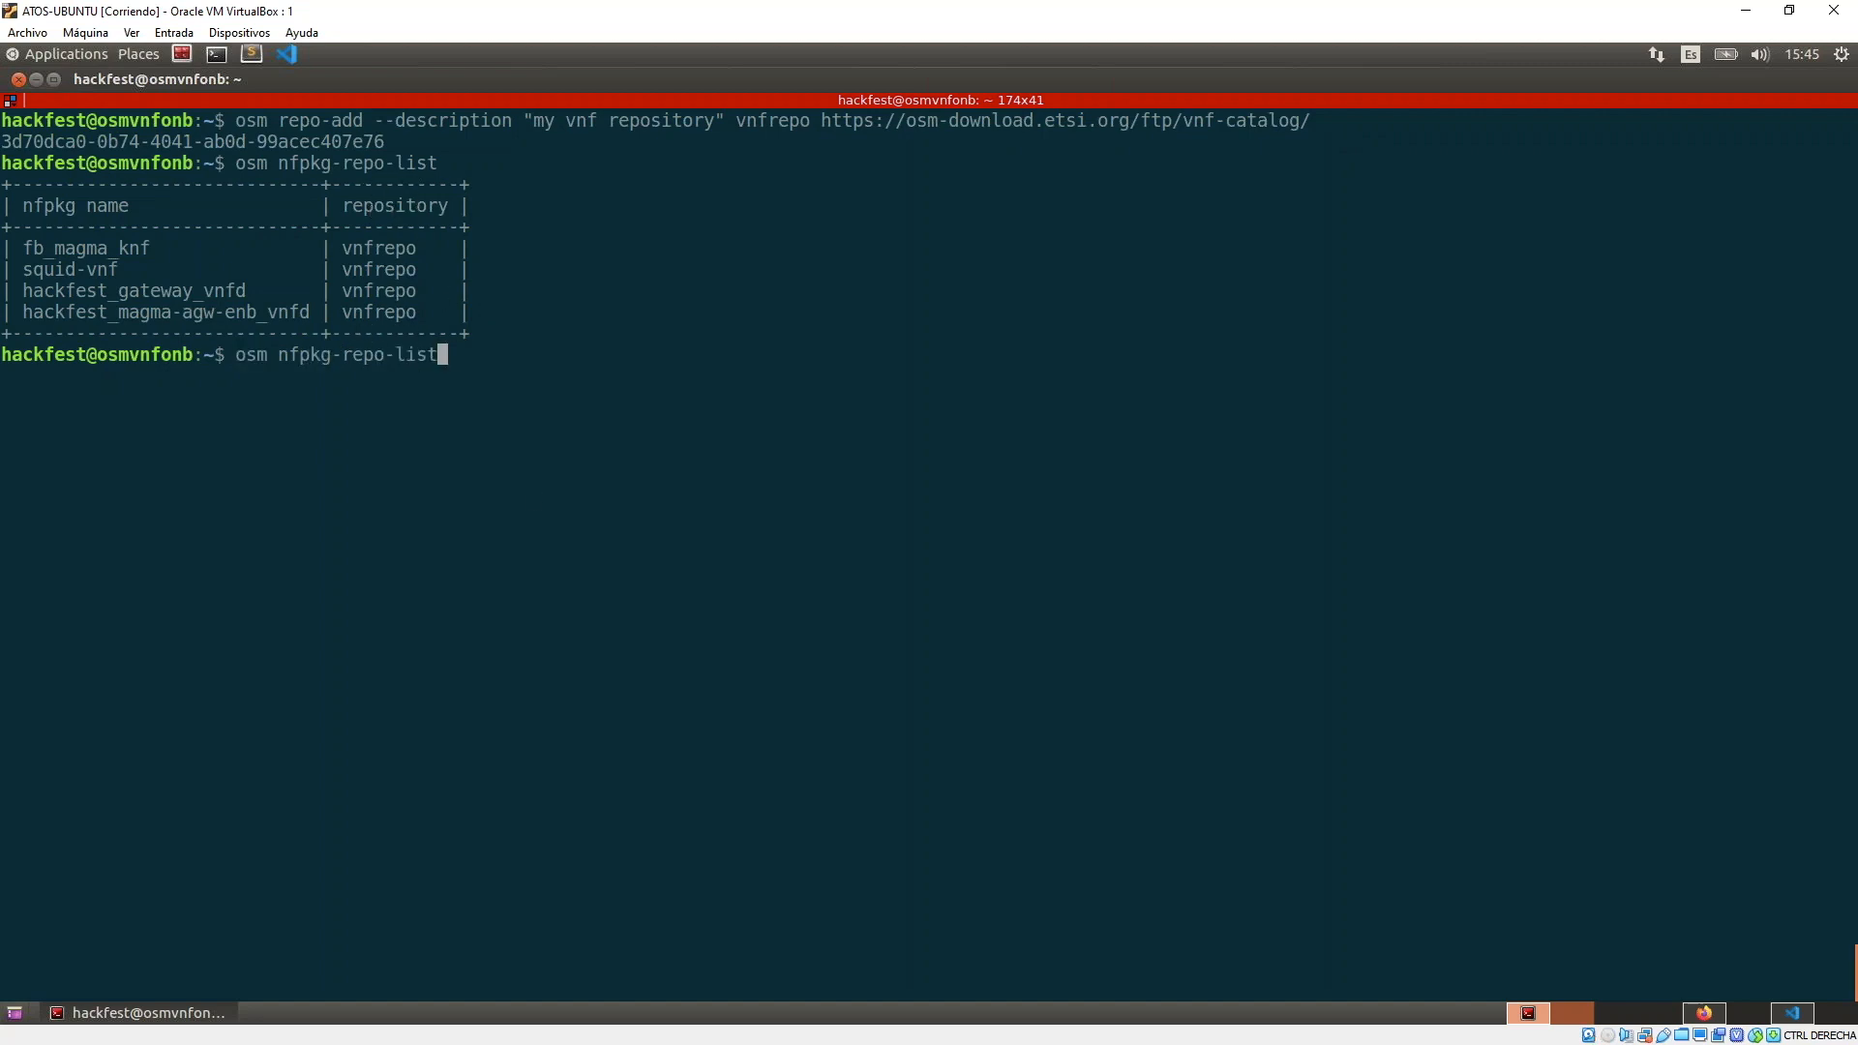
pyautogui.write('--long')
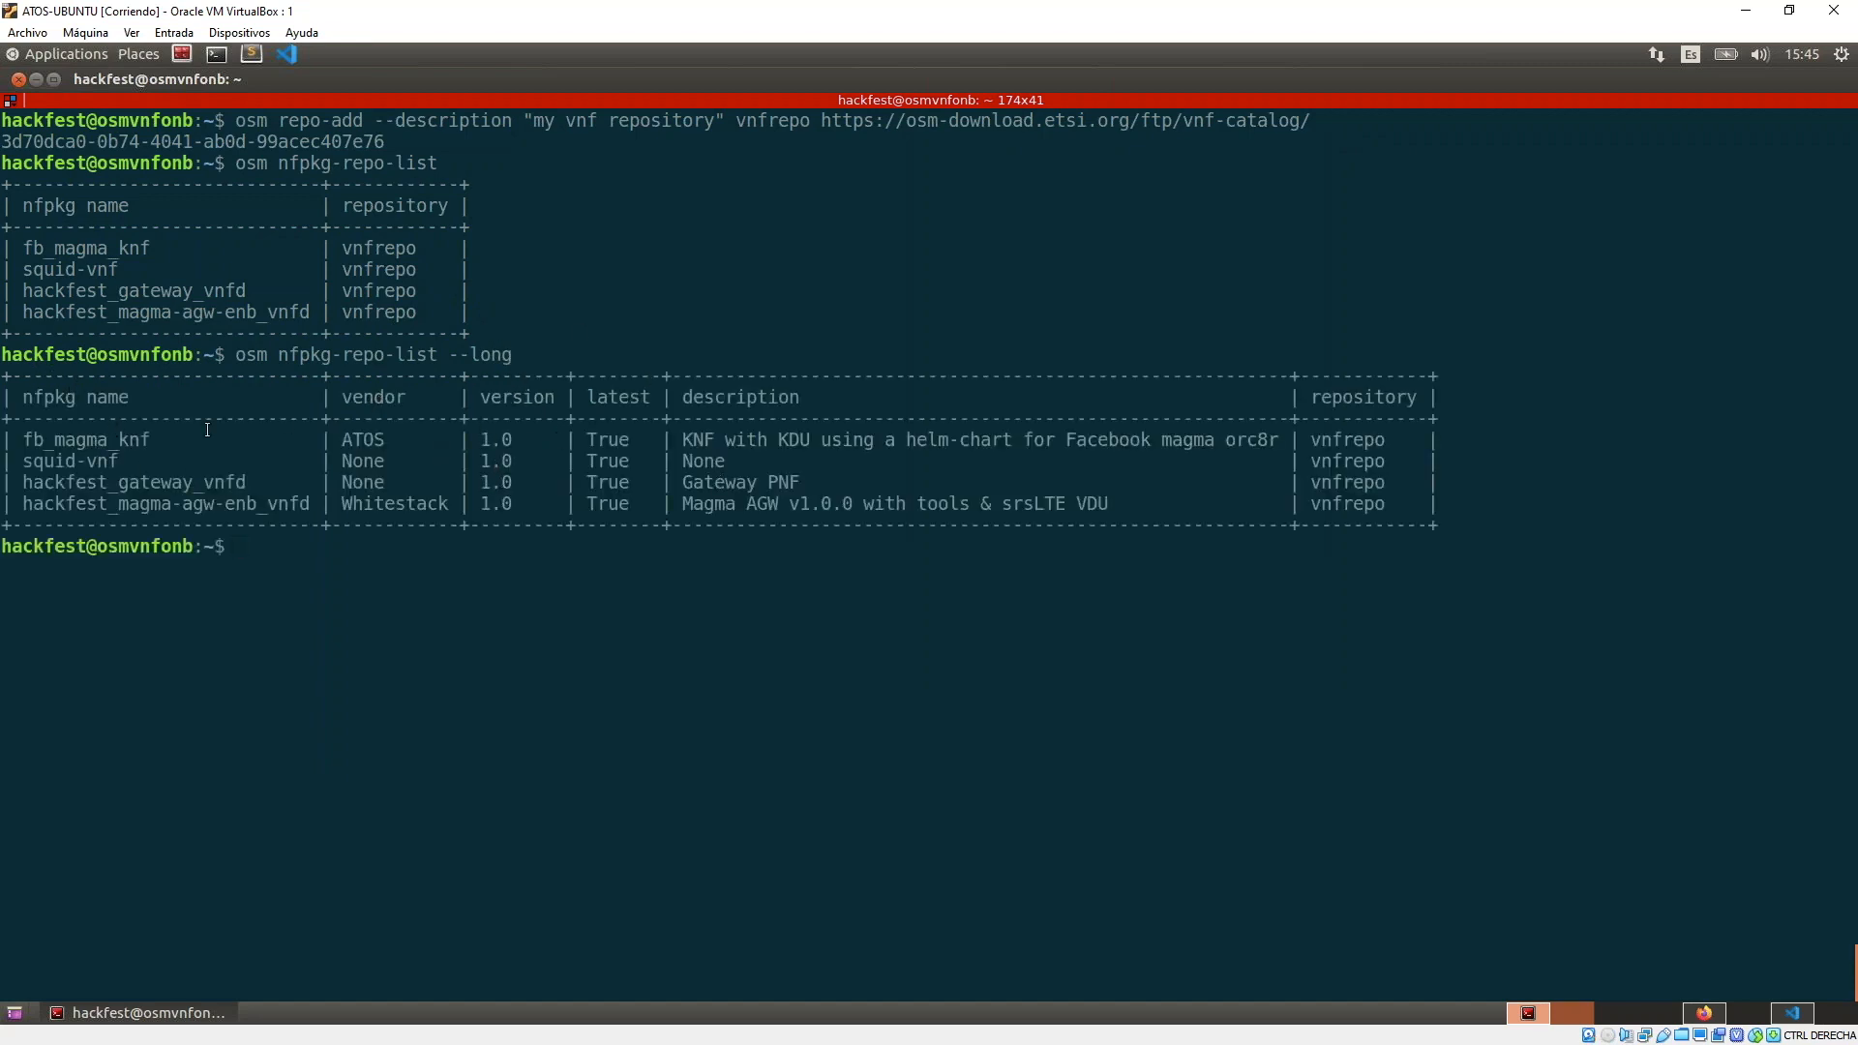
pyautogui.write('os nfpkg-repo-list --long')
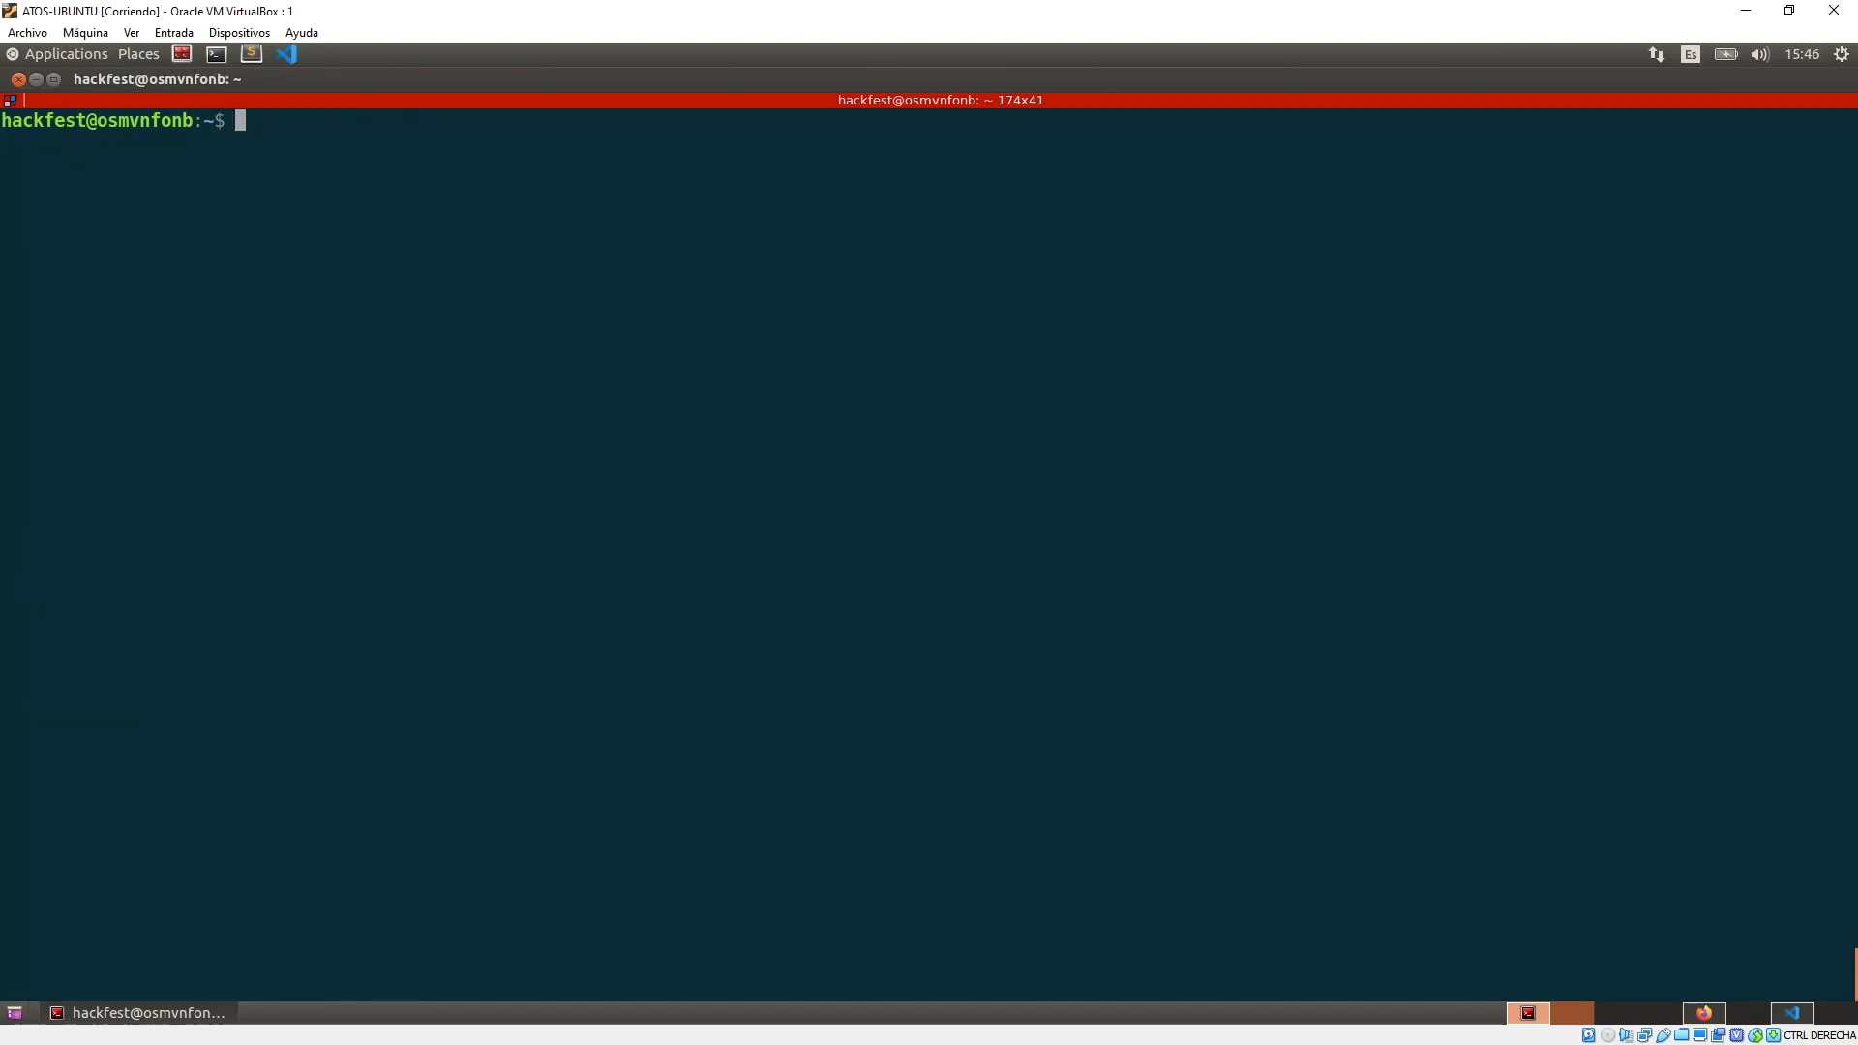
pyautogui.write('osm nf')
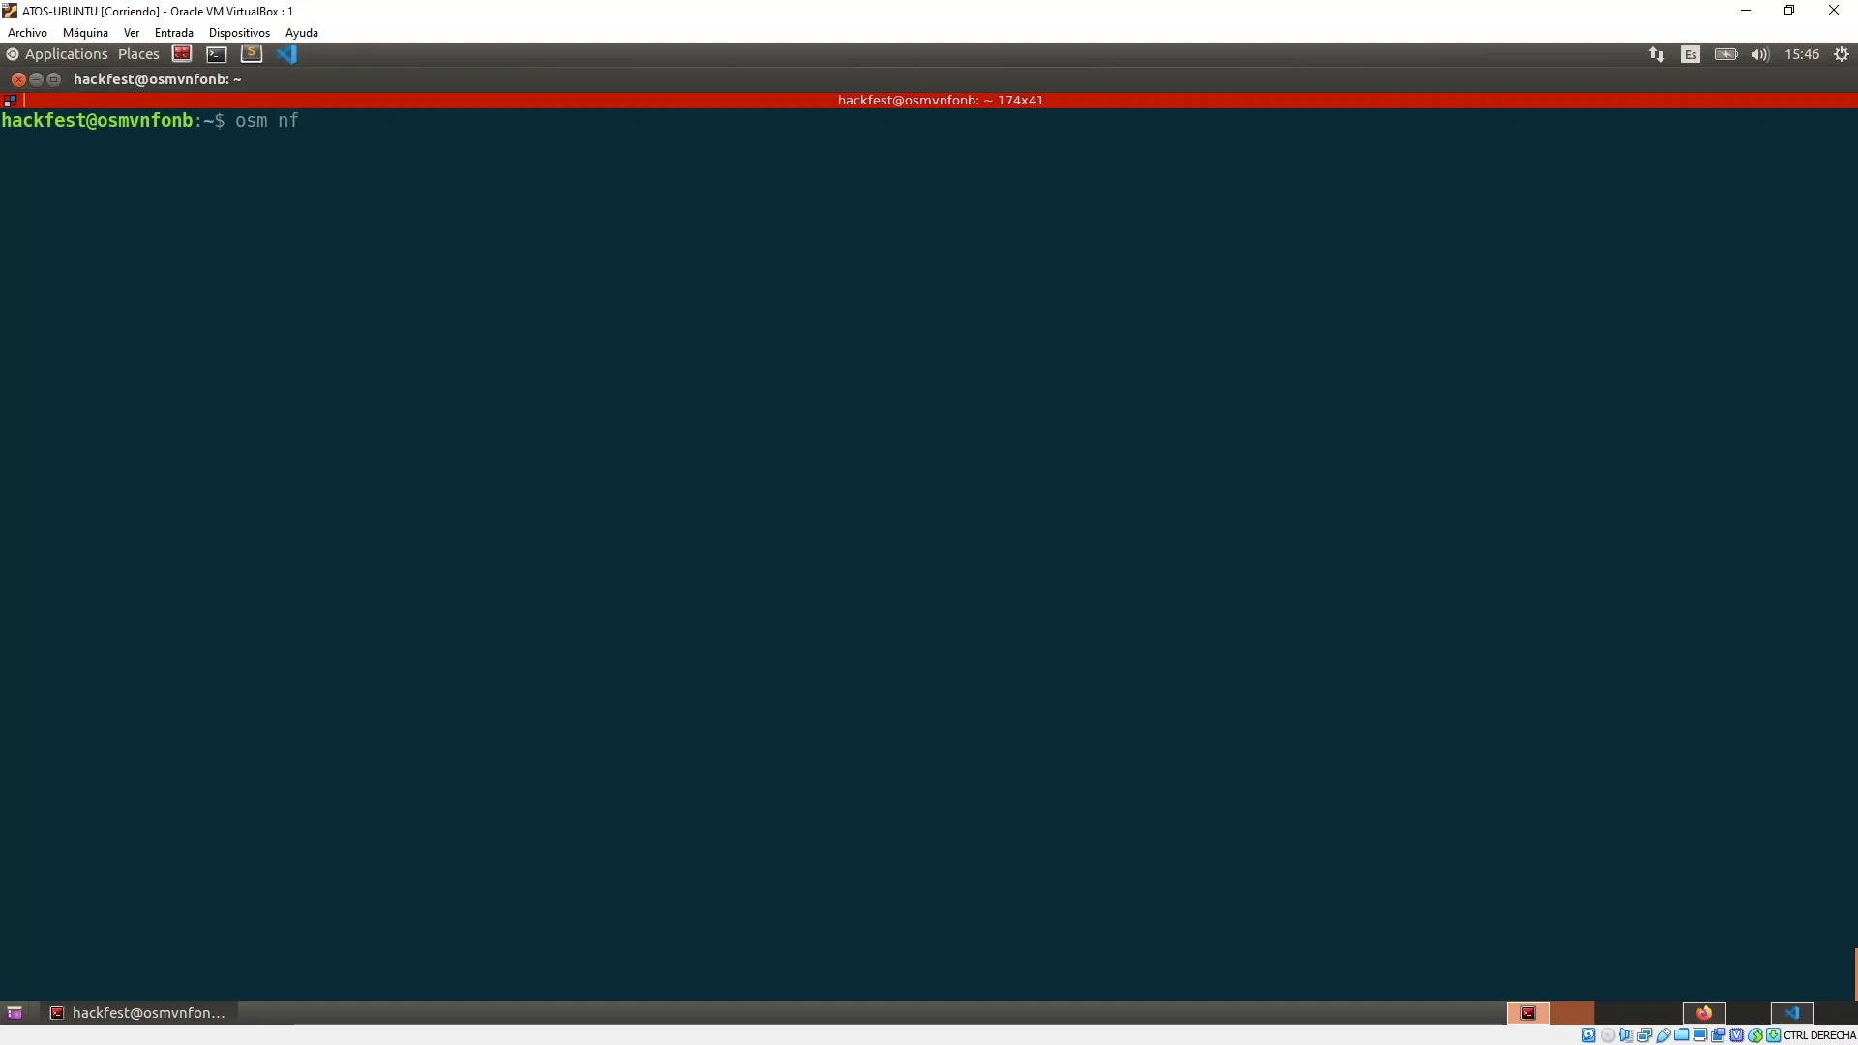
pyautogui.write('pkg-create --help')
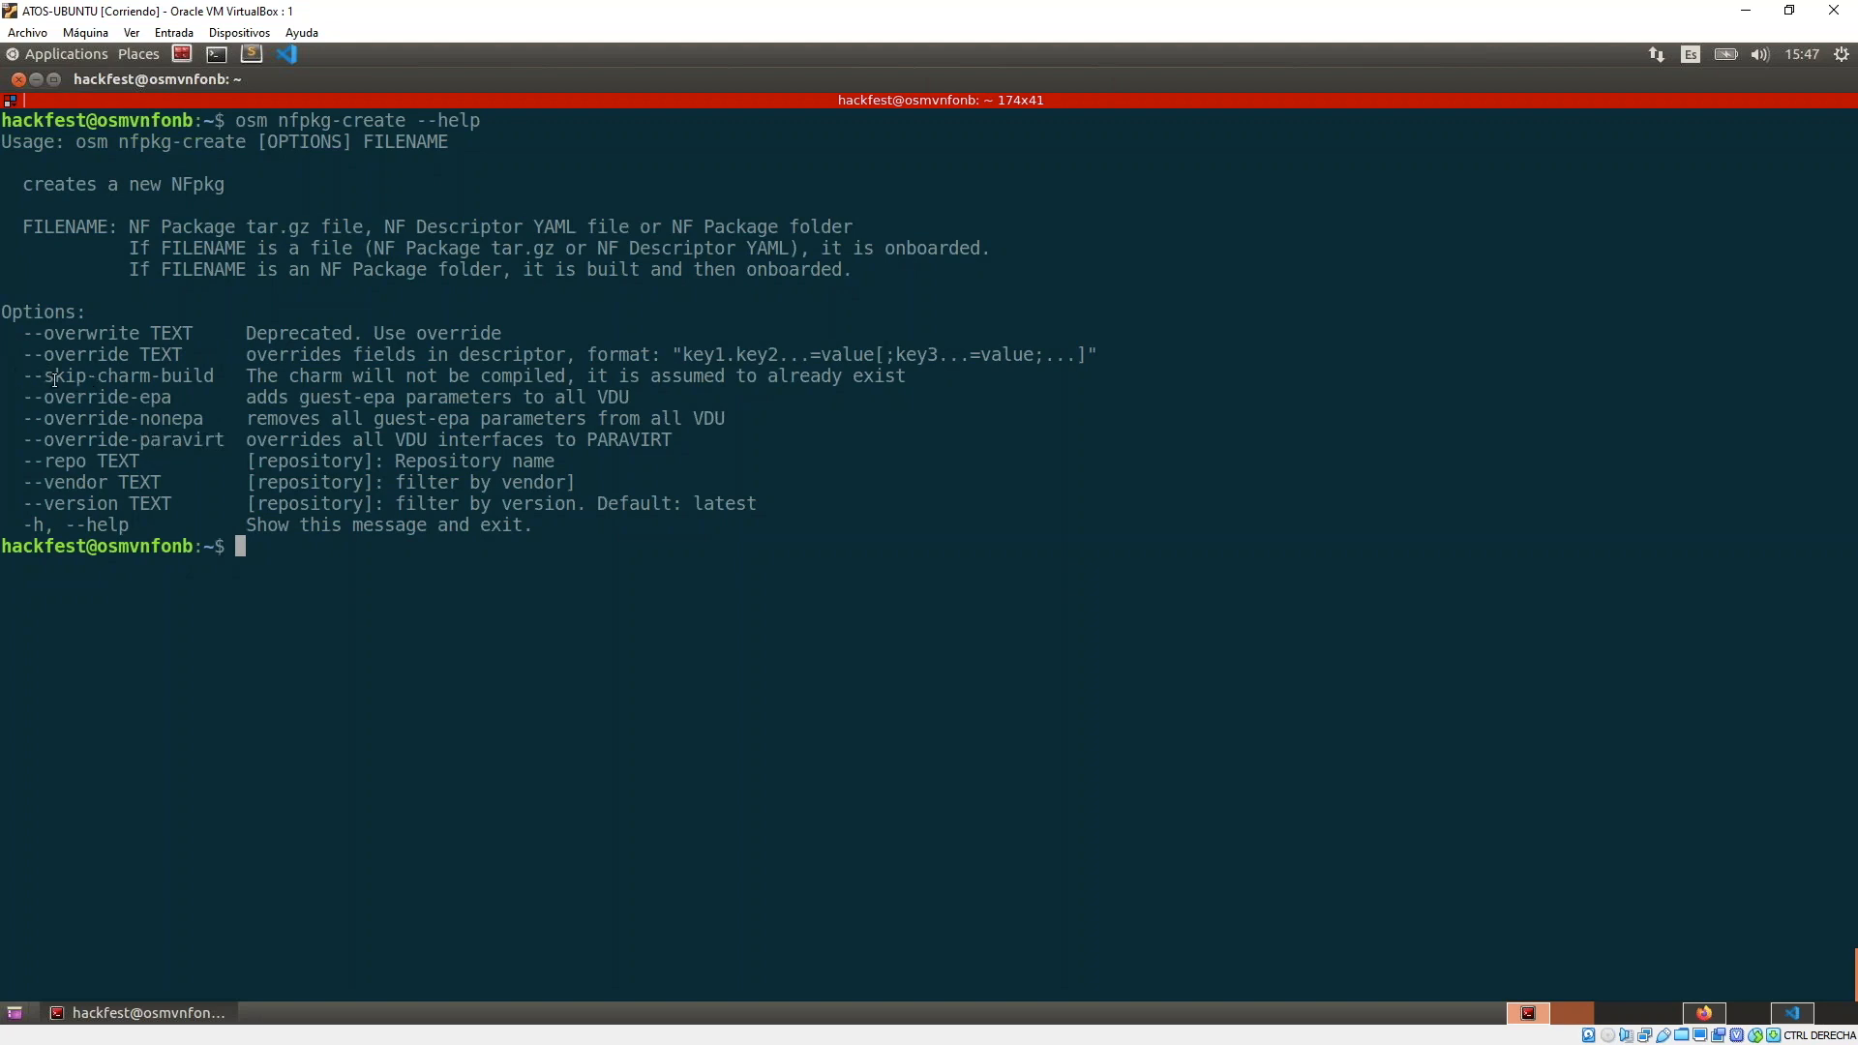
pyautogui.moveTo(551, 542)
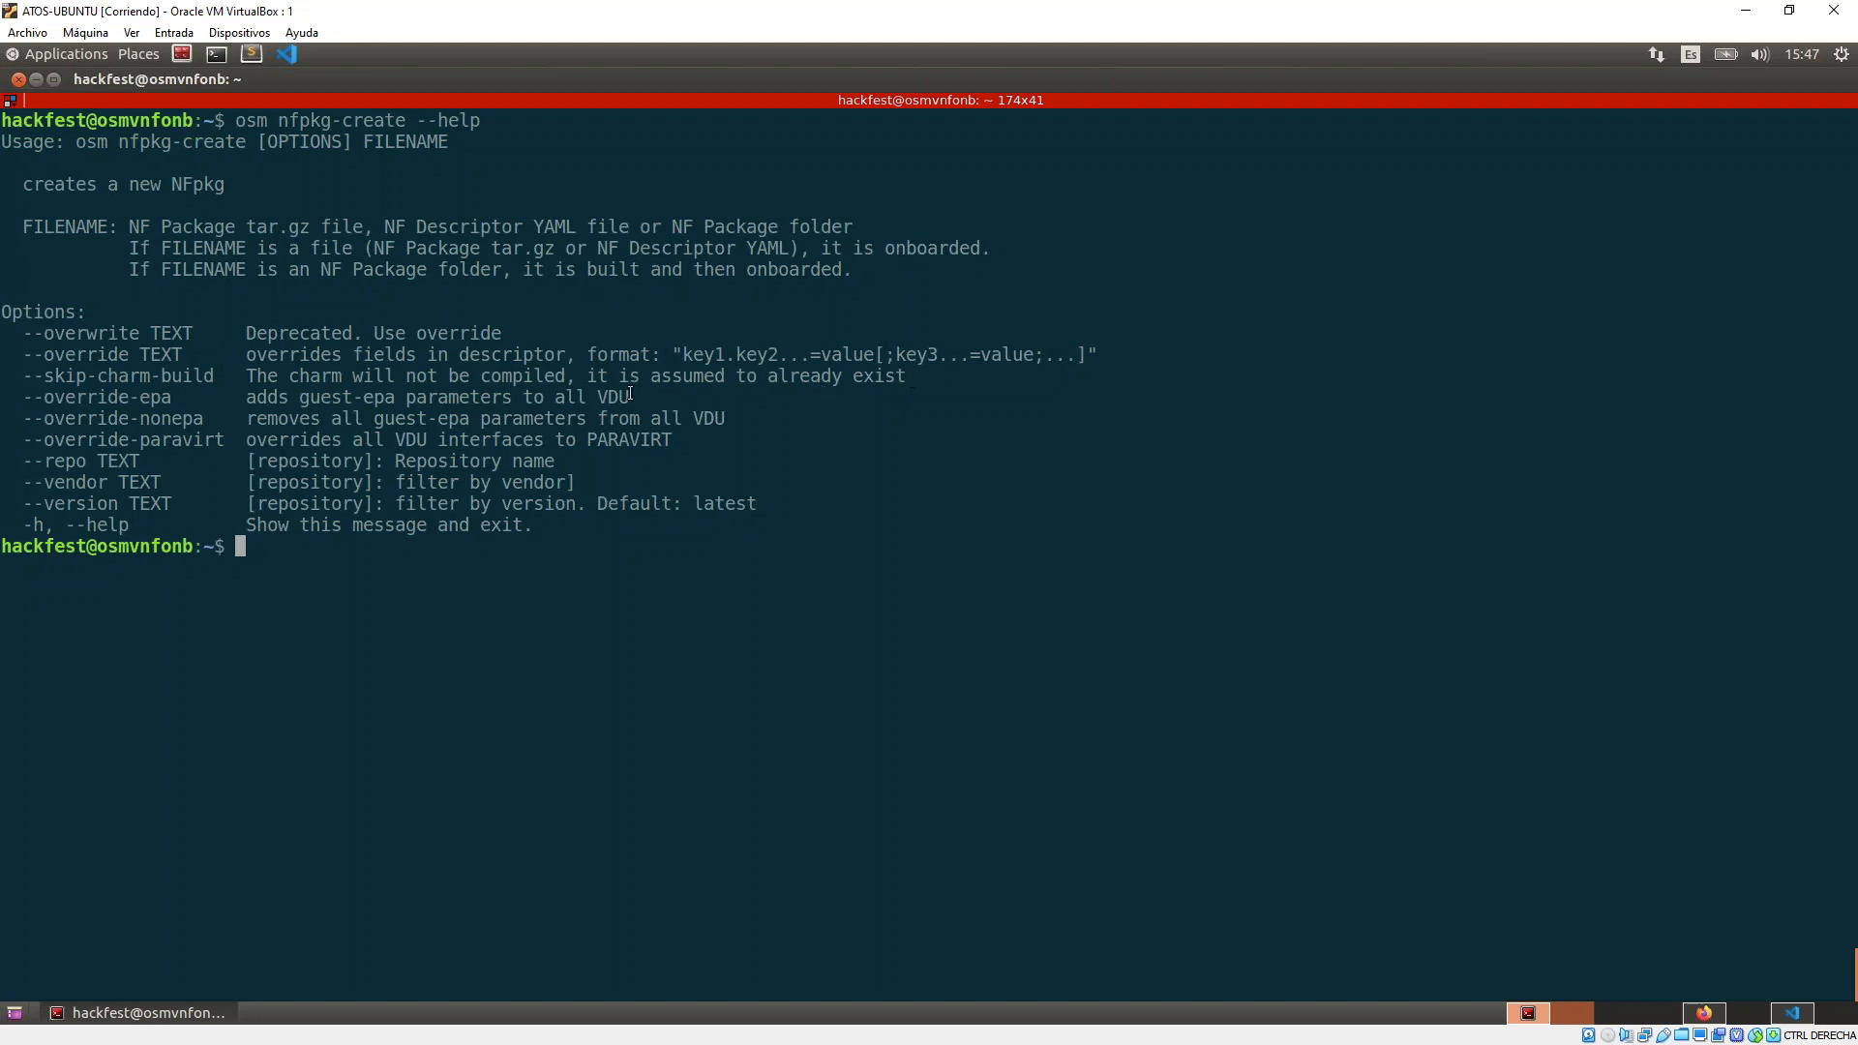
pyautogui.moveTo(606, 559)
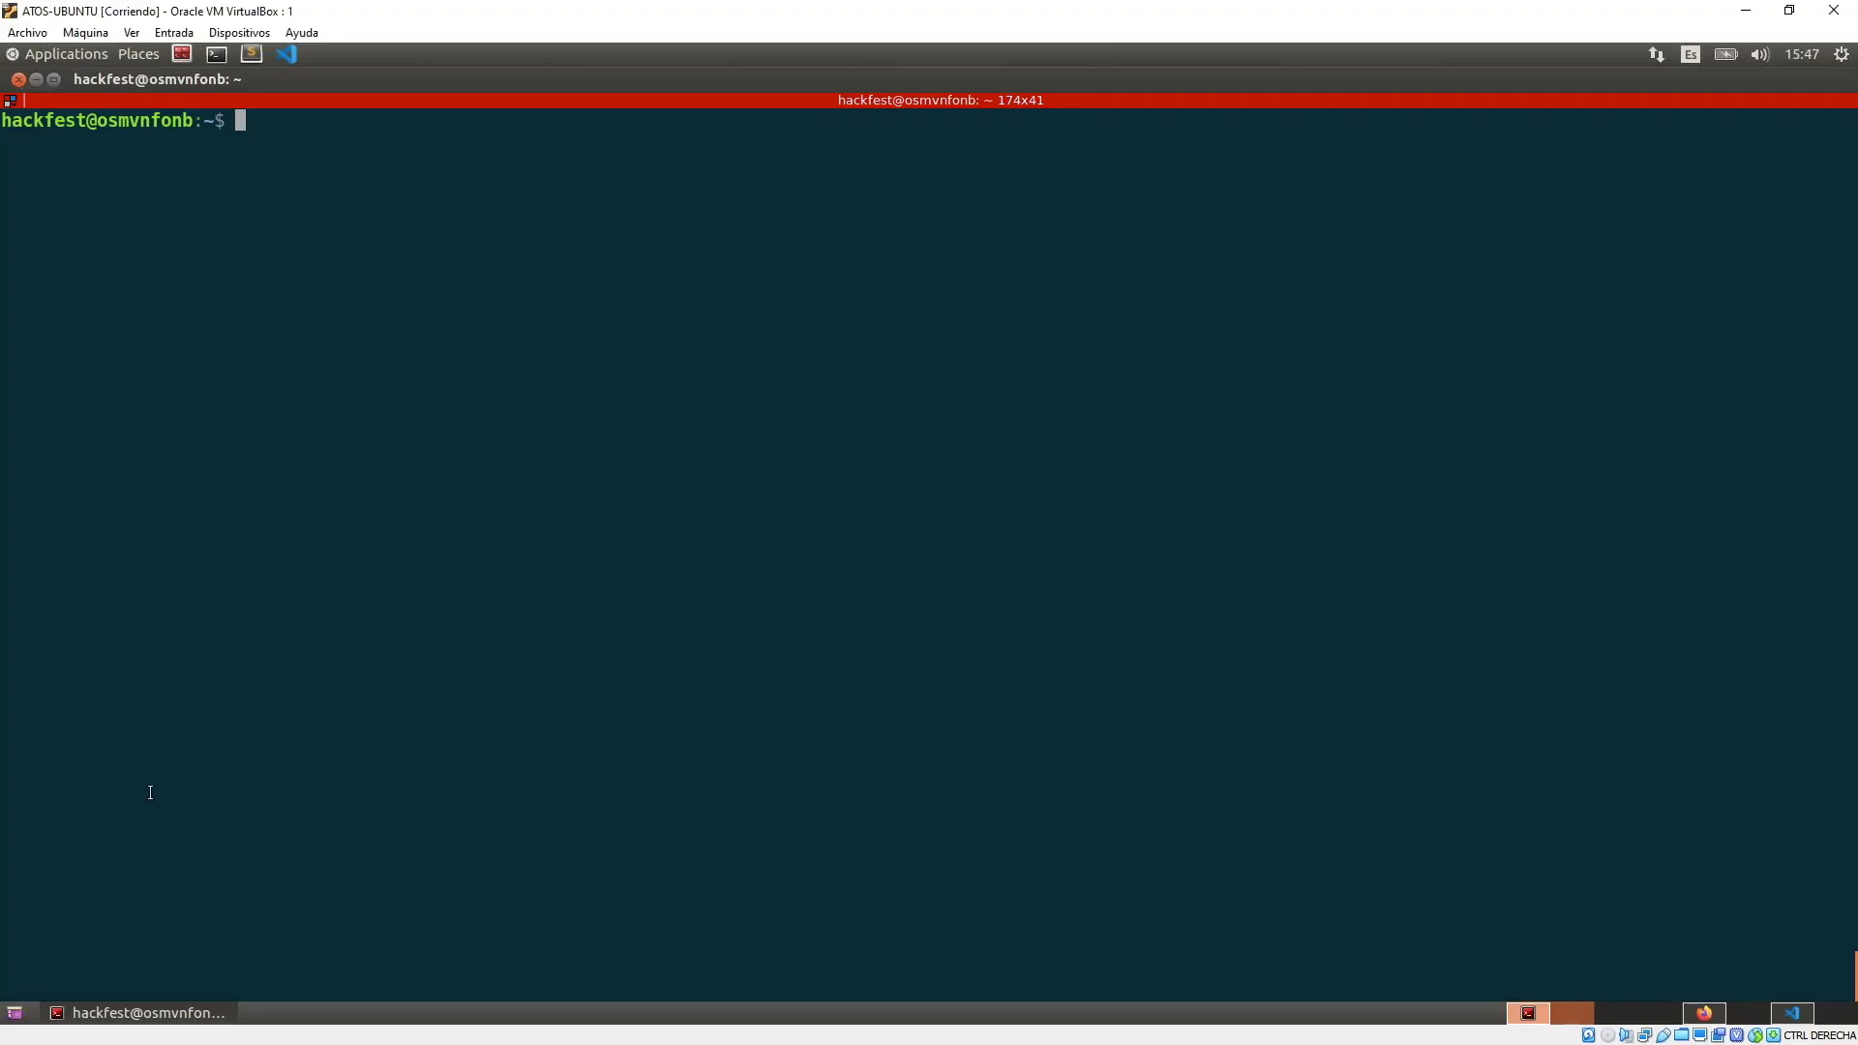
# Re-list vnfrepo's four NF packages by name and then in --long detail.
pyautogui.write('osm')
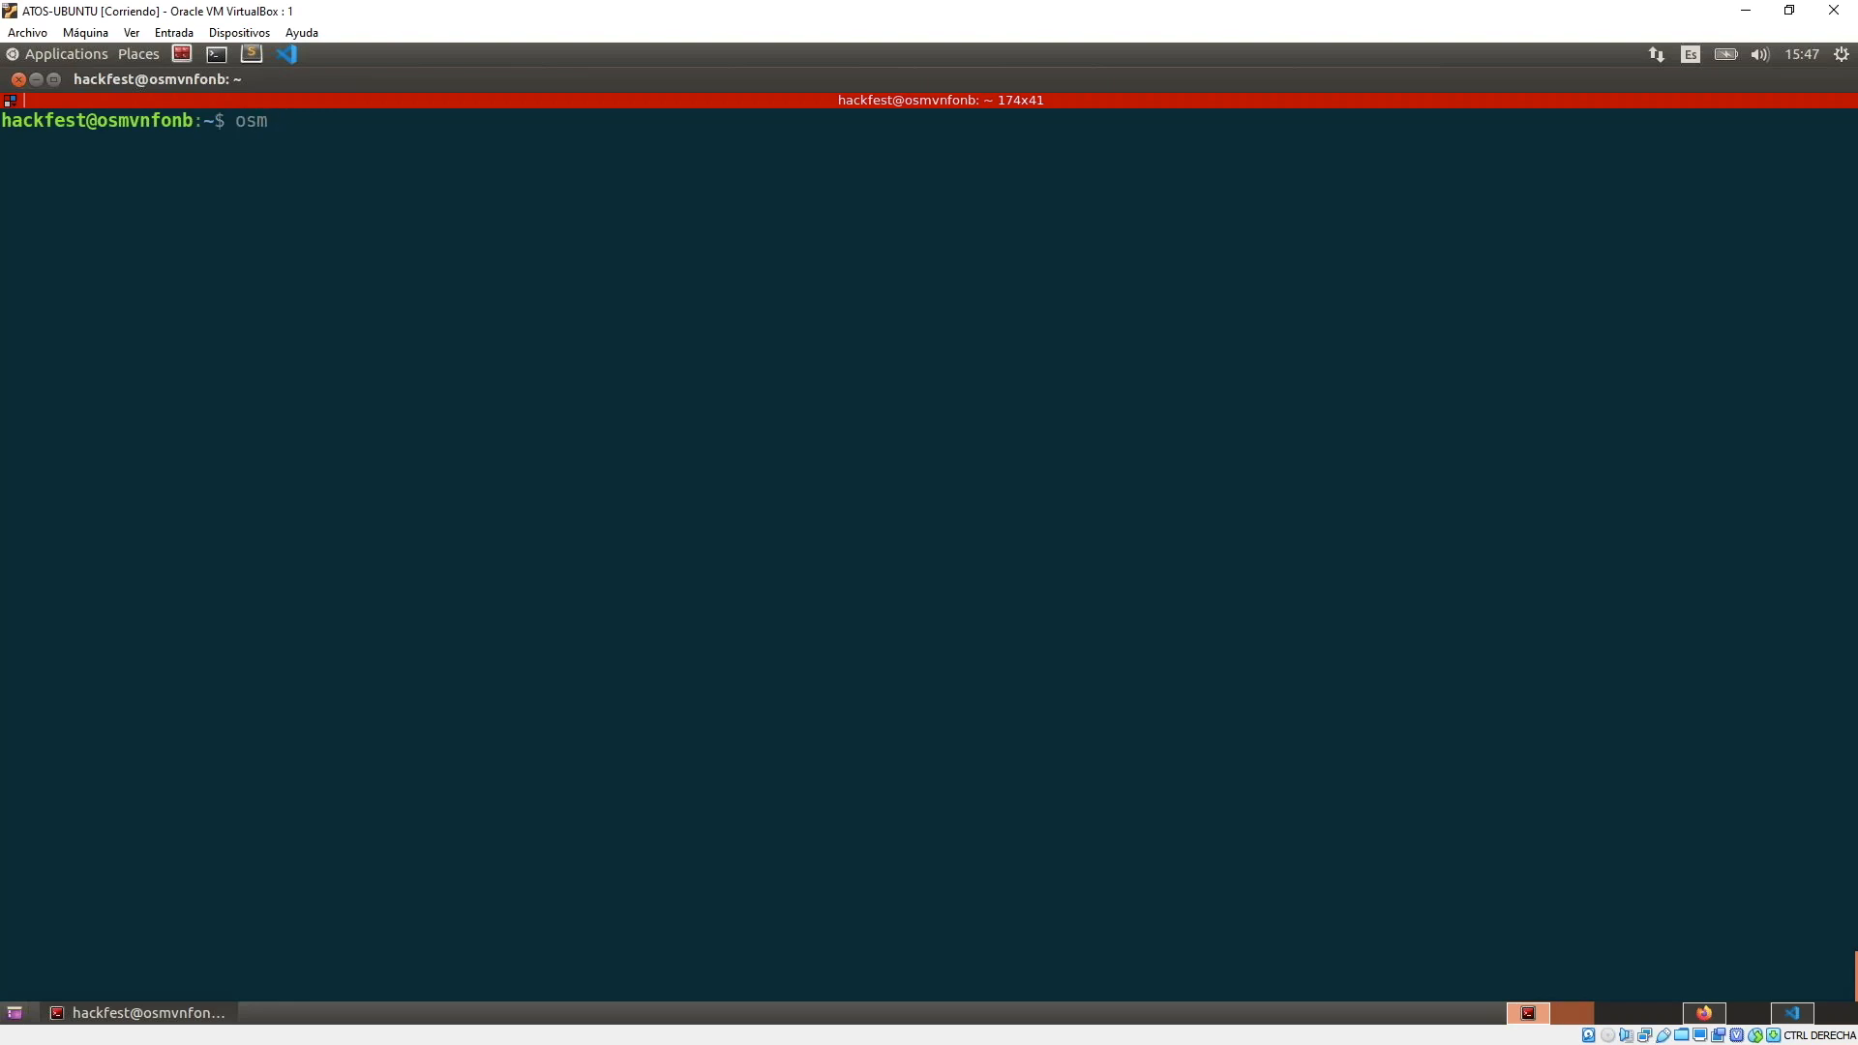
pyautogui.write('n')
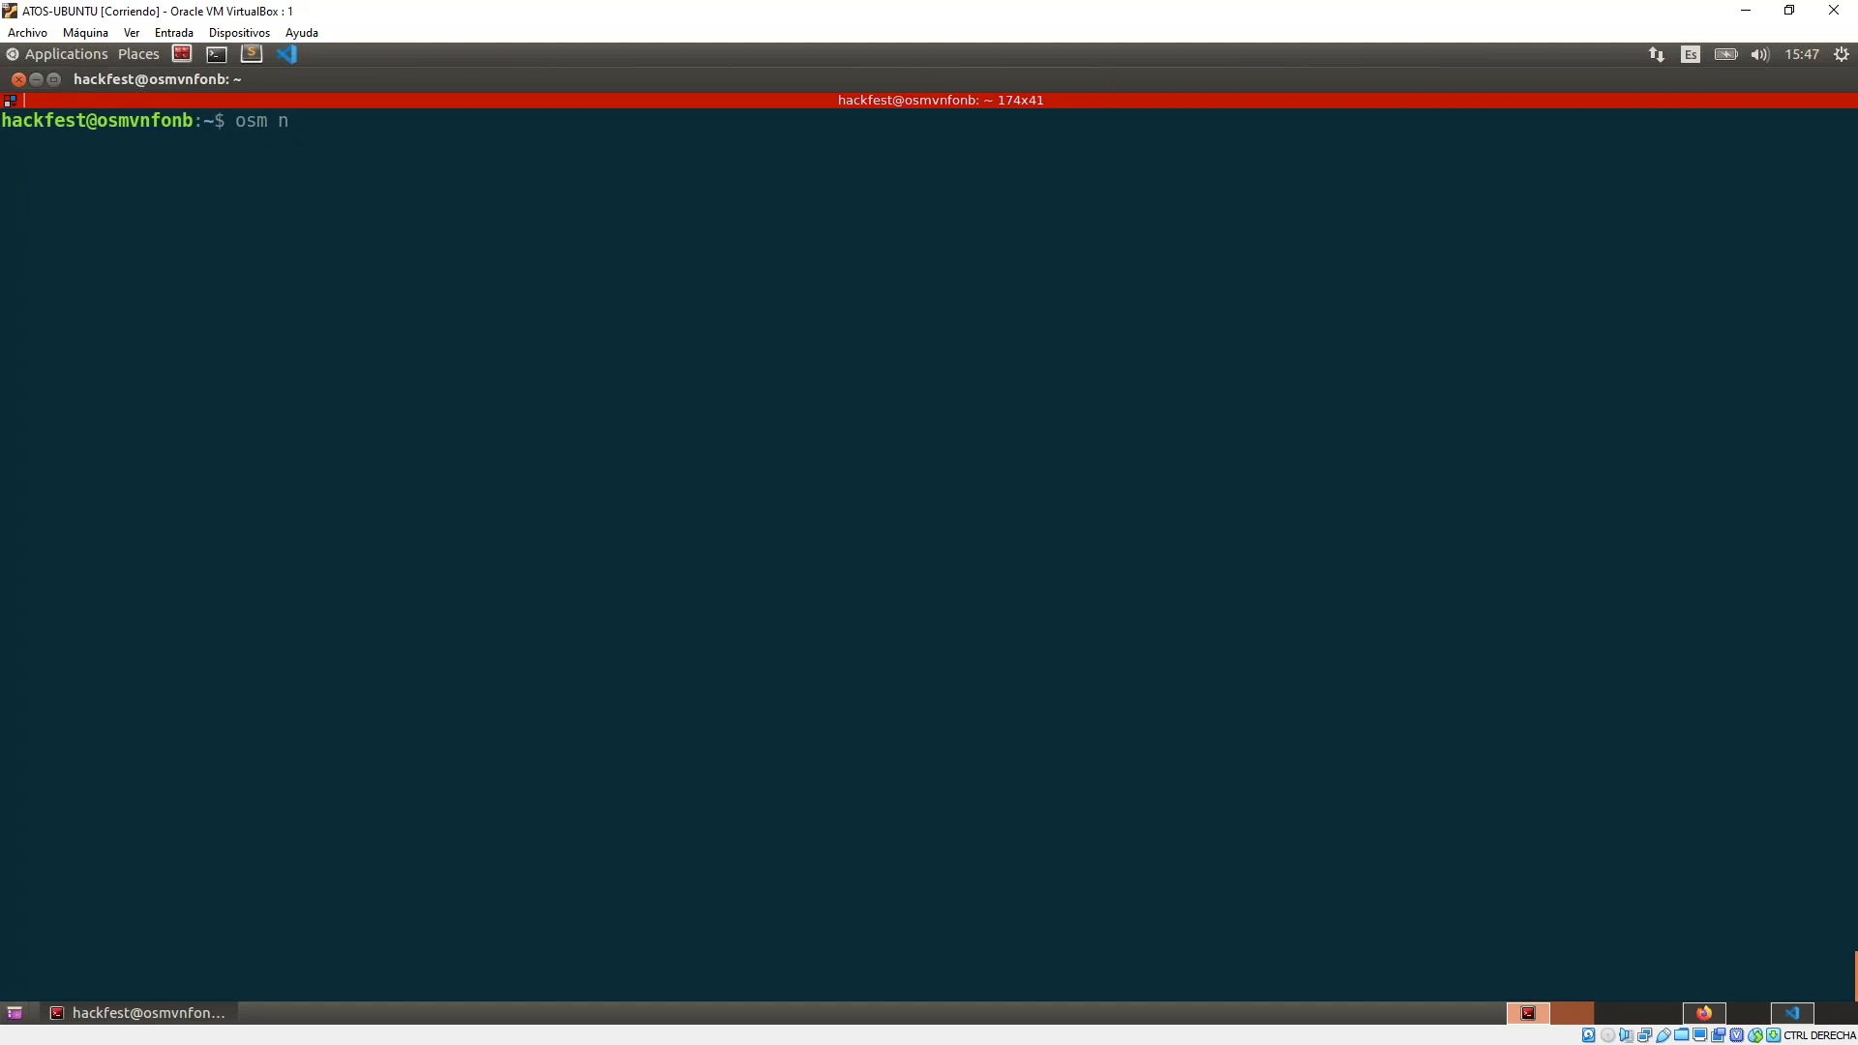
pyautogui.write('fpkg')
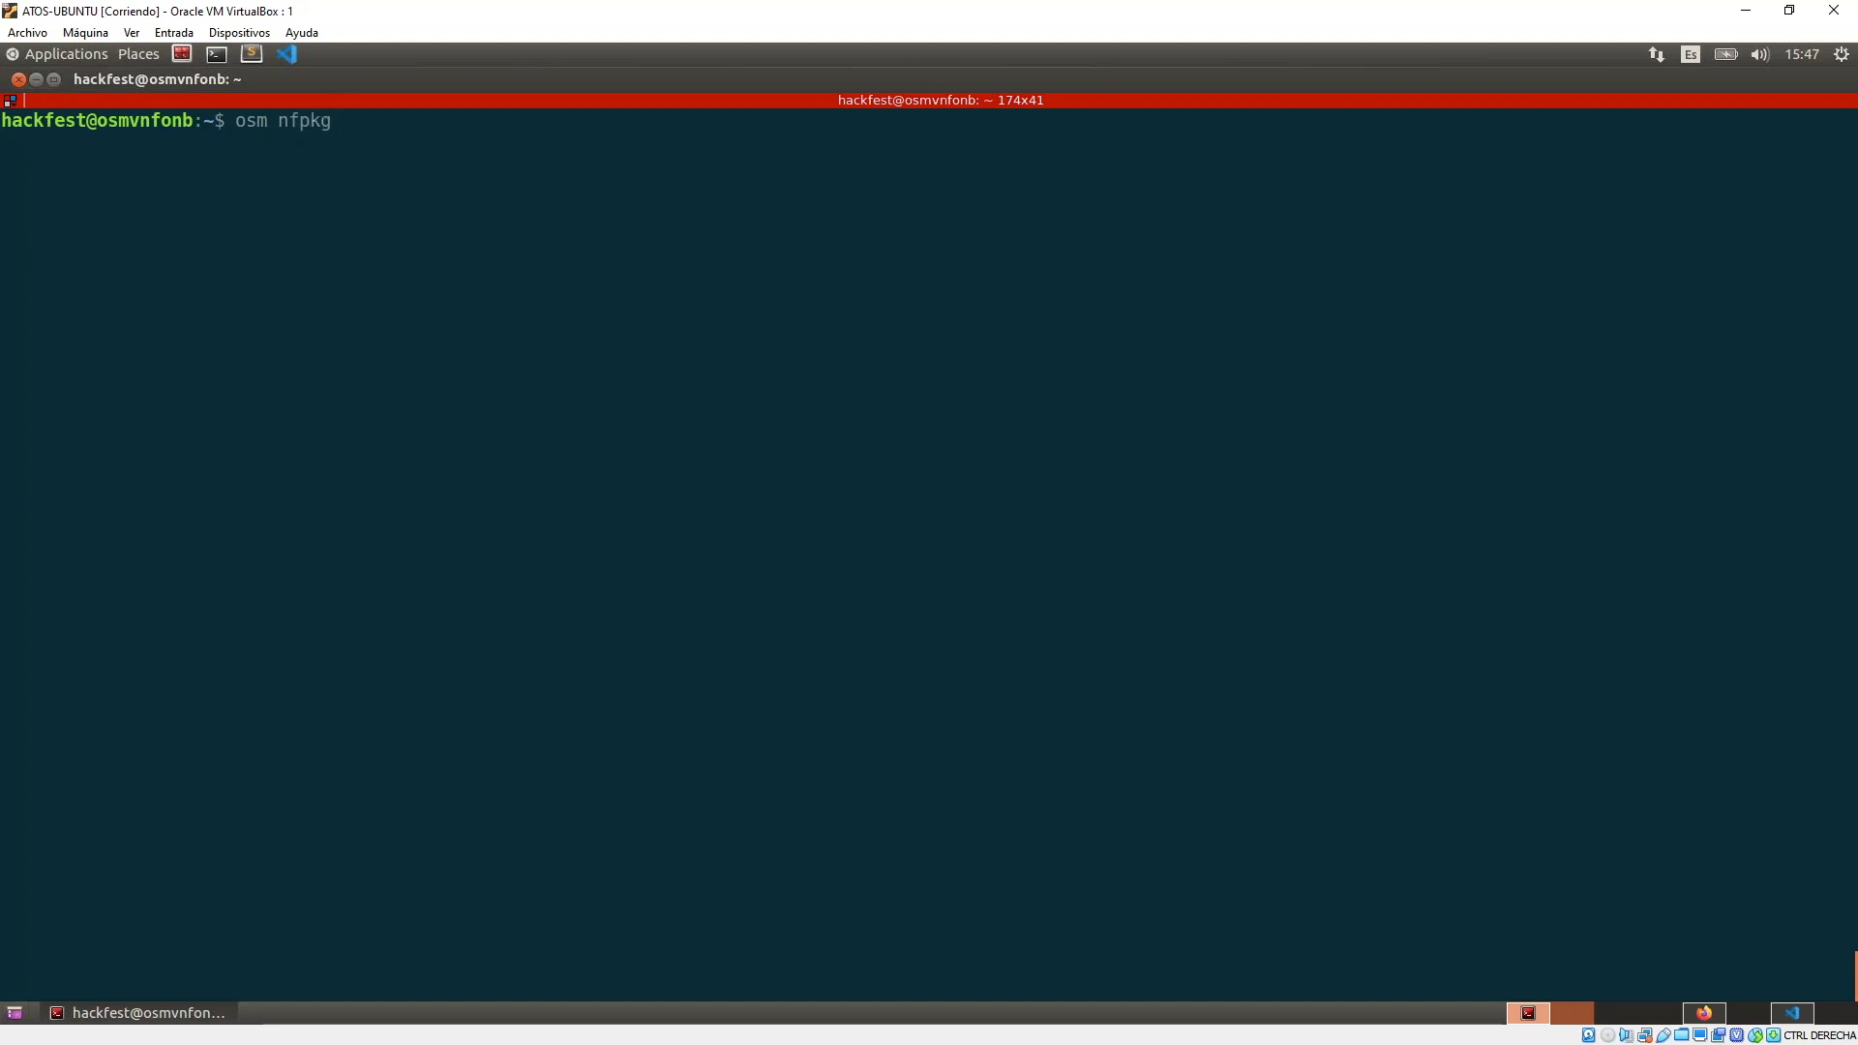
pyautogui.write('-repo-')
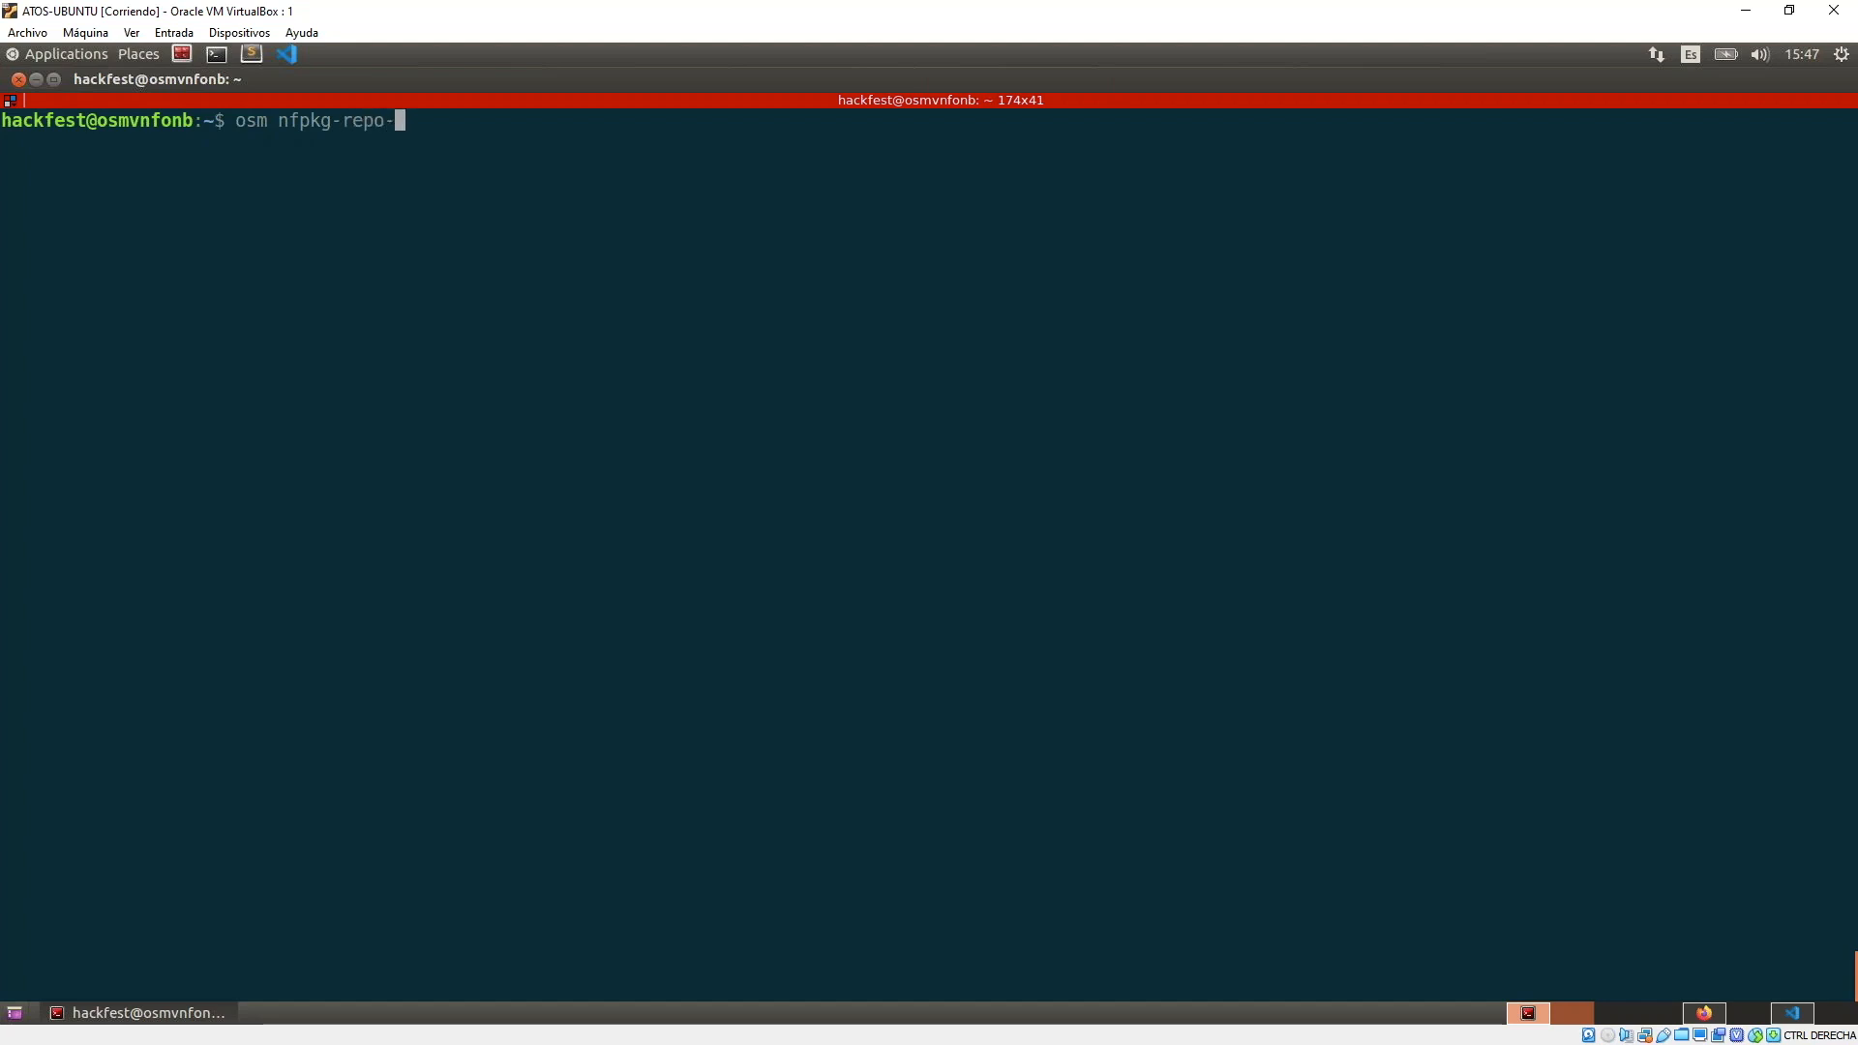
pyautogui.write('list')
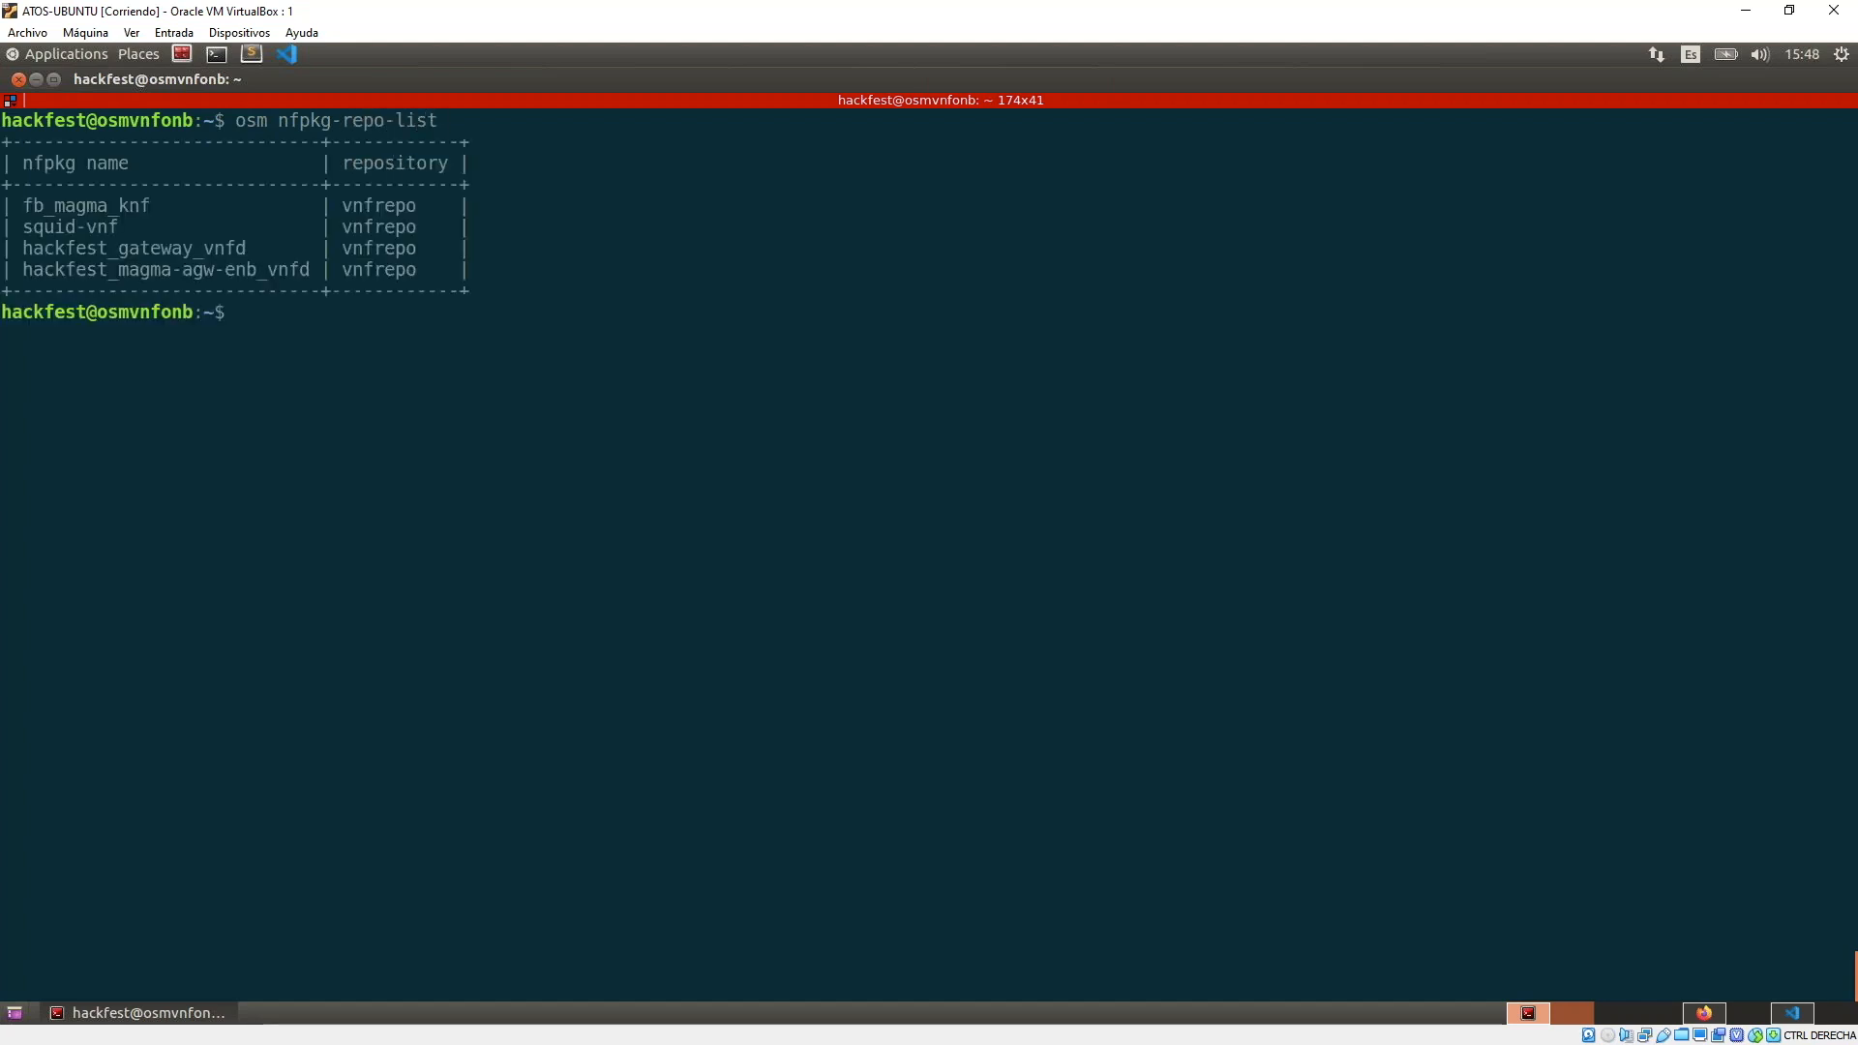
pyautogui.write('osm nfpkg-repo-list --long')
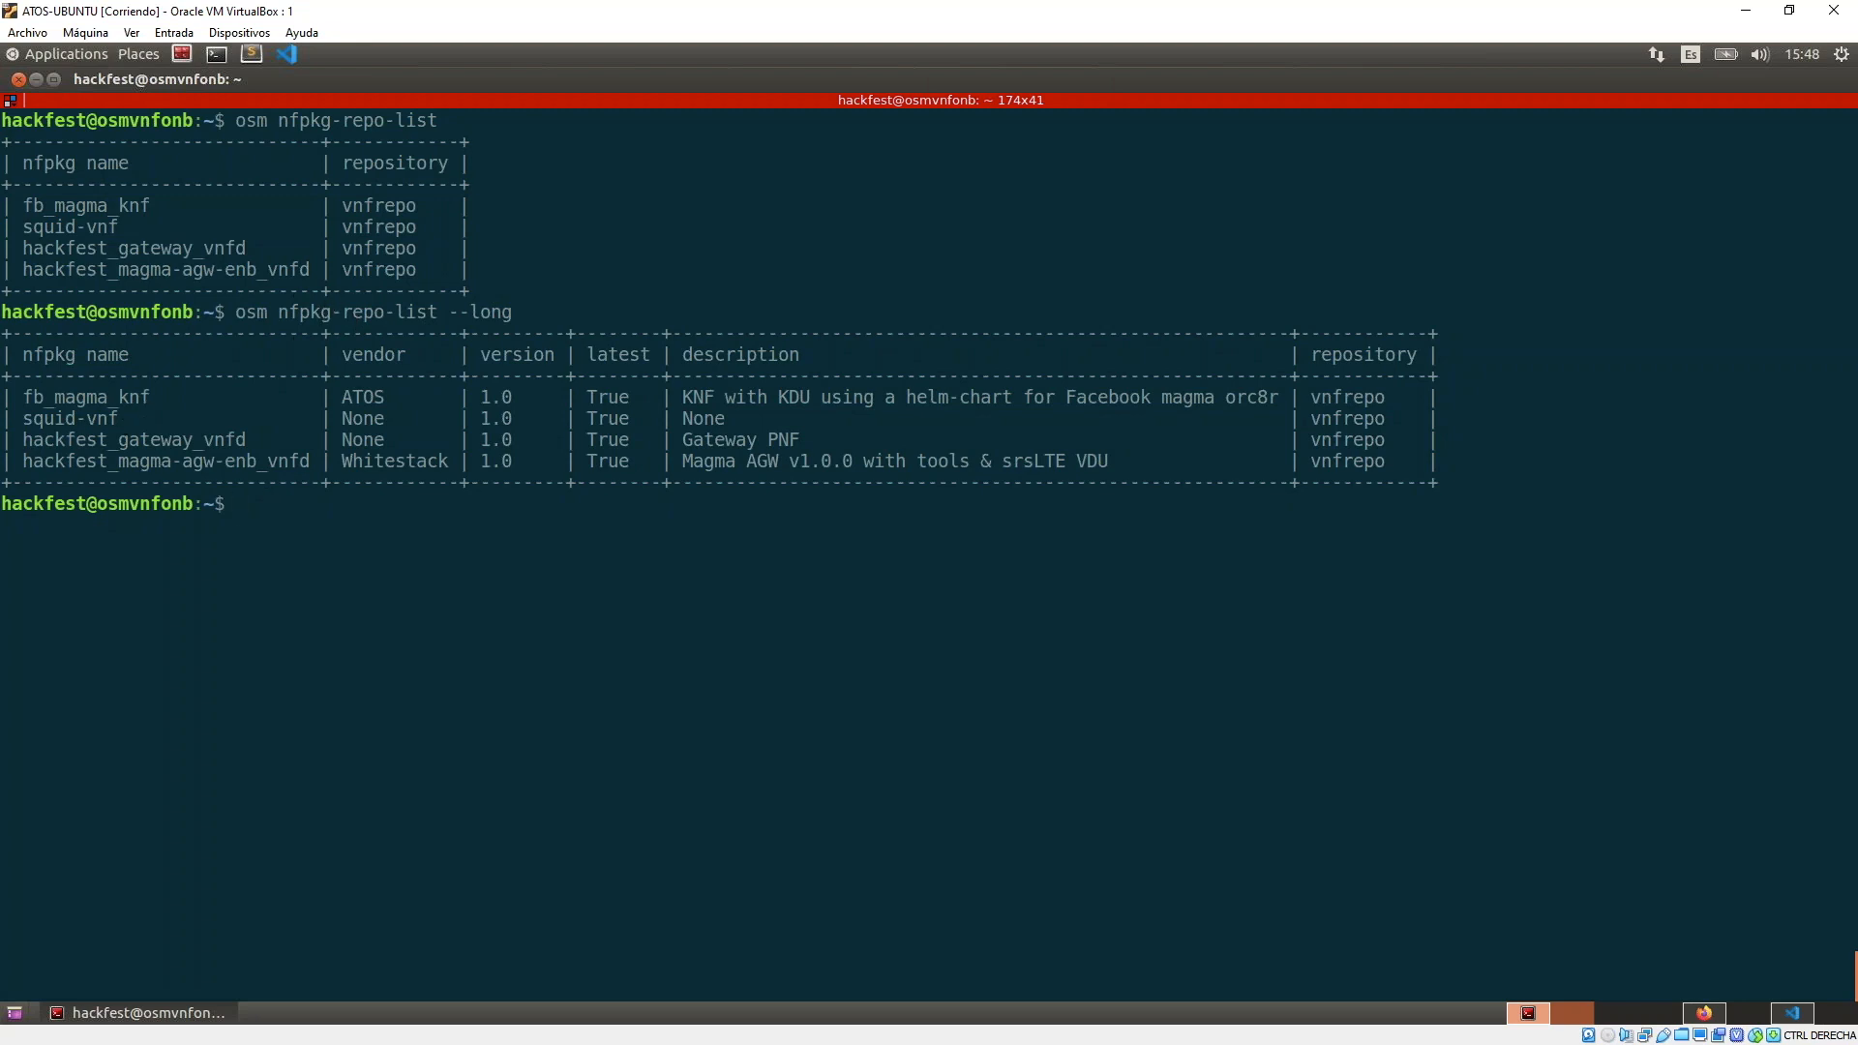
pyautogui.write('osm nfpkg-repo-list --lo')
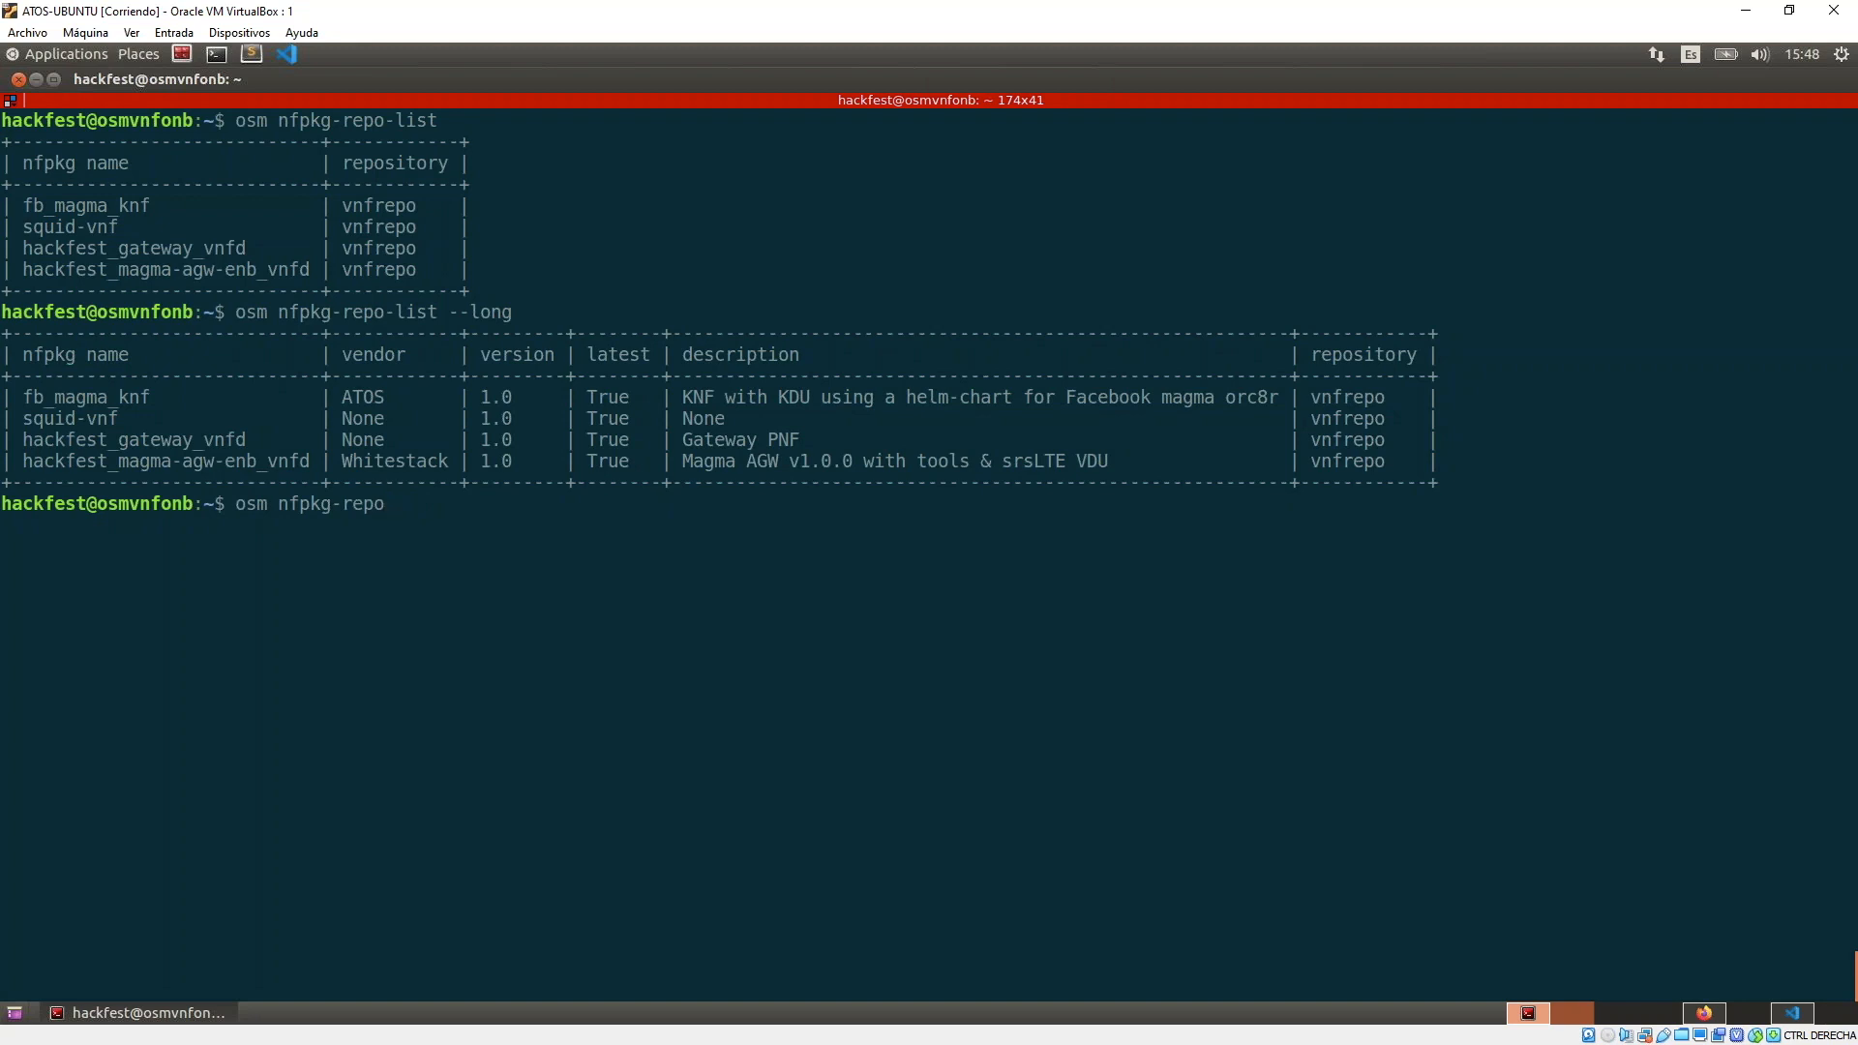
# Start an nfpkg-repo-show for squid-vnf, then cancel it with Ctrl+C.
pyautogui.write('-show')
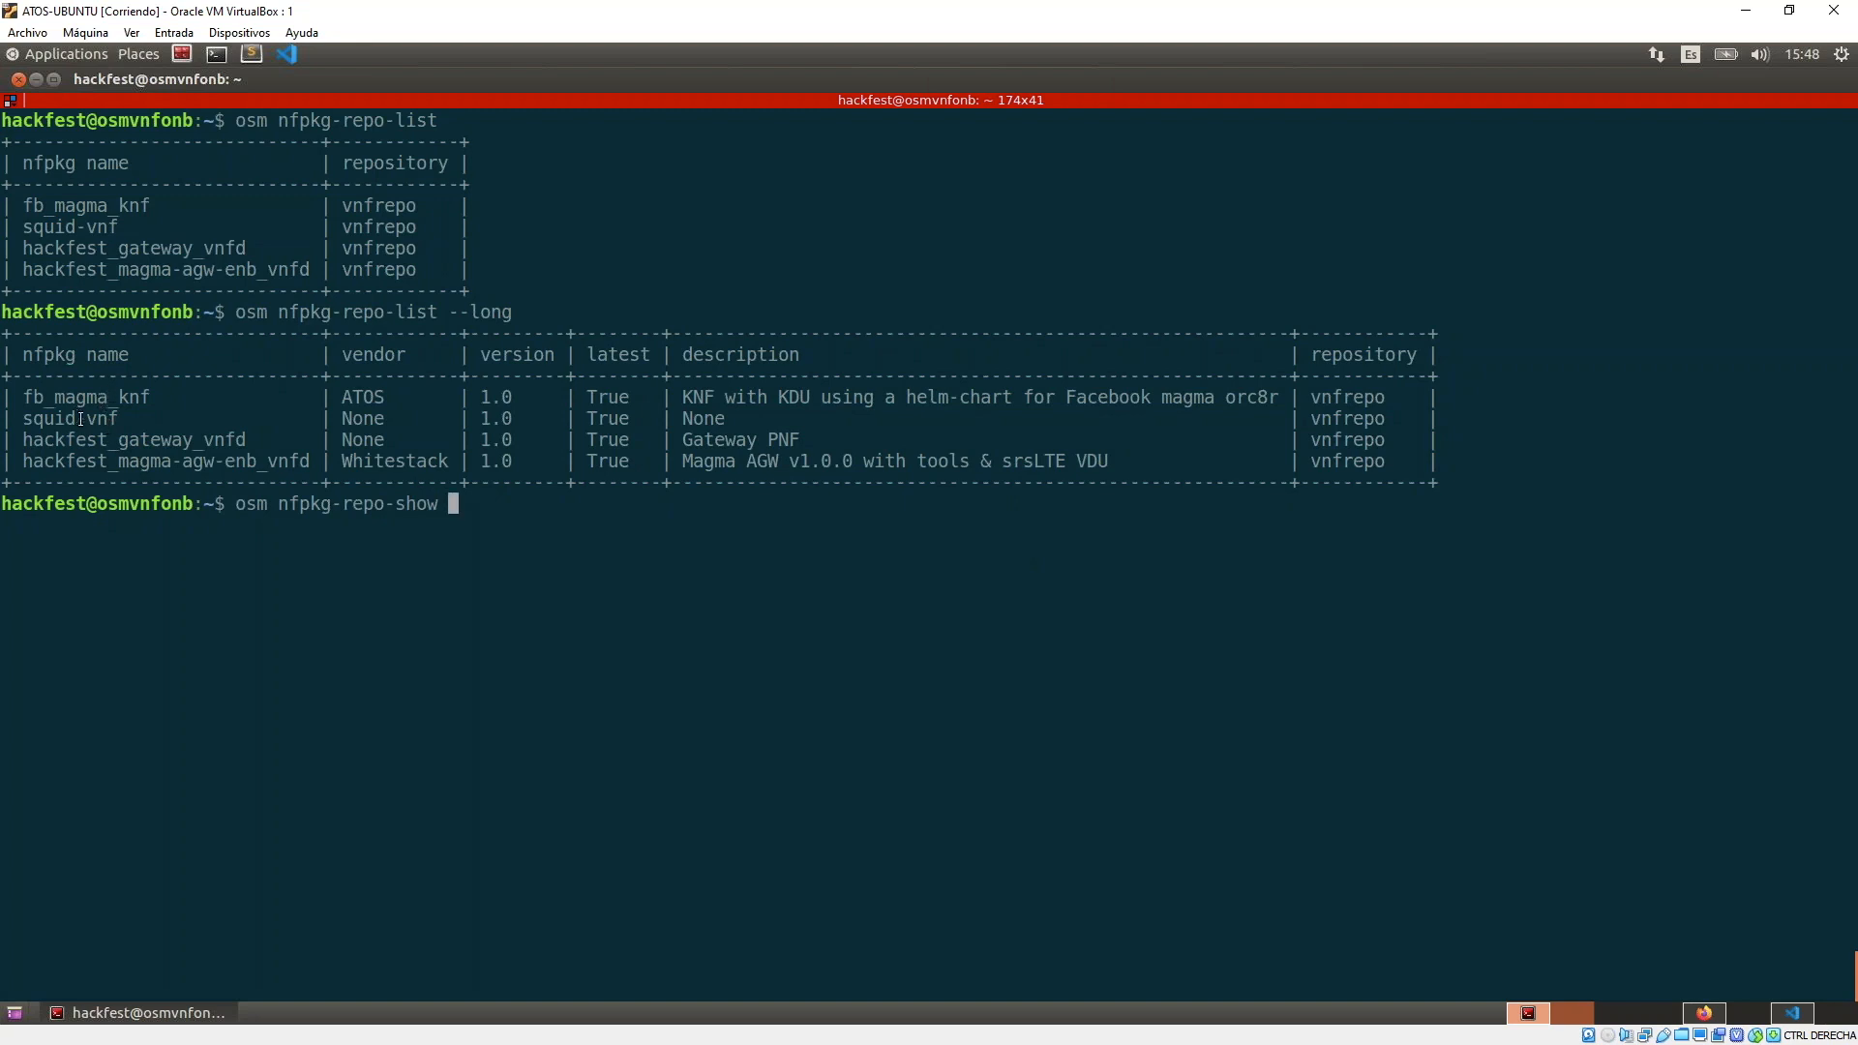
pyautogui.doubleClick(68, 418)
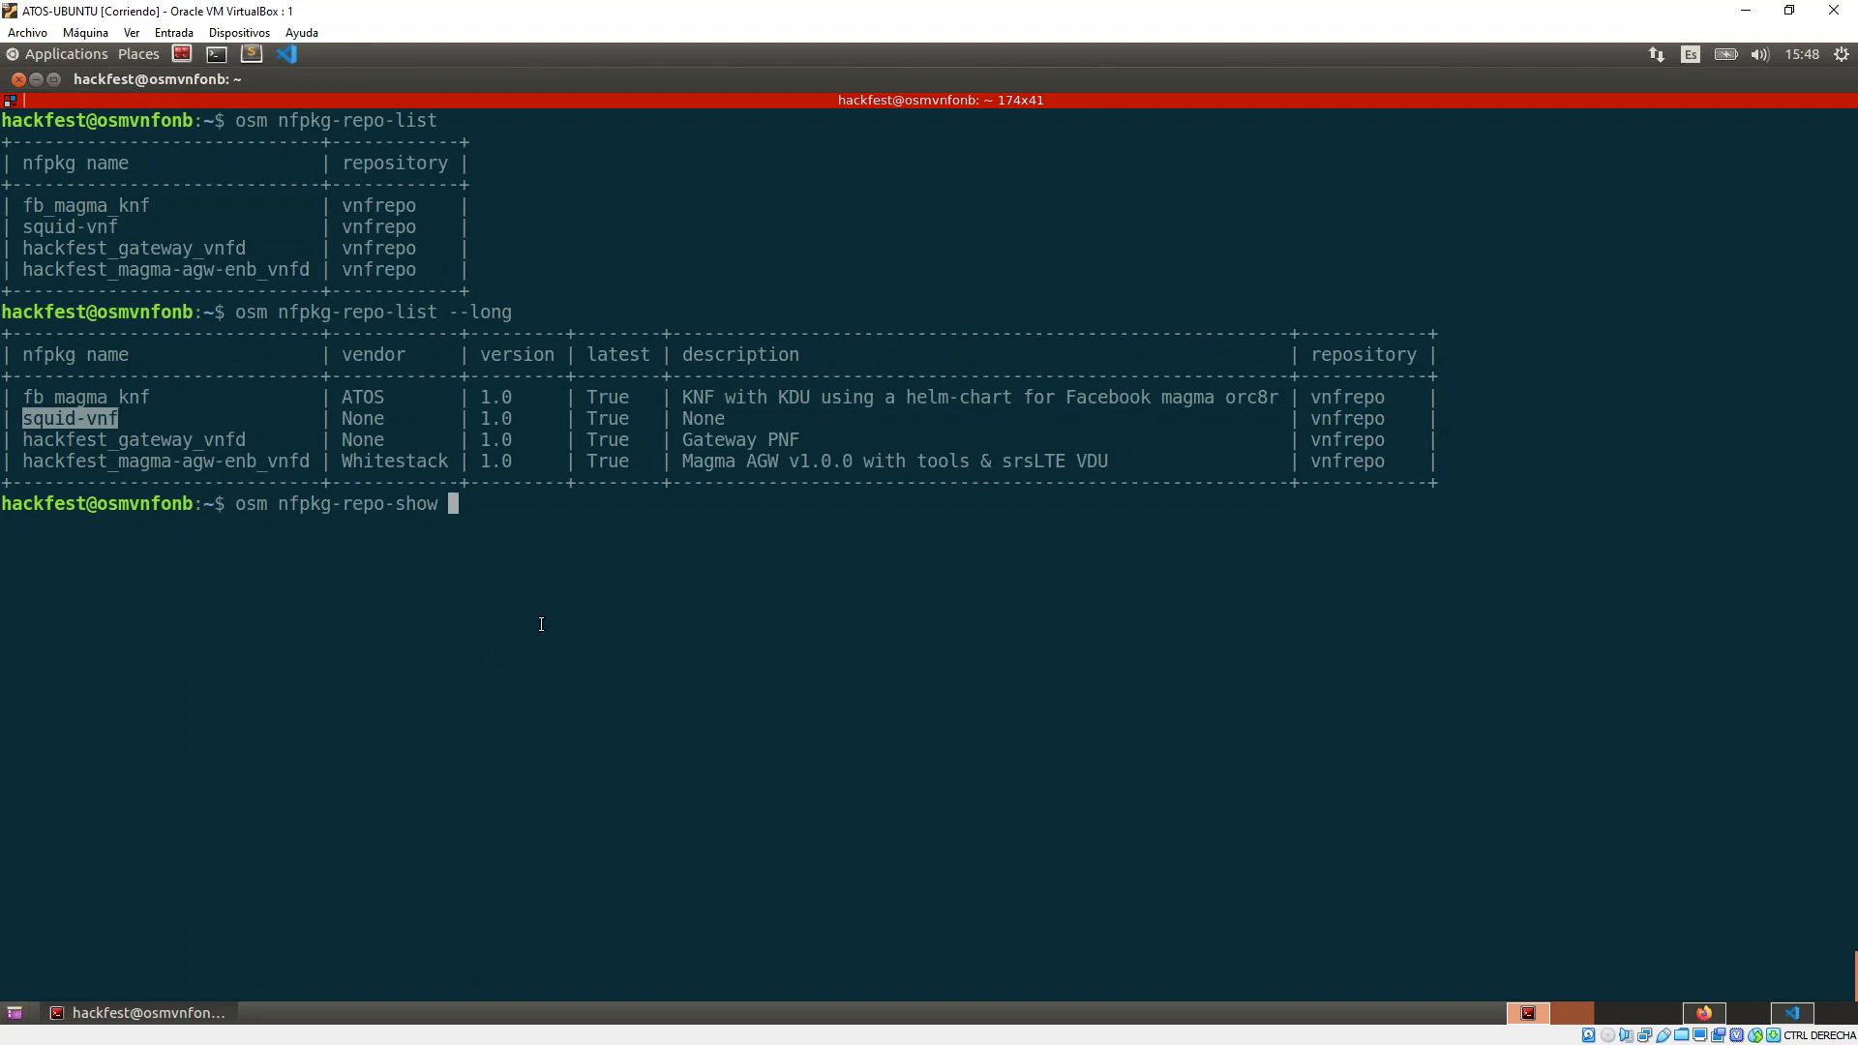
pyautogui.press('ctrl+c')
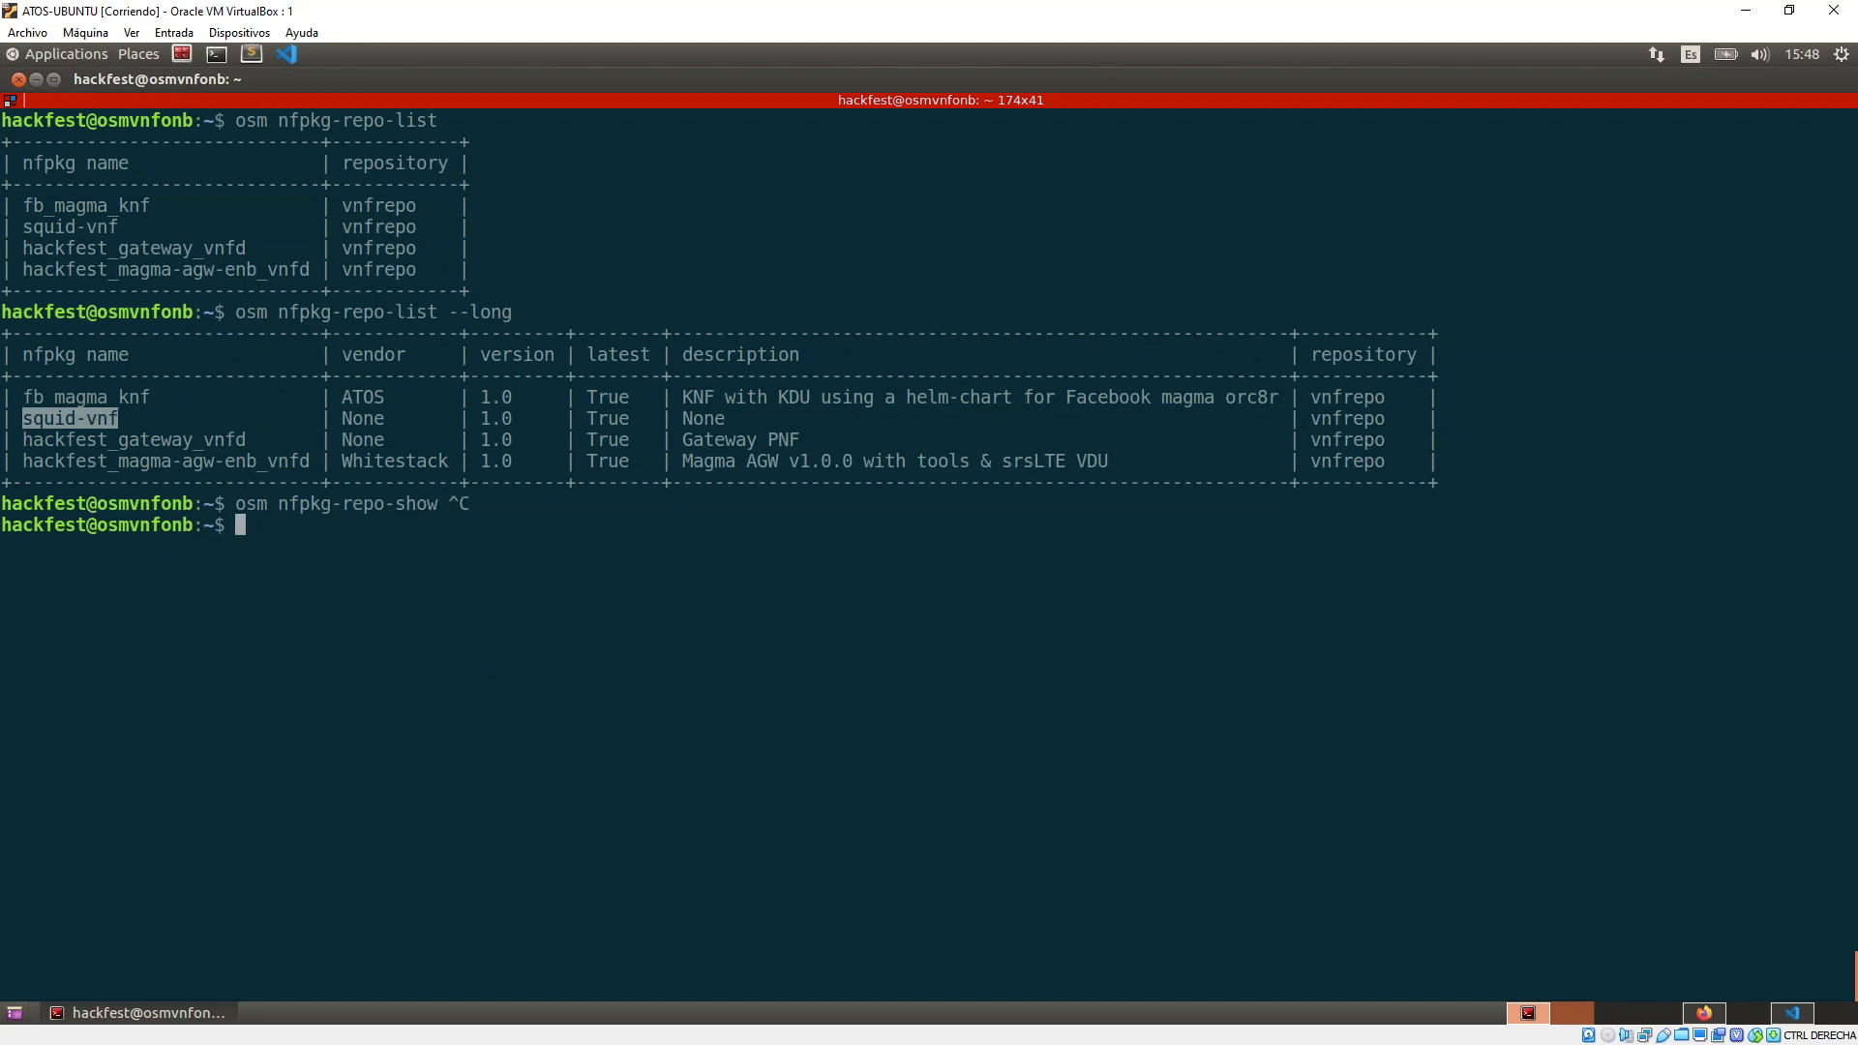
# List vnfrepo's three NS packages with osm nspkg-repo-list.
pyautogui.write('osm')
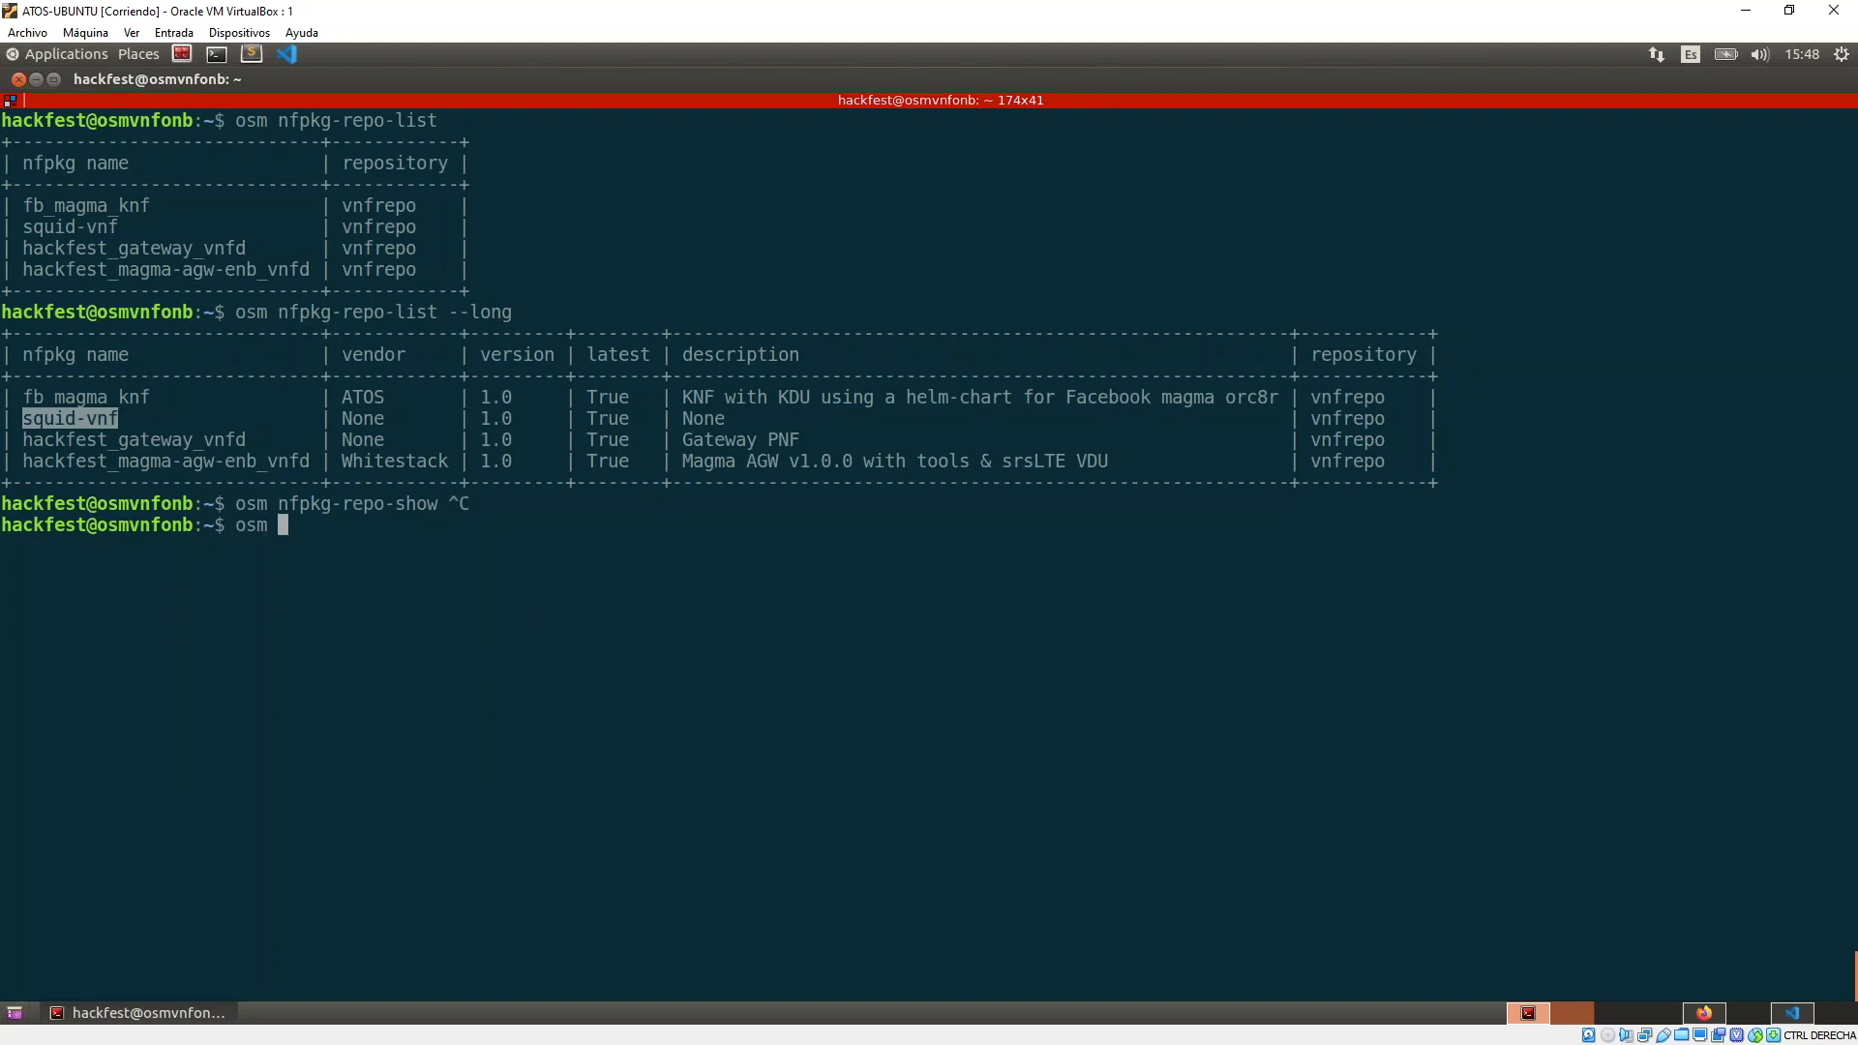
pyautogui.write('ns')
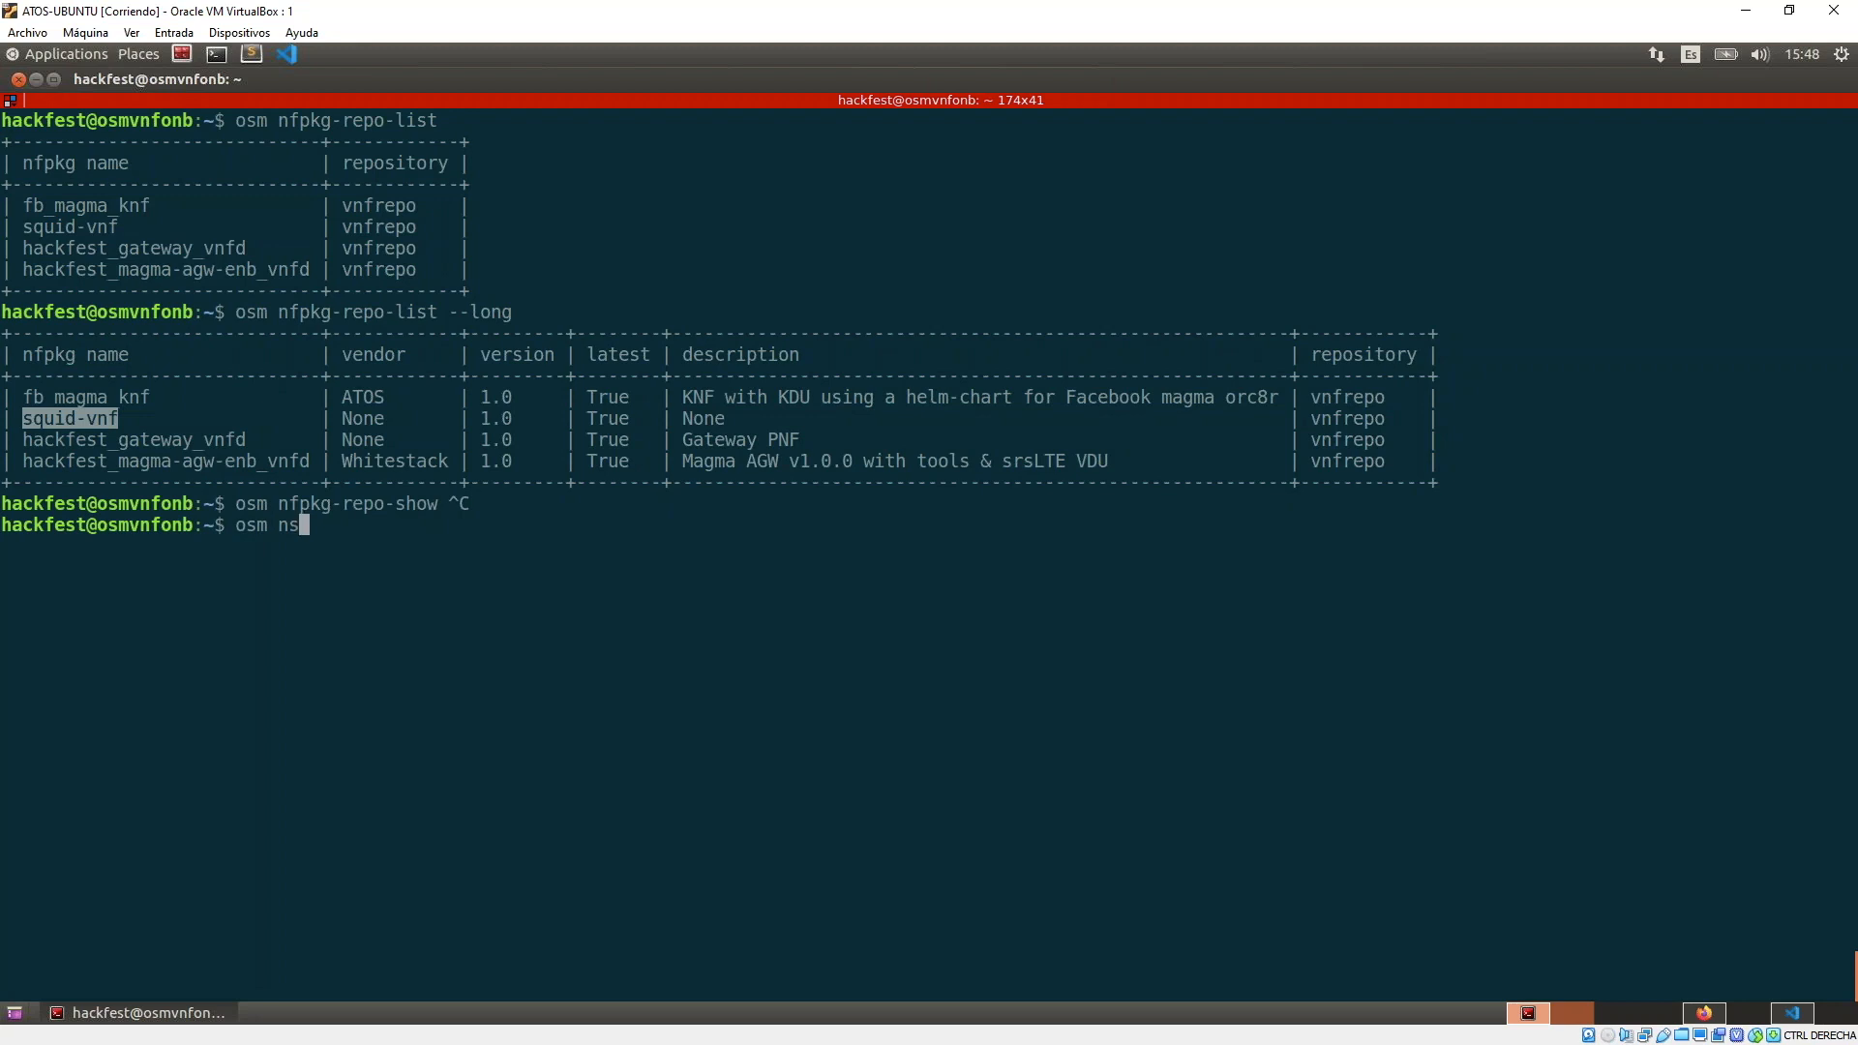
pyautogui.write('pk')
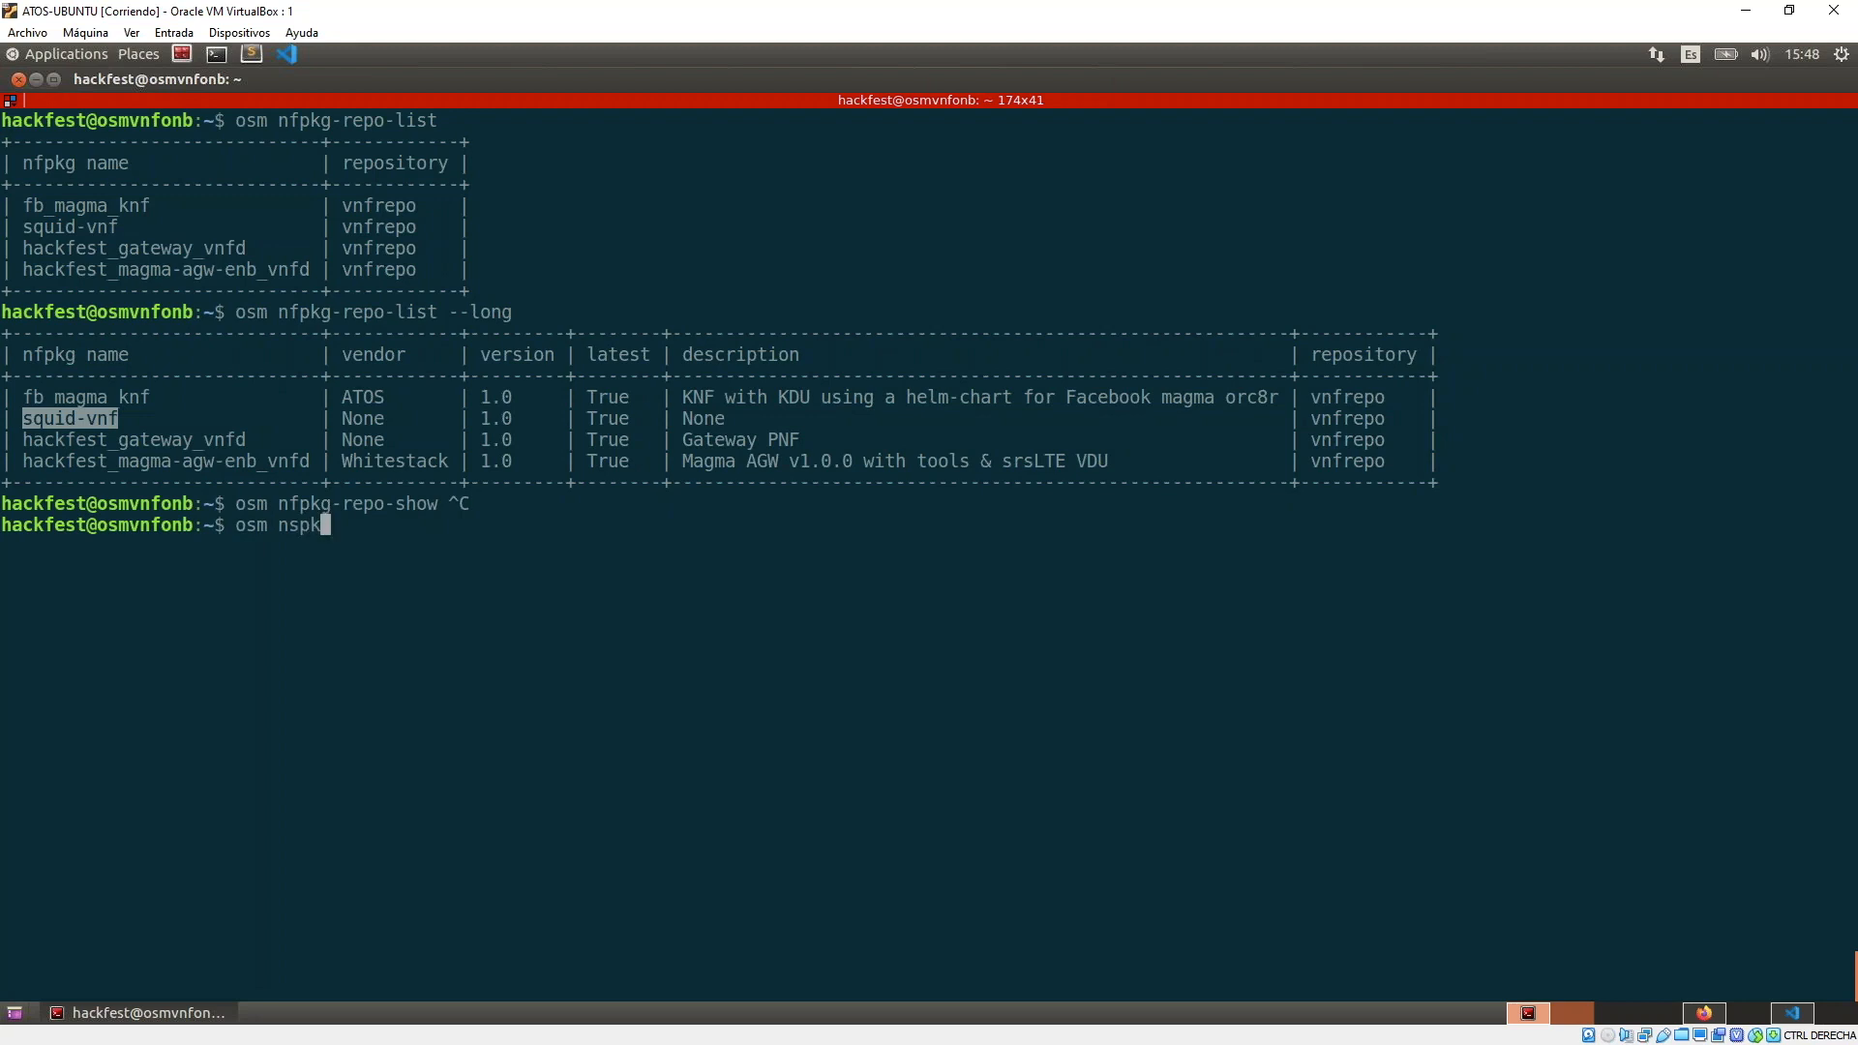
pyautogui.write('g-re')
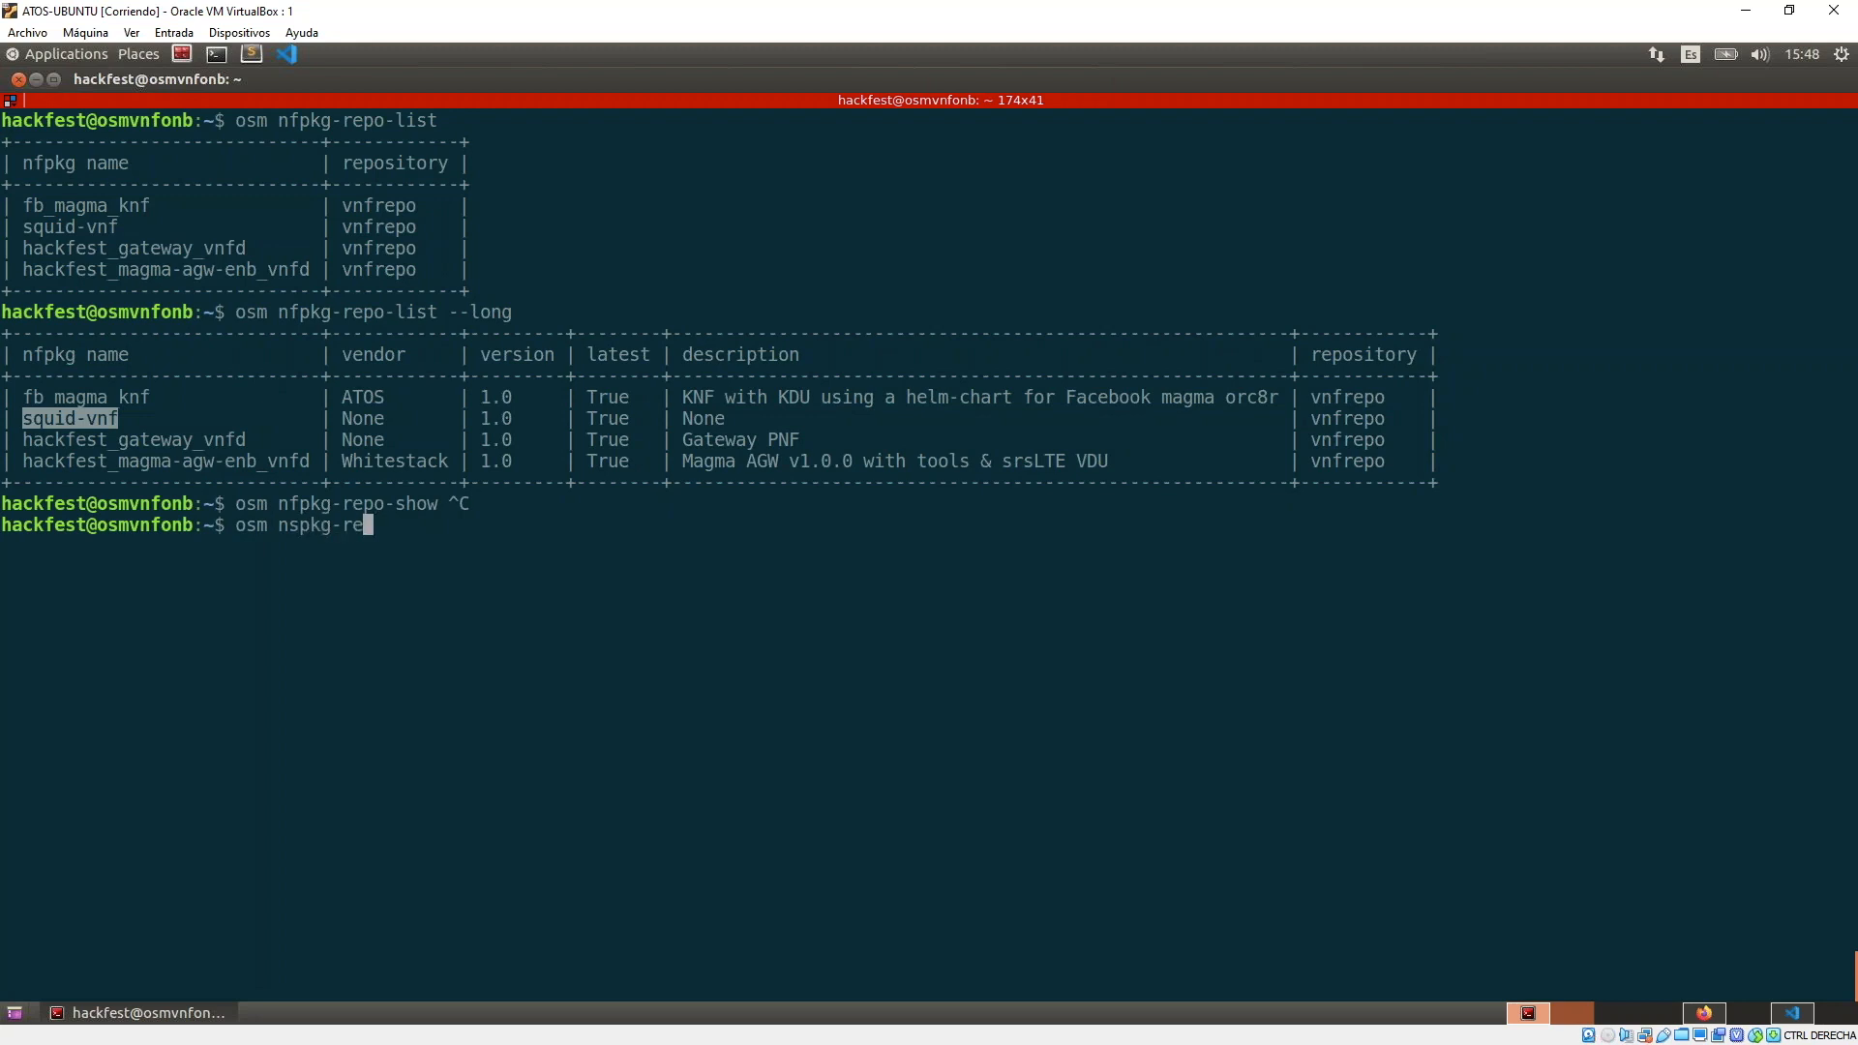
pyautogui.press('Return')
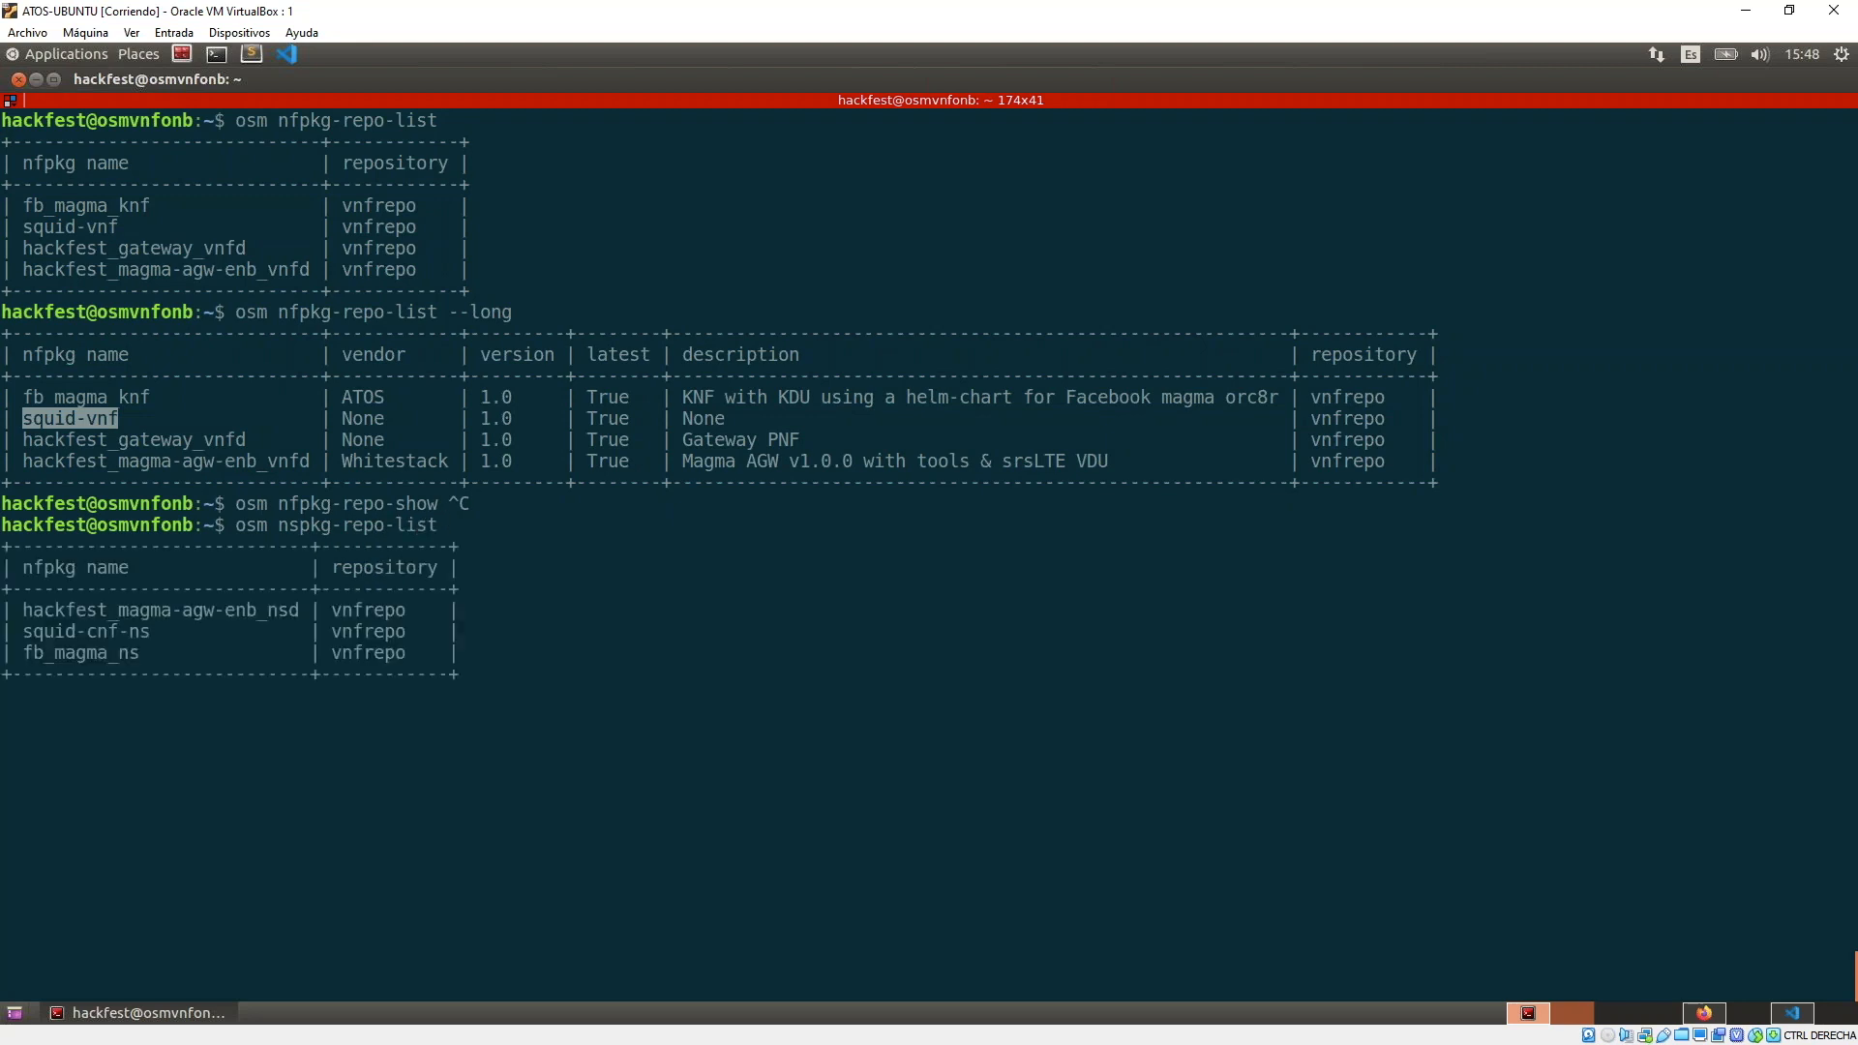
# Show the full squid-cnf-ns descriptor from vnfrepo as YAML with --literal.
pyautogui.write('osm nspkg-repo-show')
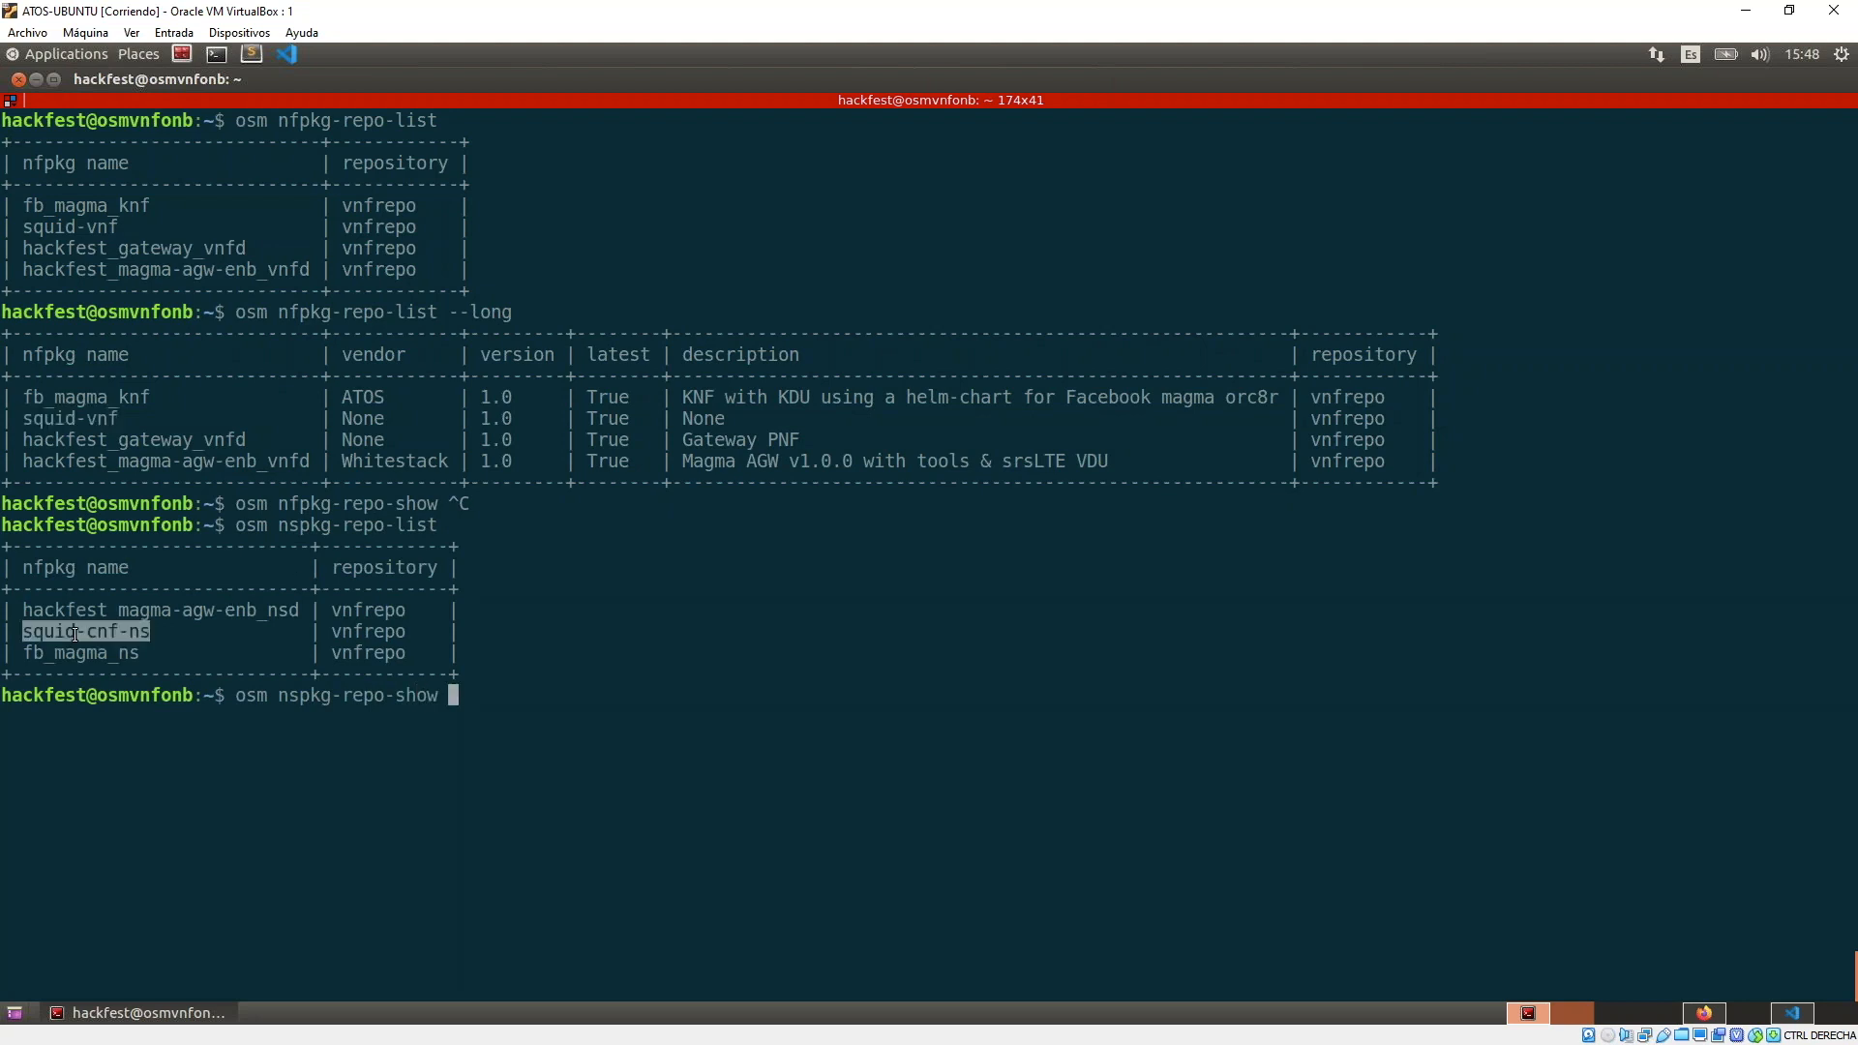
pyautogui.write('squid-cnf-ns')
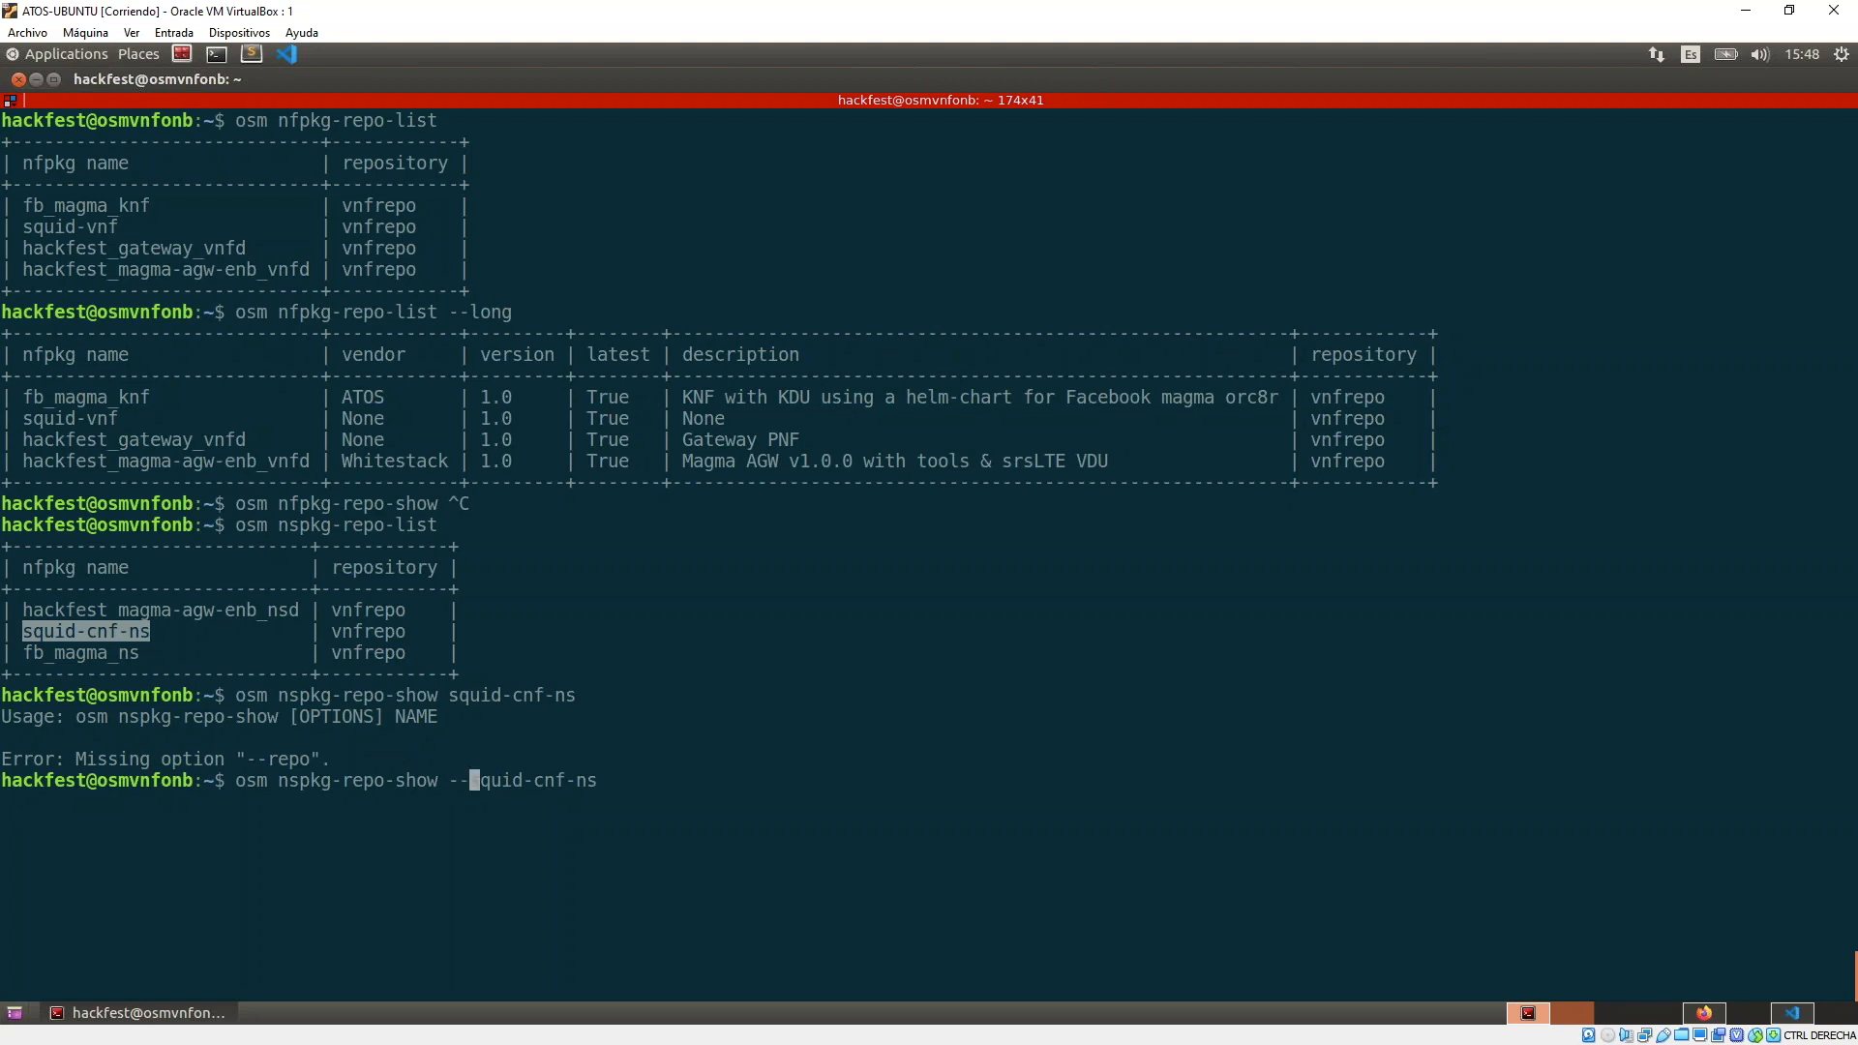
pyautogui.write('repo vnfrepo')
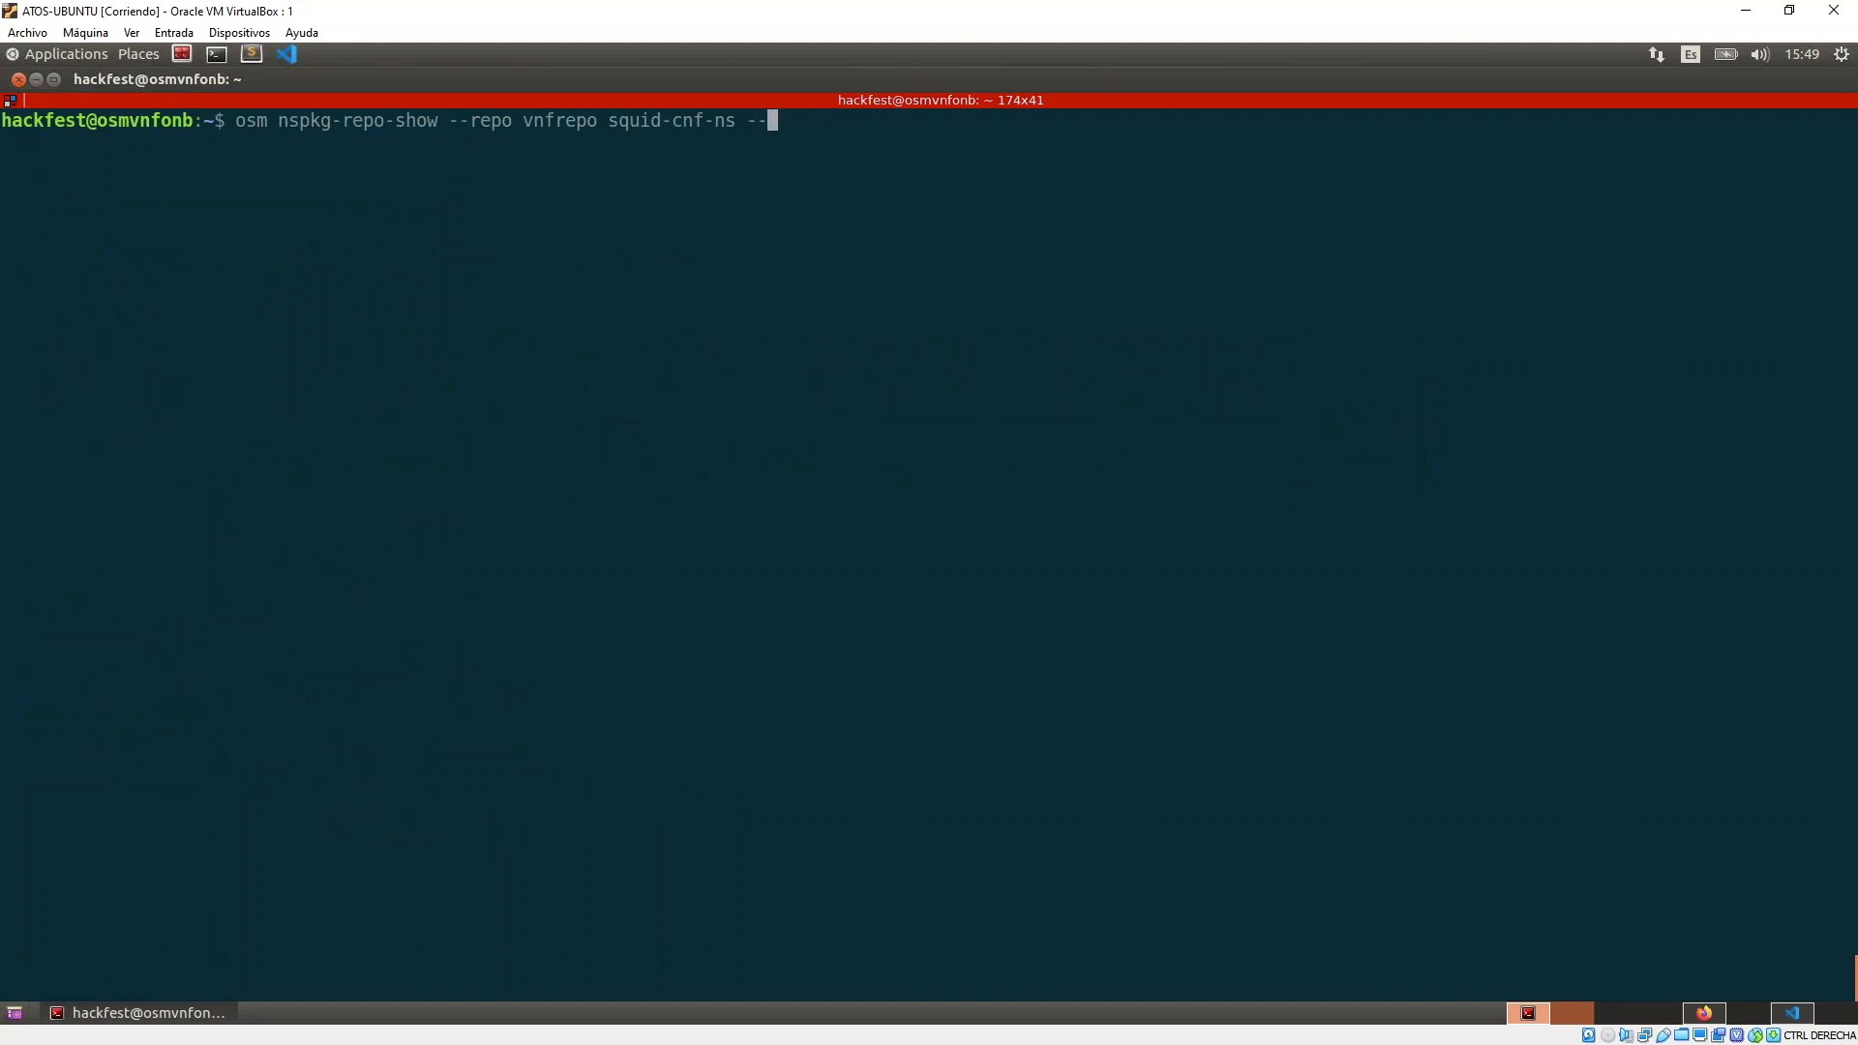
pyautogui.write('lireal')
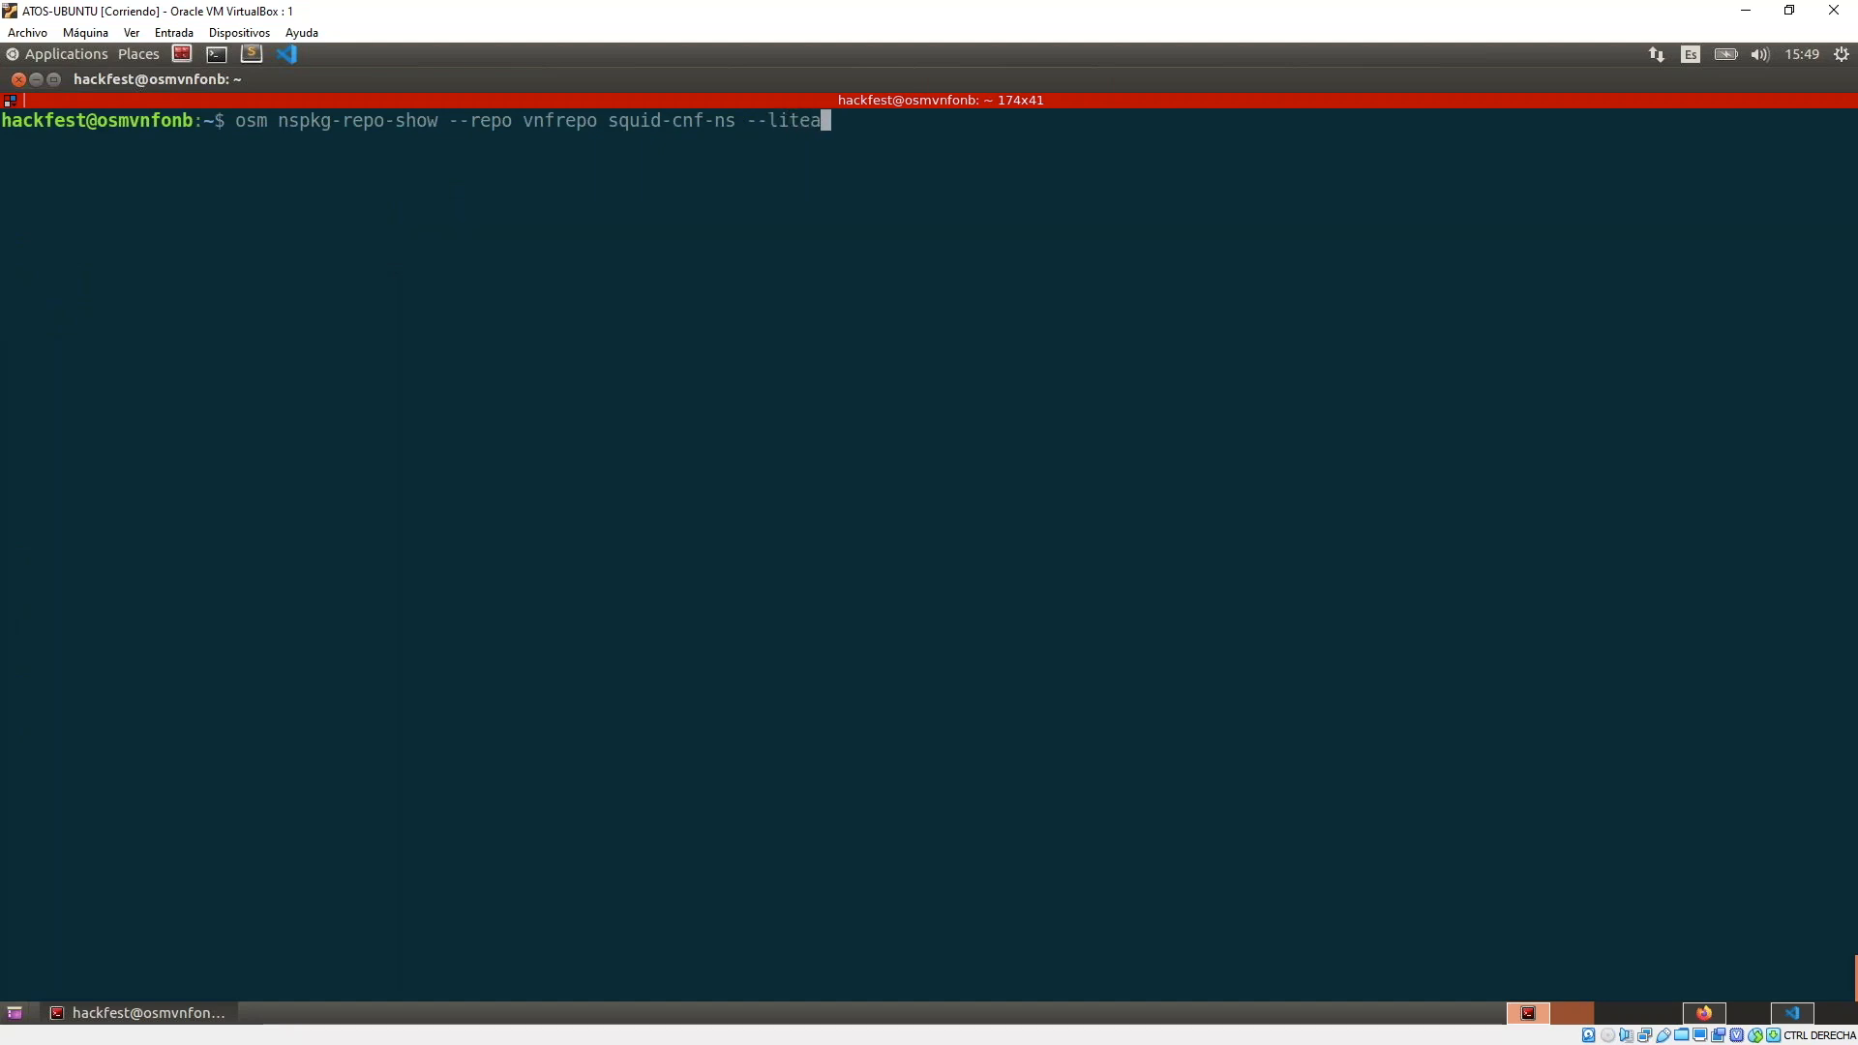
pyautogui.write('l')
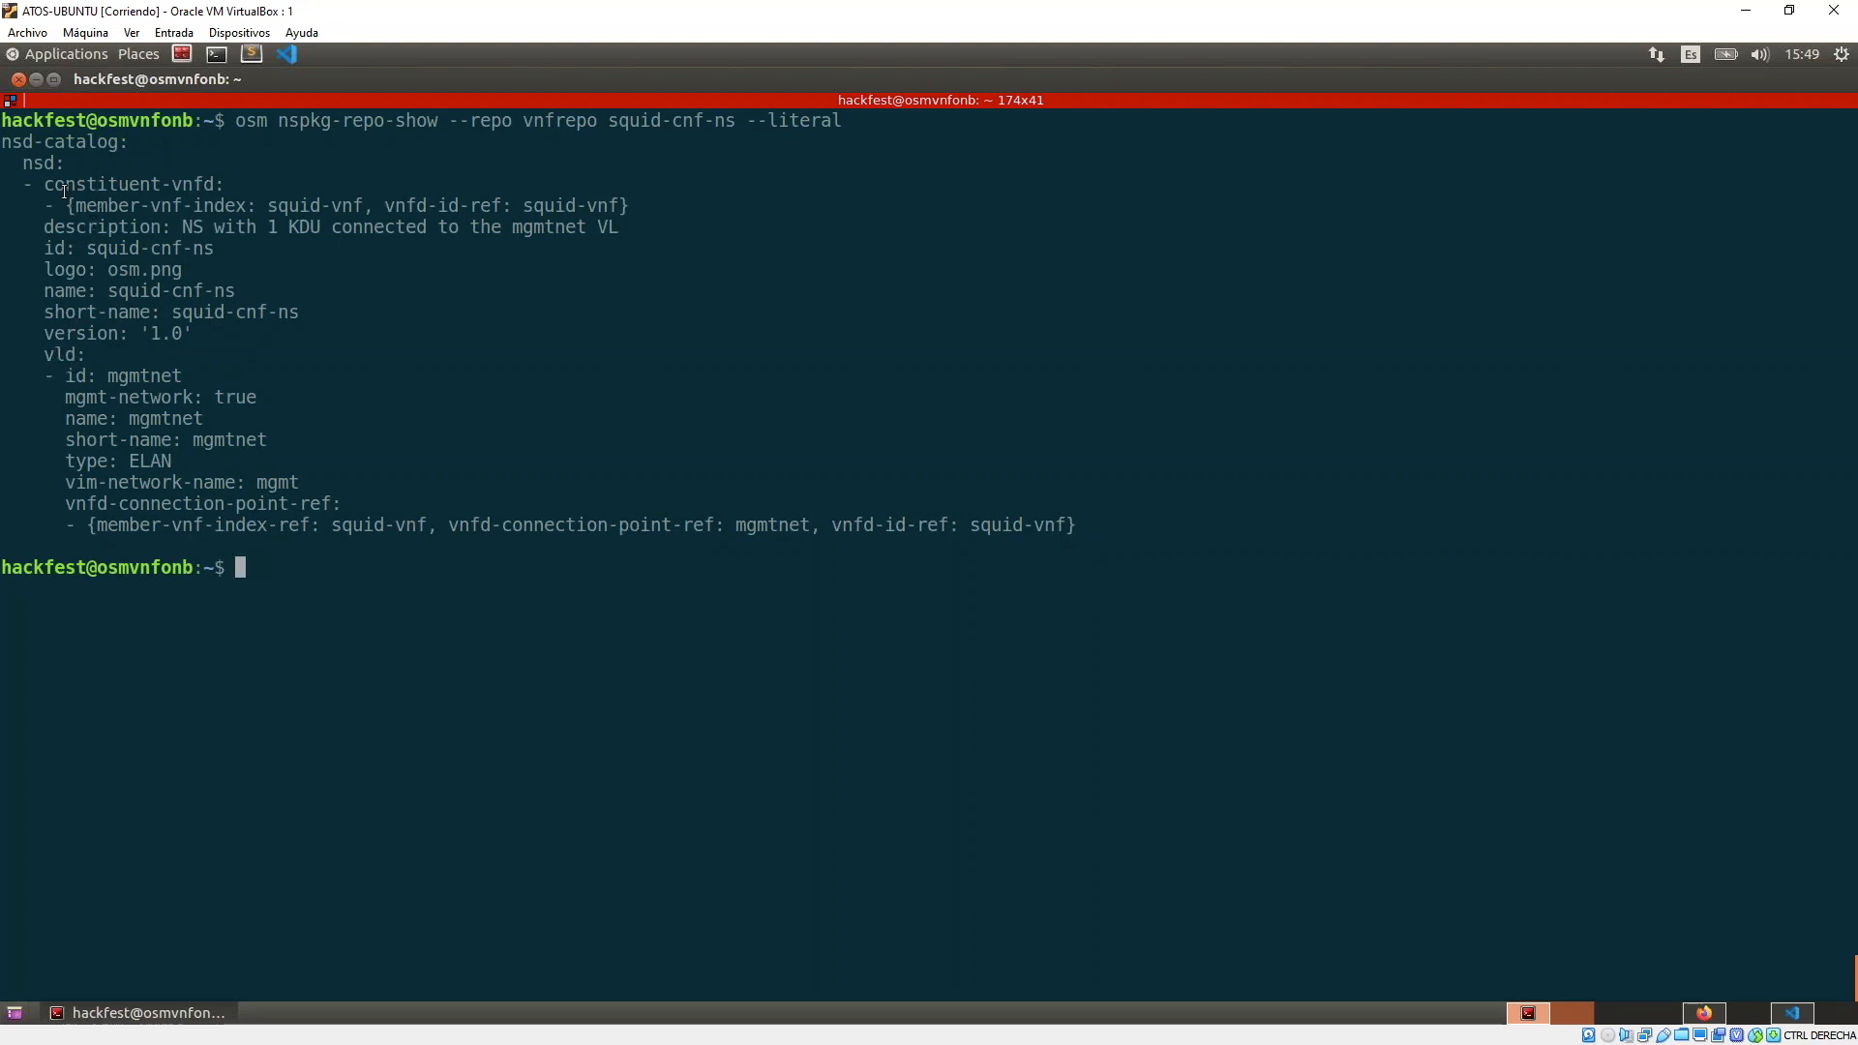
pyautogui.doubleClick(315, 205)
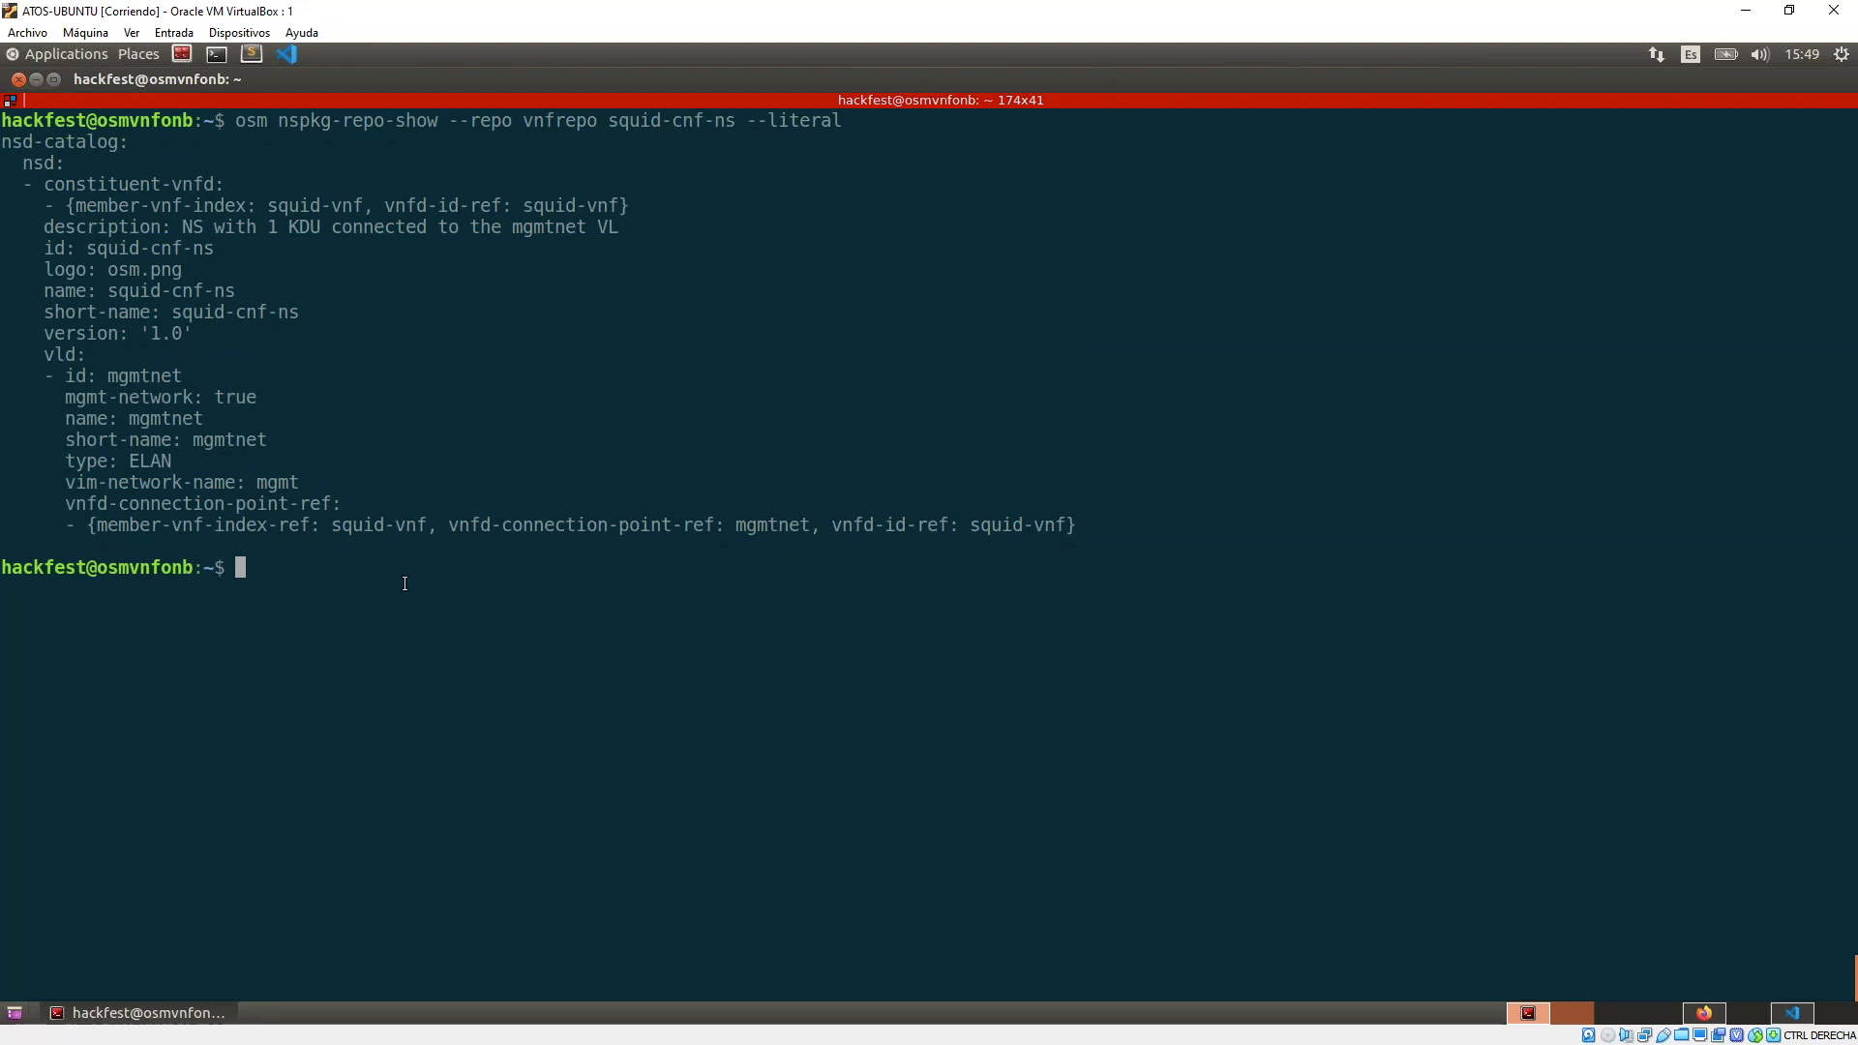
pyautogui.write('osm nspkg-repo-list --long')
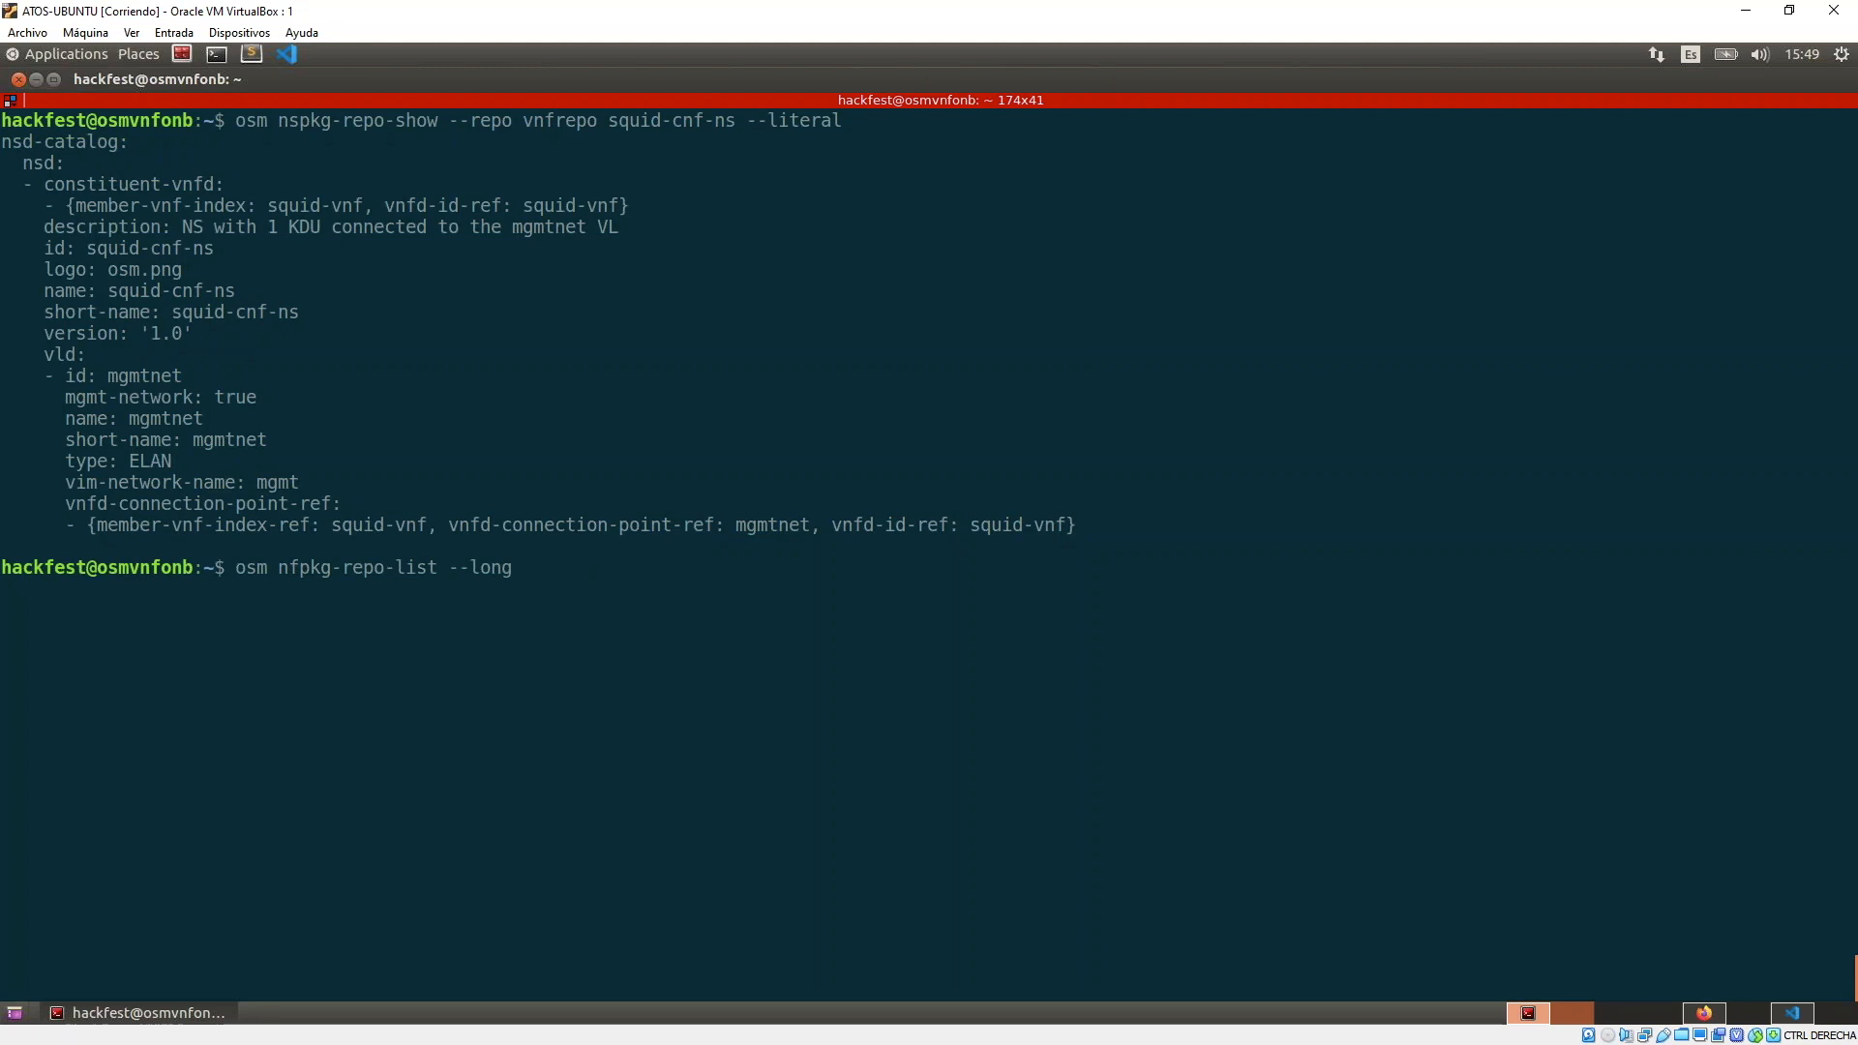
# Re-list NF packages in detail and show the hackfest_magma-agw-enb_vnfd descriptor from vnfrepo.
pyautogui.press('Return')
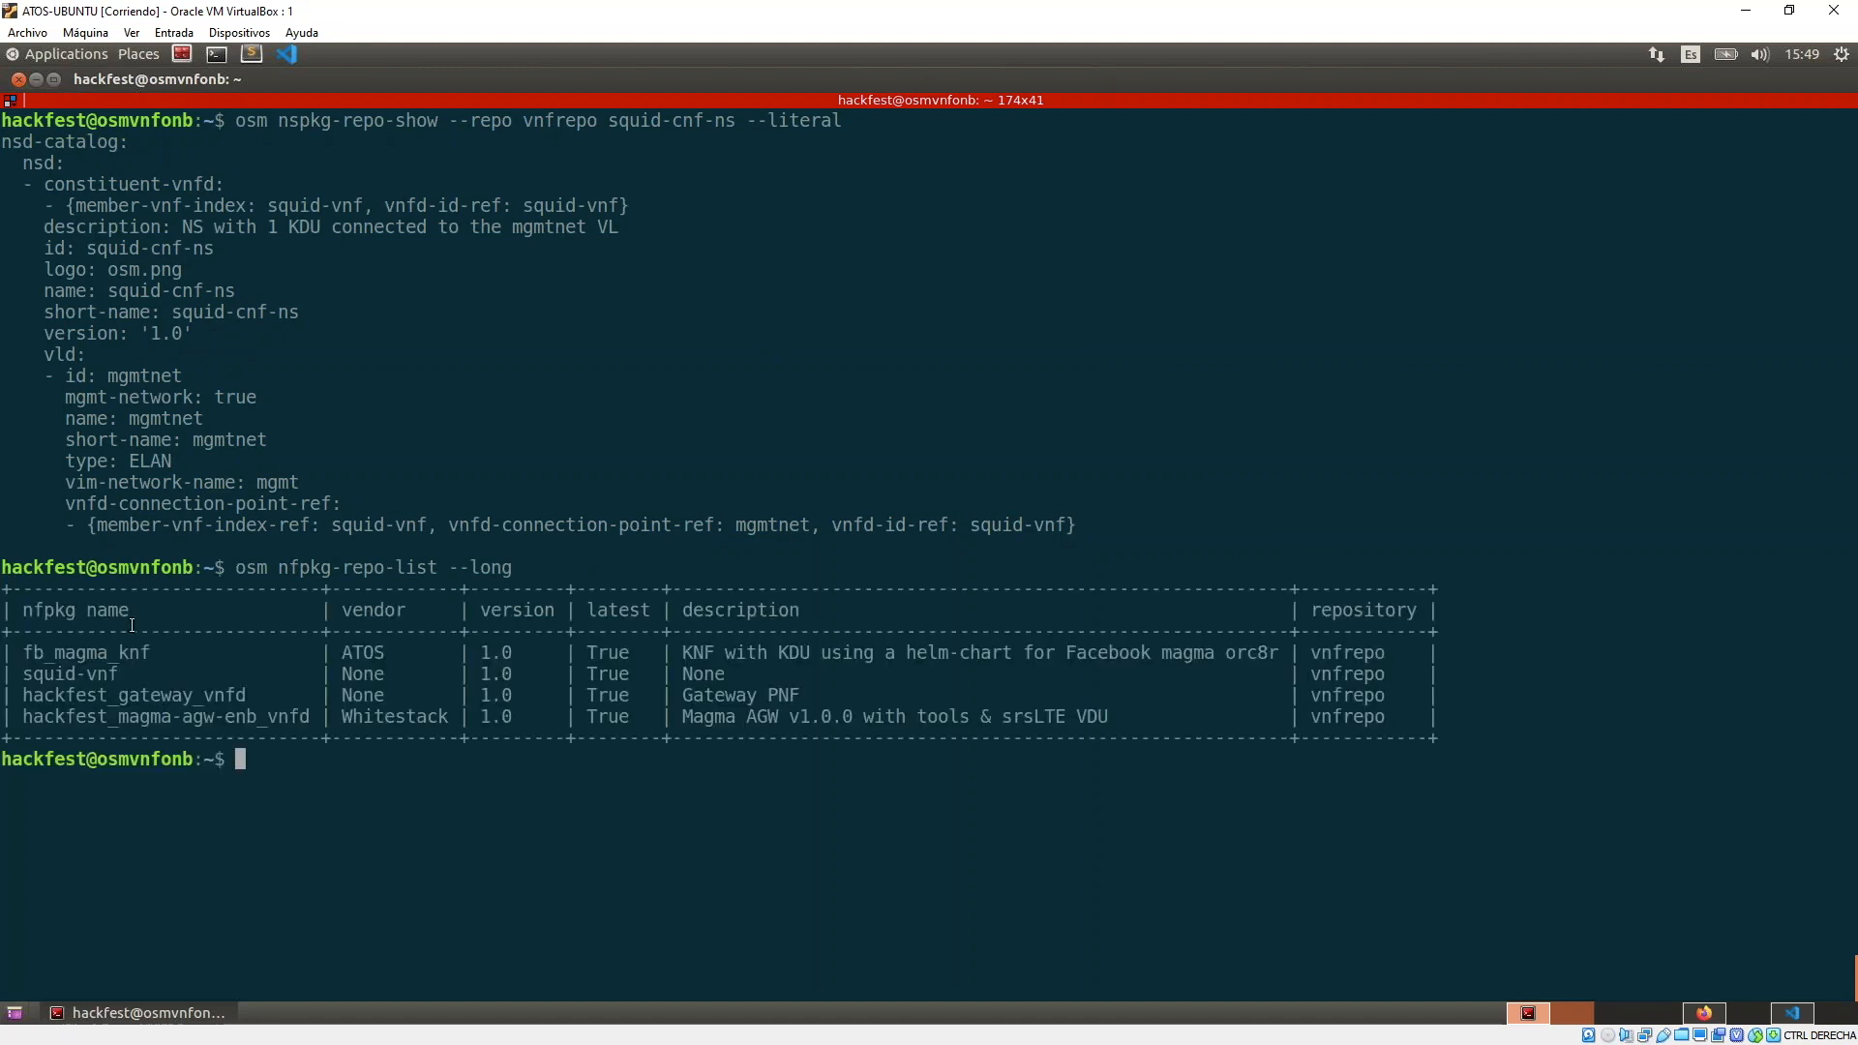
pyautogui.doubleClick(166, 716)
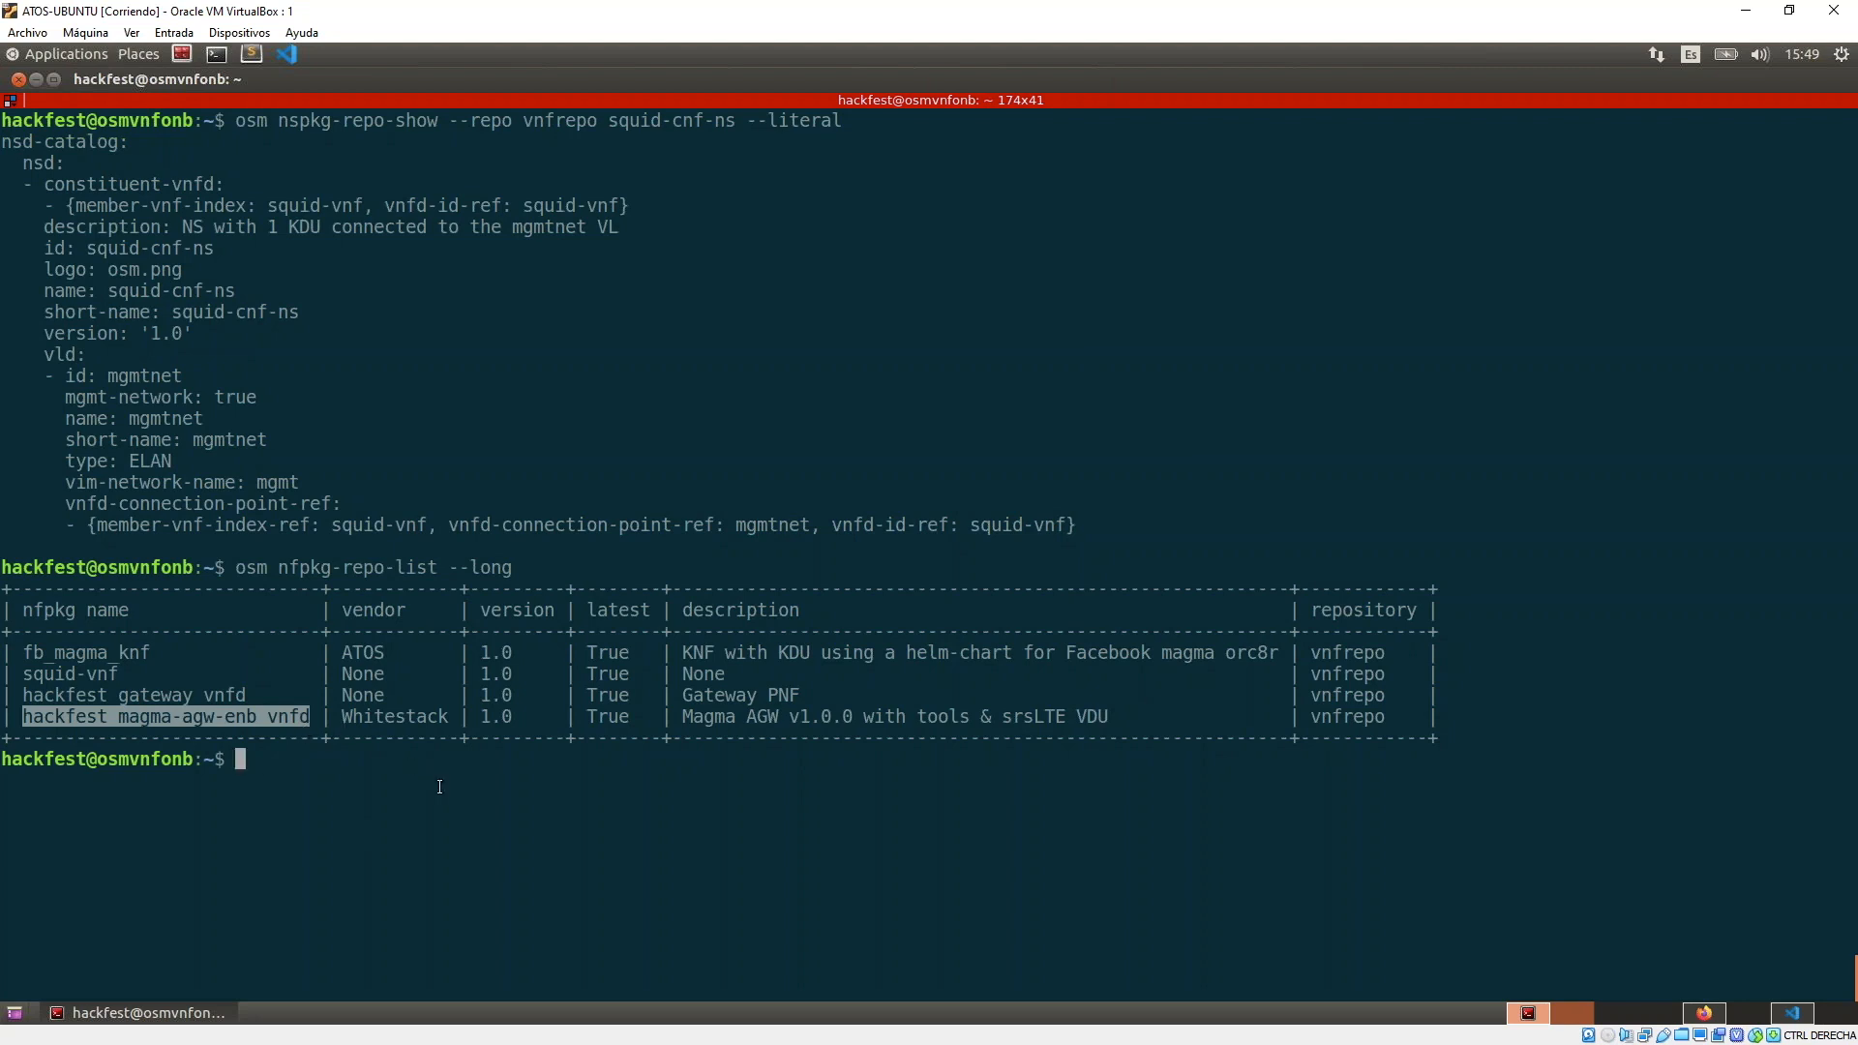
pyautogui.write('osm nfpkg-repo-list --long')
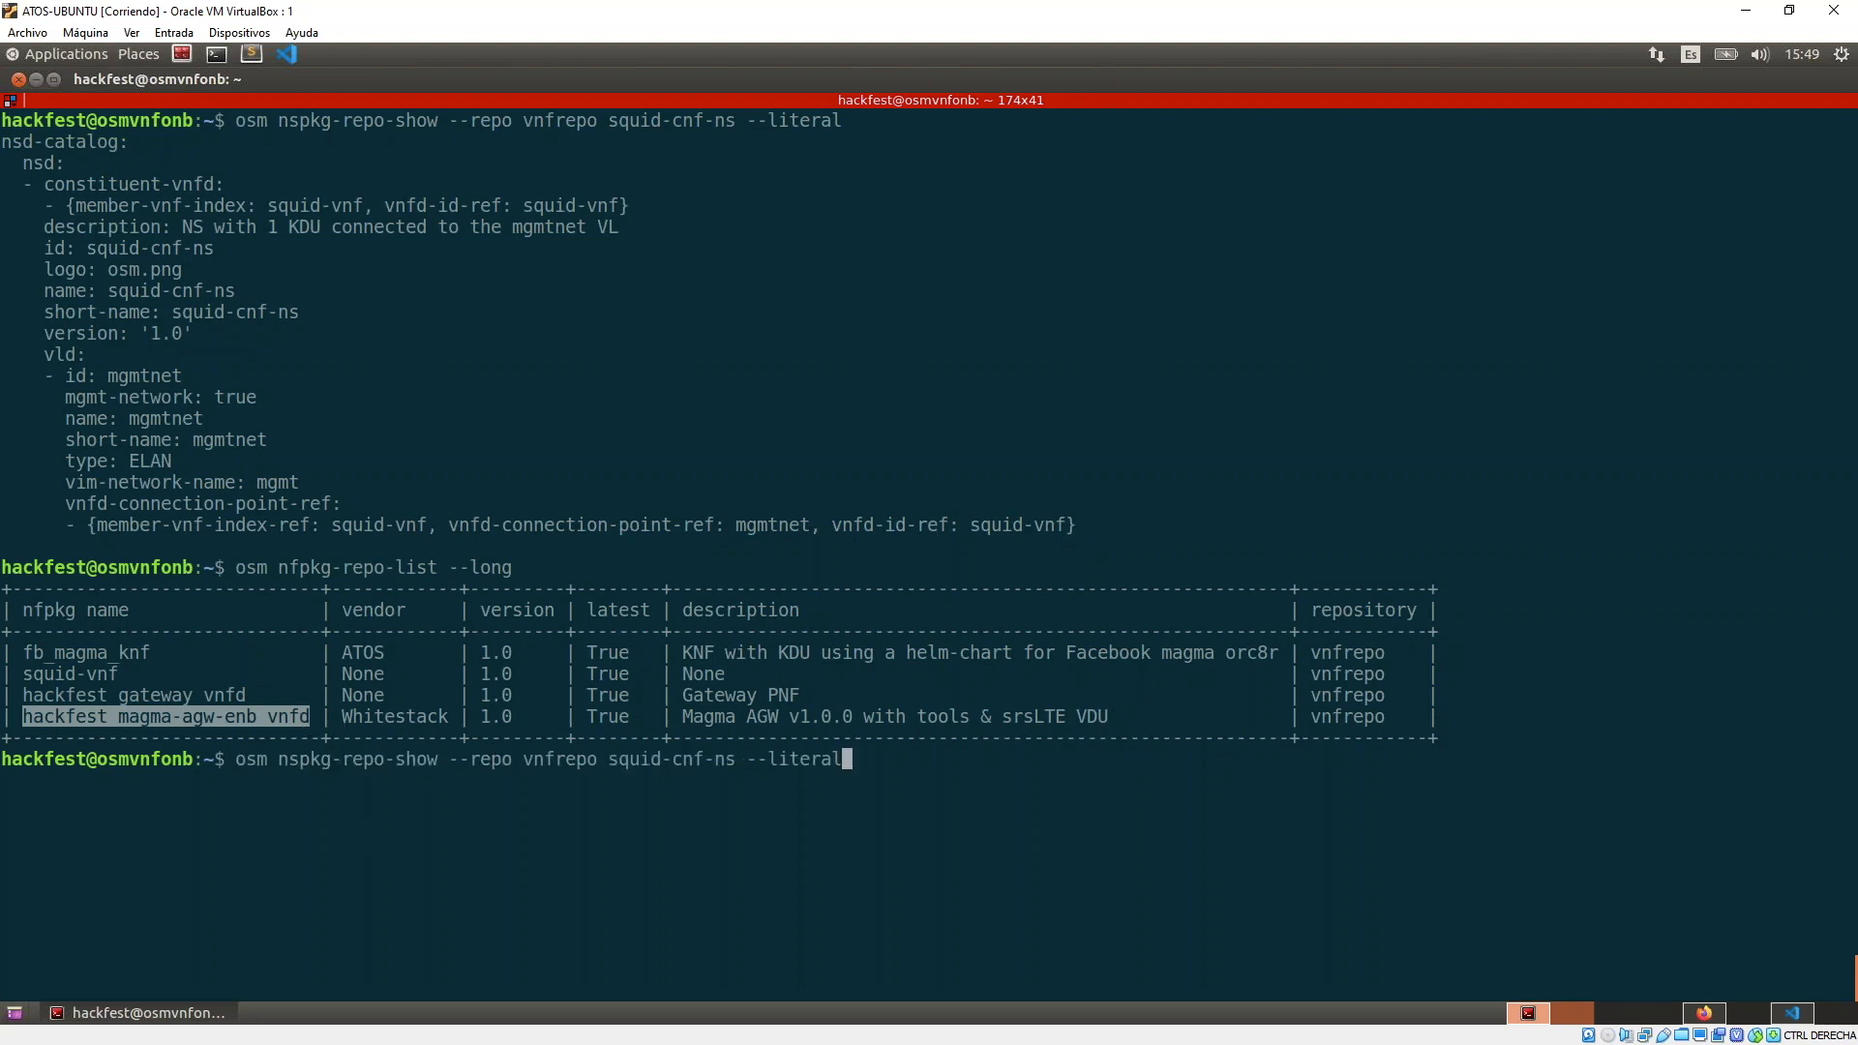
pyautogui.press('BackSpace')
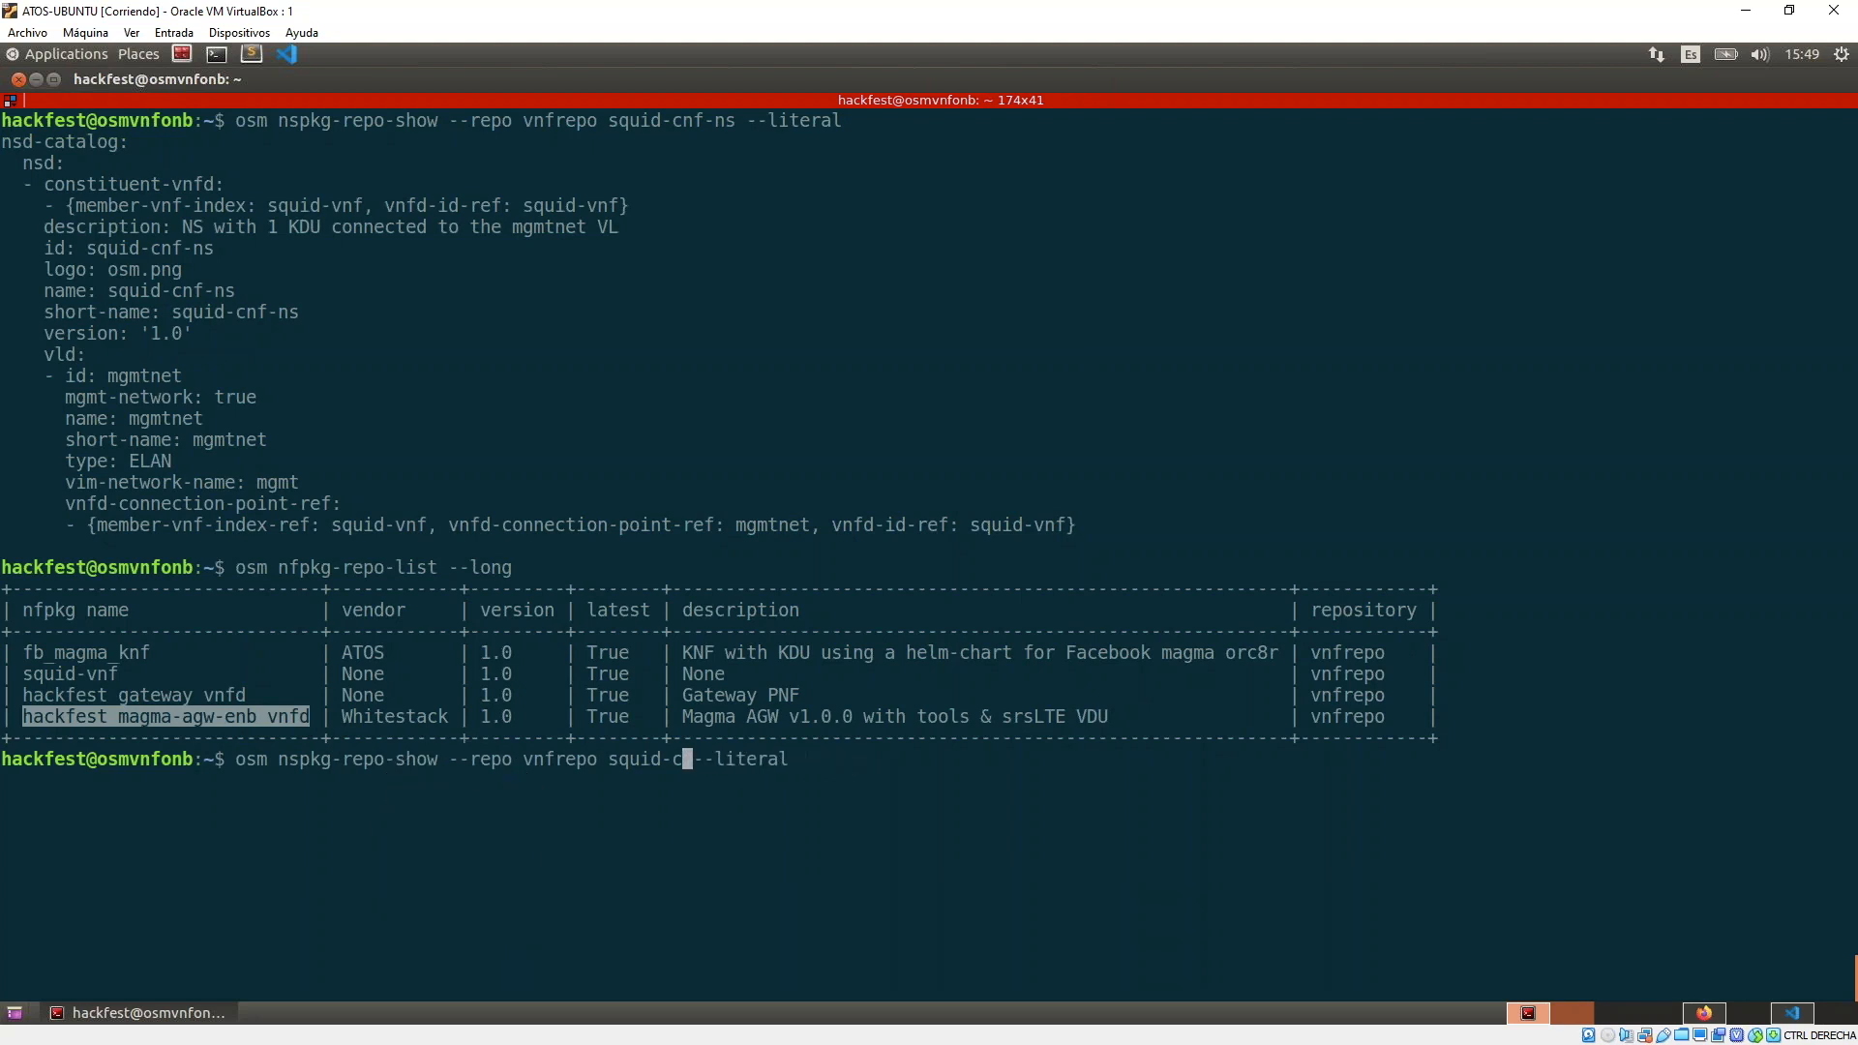
pyautogui.press('BackSpace')
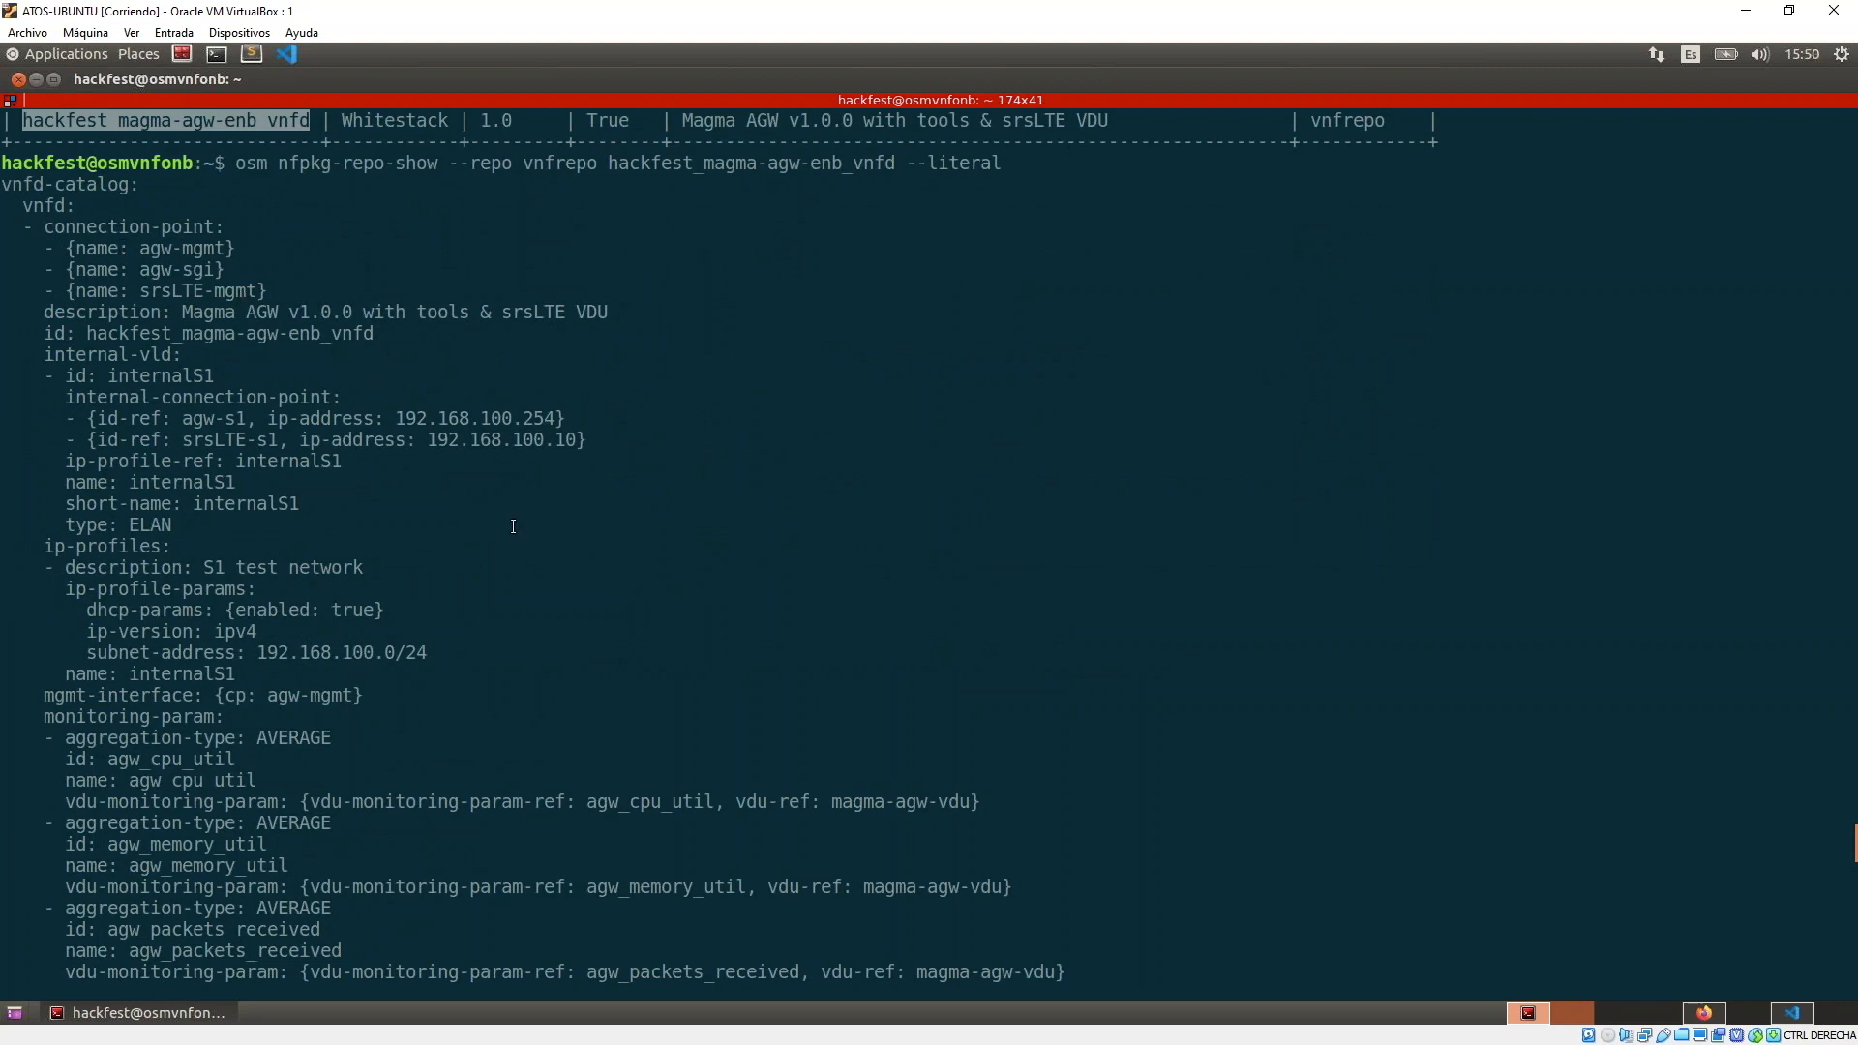
pyautogui.moveTo(538, 709)
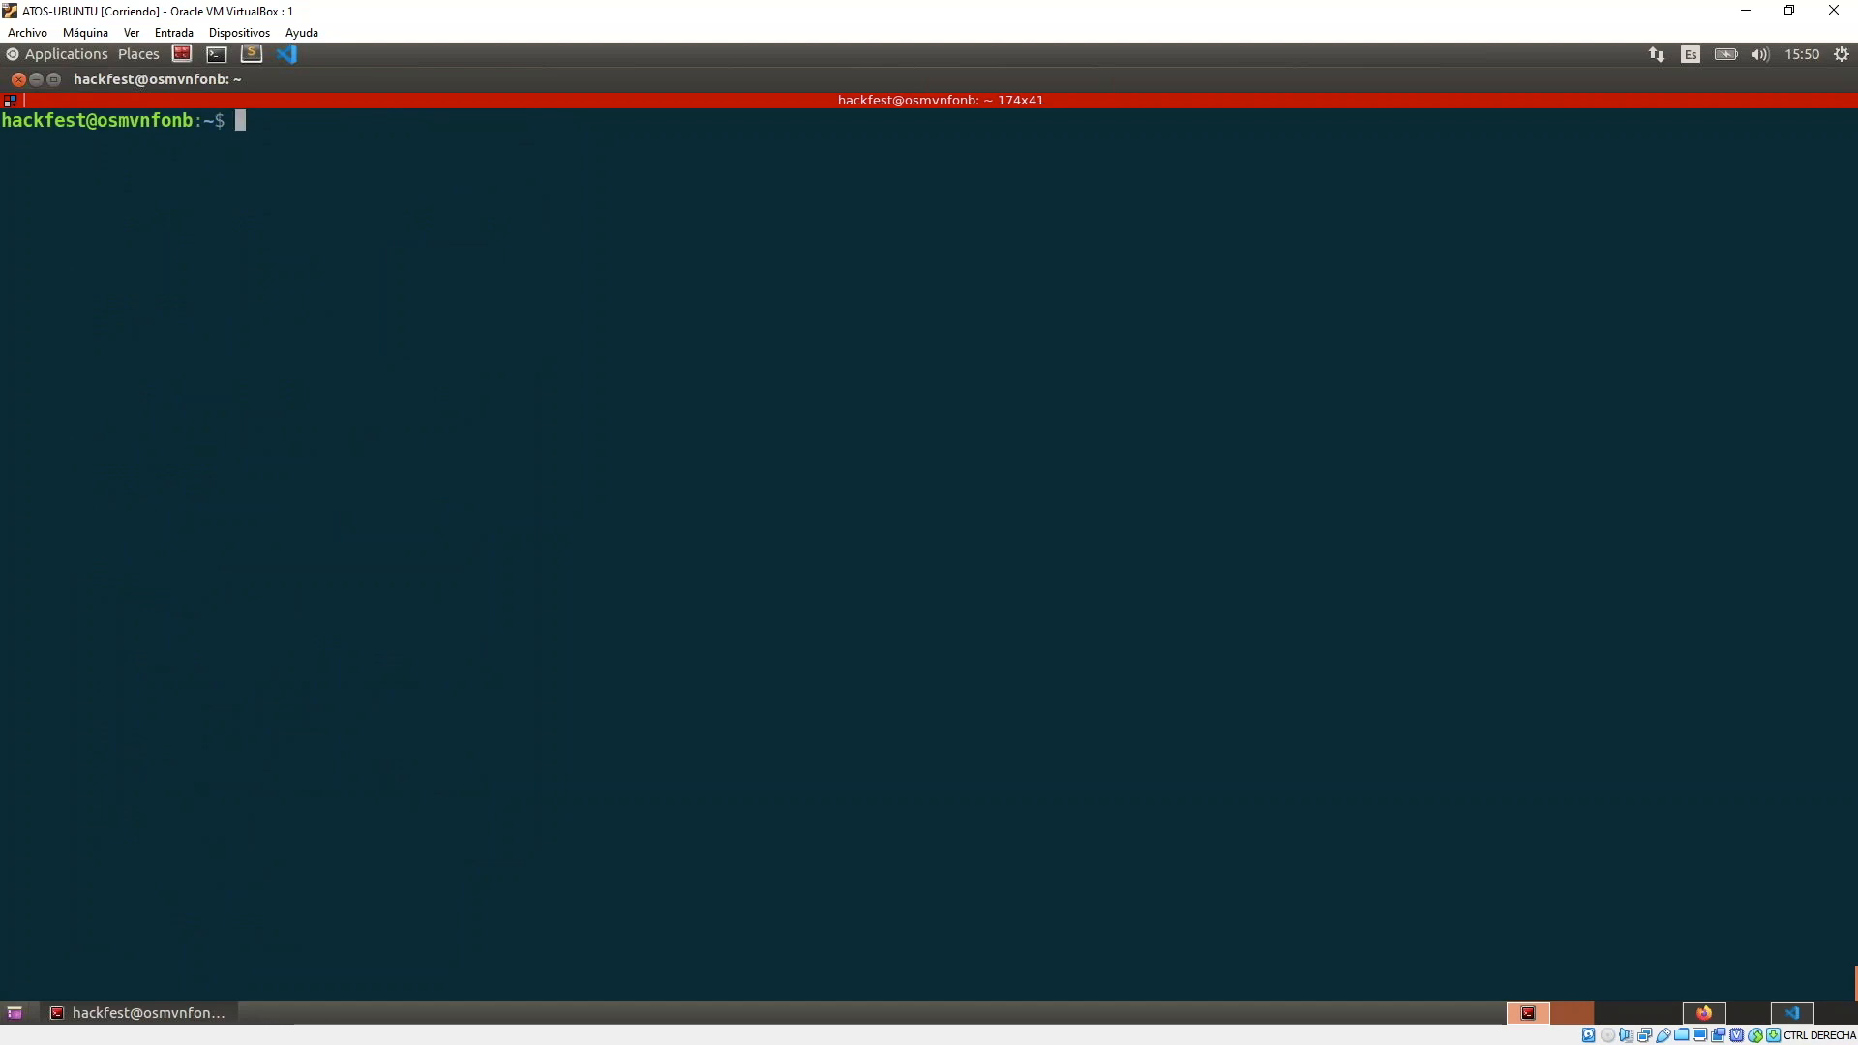
# List the onboarded NS packages fb_magma_ns and hackfest_magma-agw-enb_nsd with osm nspkg-list.
pyautogui.write('o')
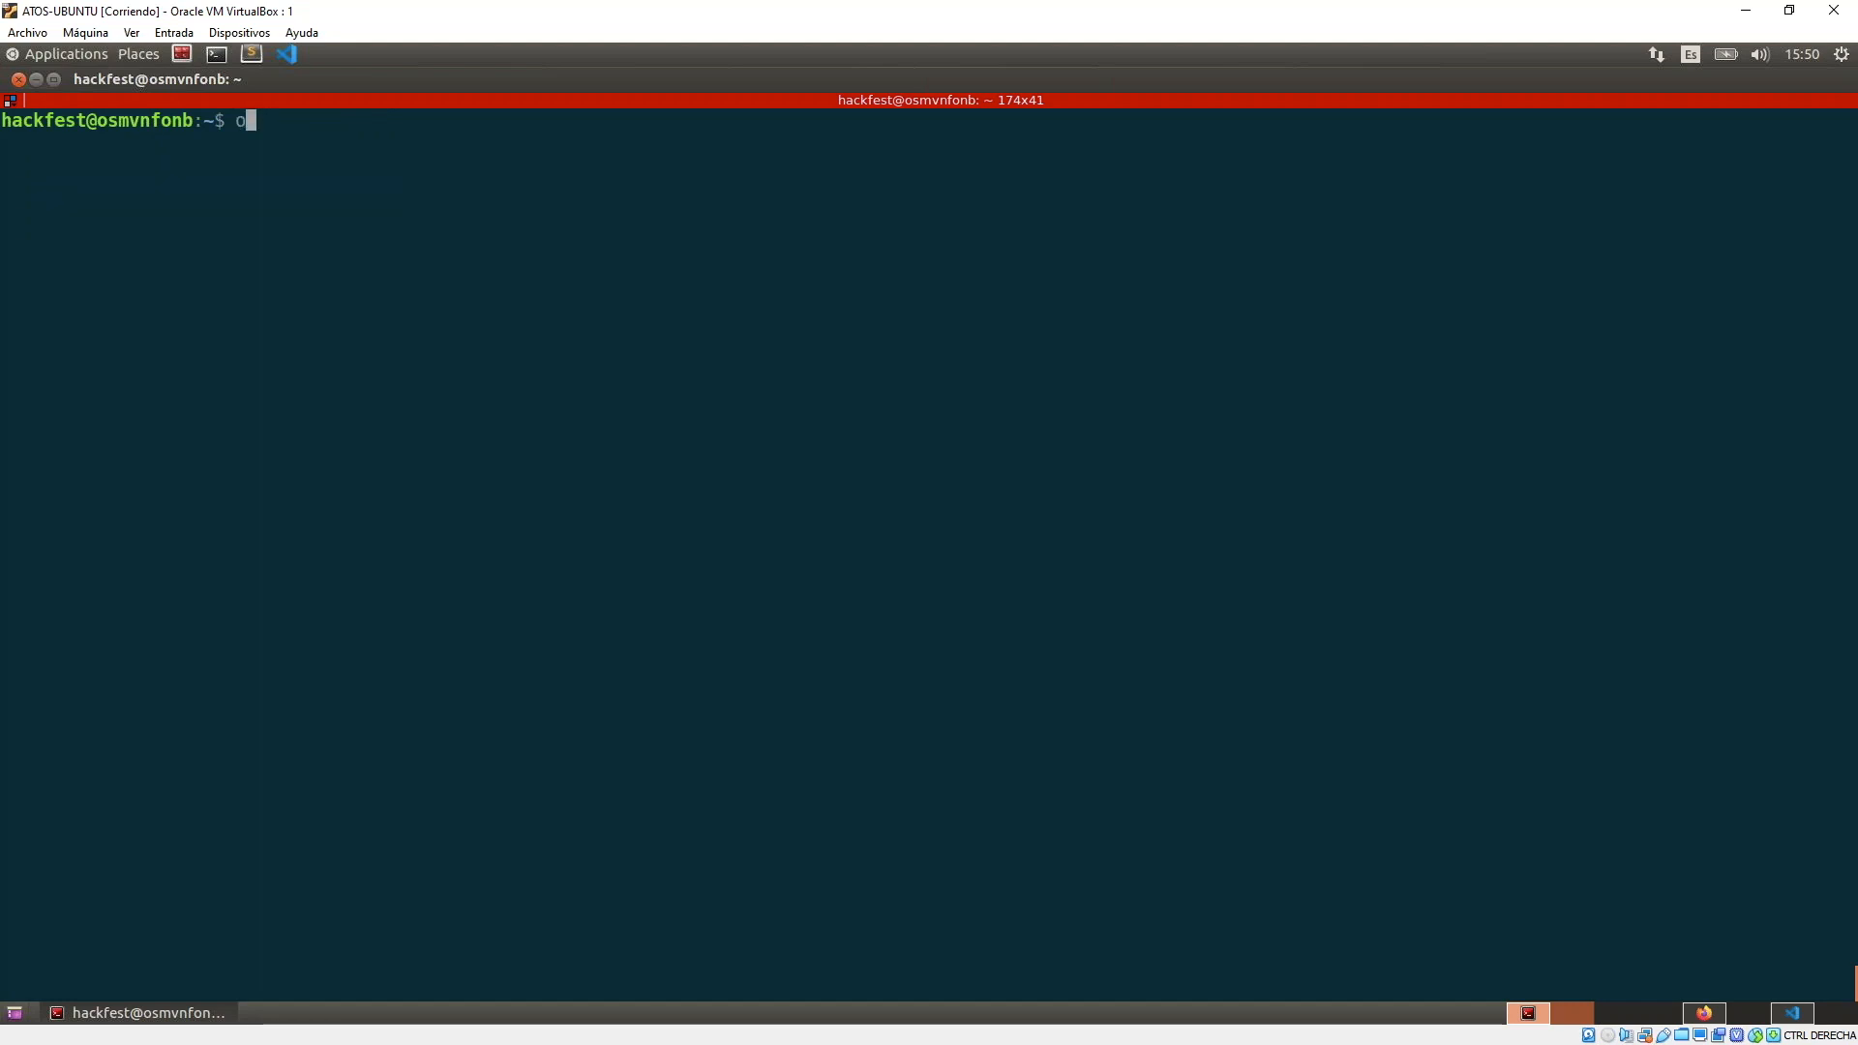
pyautogui.write('sm n')
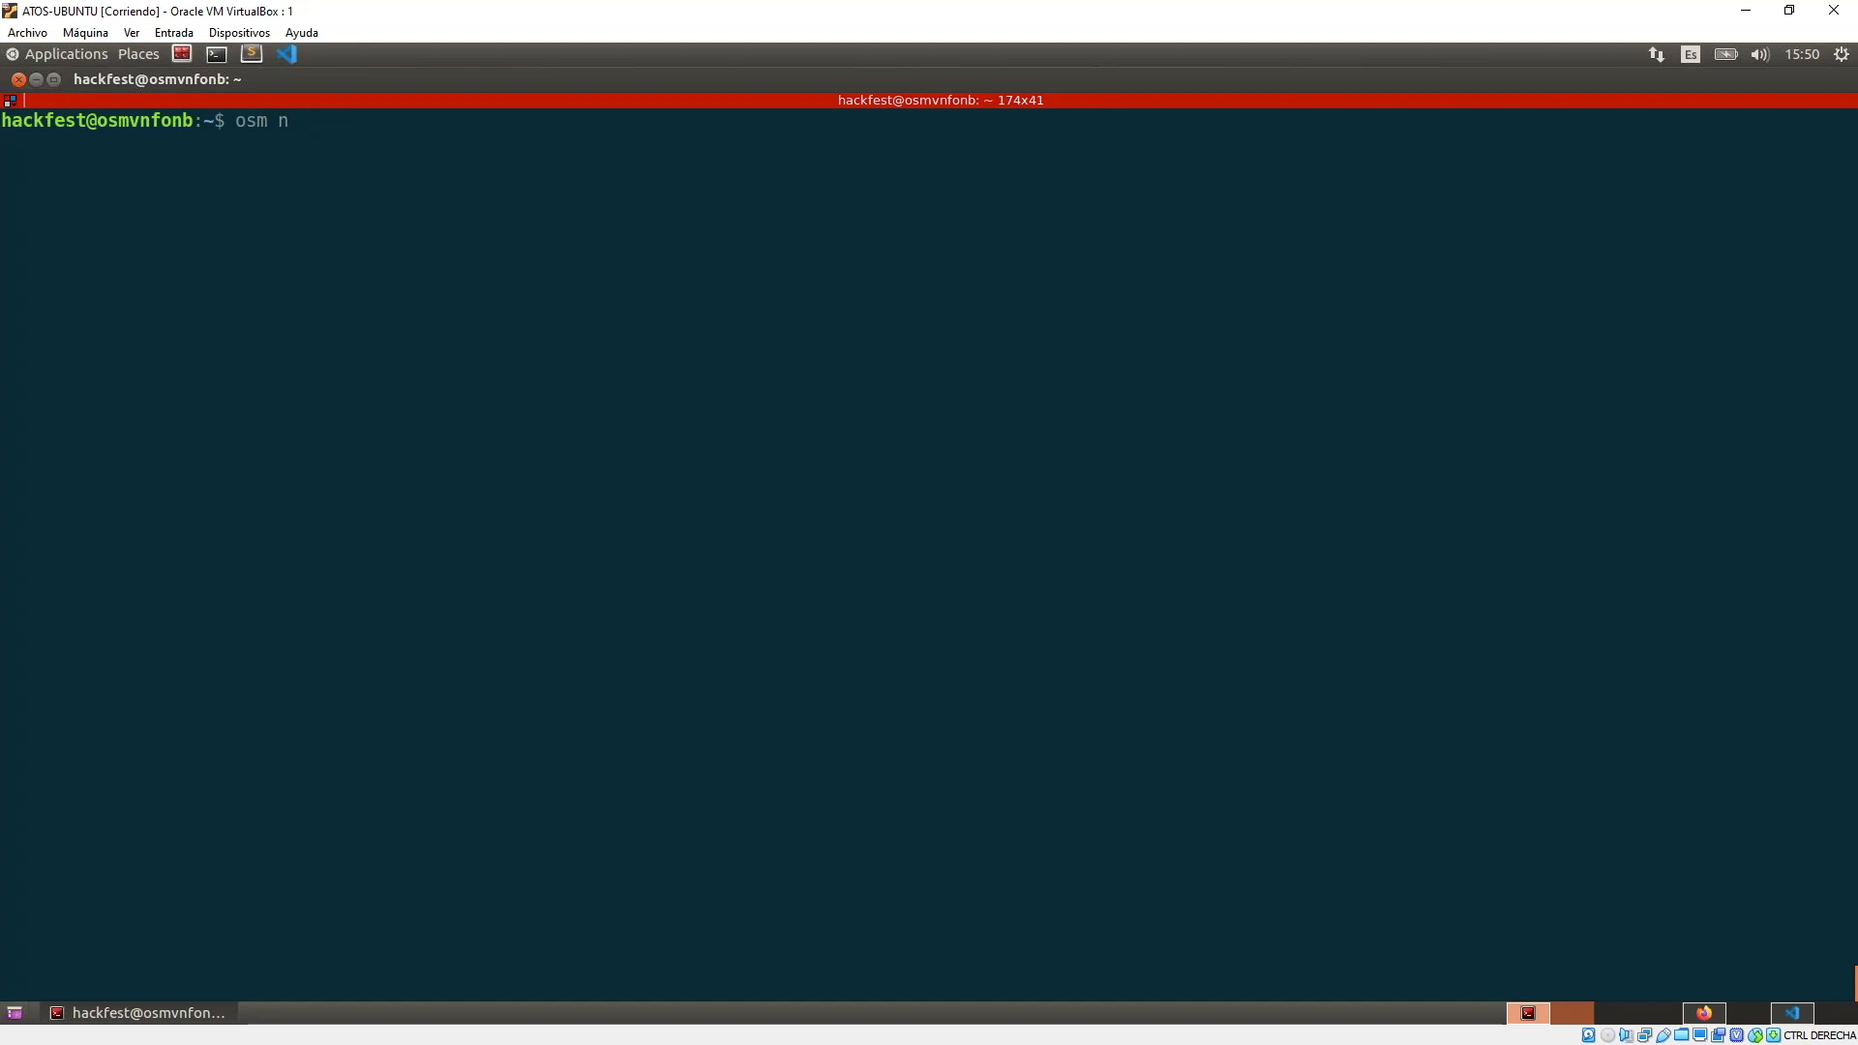
pyautogui.write('spk')
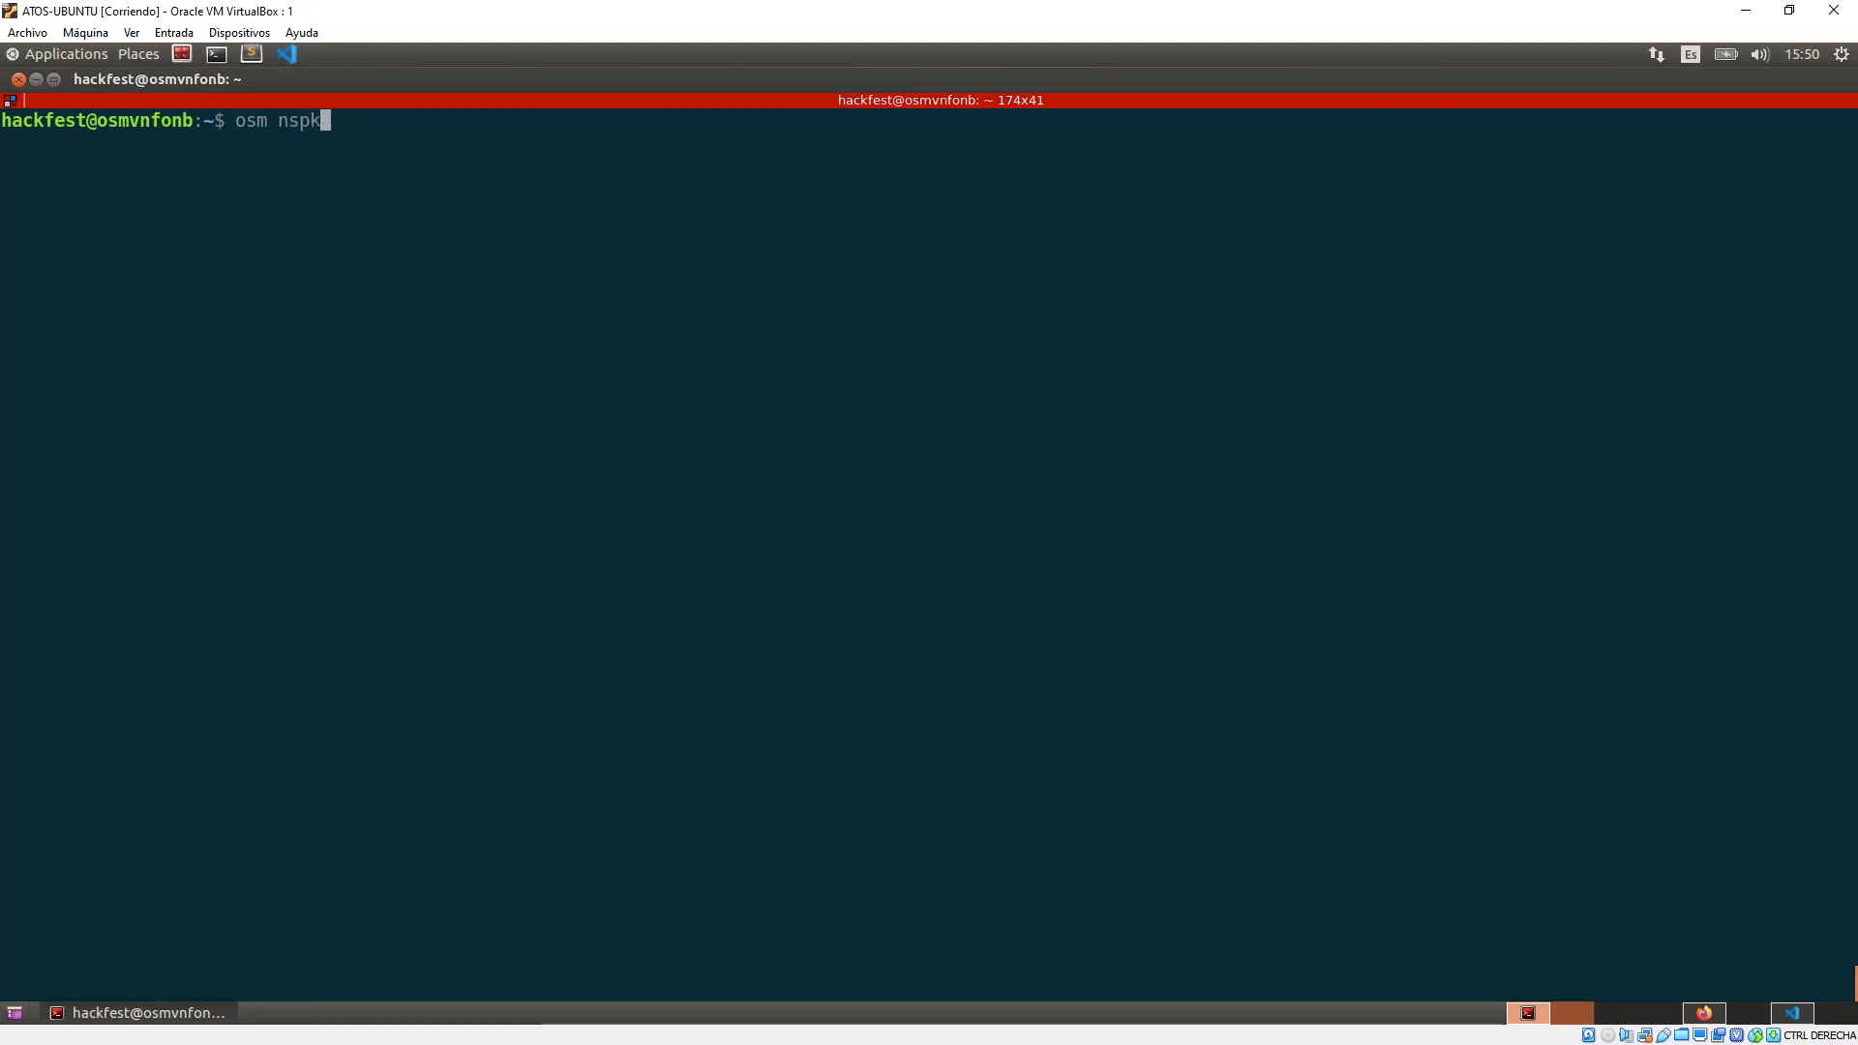
pyautogui.write('g-list')
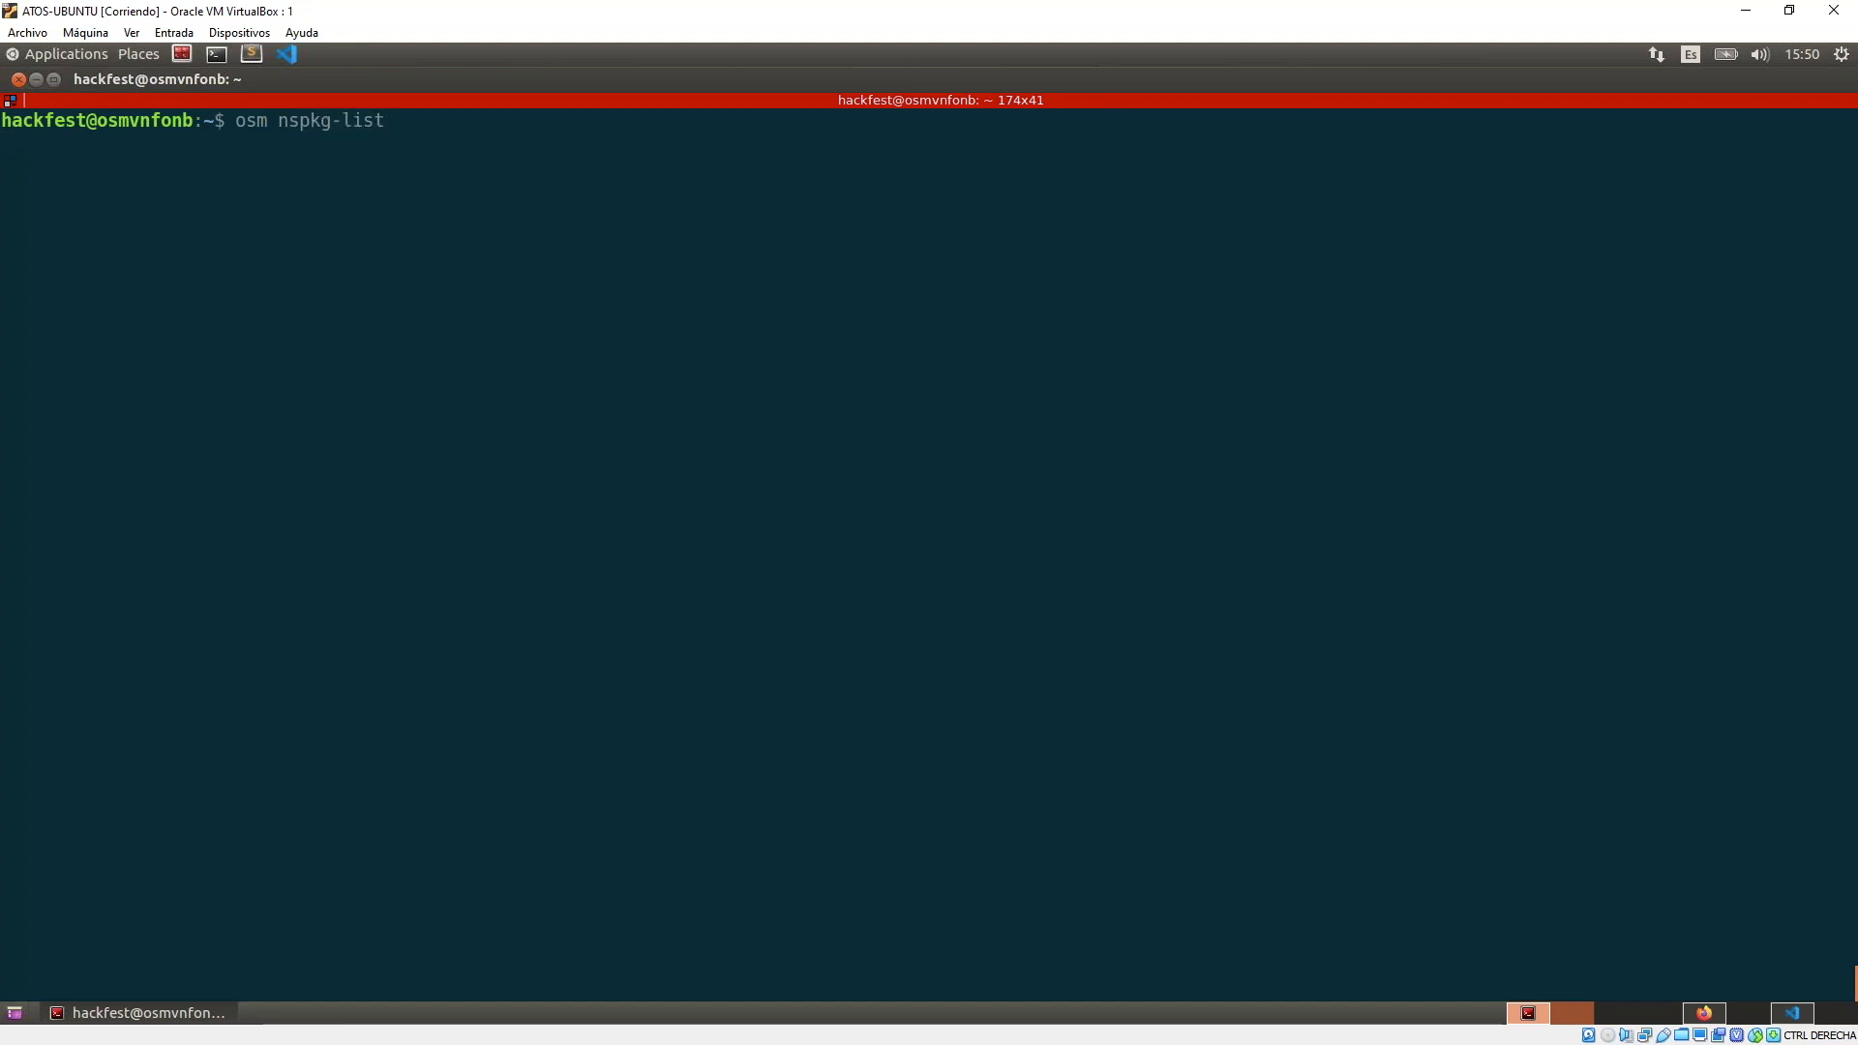
pyautogui.press('Return')
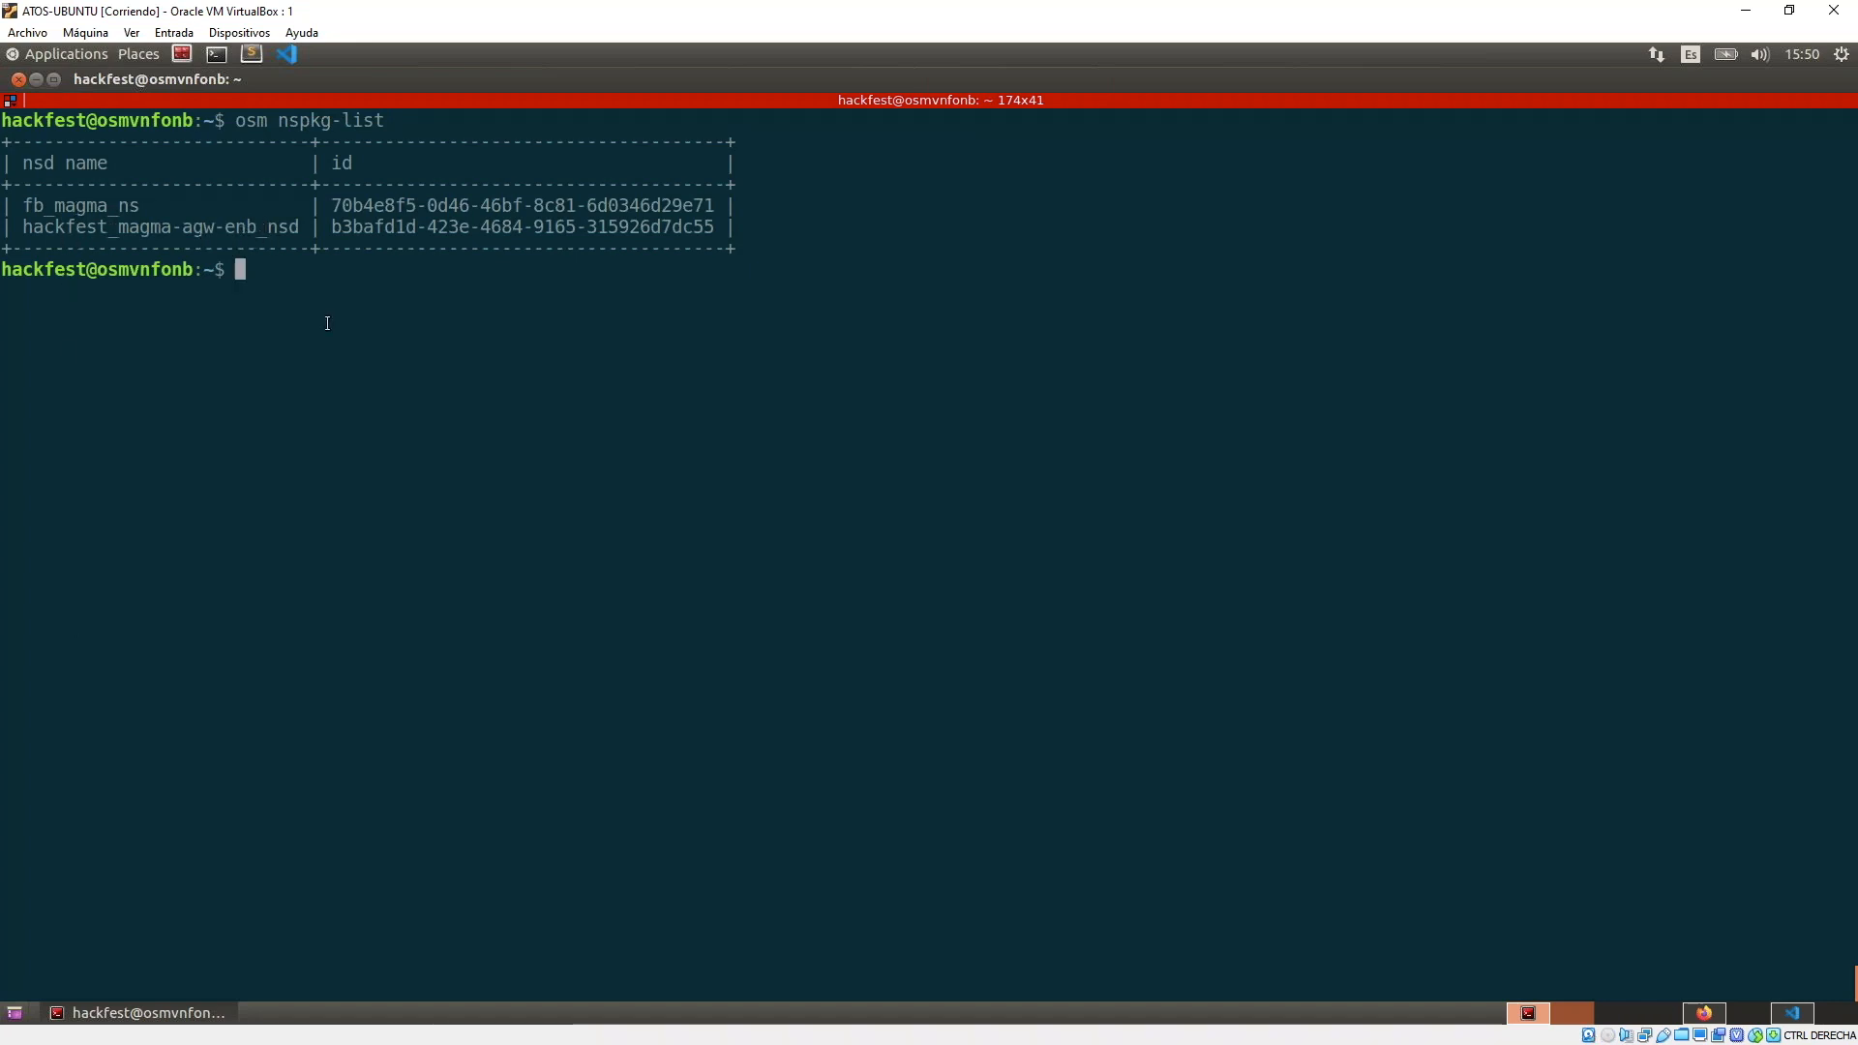
pyautogui.write('osm nspkg list')
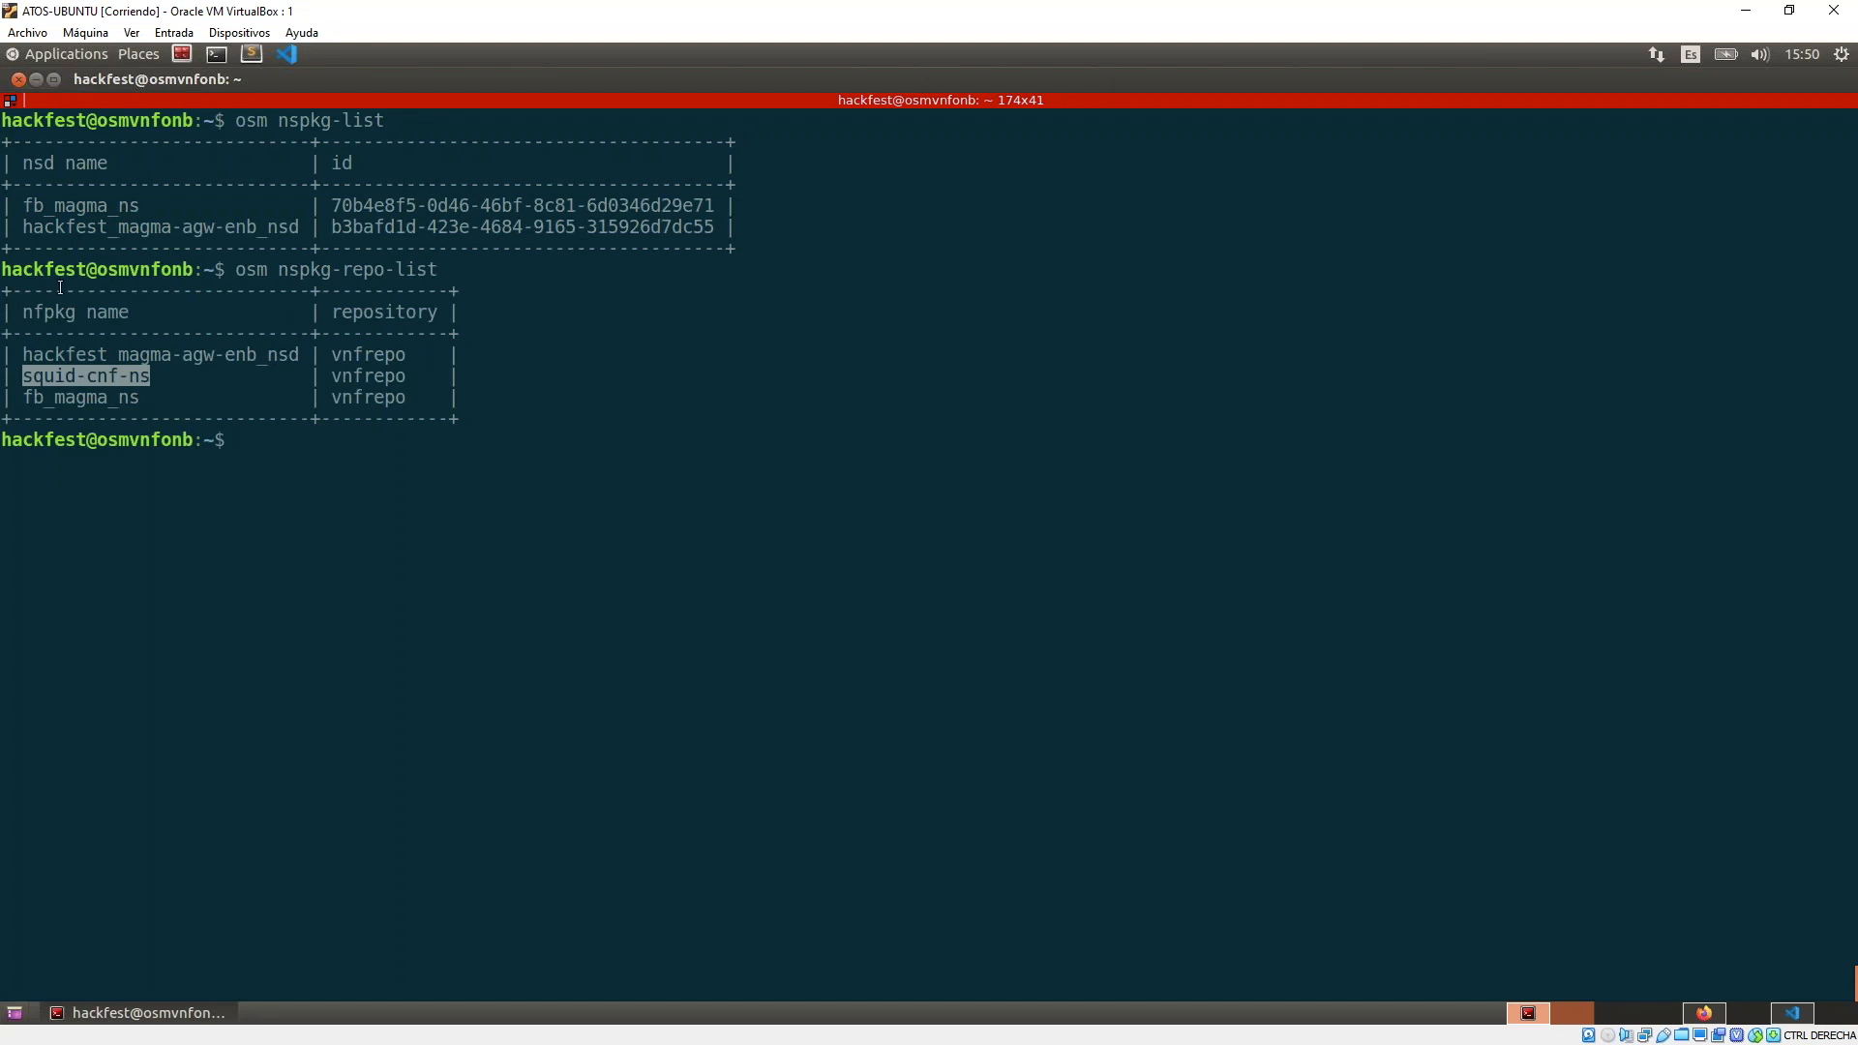
# Onboard squid-cnf-ns with osm nspkg-create --repo vnfrepo squid-cnf-ns.
pyautogui.write('osm nspkg-repo-list')
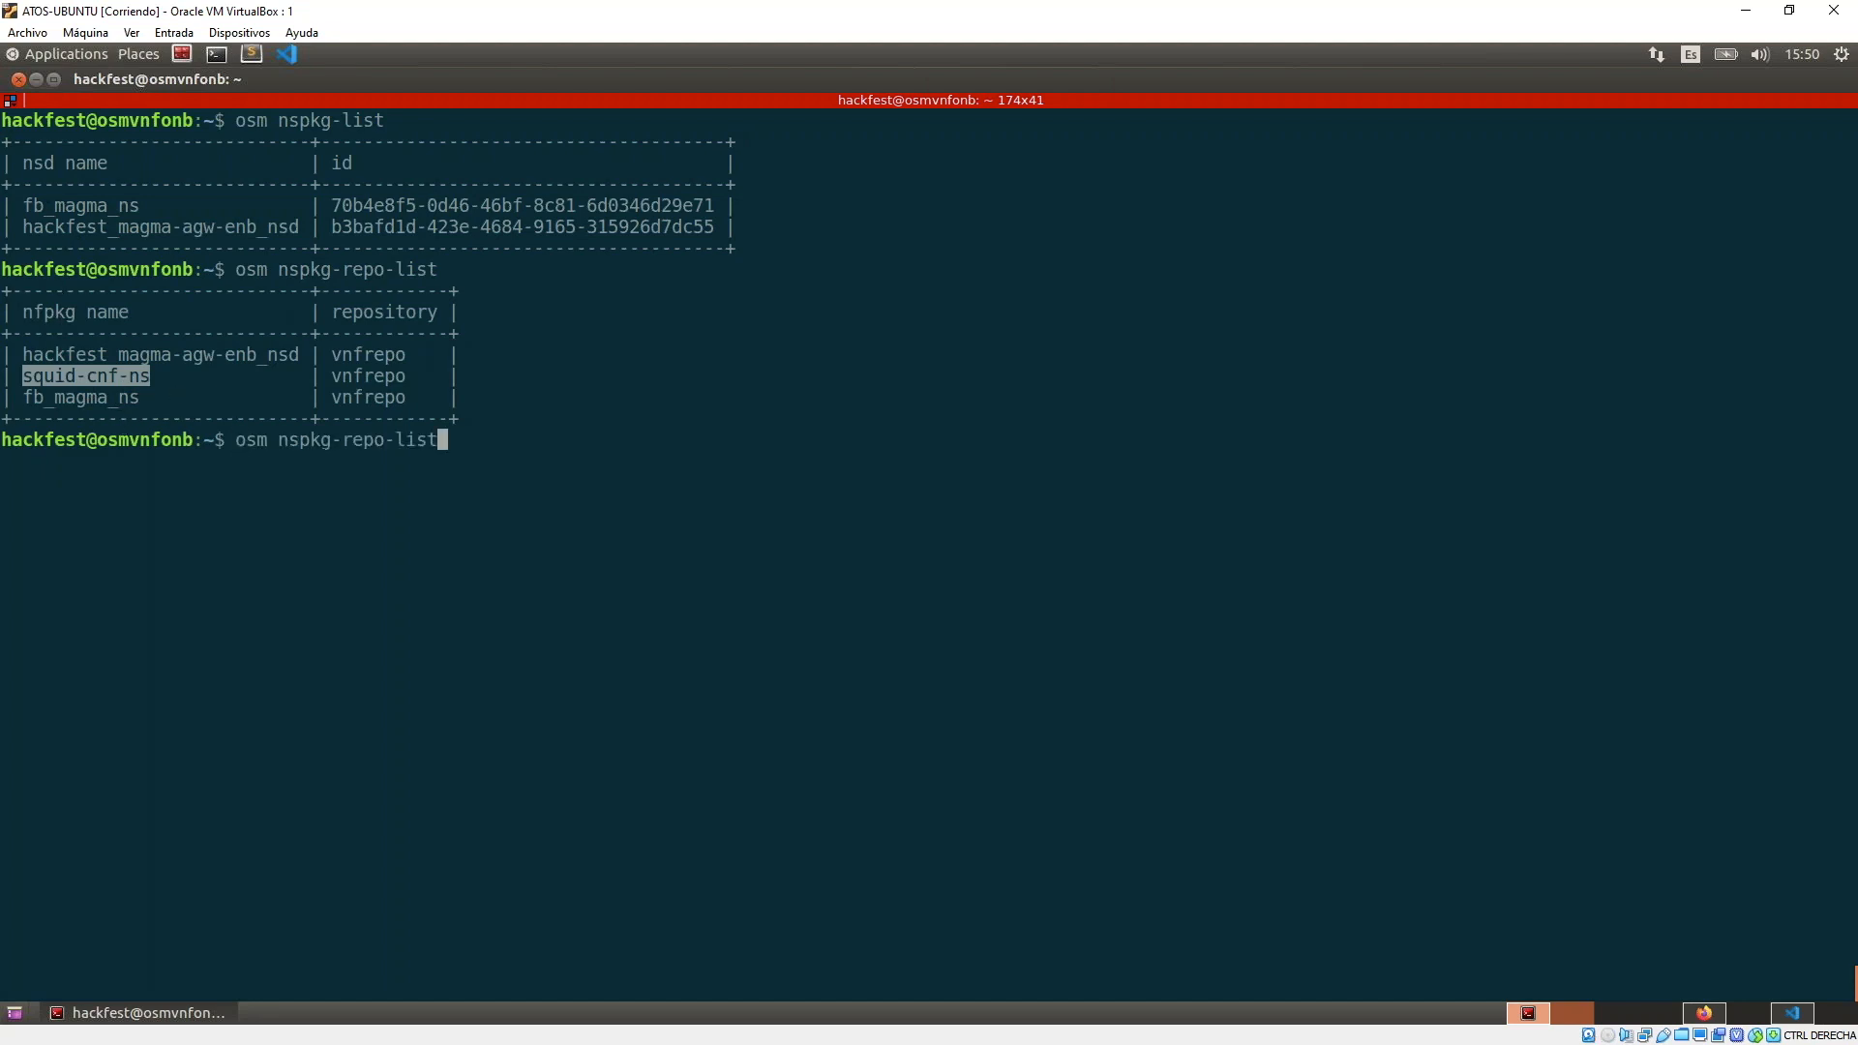
pyautogui.press('BackSpace')
pyautogui.write('c')
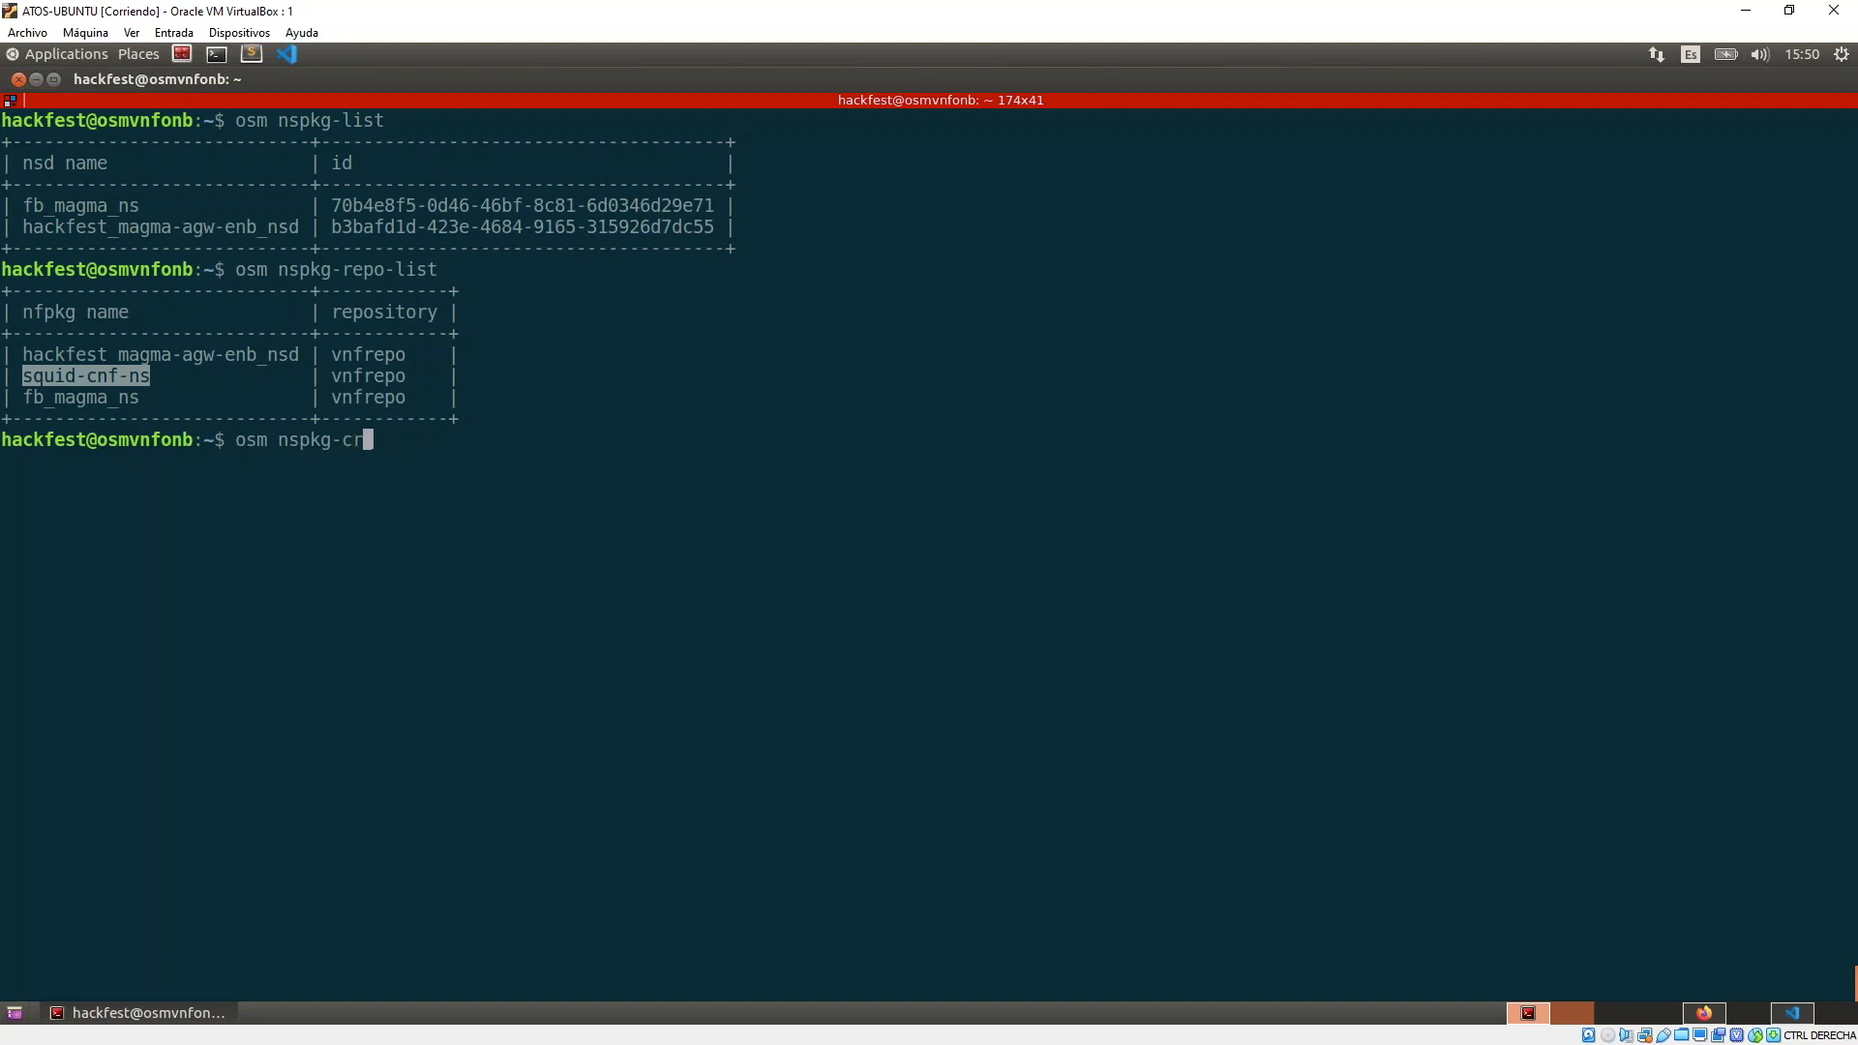
pyautogui.write('eate --')
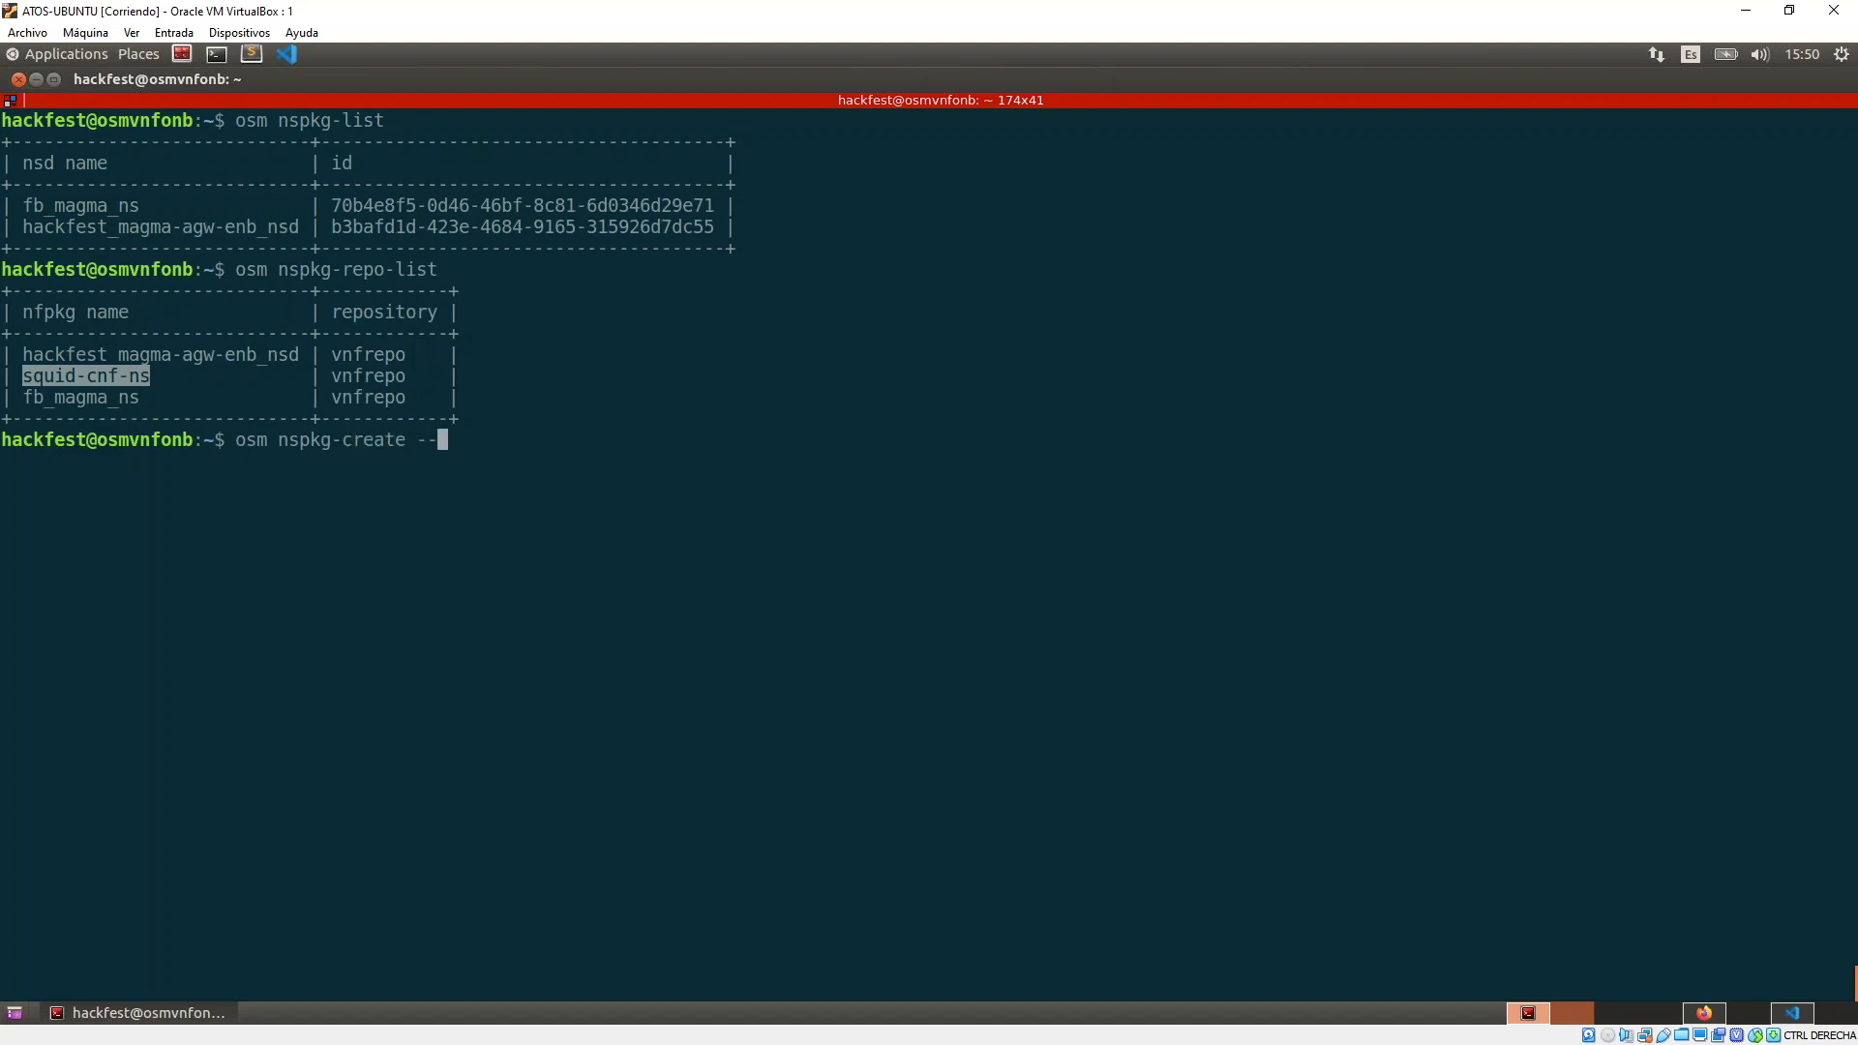
pyautogui.write('repo vnfre')
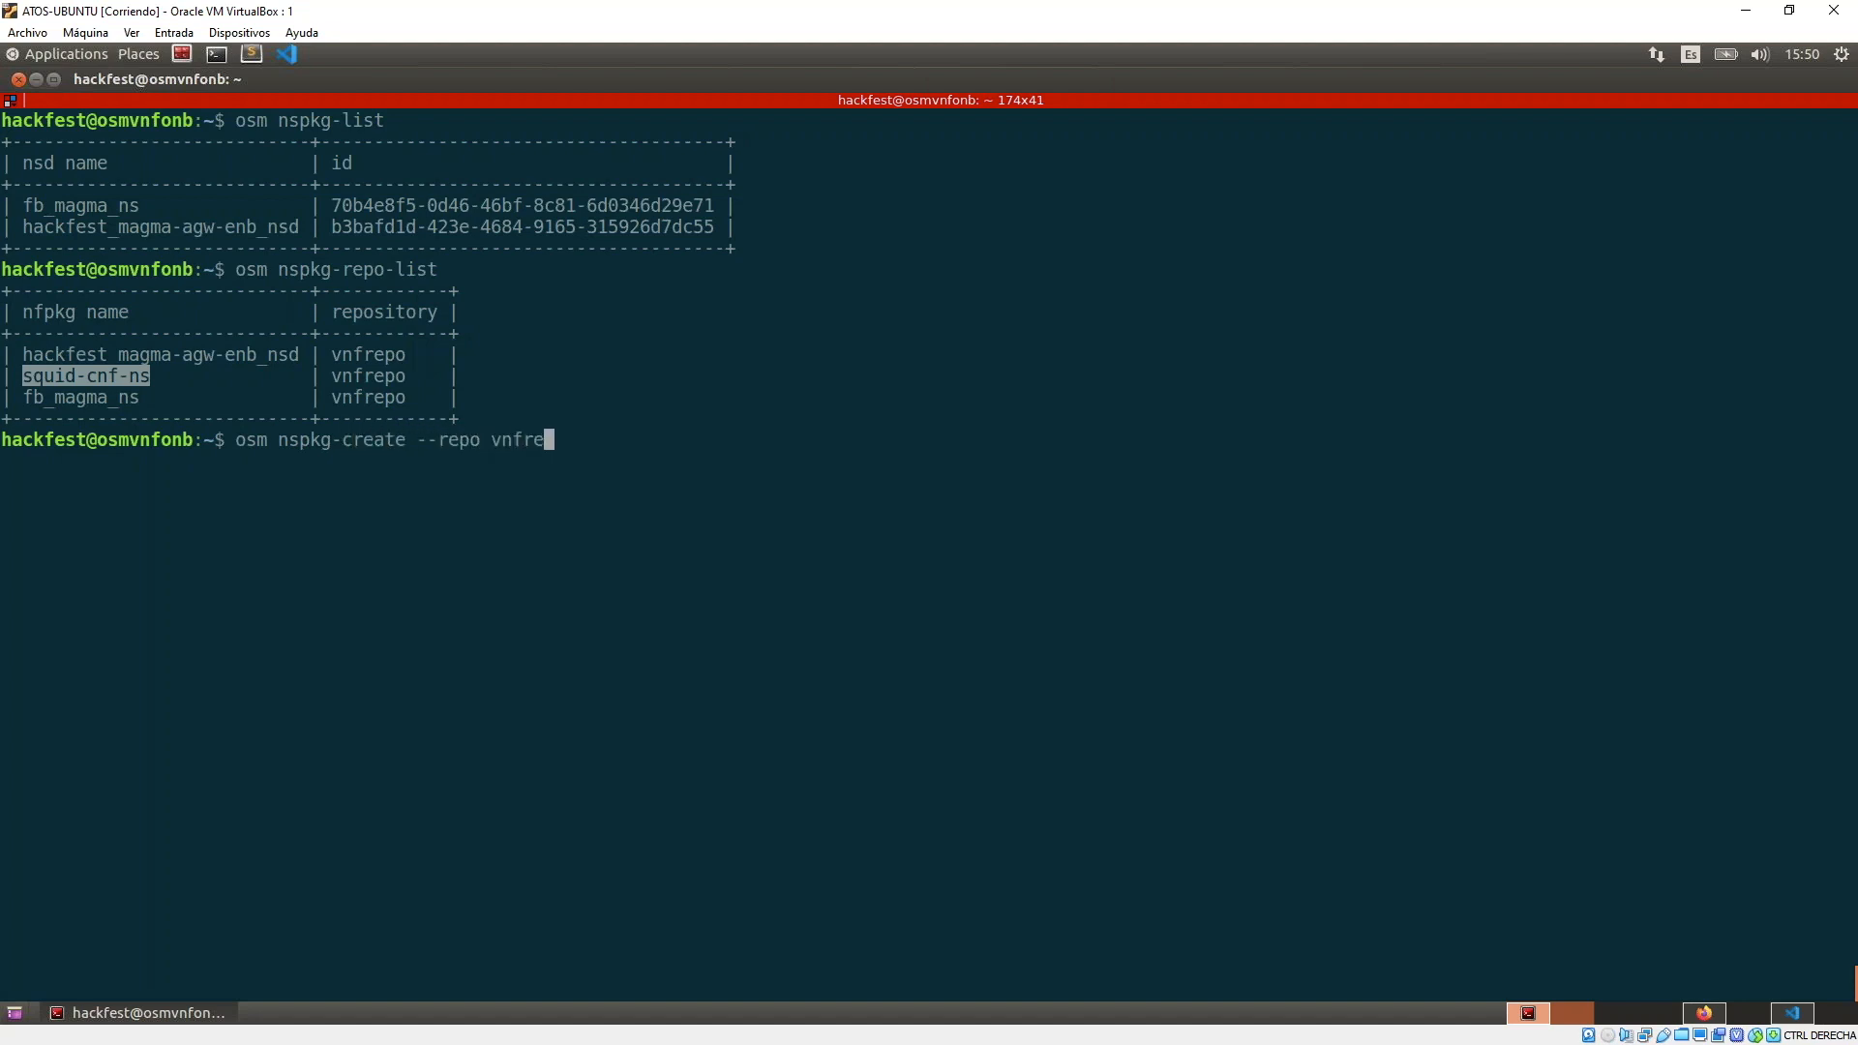
pyautogui.write('po squid-cnf-ns')
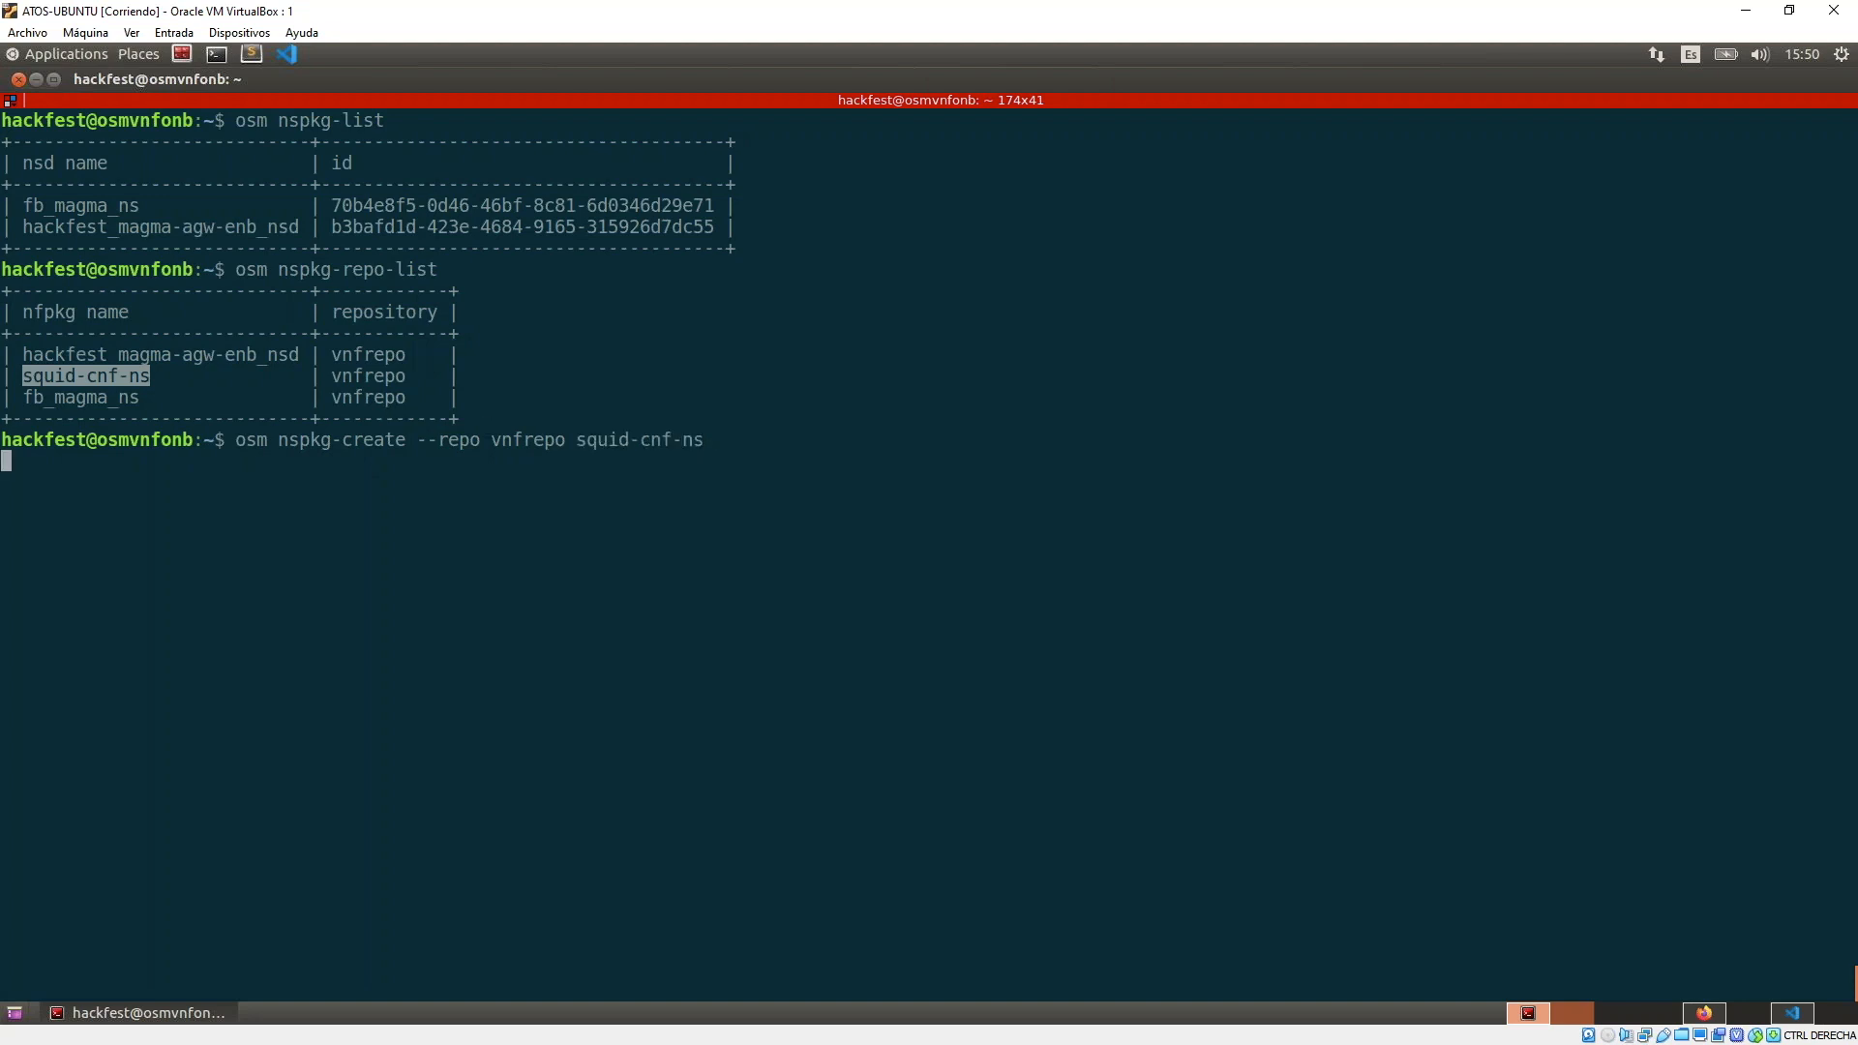
pyautogui.press('Return')
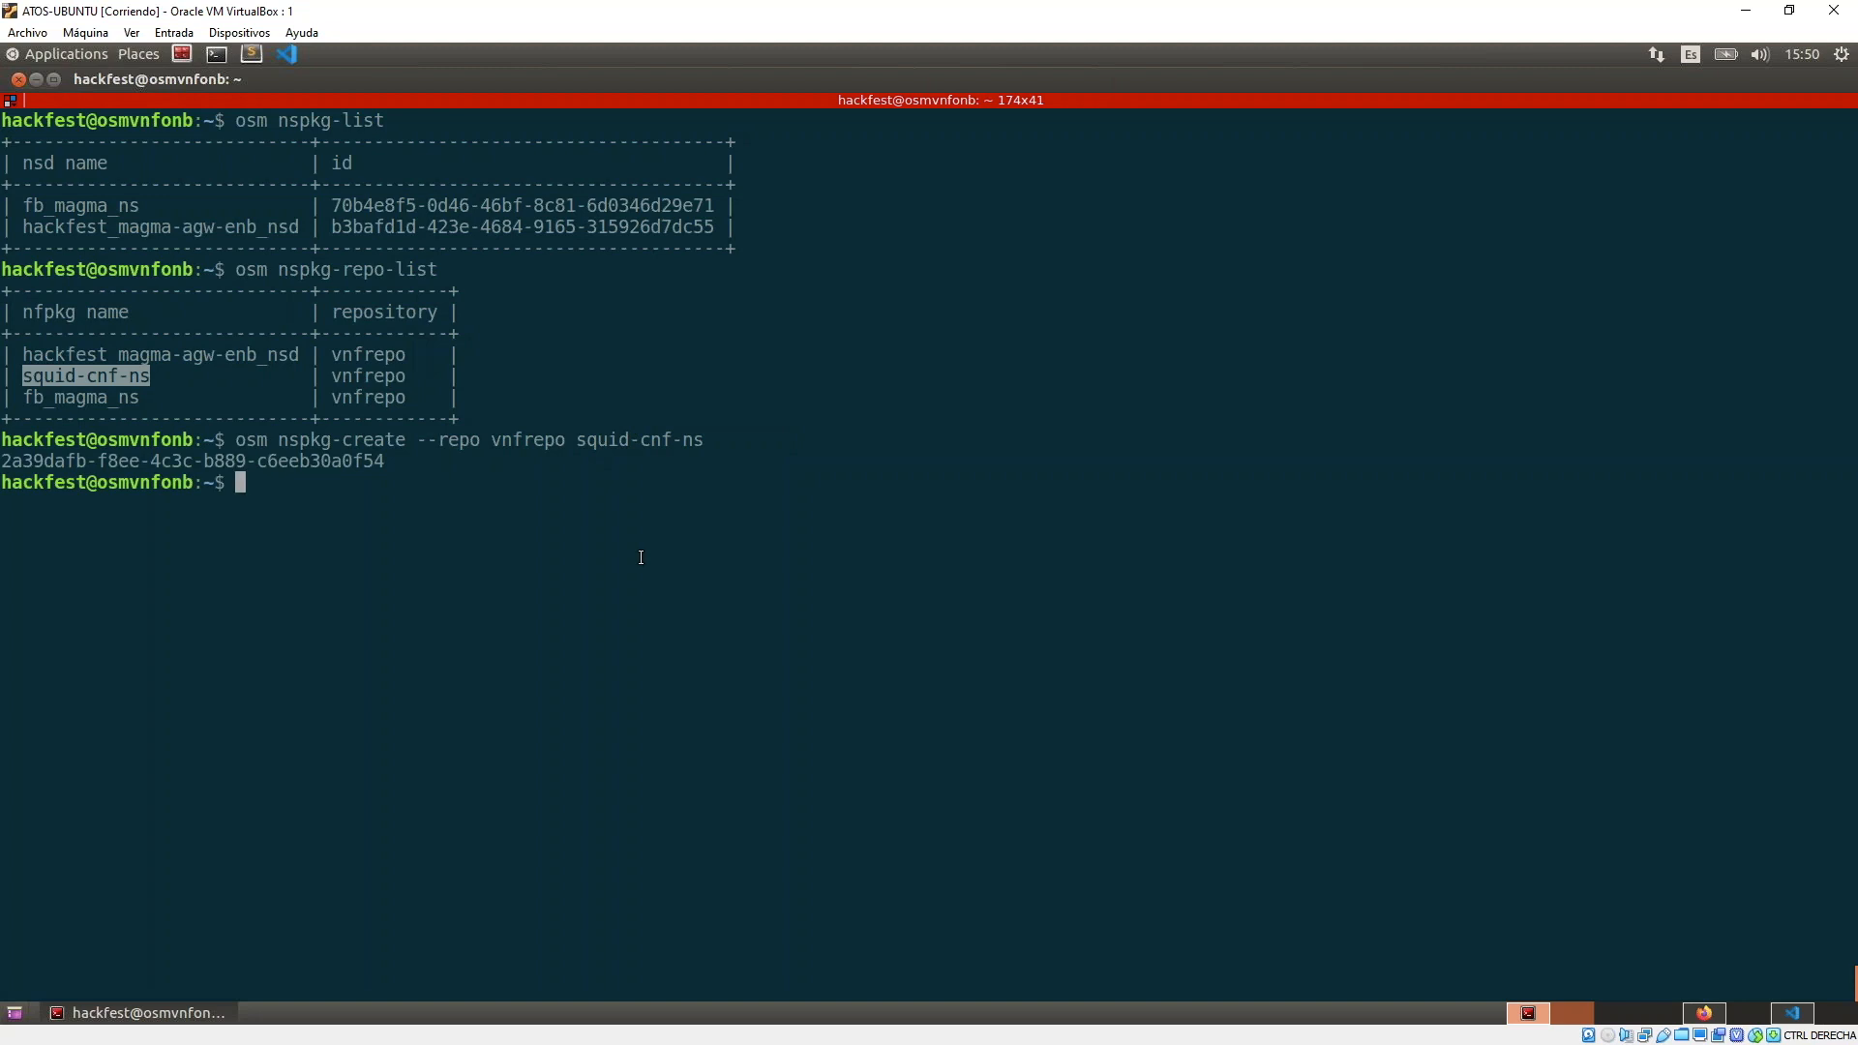
pyautogui.write('osm nspkg-repo-list')
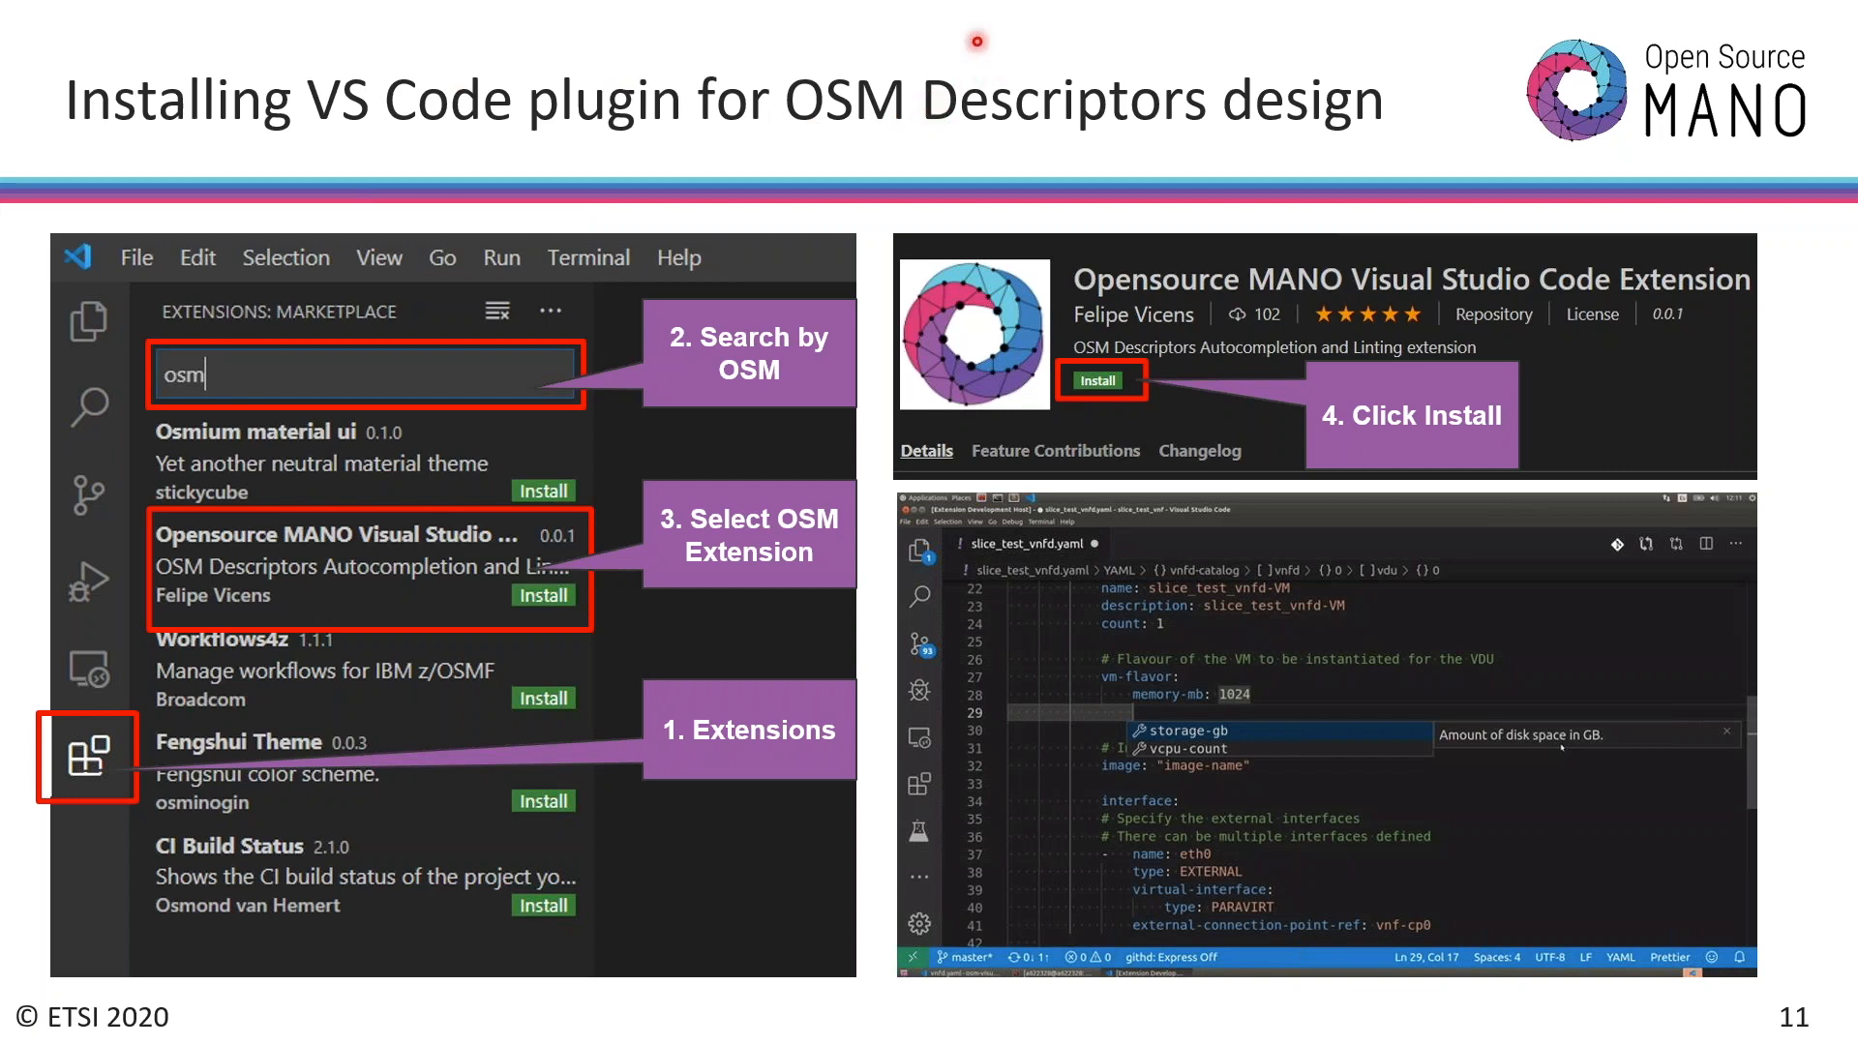
pyautogui.moveTo(864, 170)
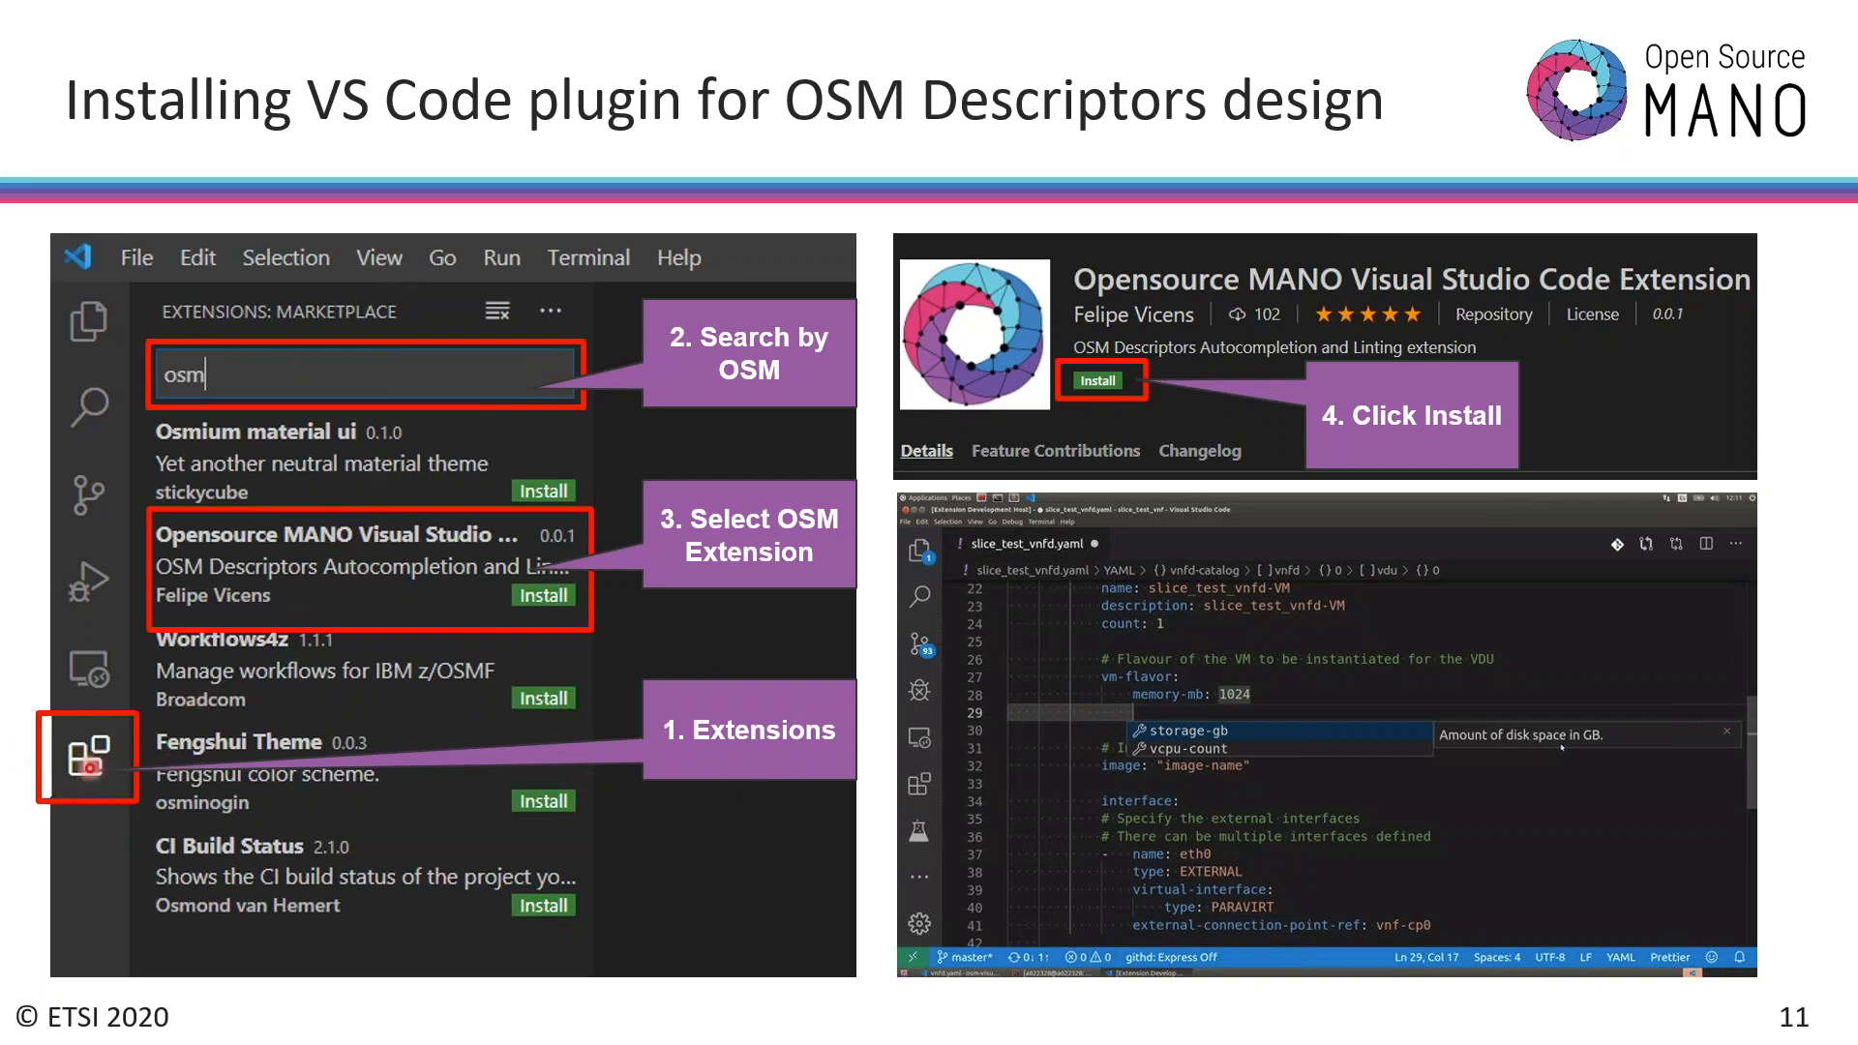
pyautogui.click(311, 375)
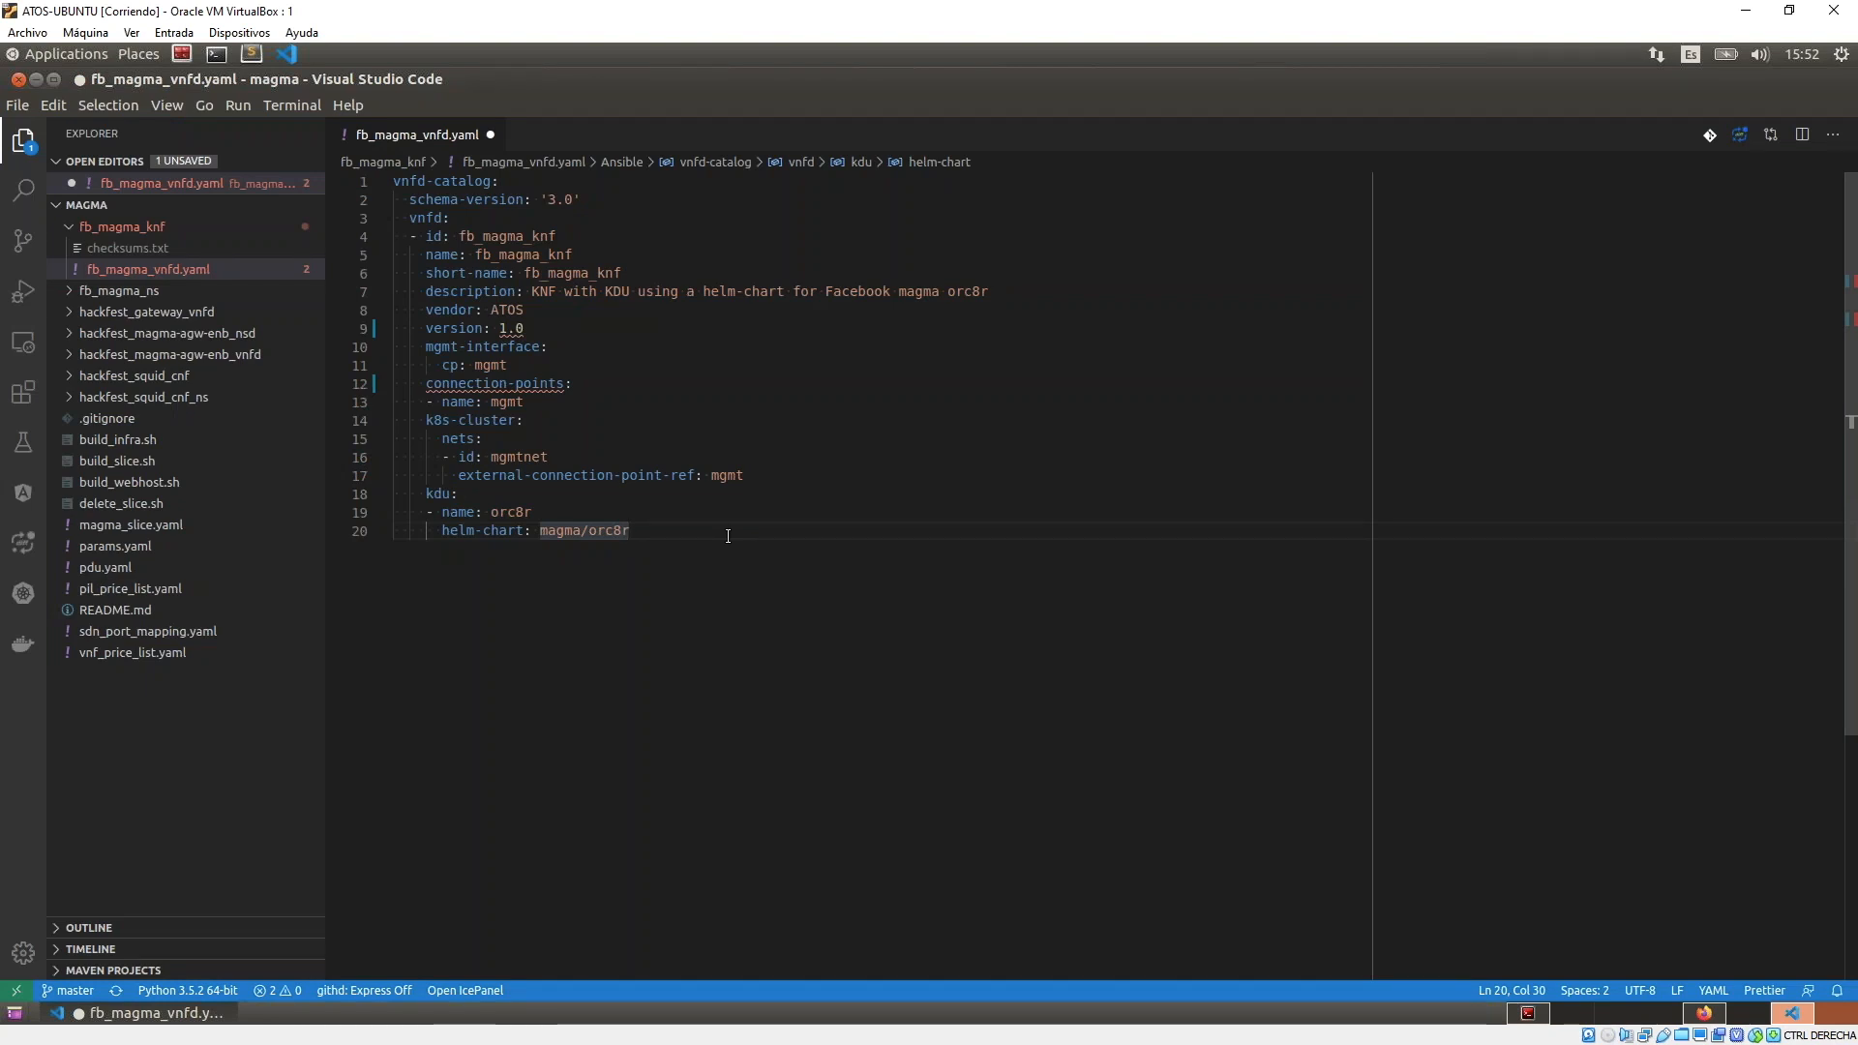
pyautogui.moveTo(720, 557)
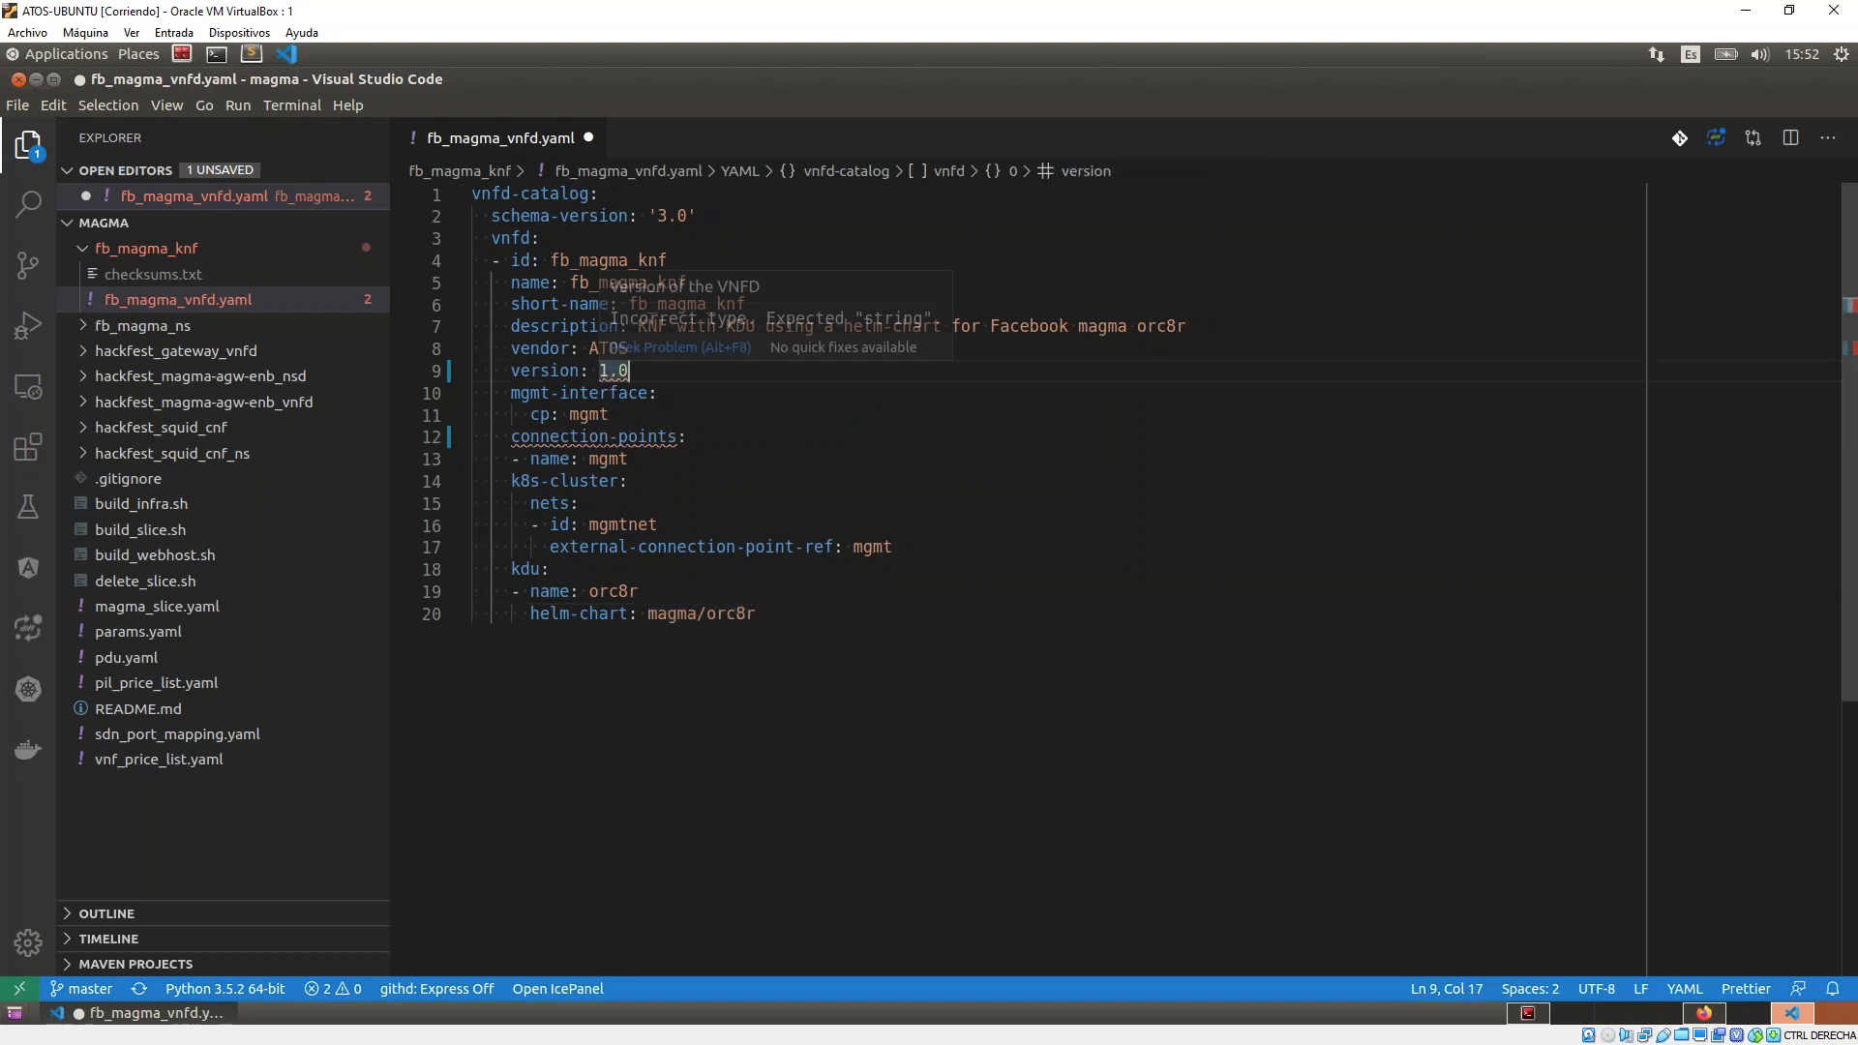
pyautogui.moveTo(668, 393)
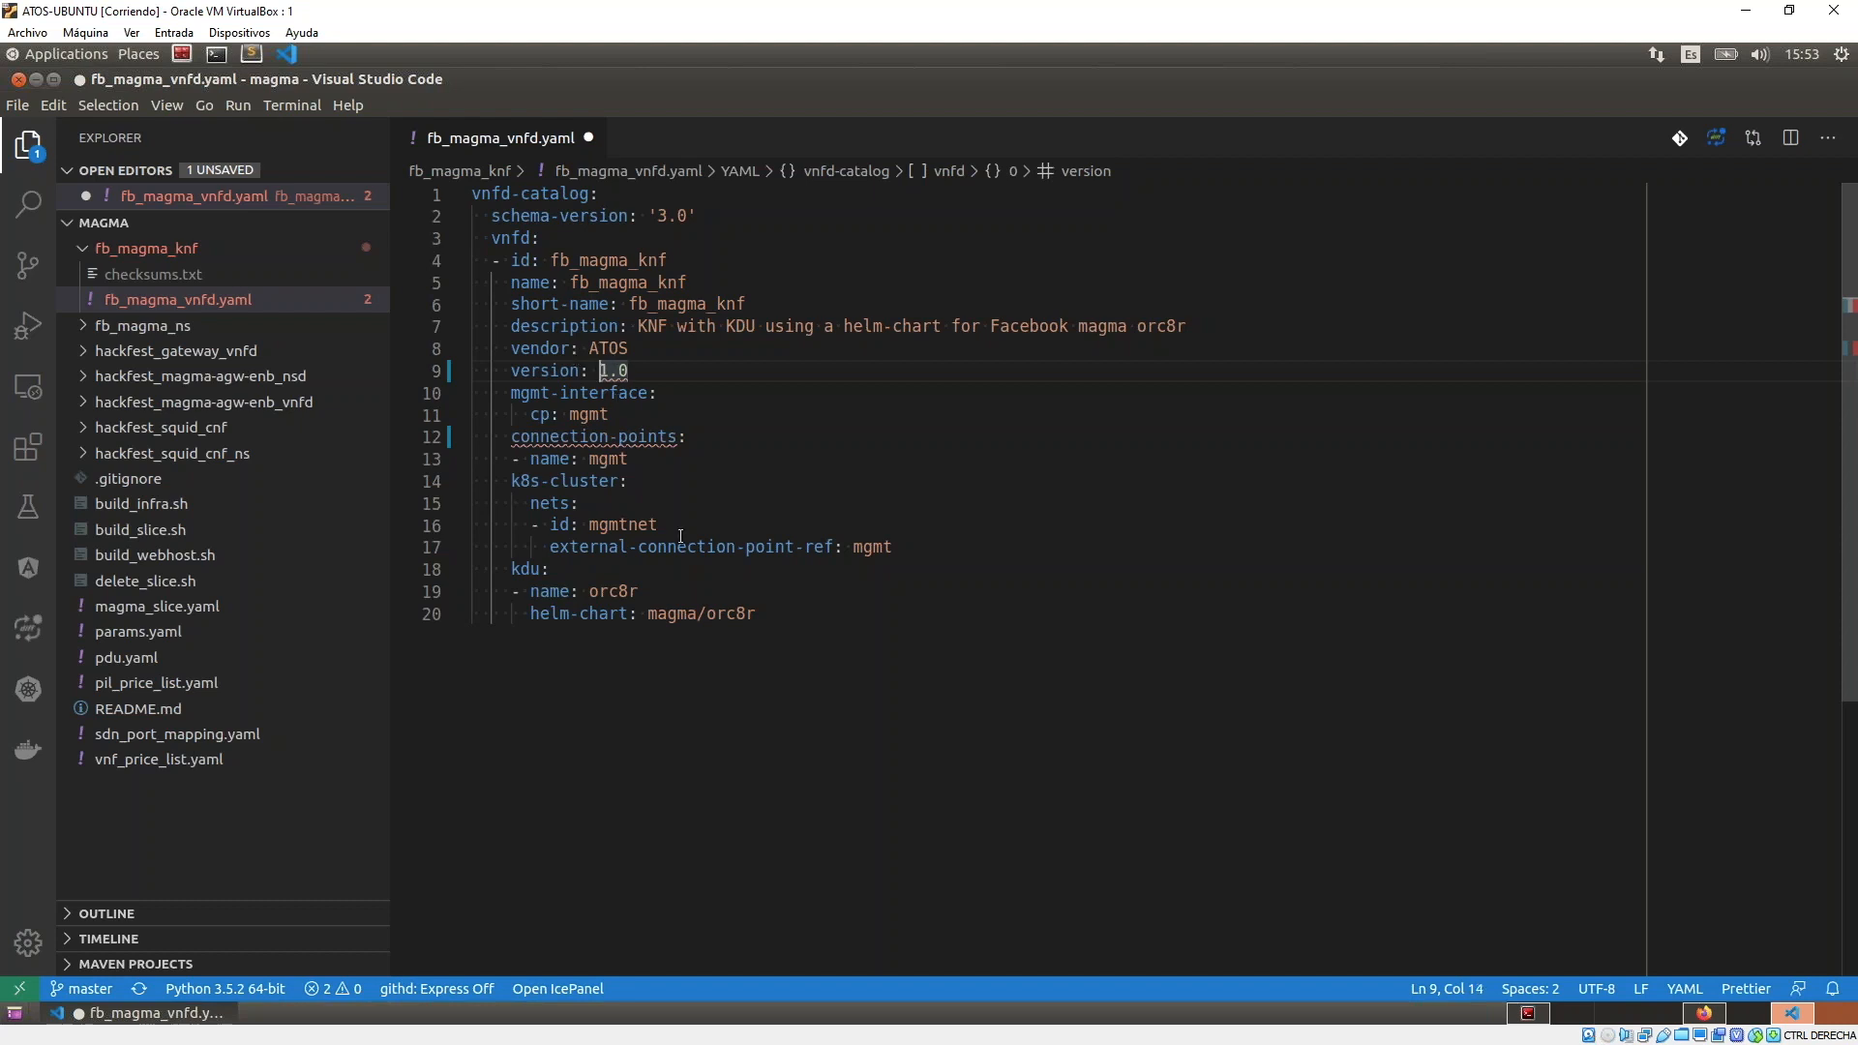
pyautogui.moveTo(612, 370)
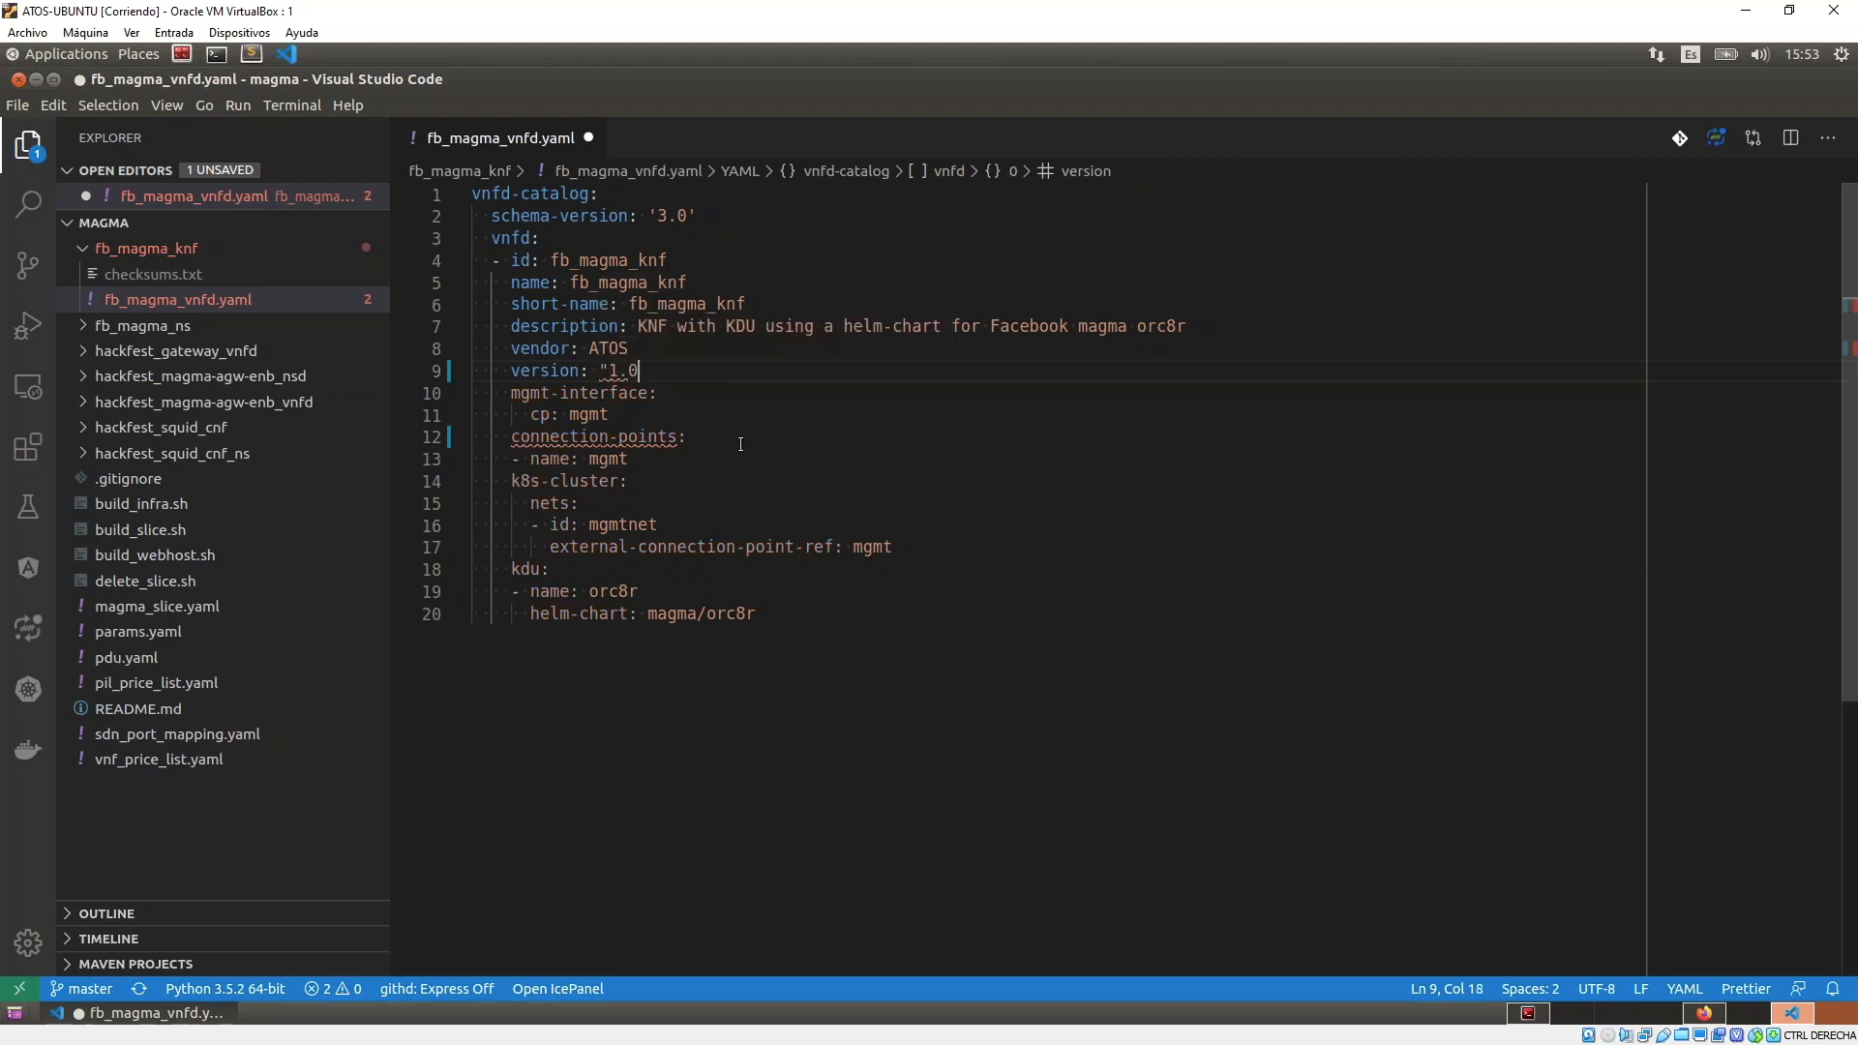
# Quote the version as "1.0" and rename connection-points to connection-point in fb_magma_vnfd.yaml.
pyautogui.write('"')
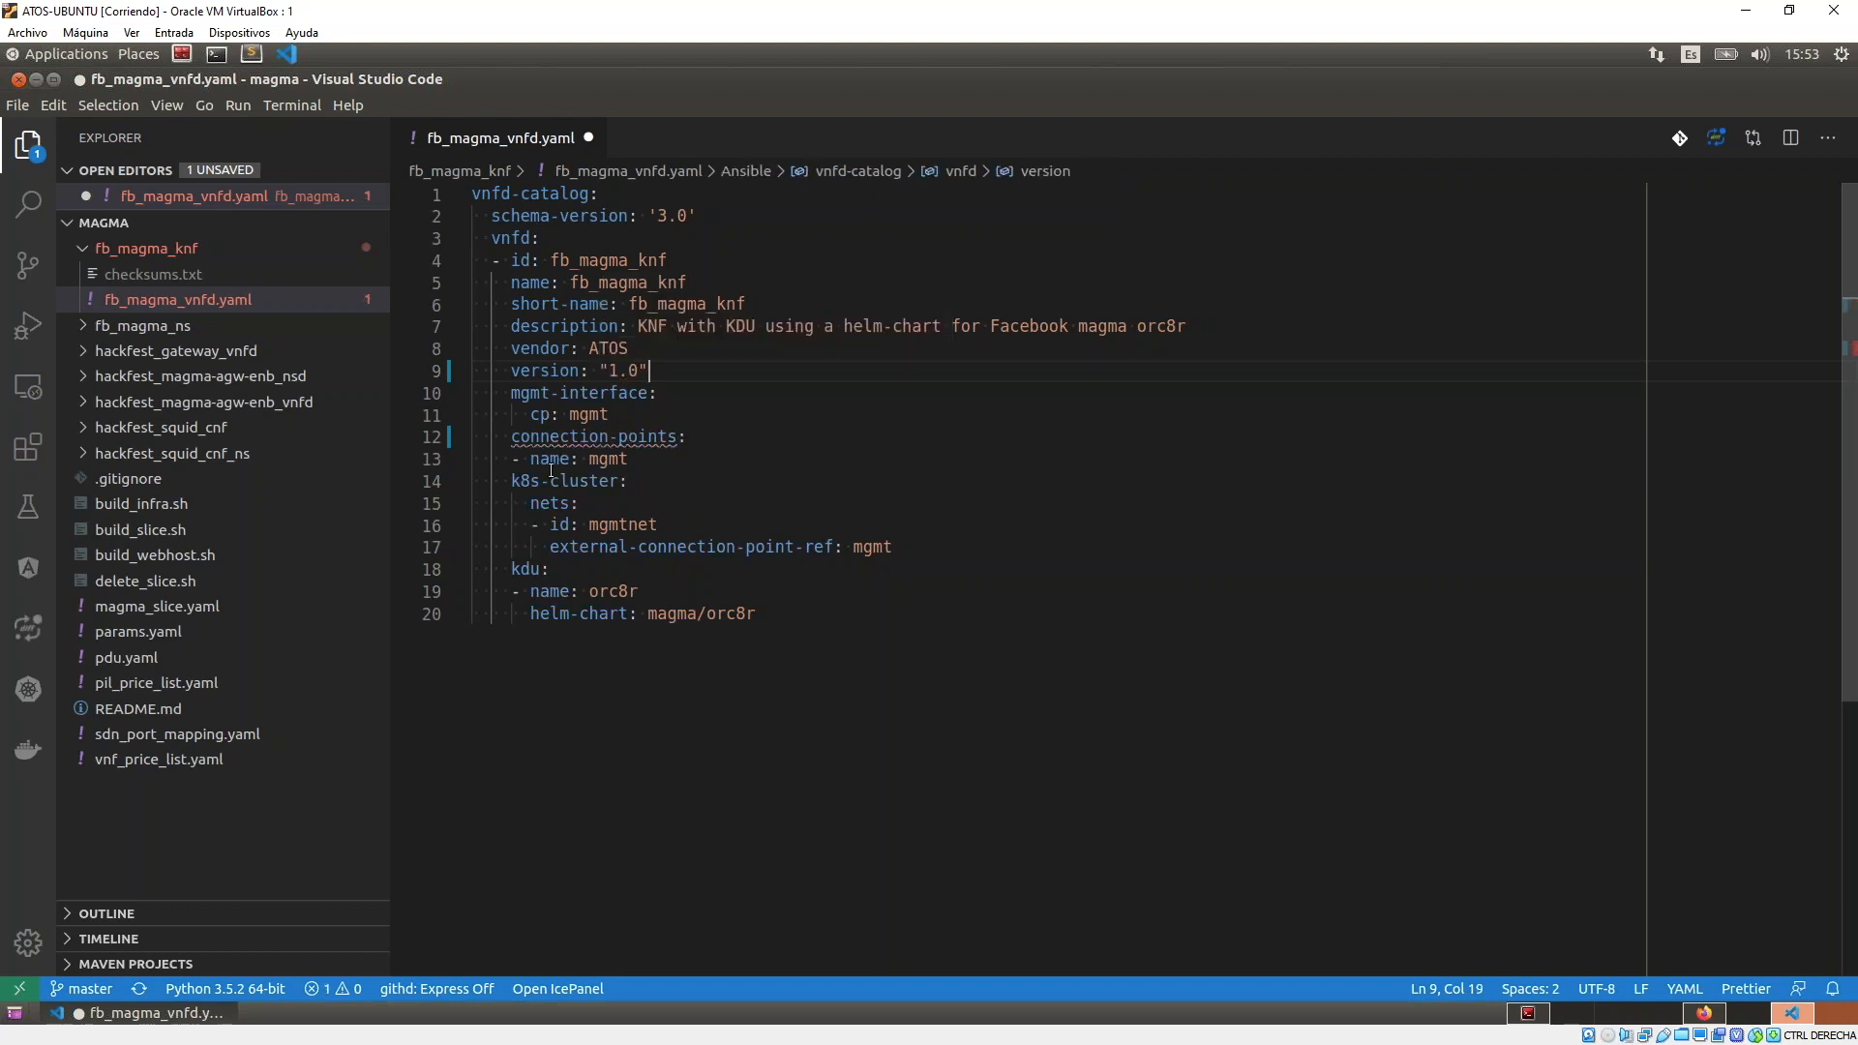
pyautogui.moveTo(593, 435)
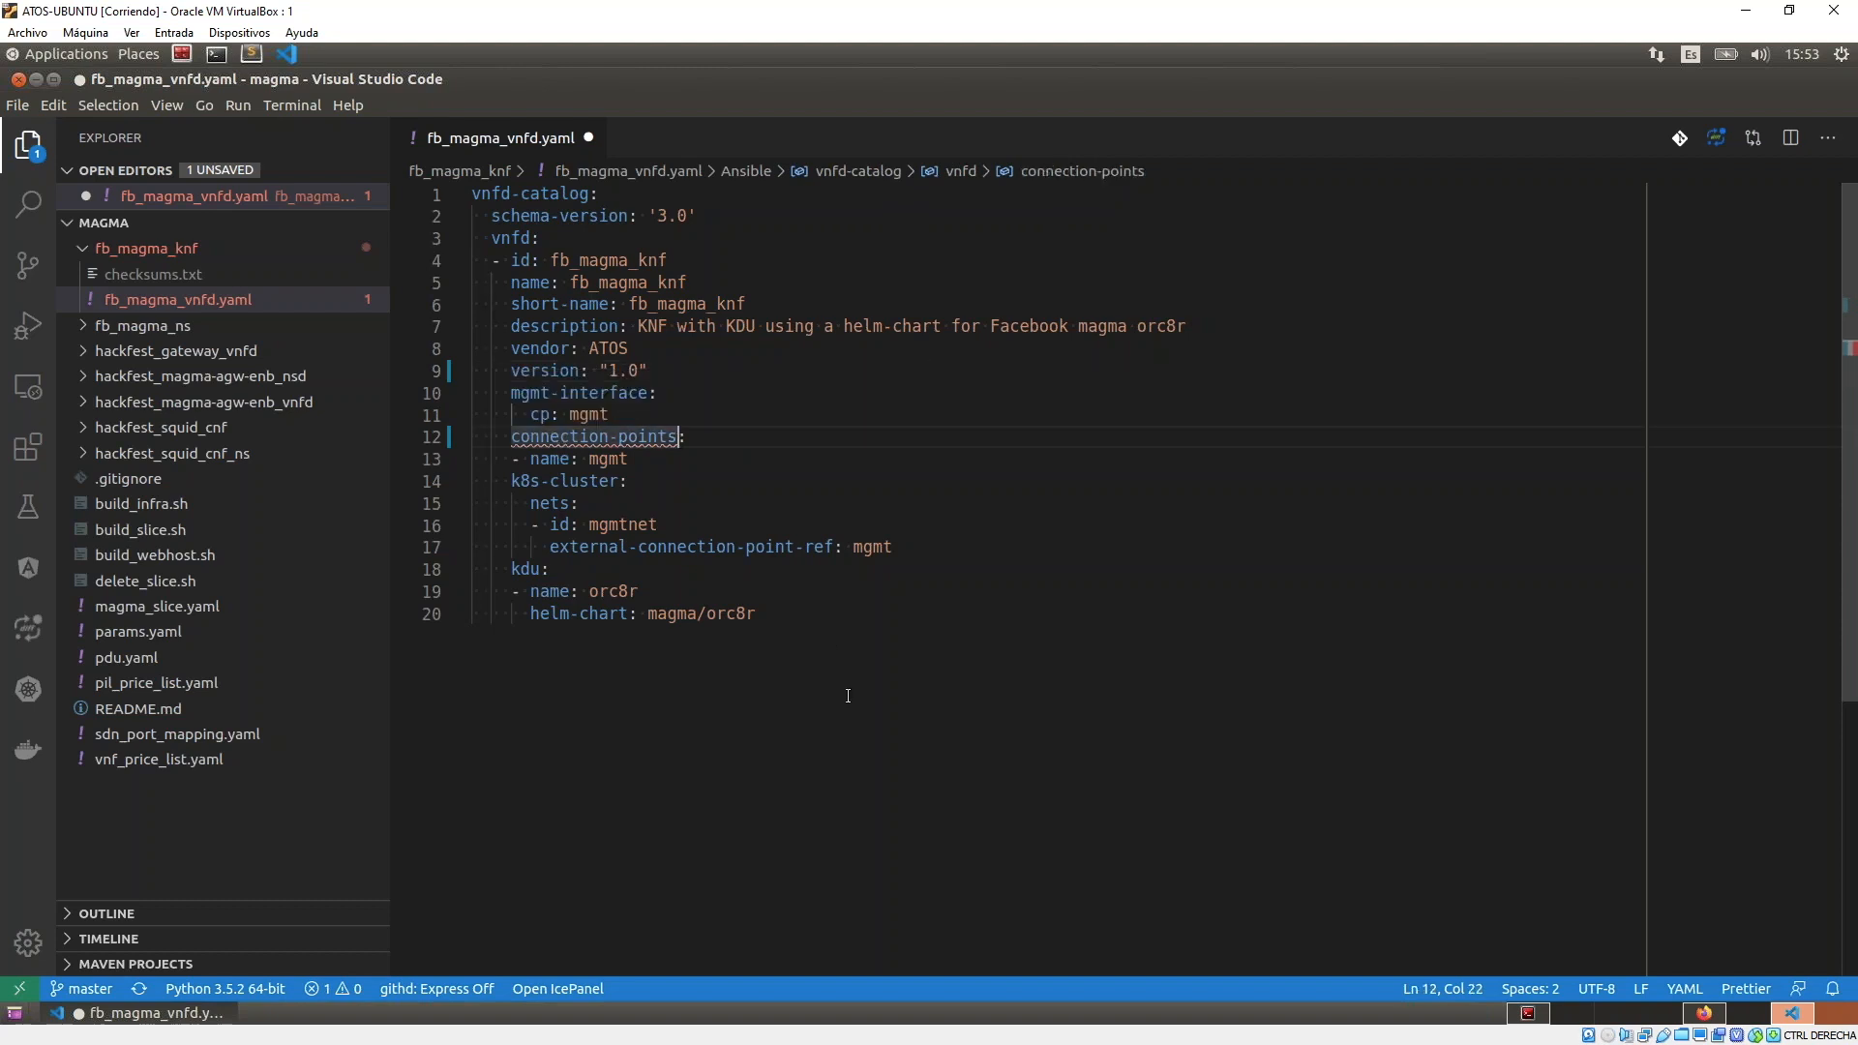
pyautogui.press('Backspace')
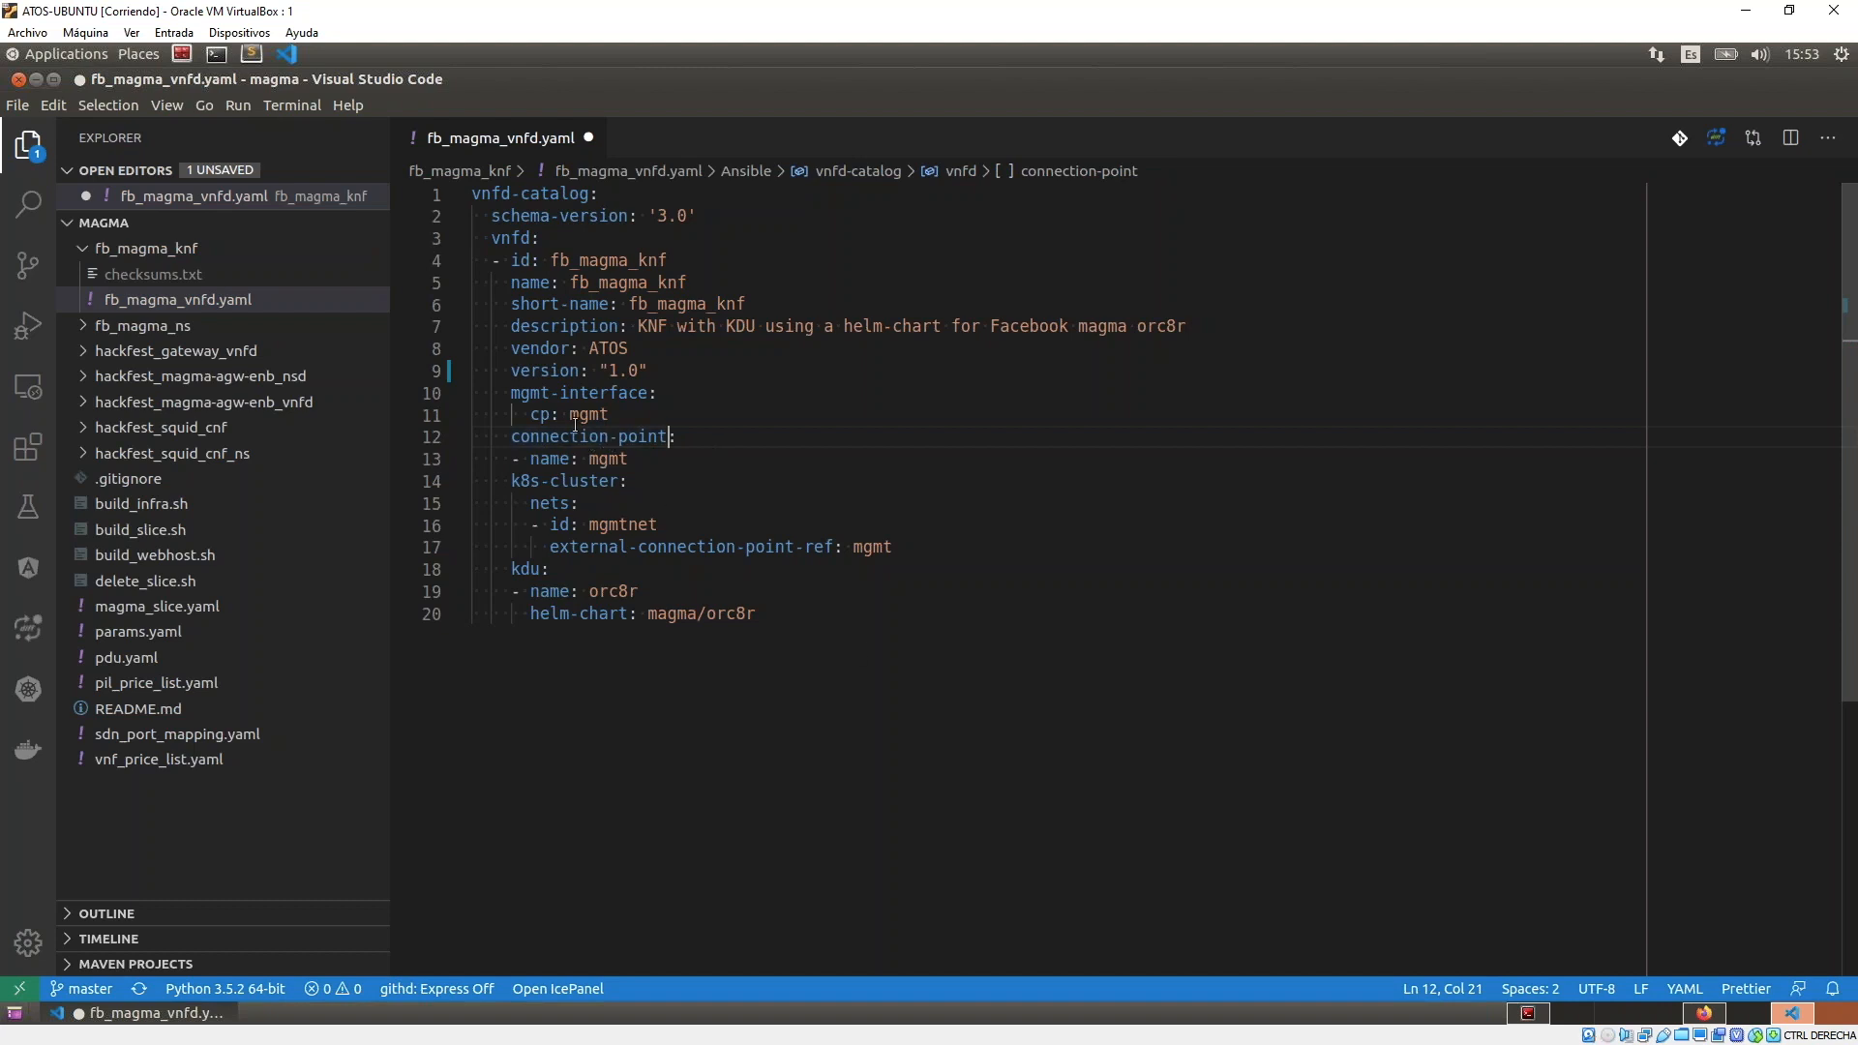
pyautogui.moveTo(770, 612)
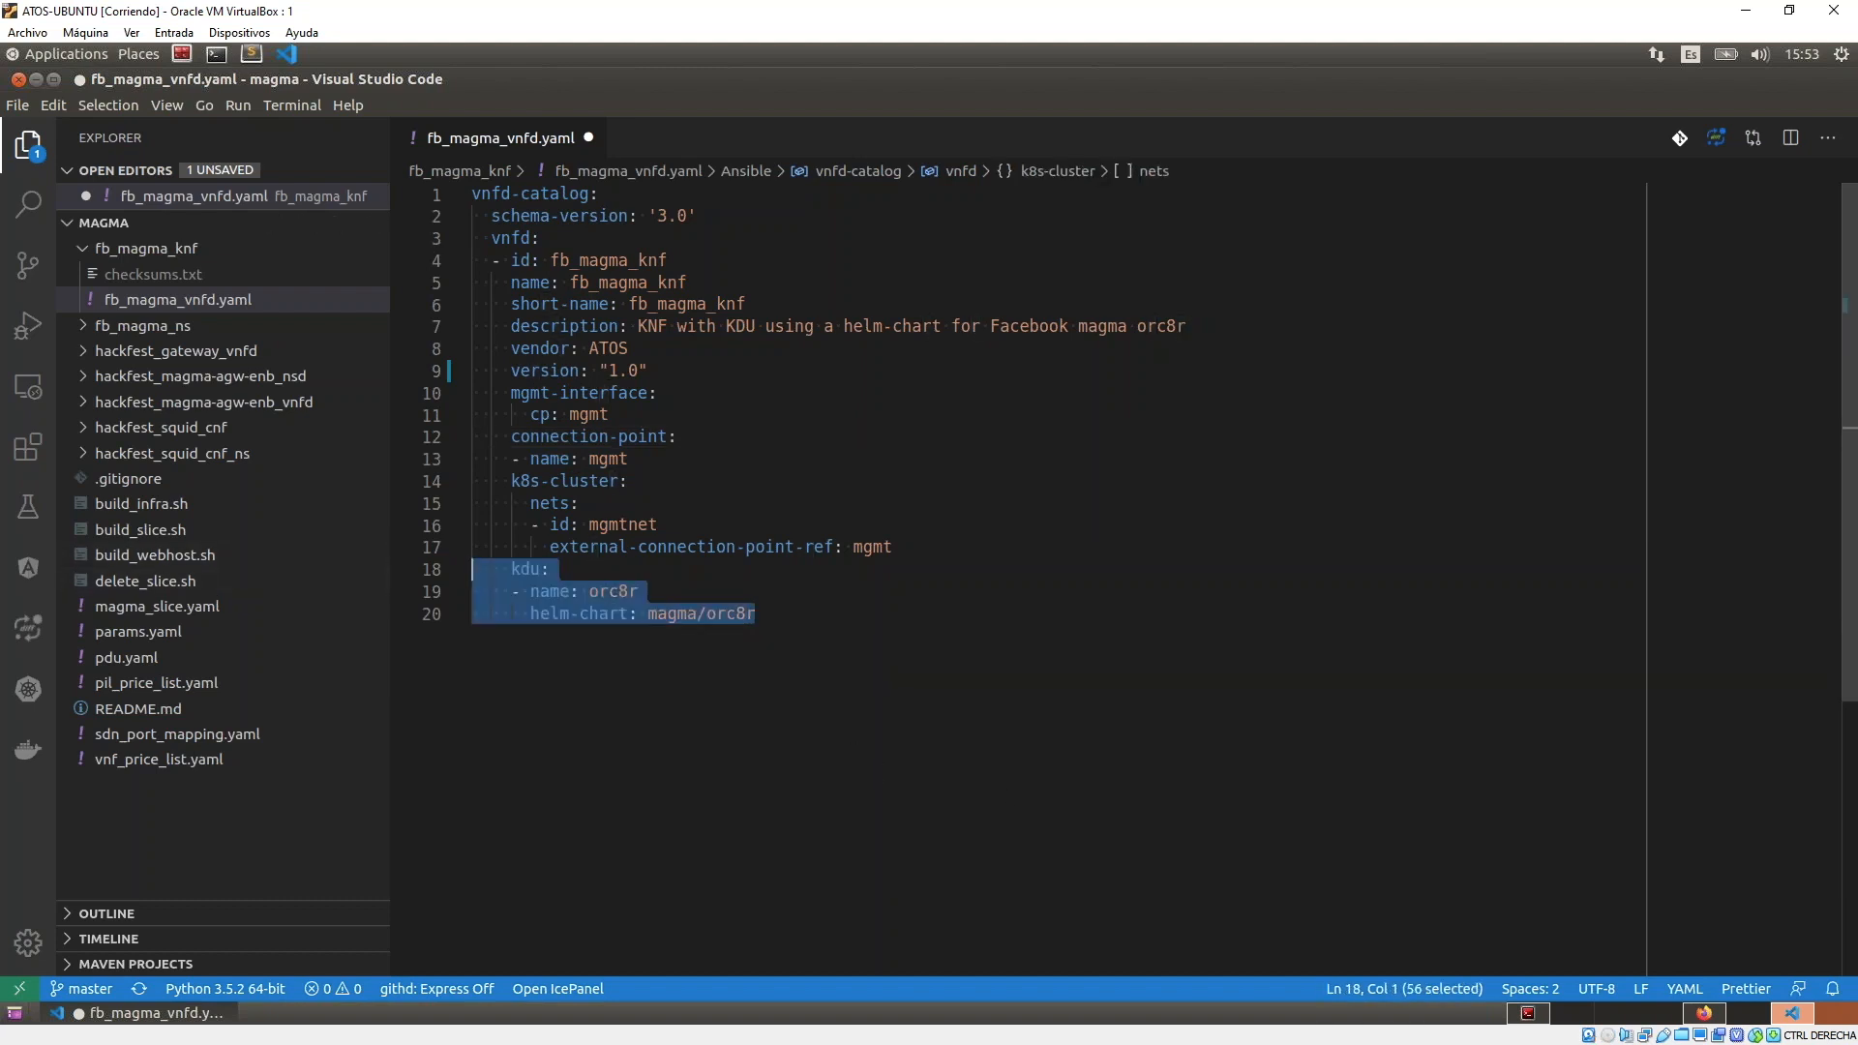
pyautogui.moveTo(682, 762)
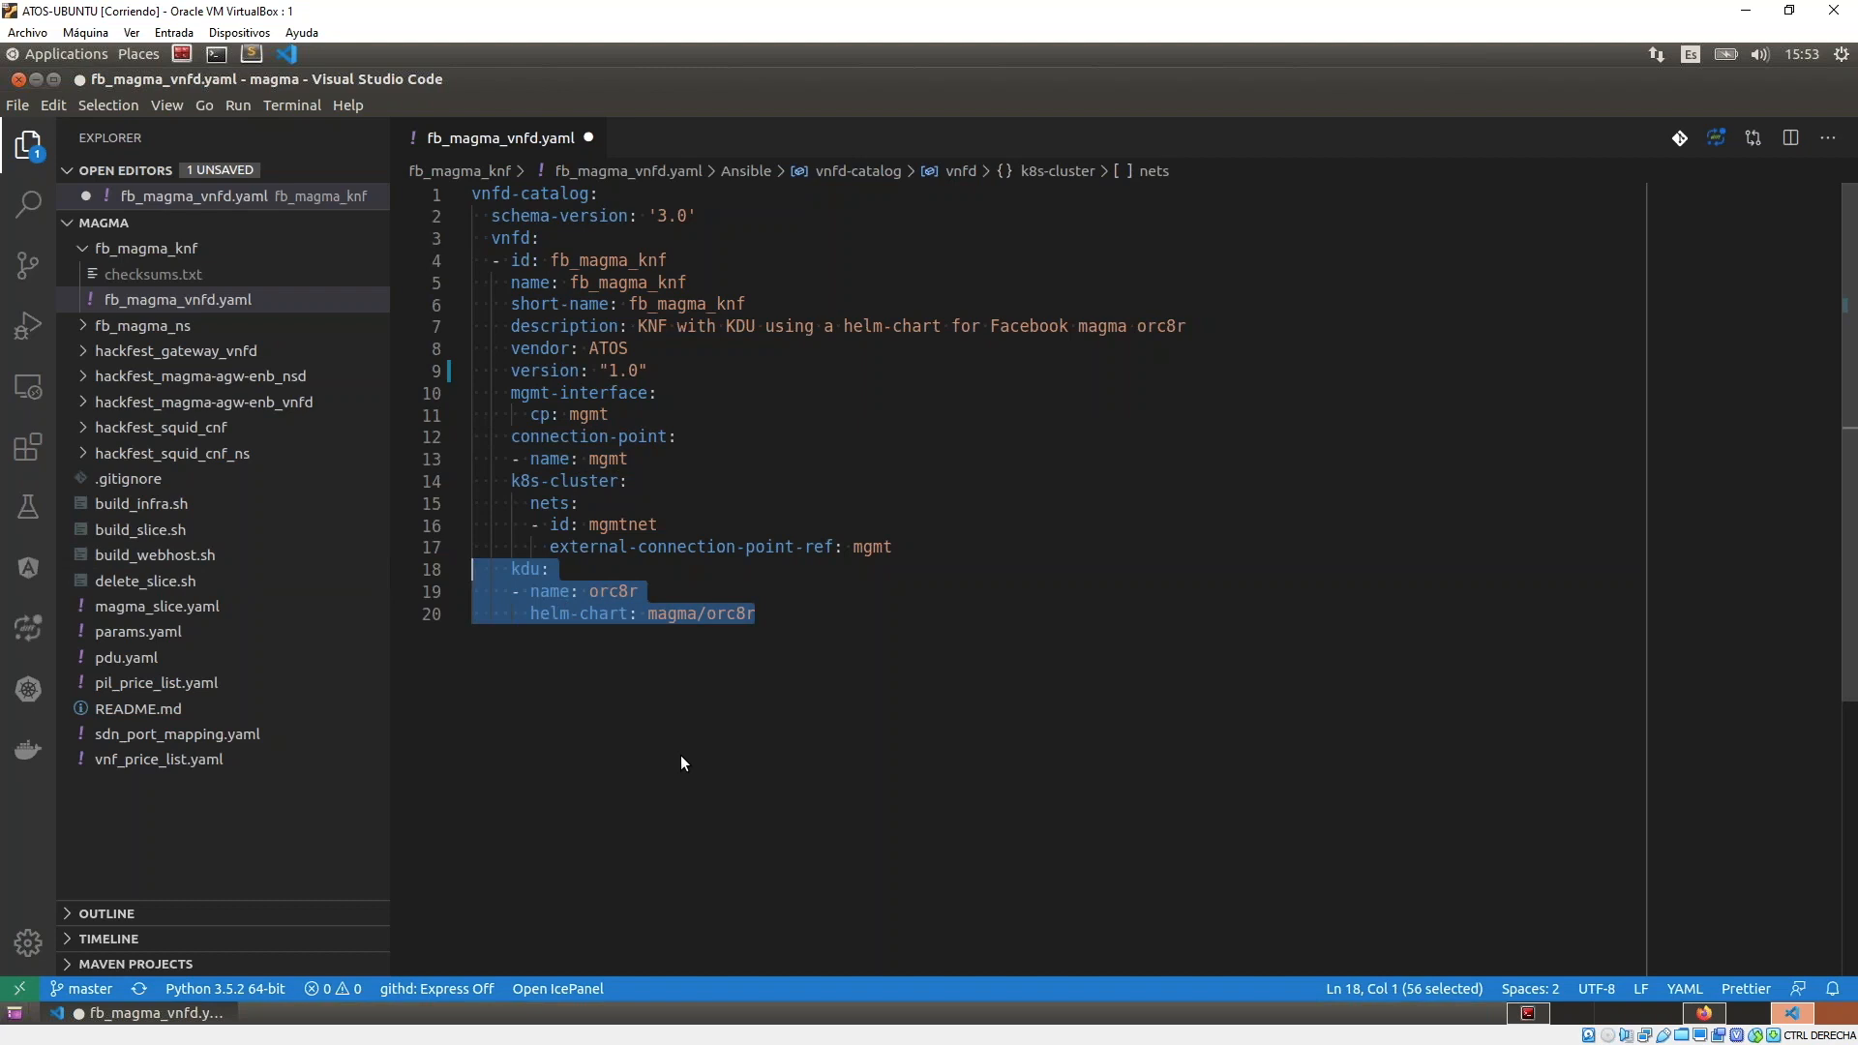
# Delete the old kdu section and insert a fresh kdu key from OSM autocomplete.
pyautogui.press('Delete')
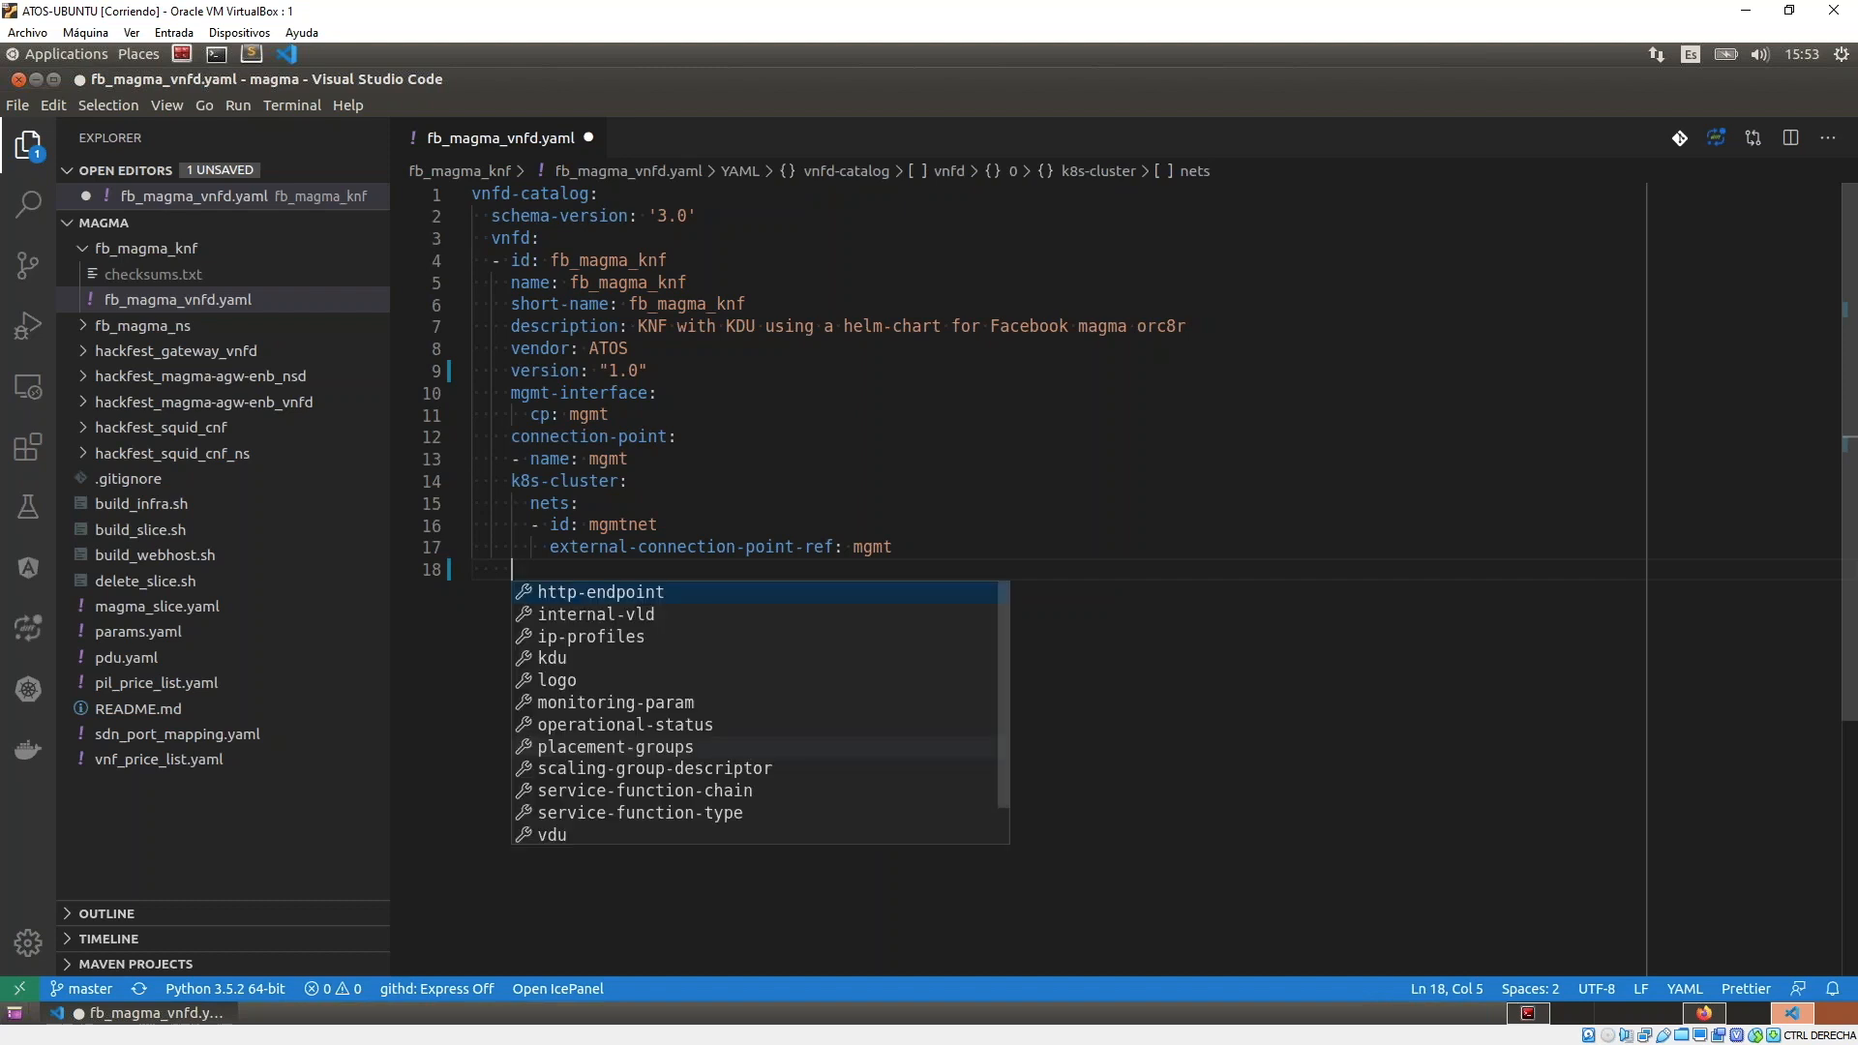
pyautogui.press('Down')
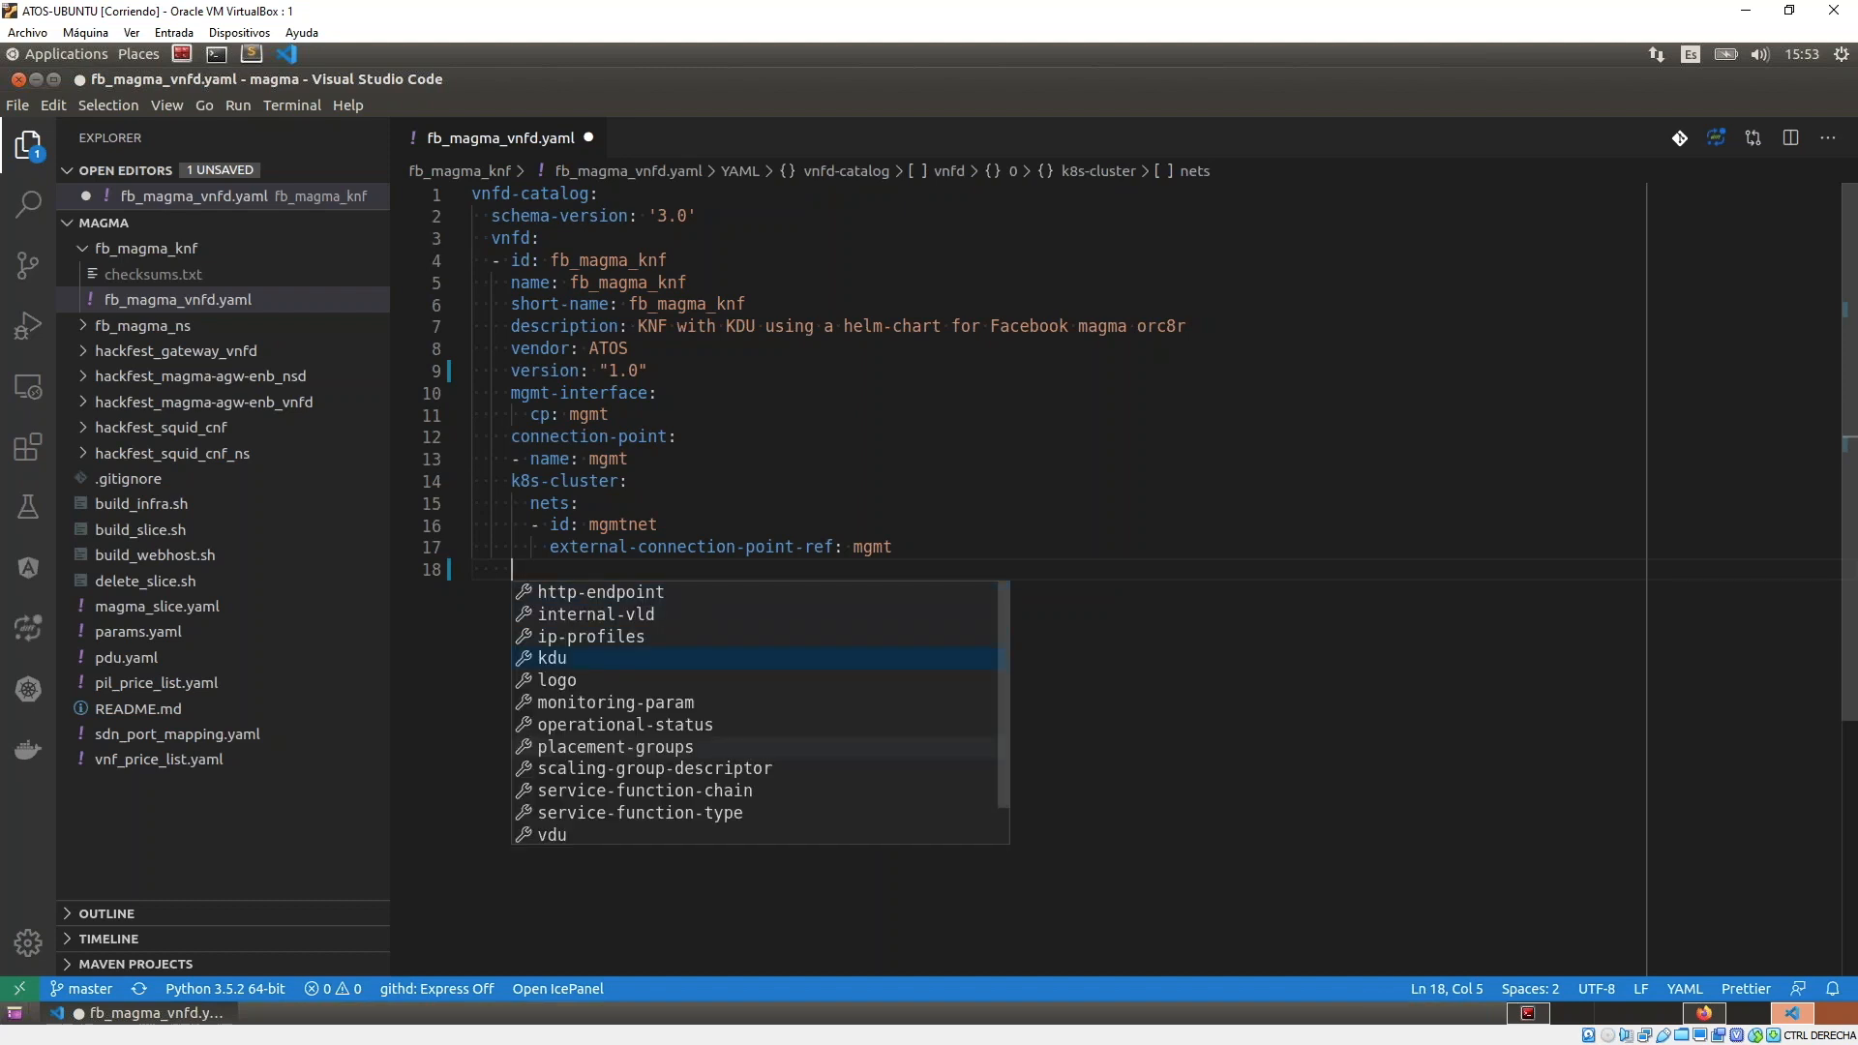
pyautogui.press('Enter')
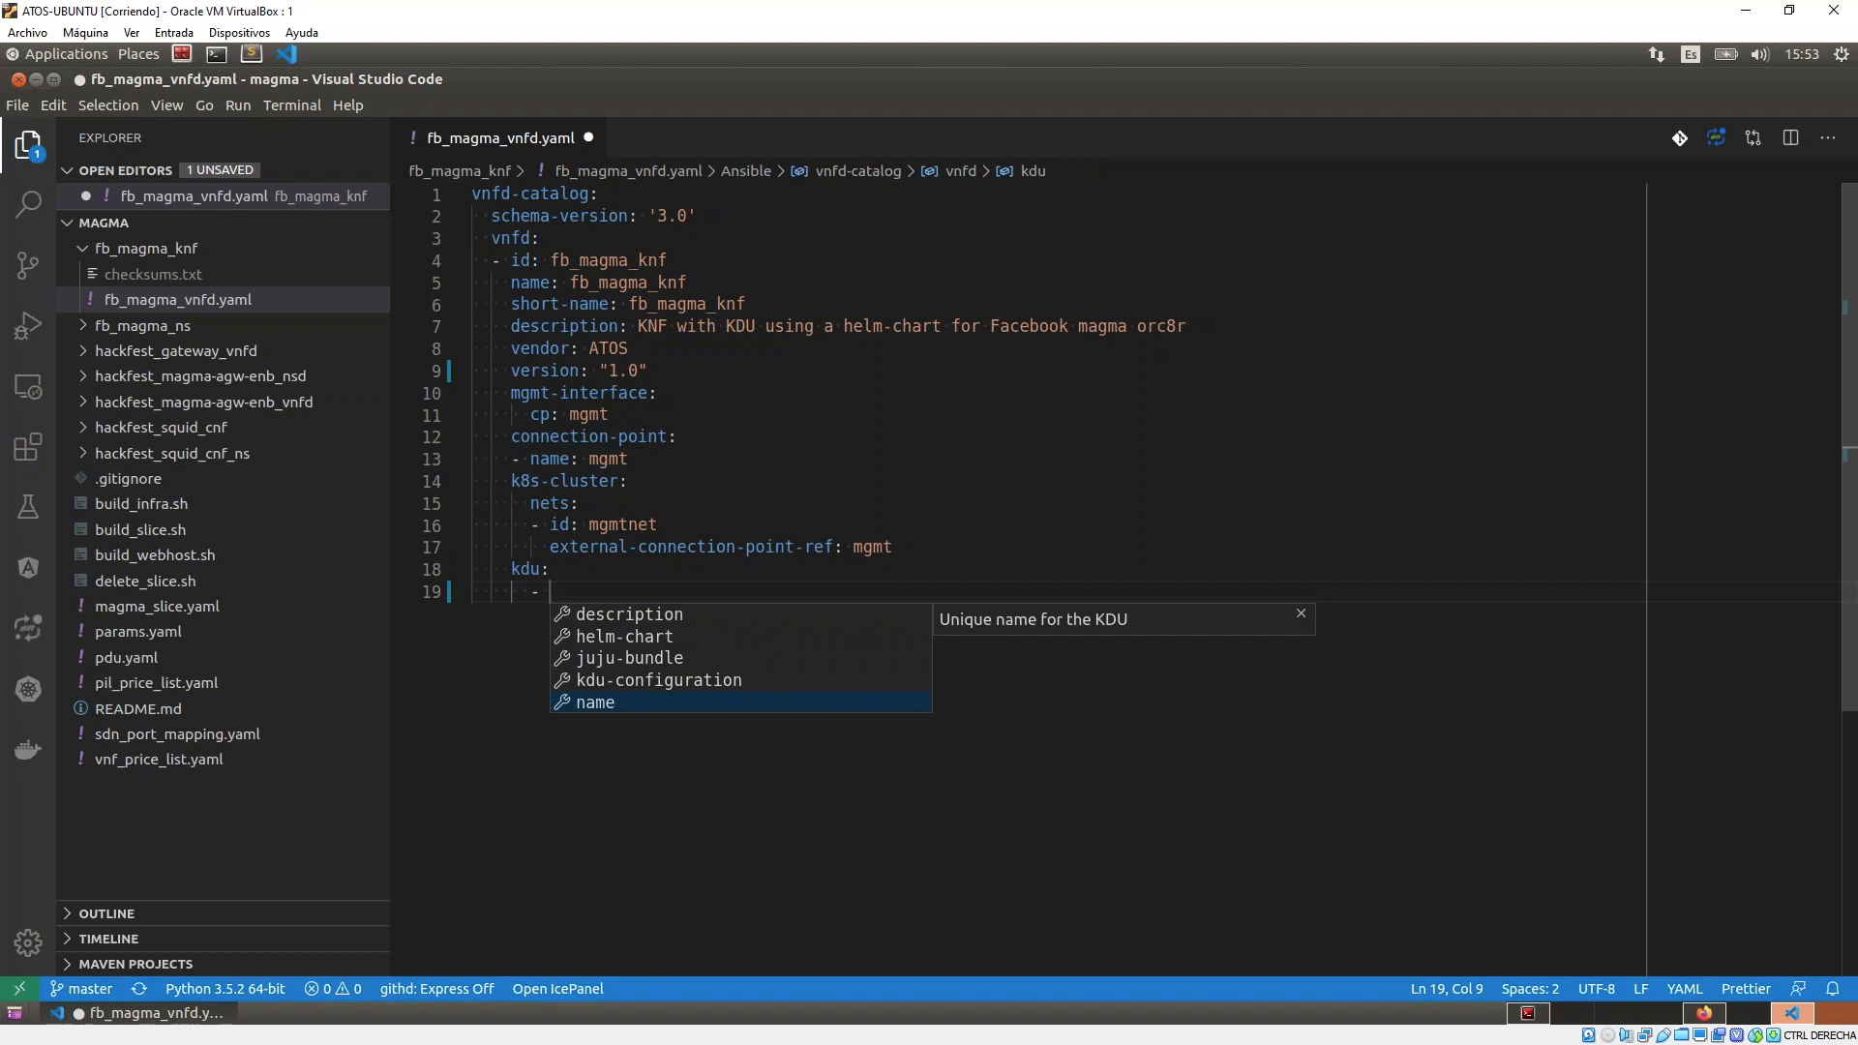
# Fill the kdu with name orc8r and helm-chart magma/orc8r.
pyautogui.write('name: orc')
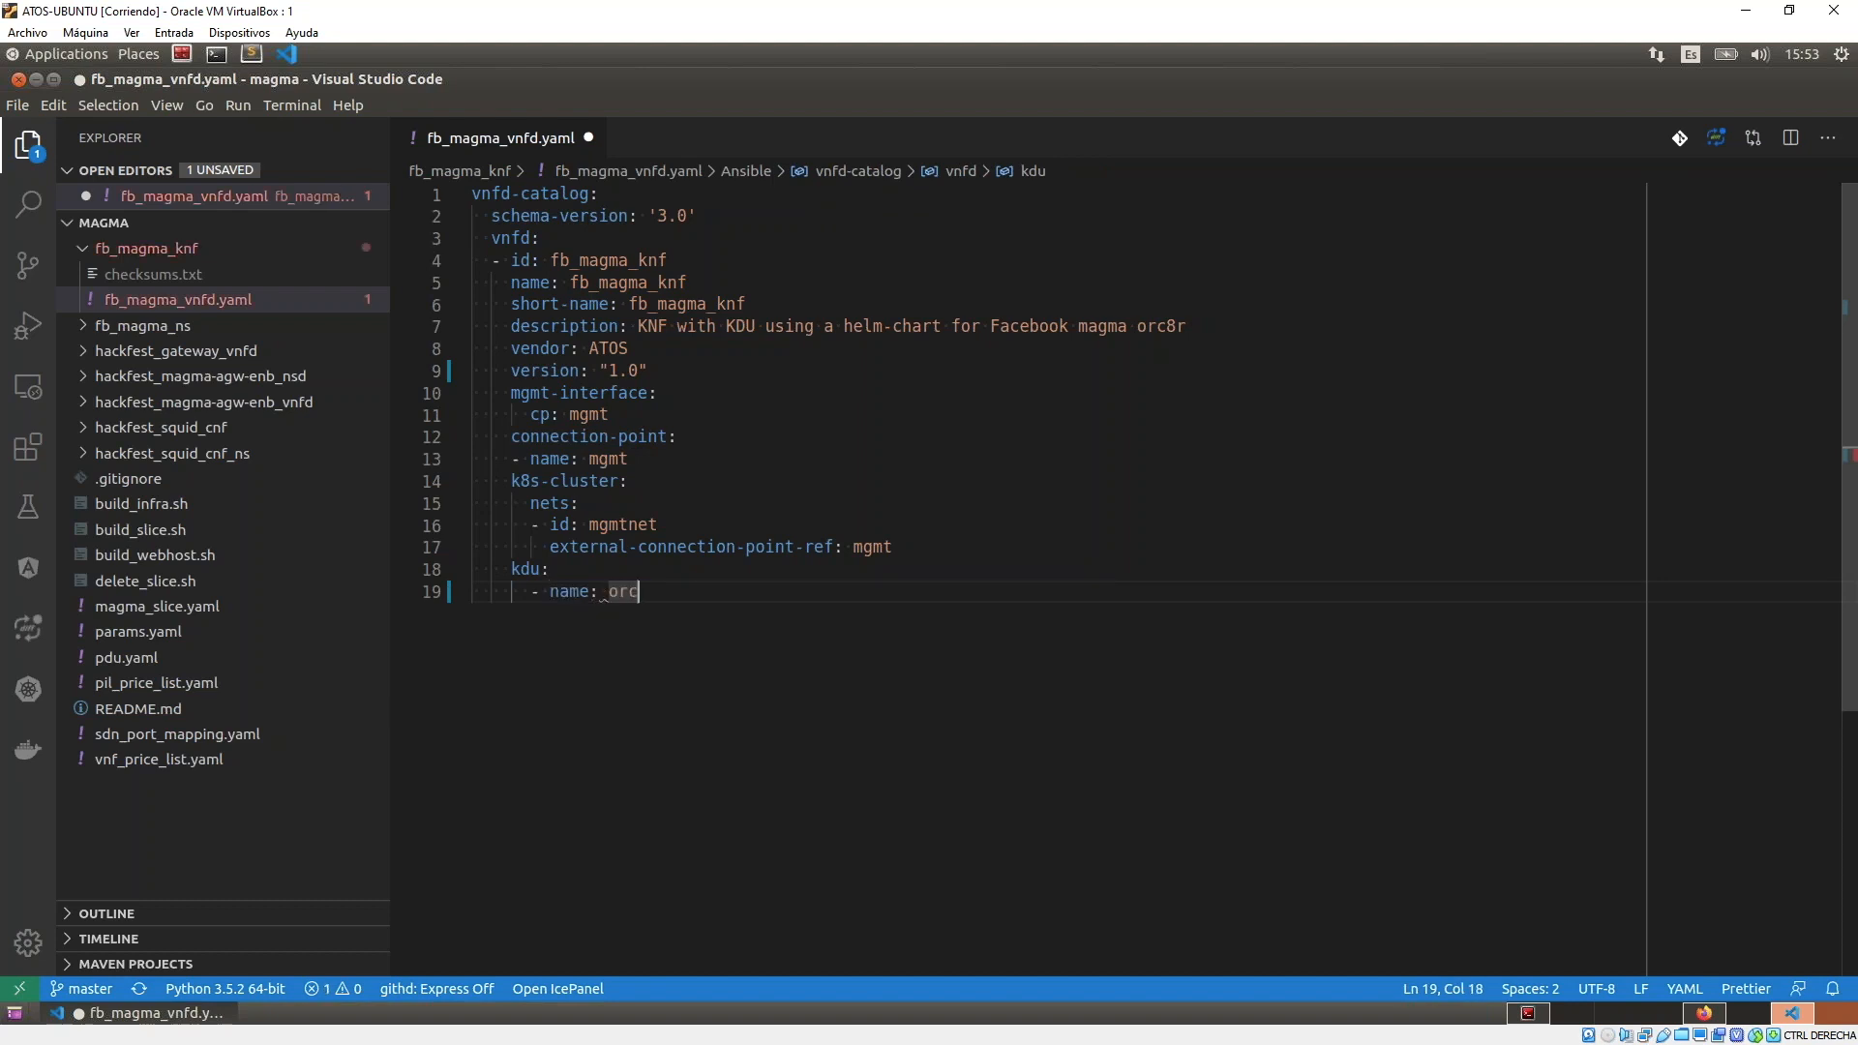
pyautogui.write('8c')
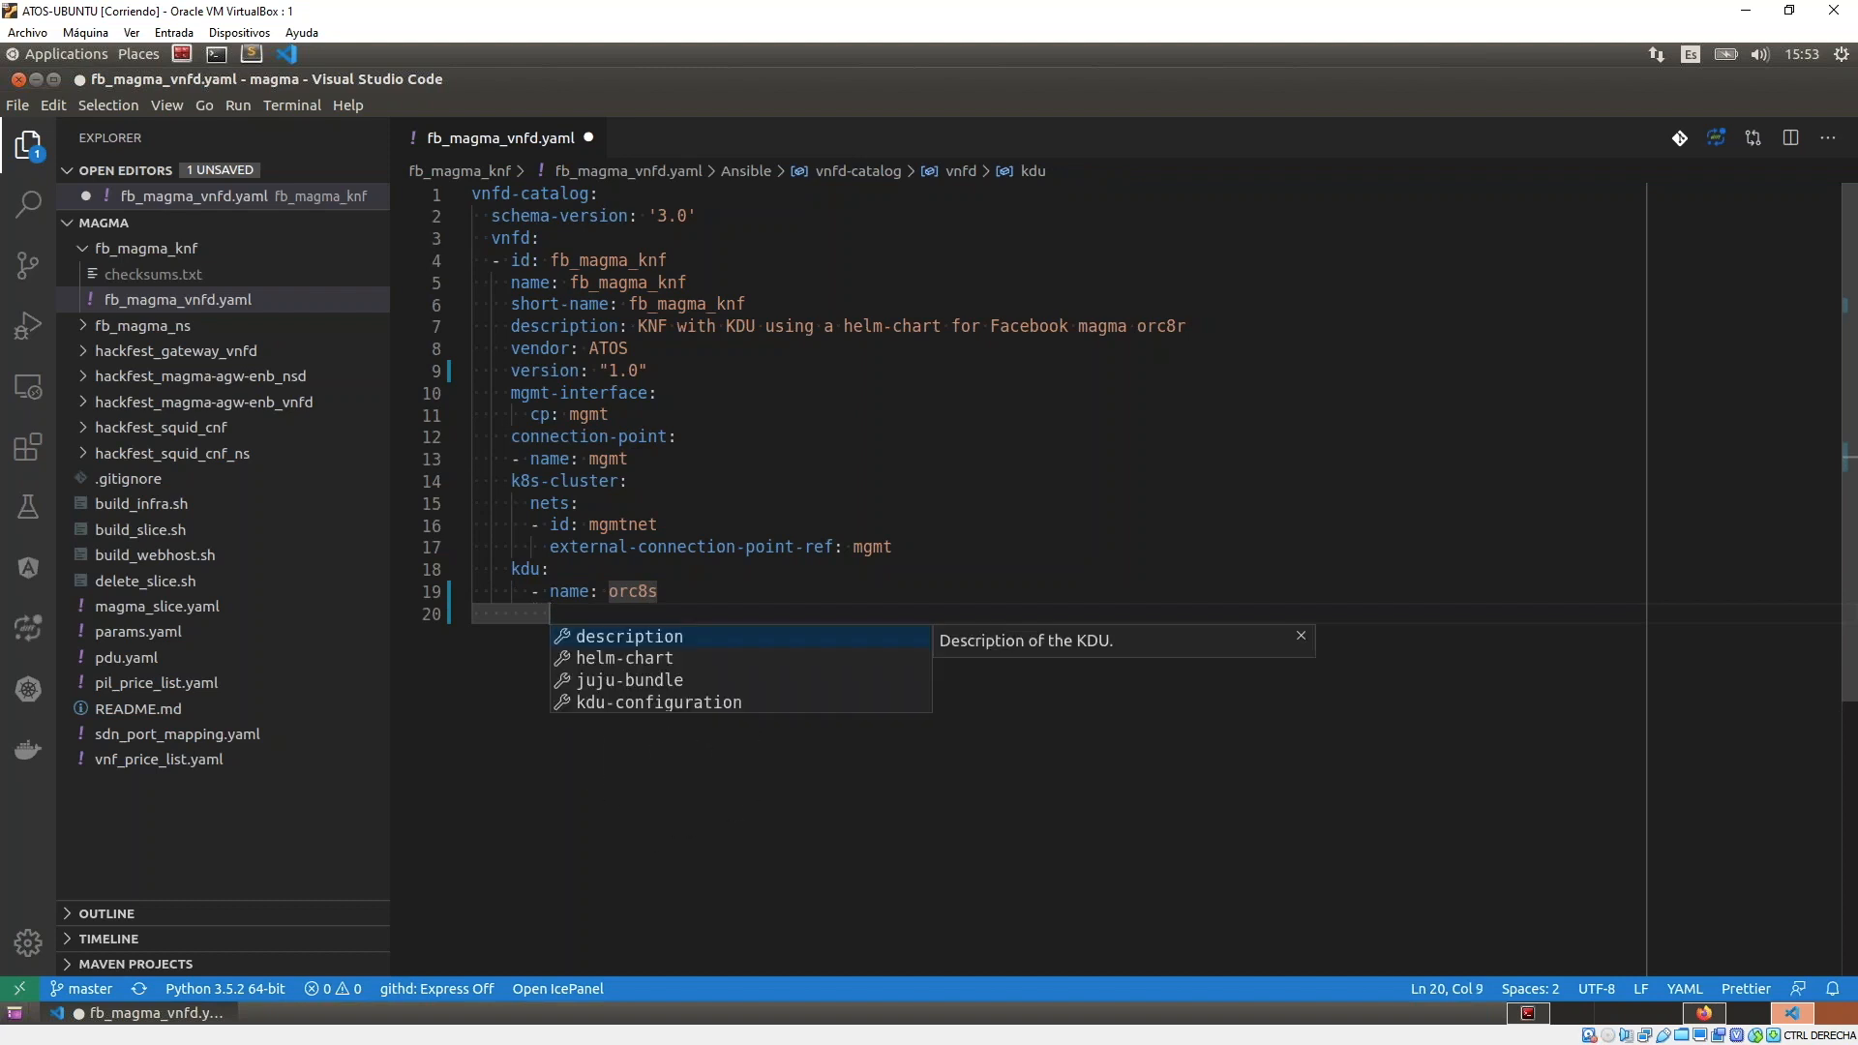
pyautogui.write('helm-chart:')
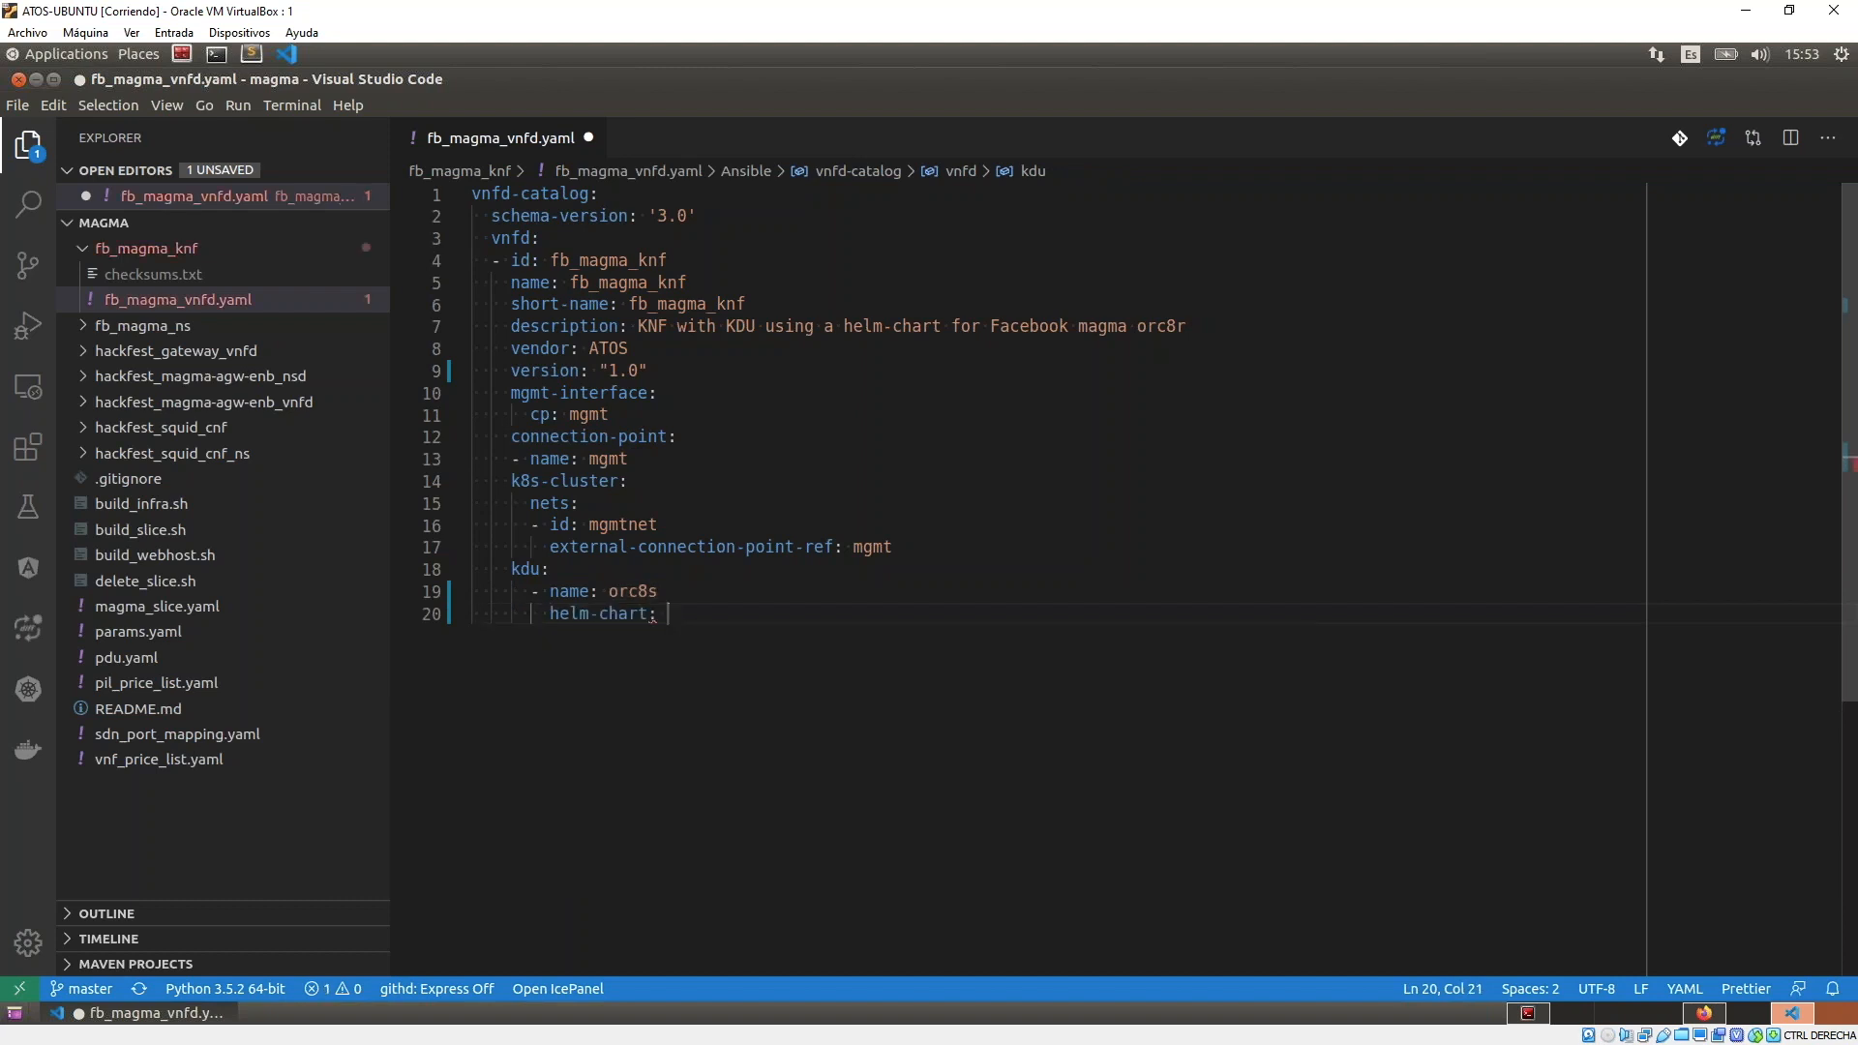
pyautogui.write('mam')
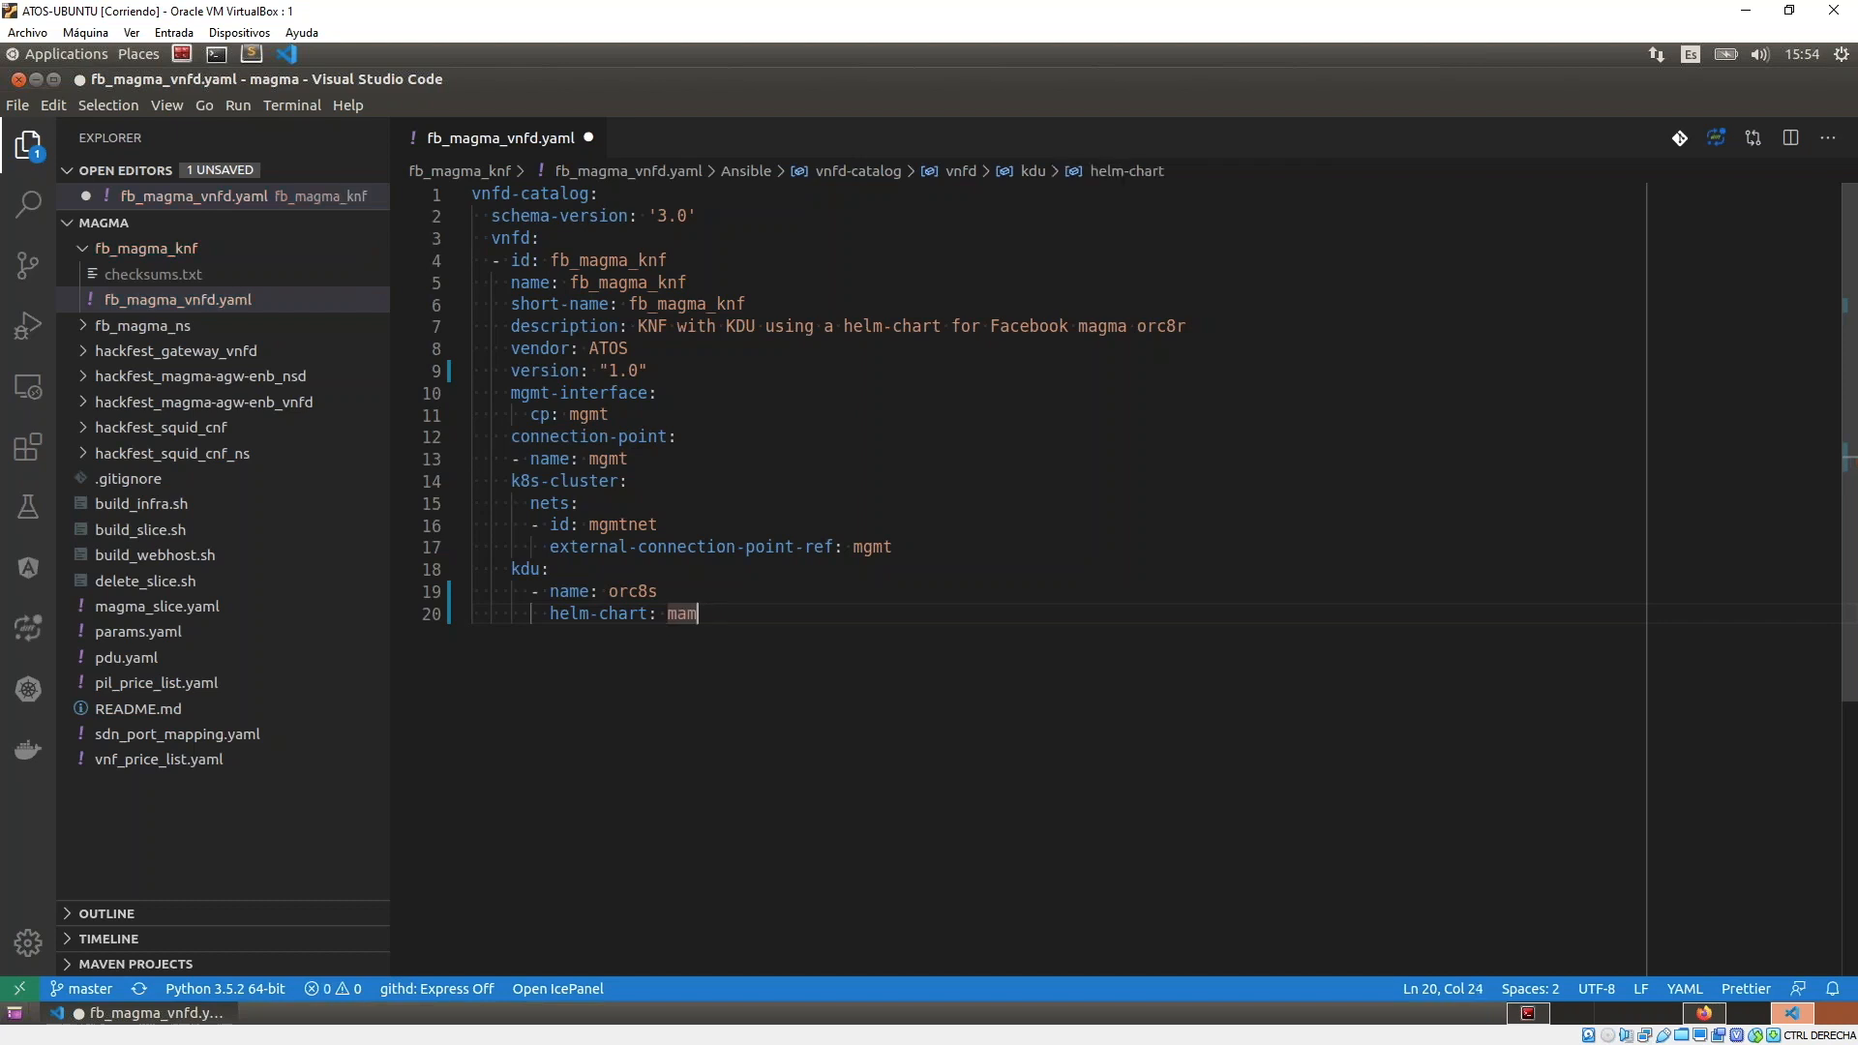
pyautogui.write('gma/')
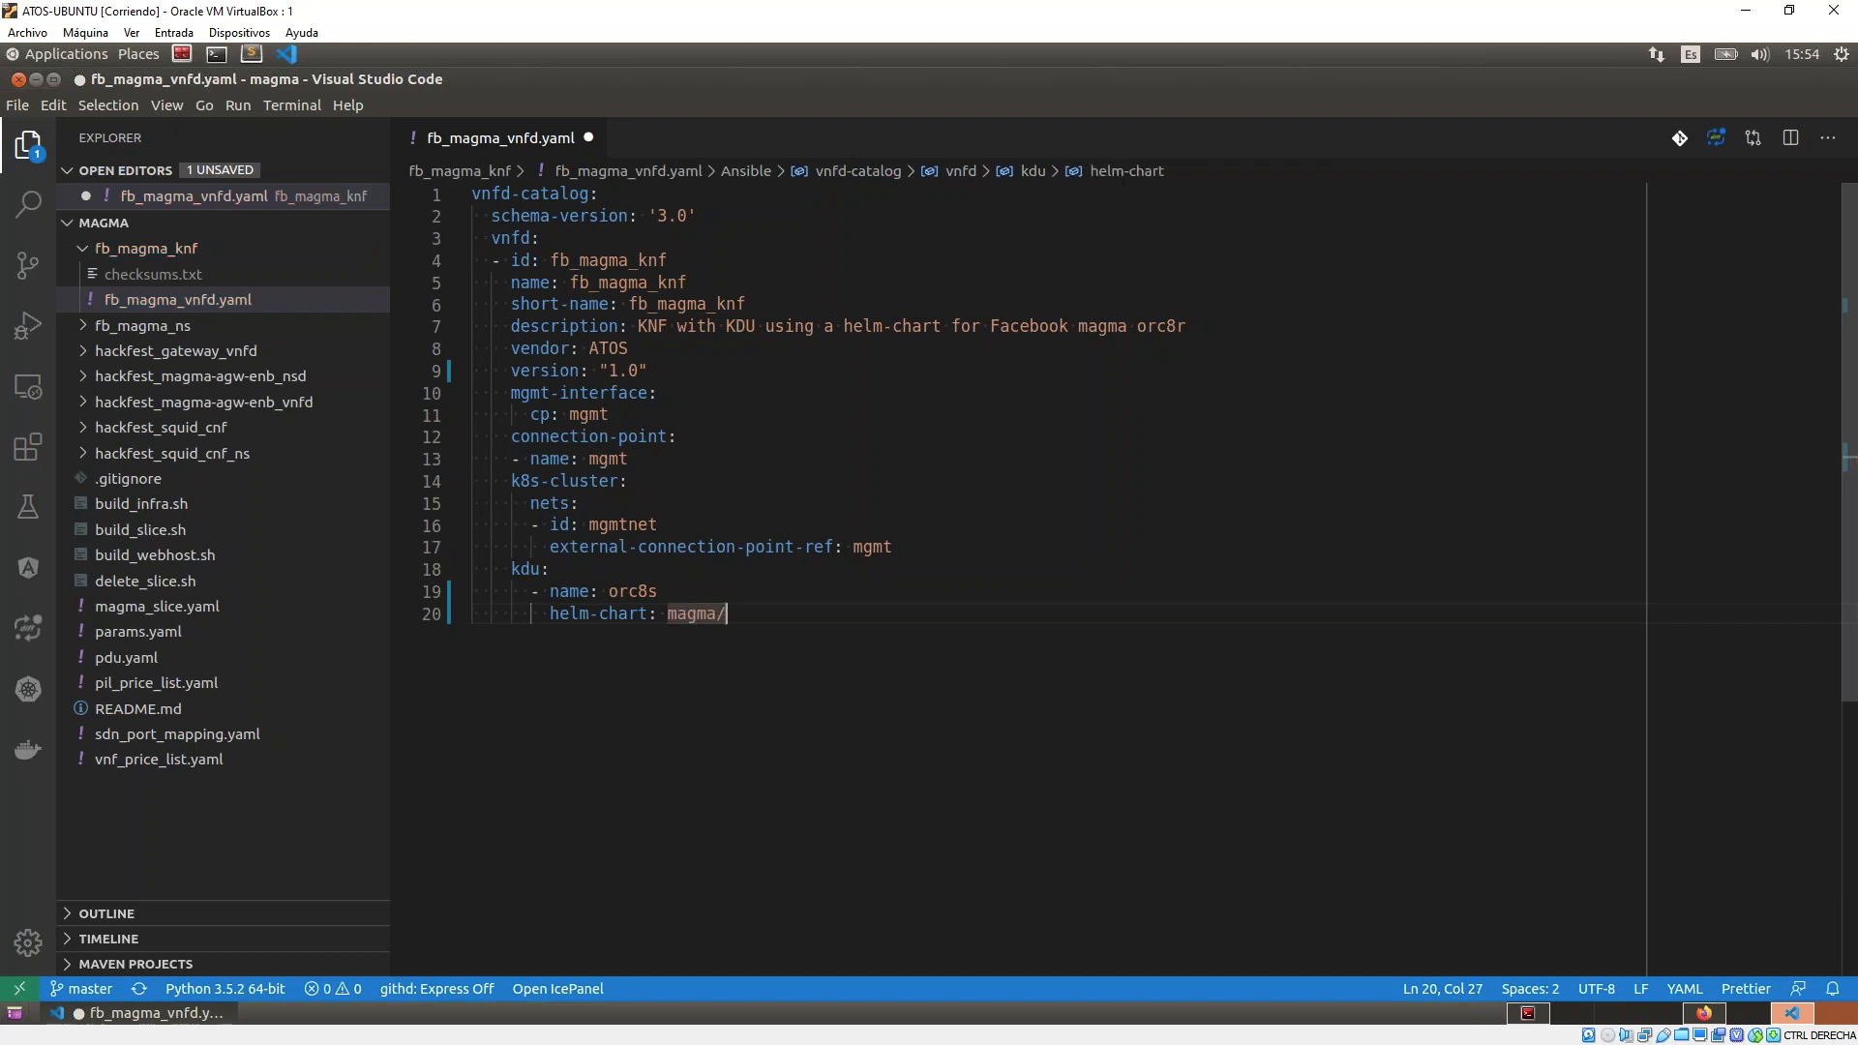
pyautogui.write('orch')
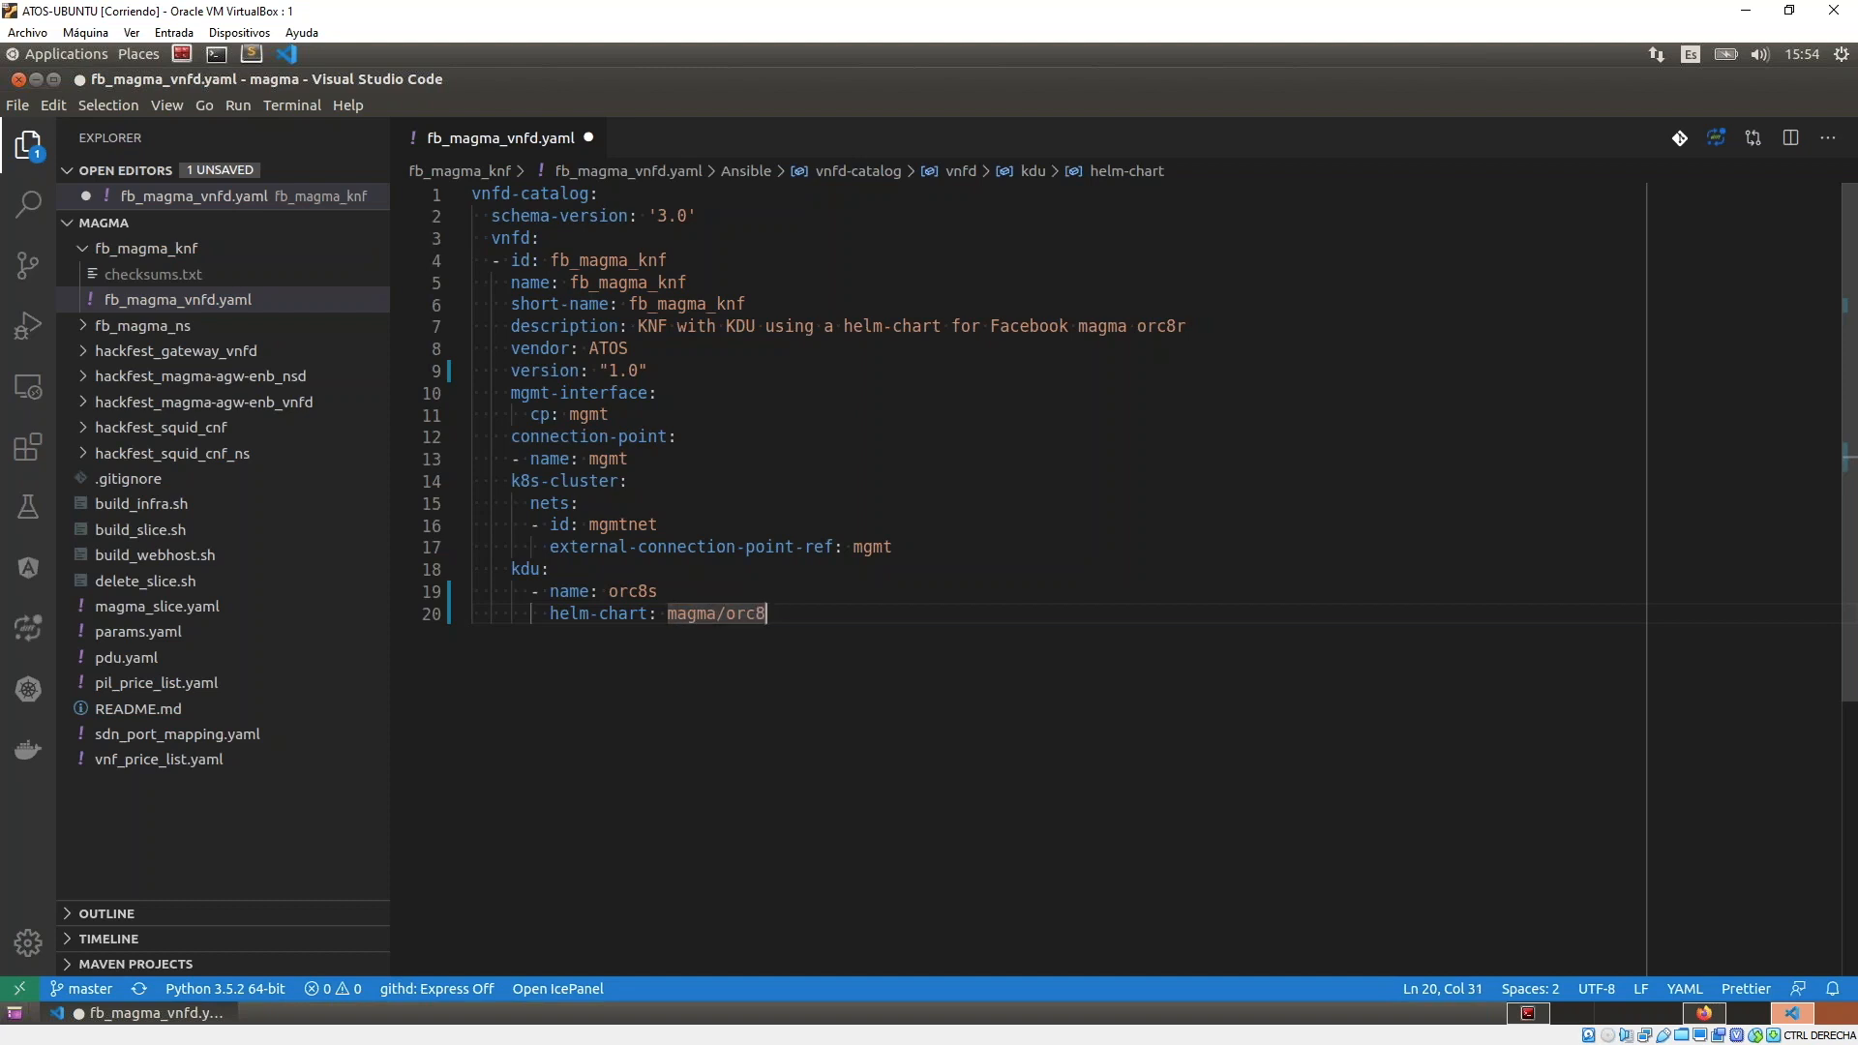
pyautogui.write('r')
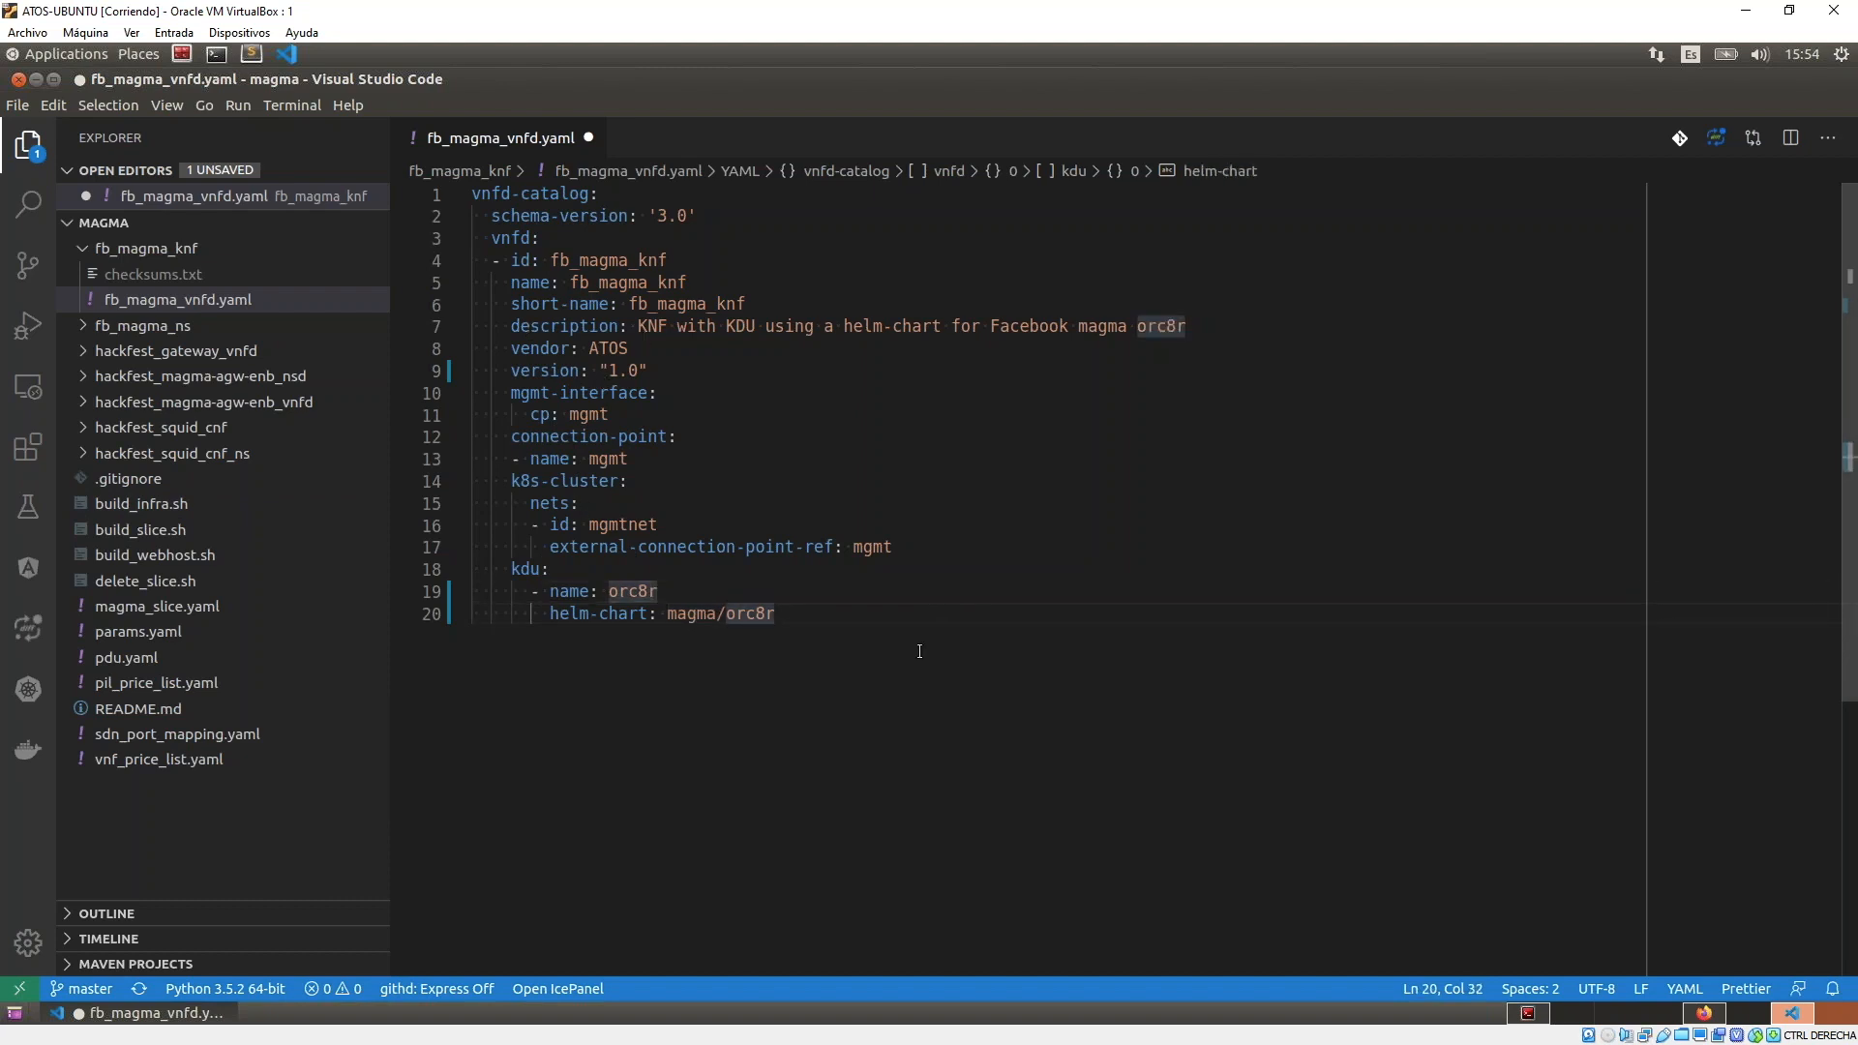
pyautogui.moveTo(918, 566)
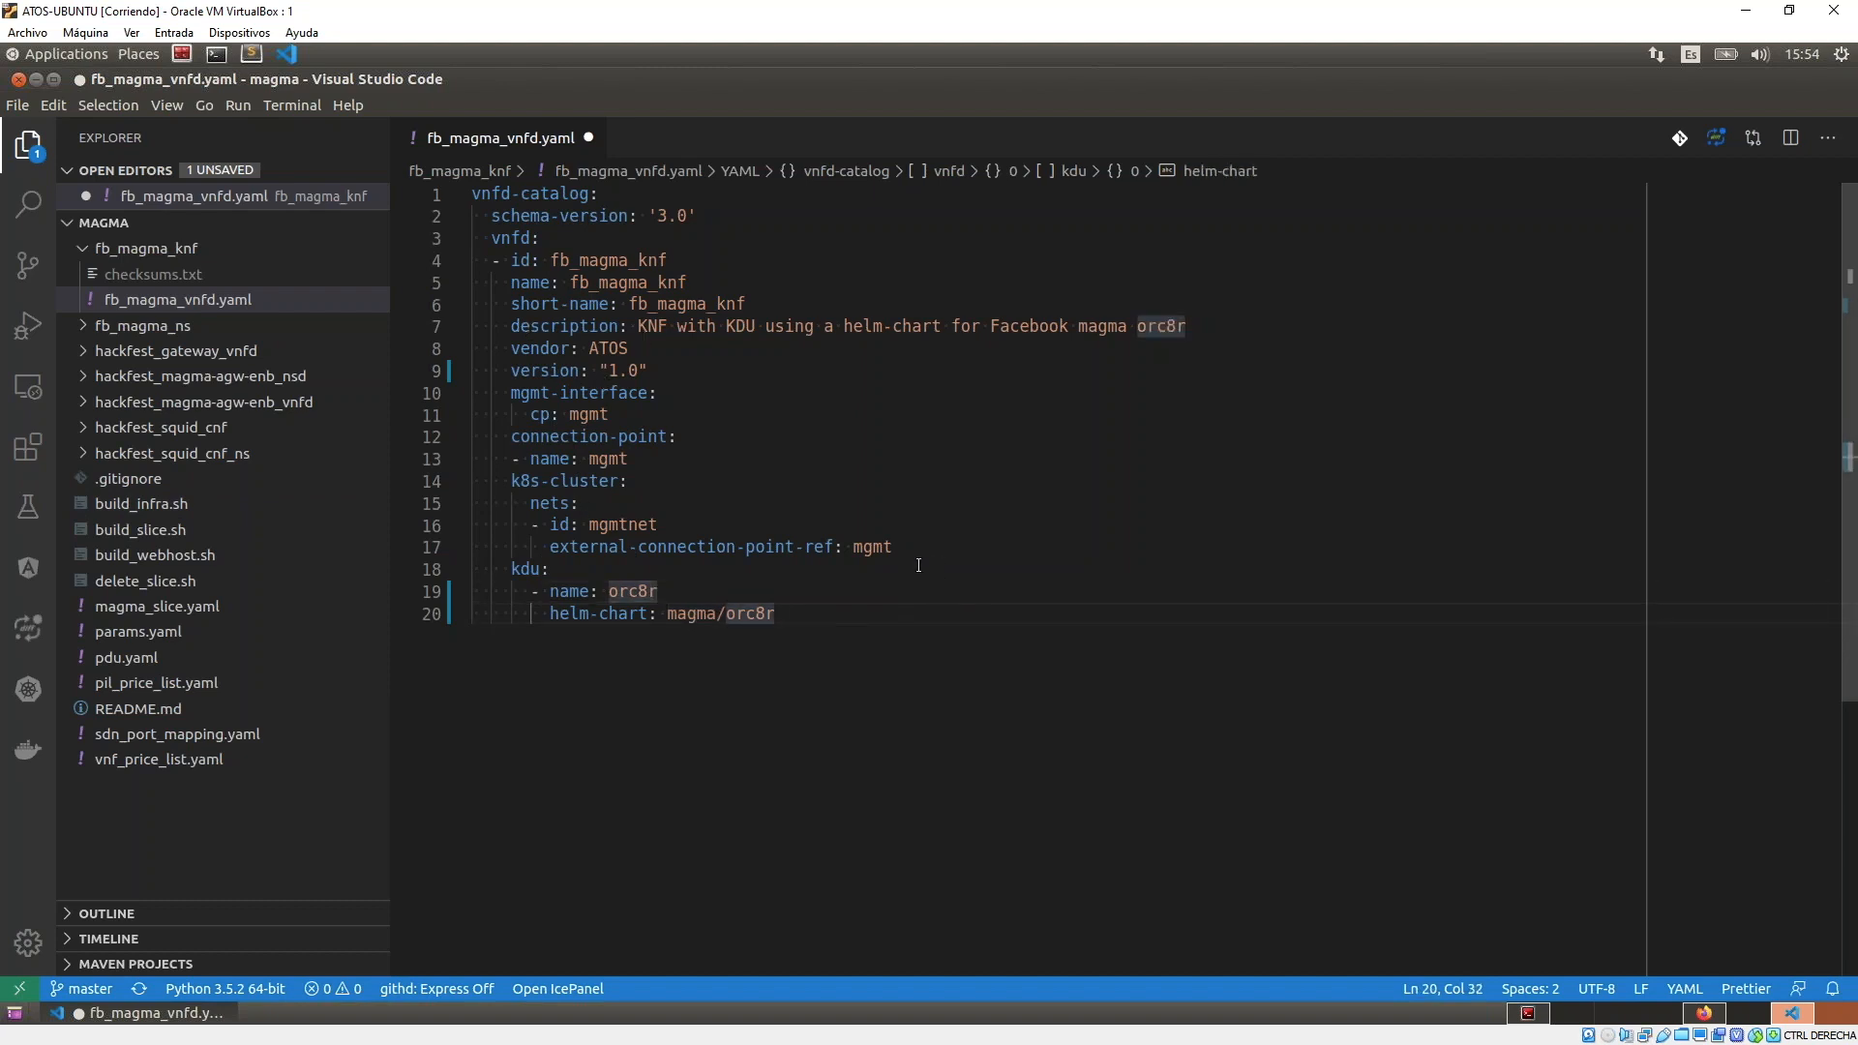
pyautogui.moveTo(27, 689)
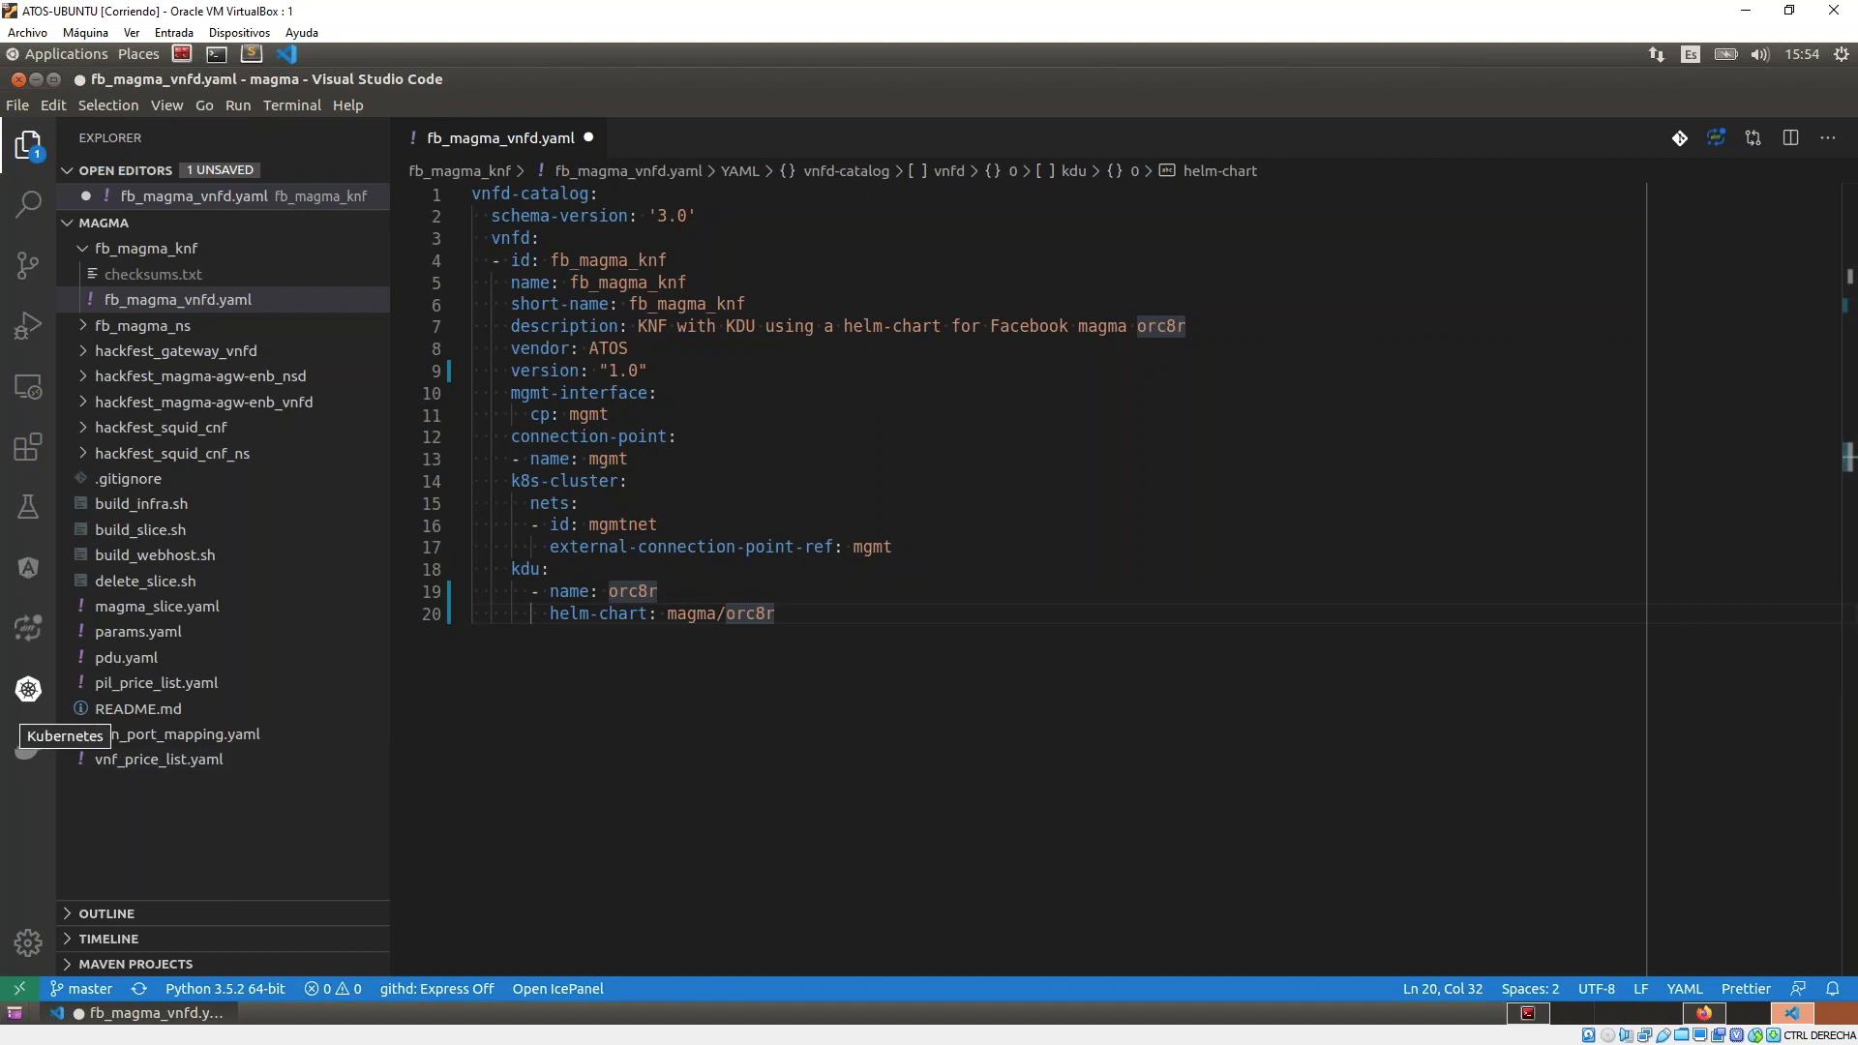